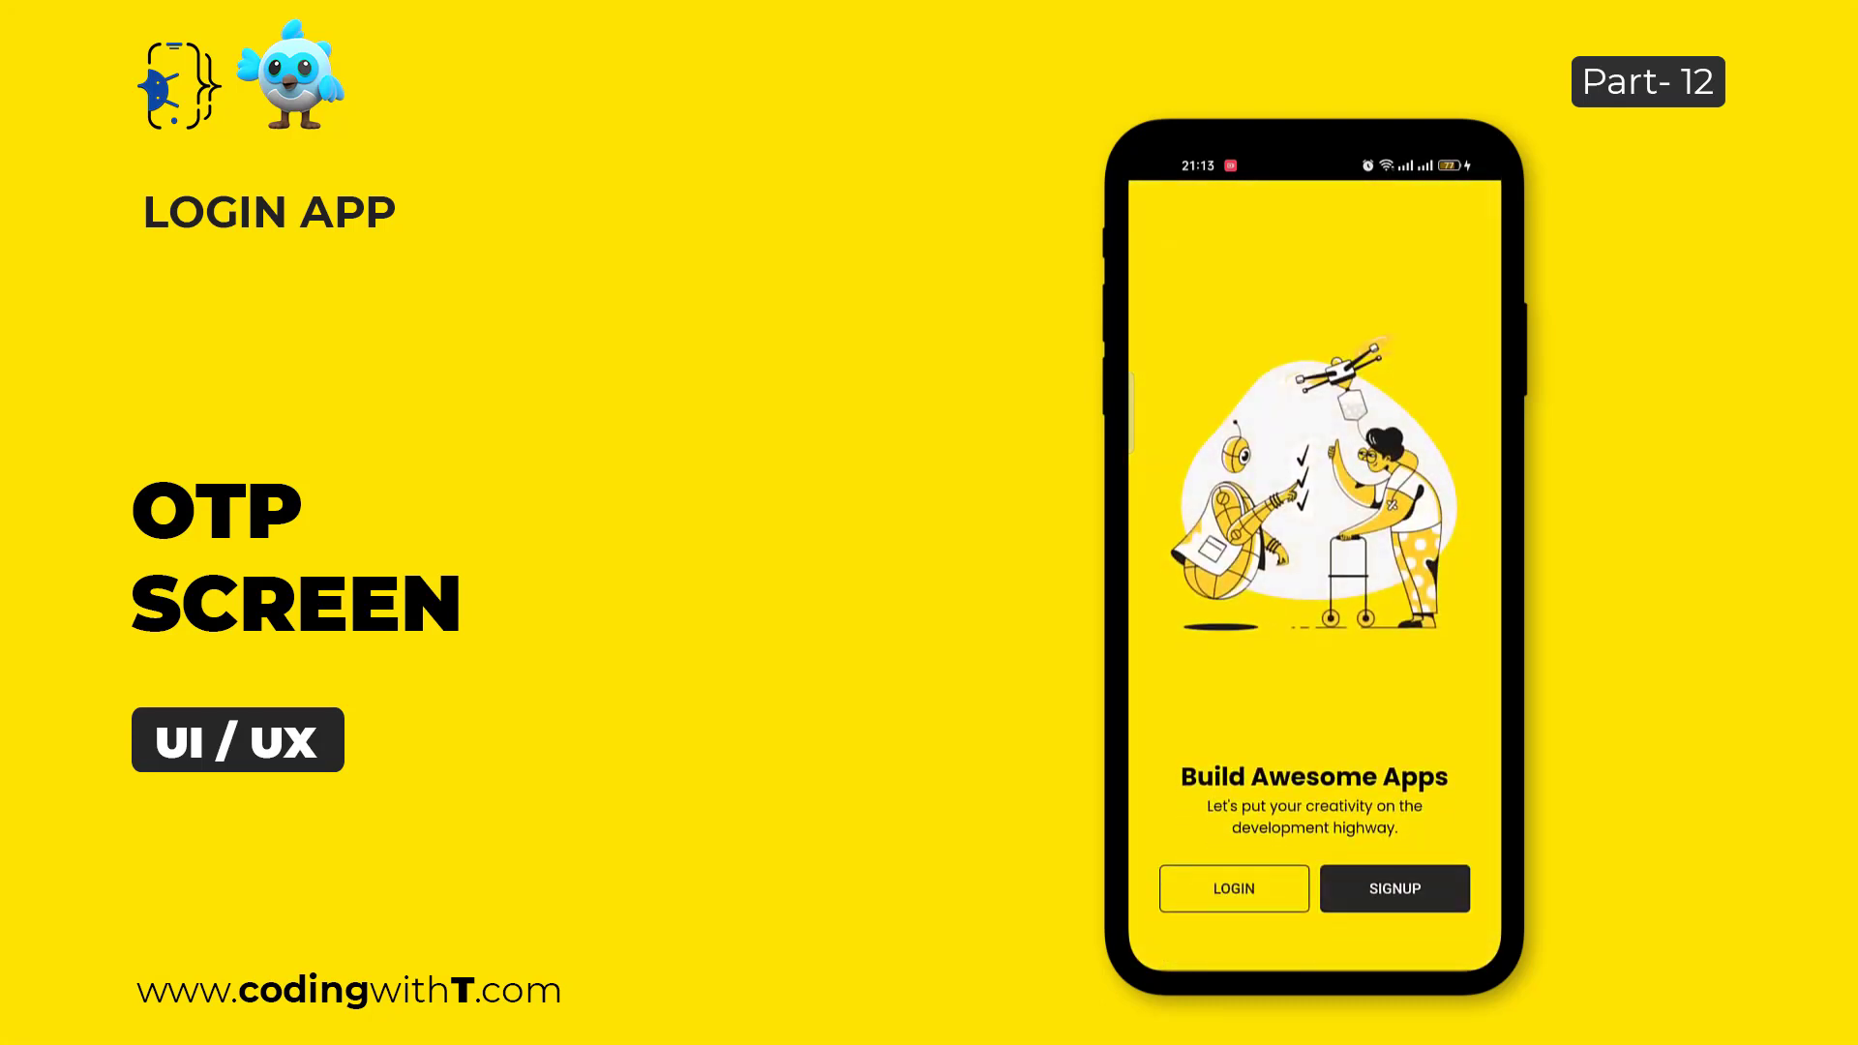
- In the demo app, go from the welcome screen to LOGIN, Forget Password and the E-Mail reset option
click(1232, 889)
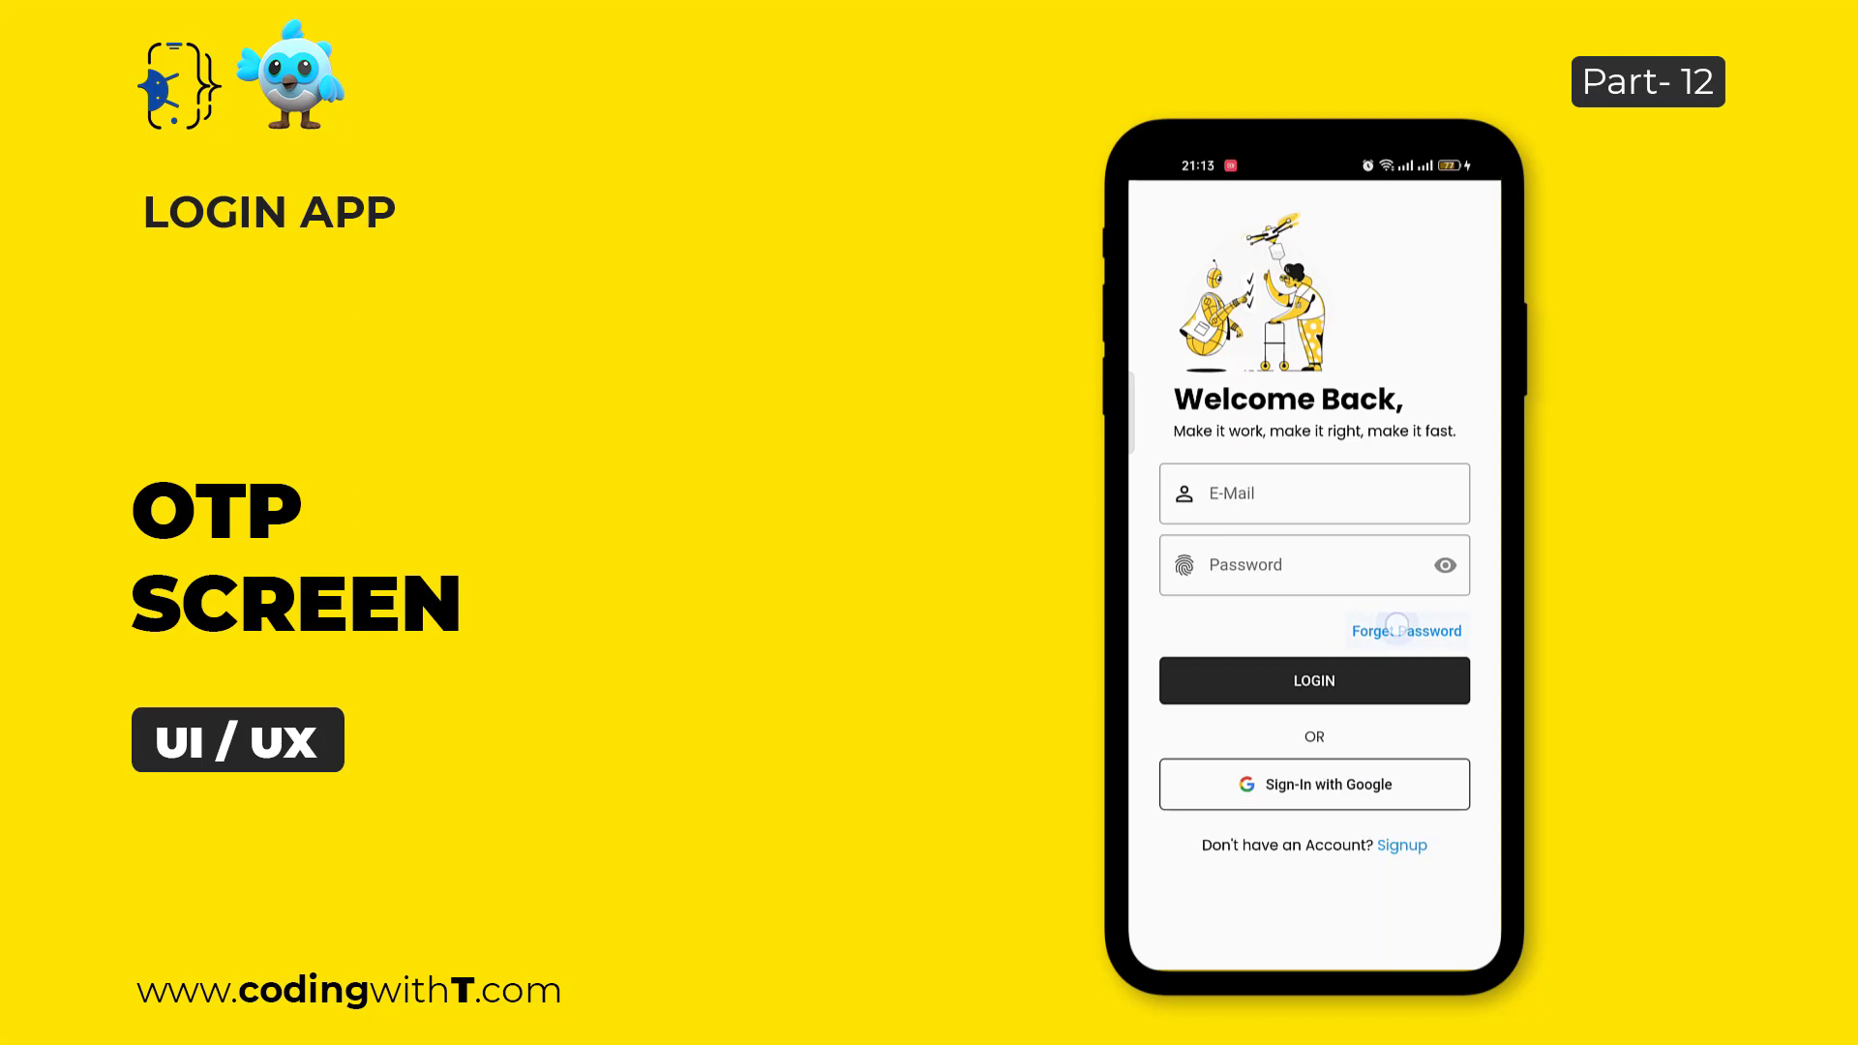
click(1405, 629)
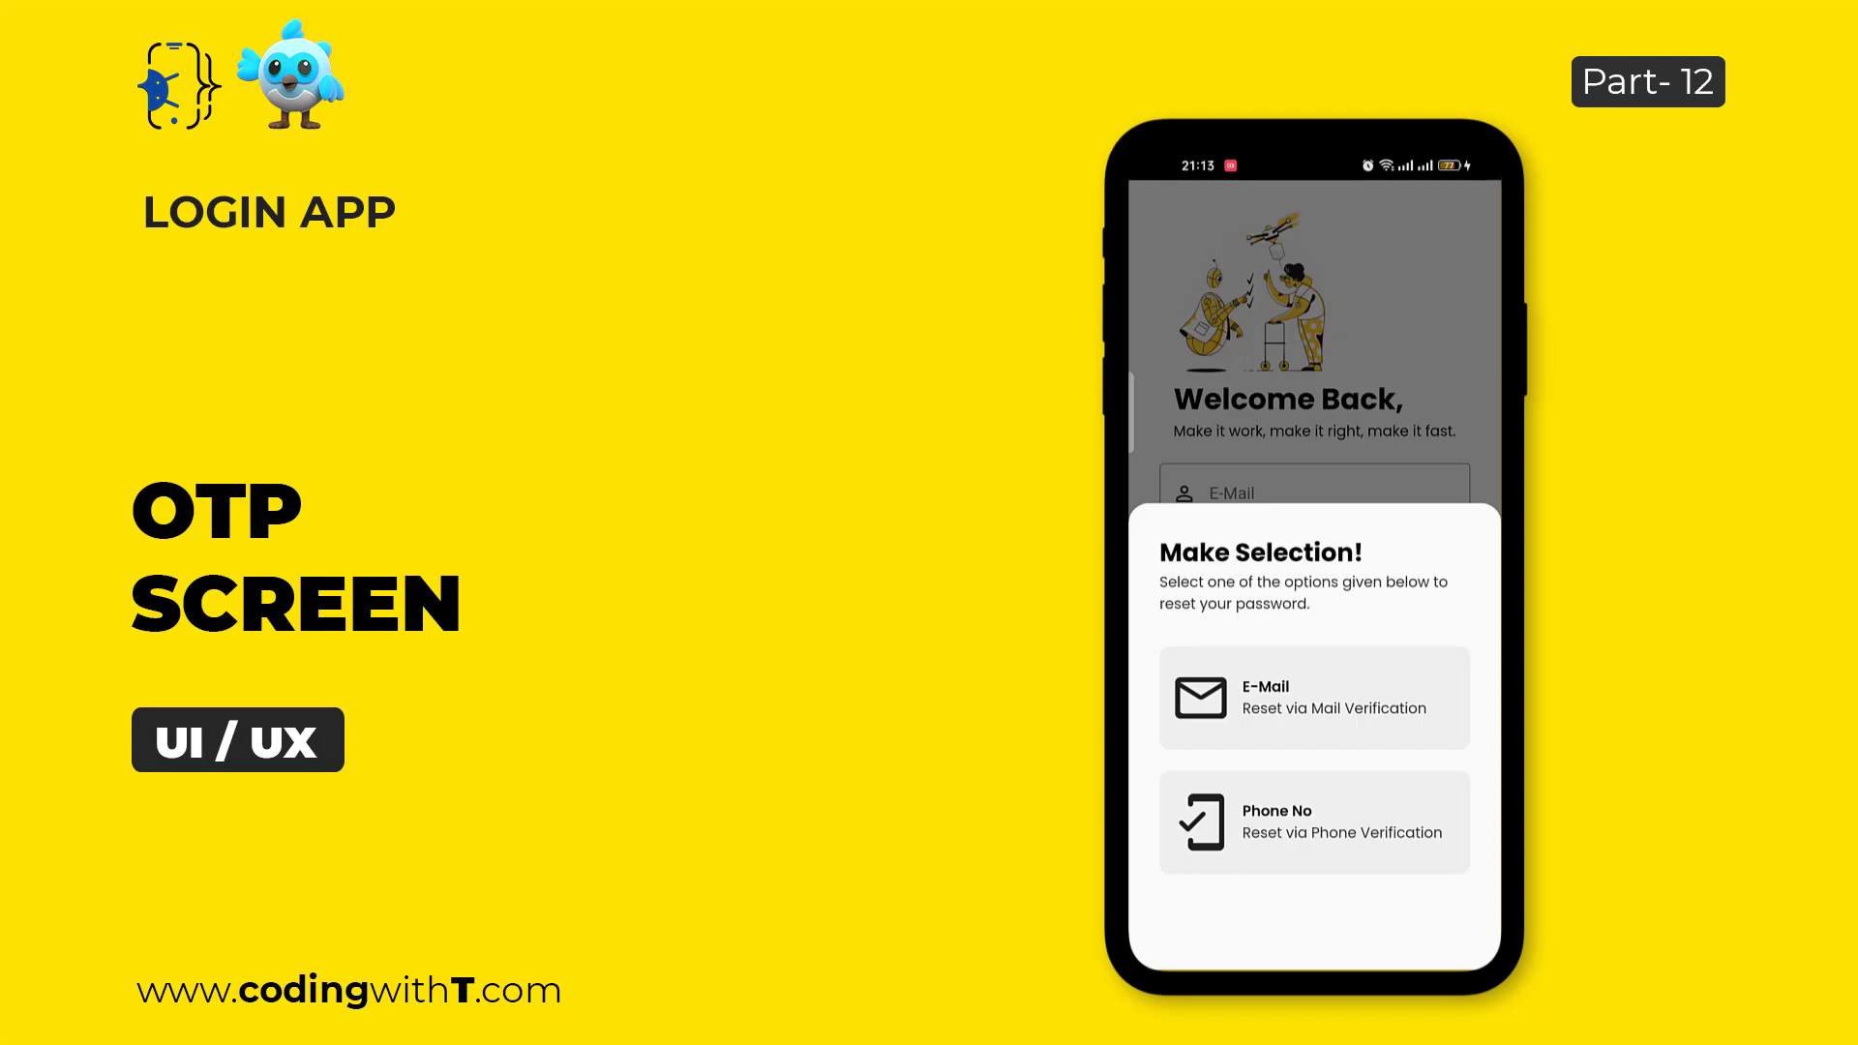
click(1312, 696)
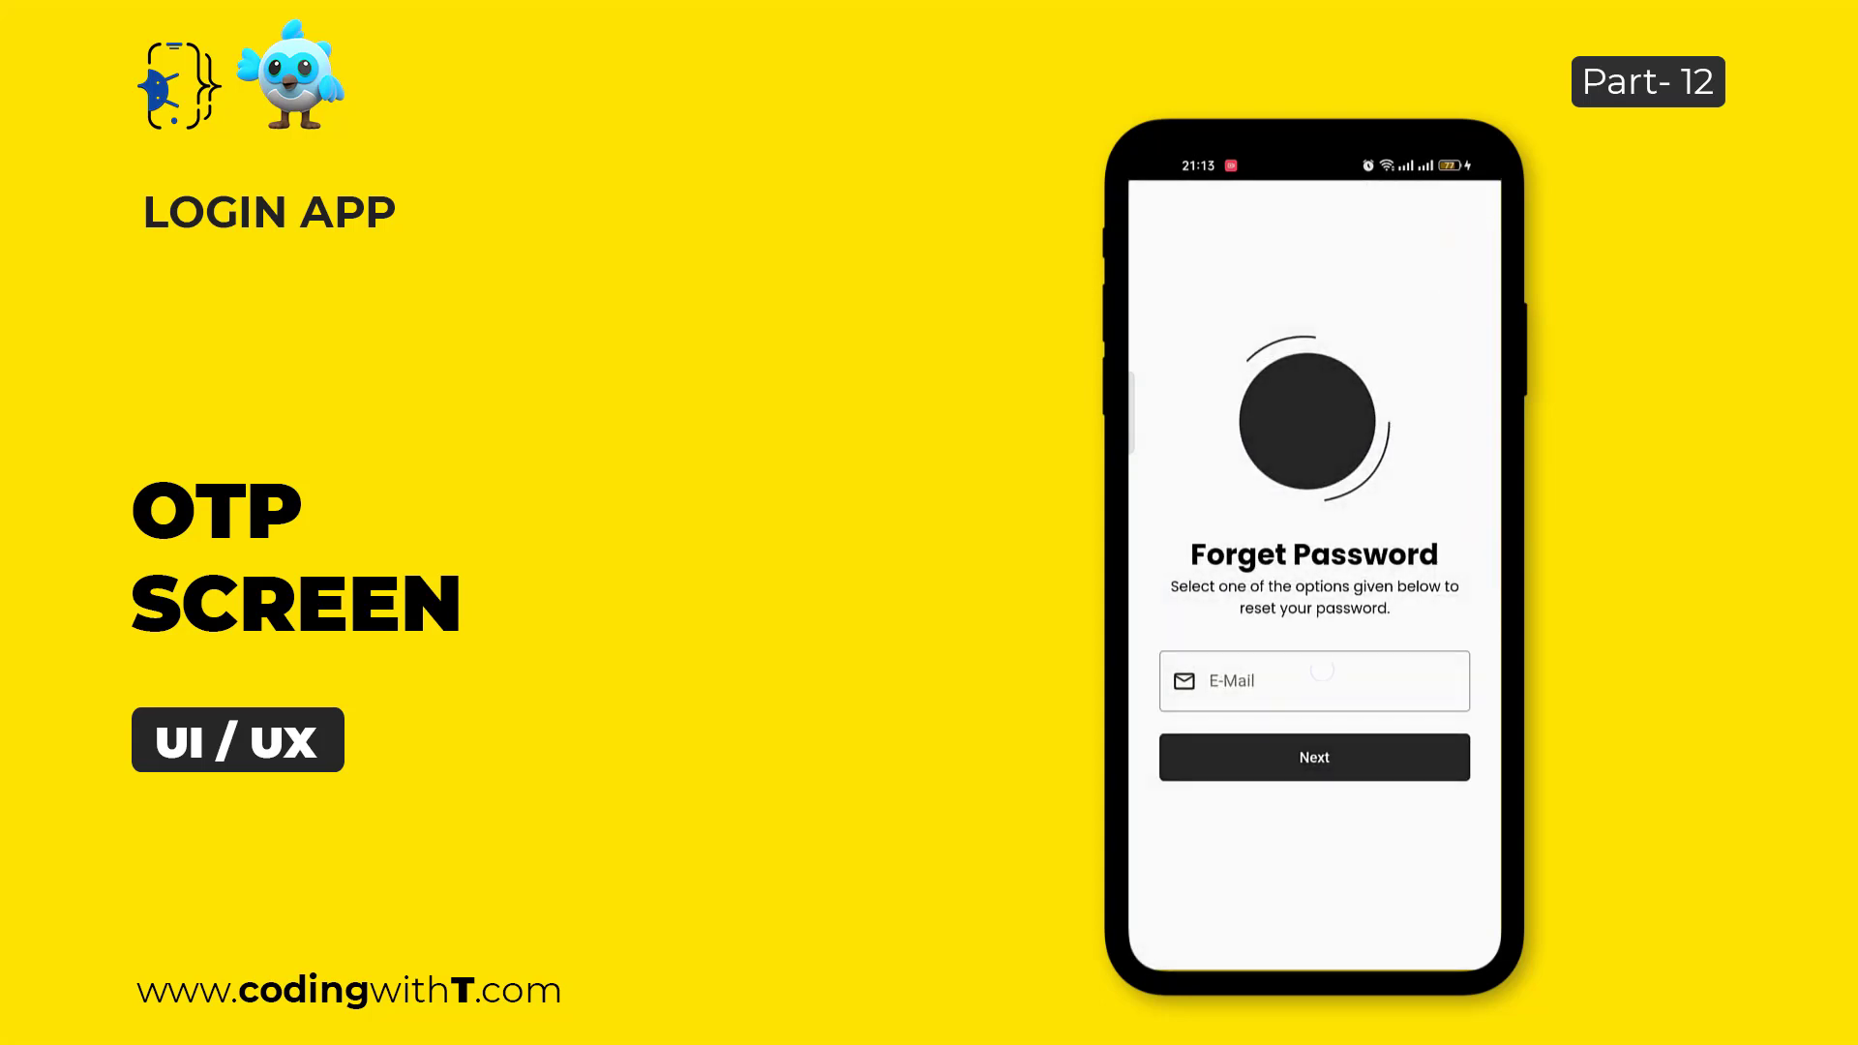
- Enter the e-mail, continue with Next to the CODE verification screen and start typing the code
click(1312, 679)
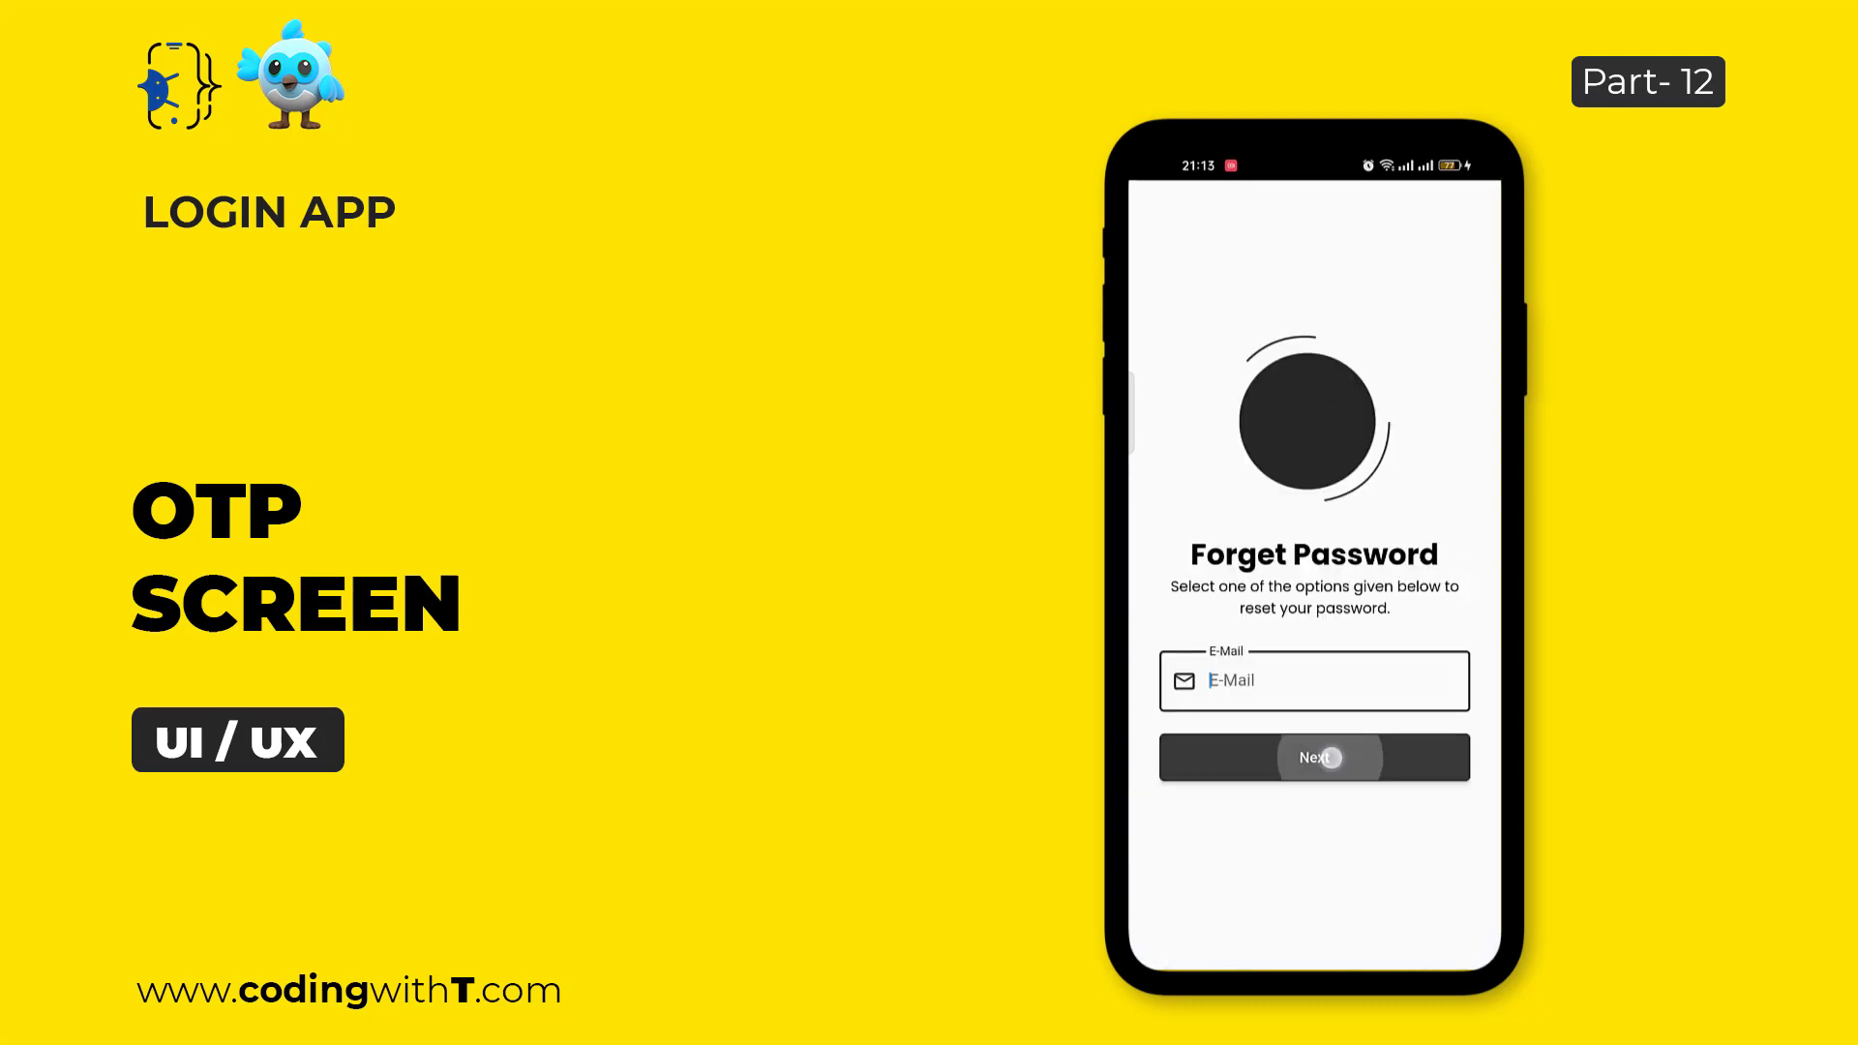
click(1312, 757)
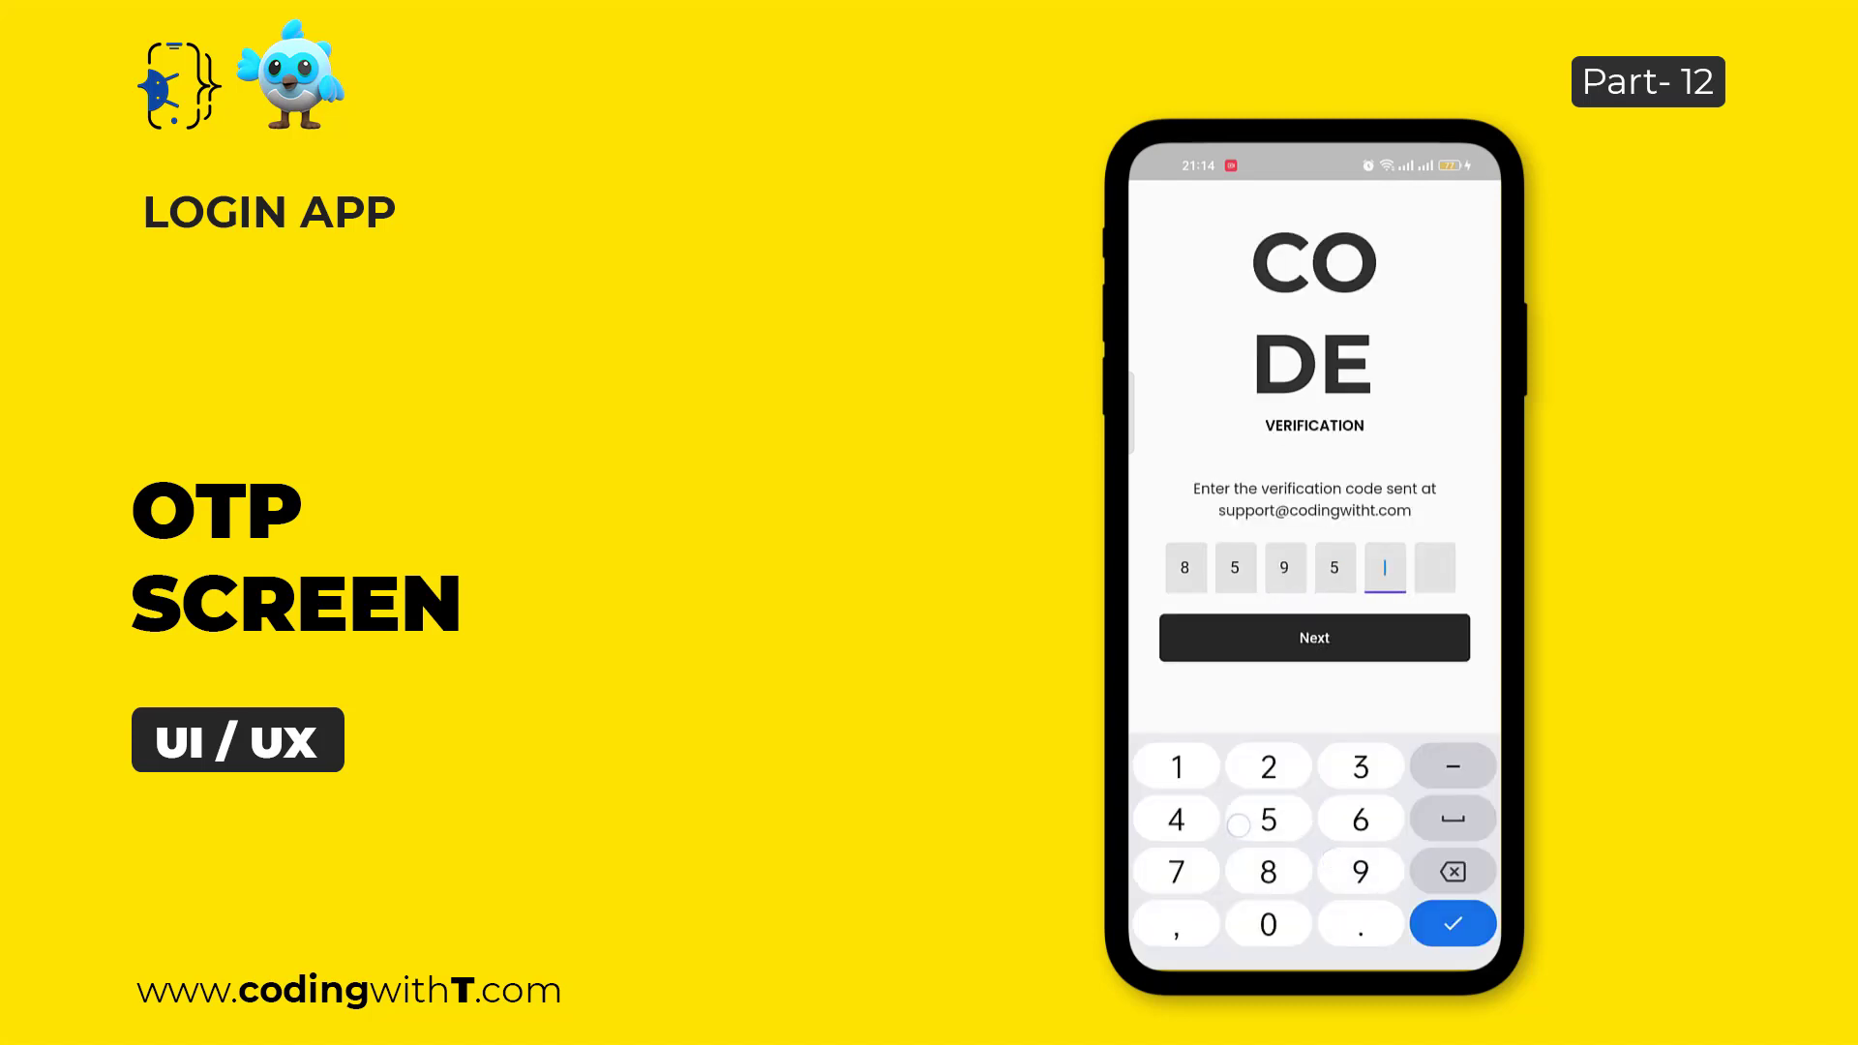
click(1266, 816)
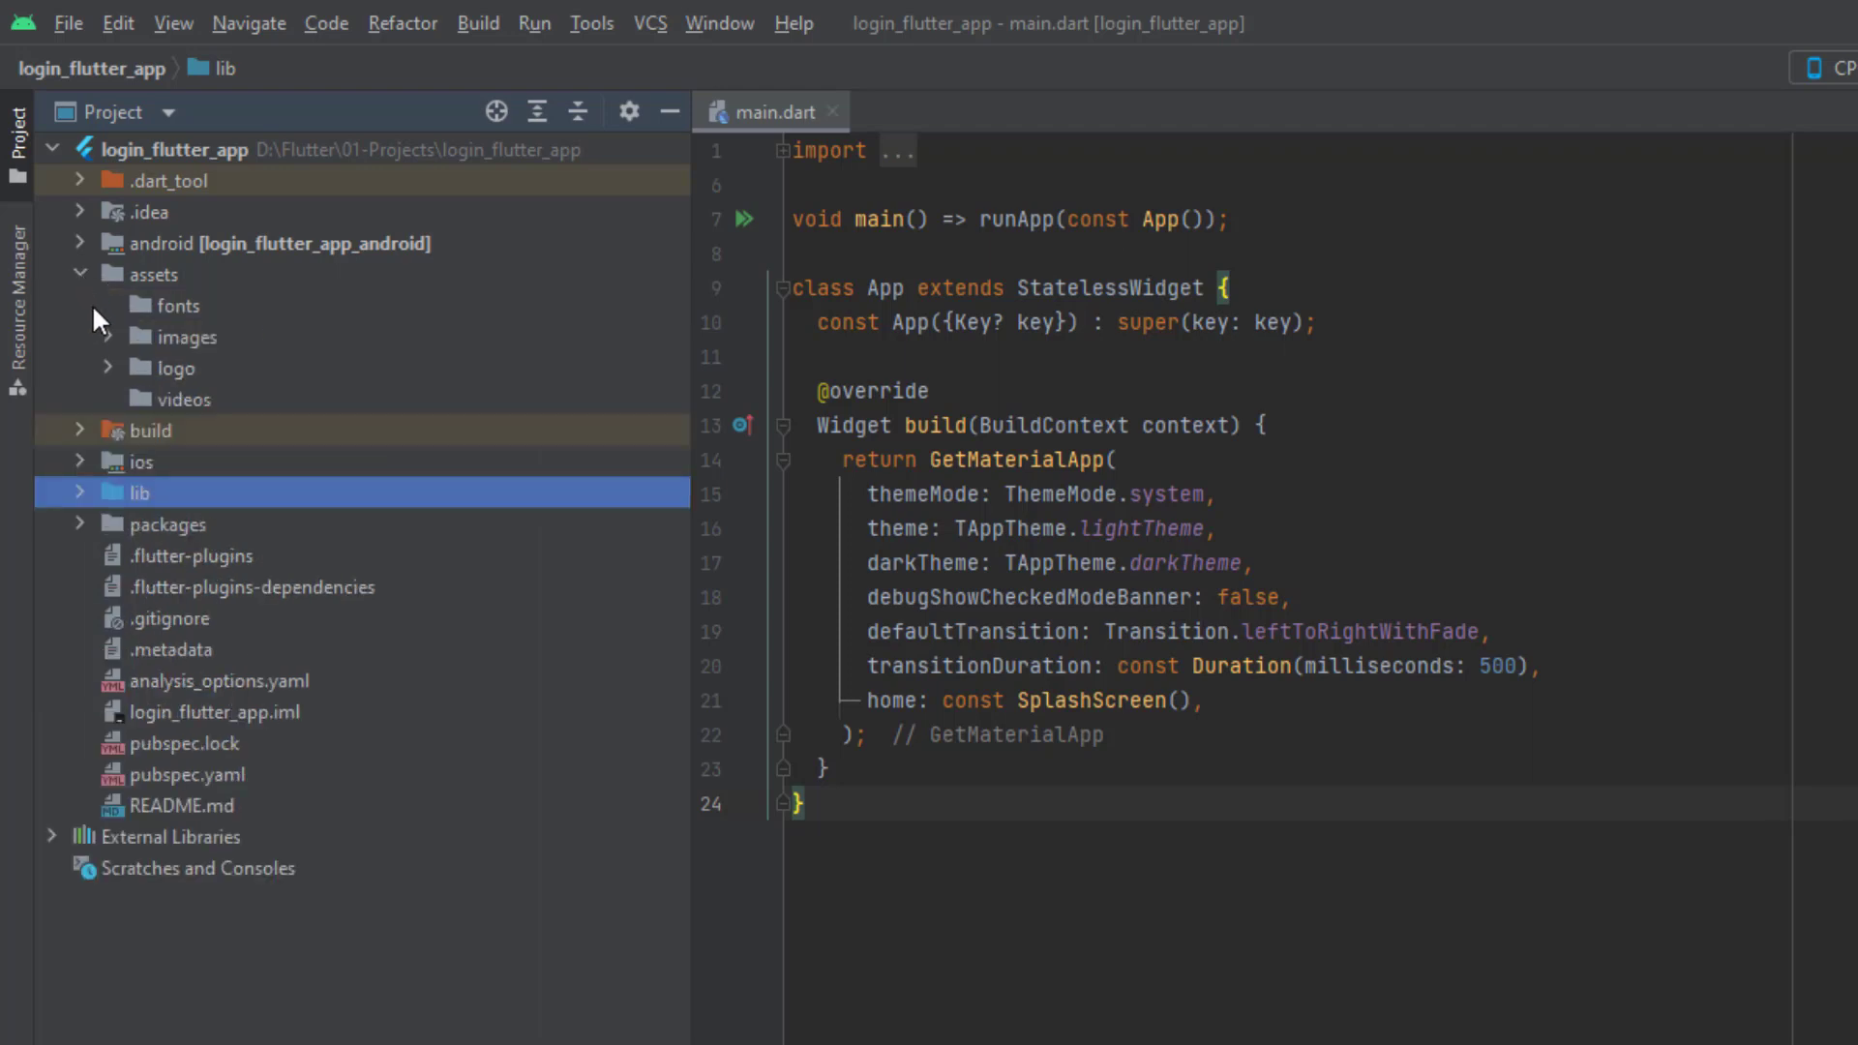
- Peek into assets/images in the Project panel and collapse the assets folder again
click(109, 337)
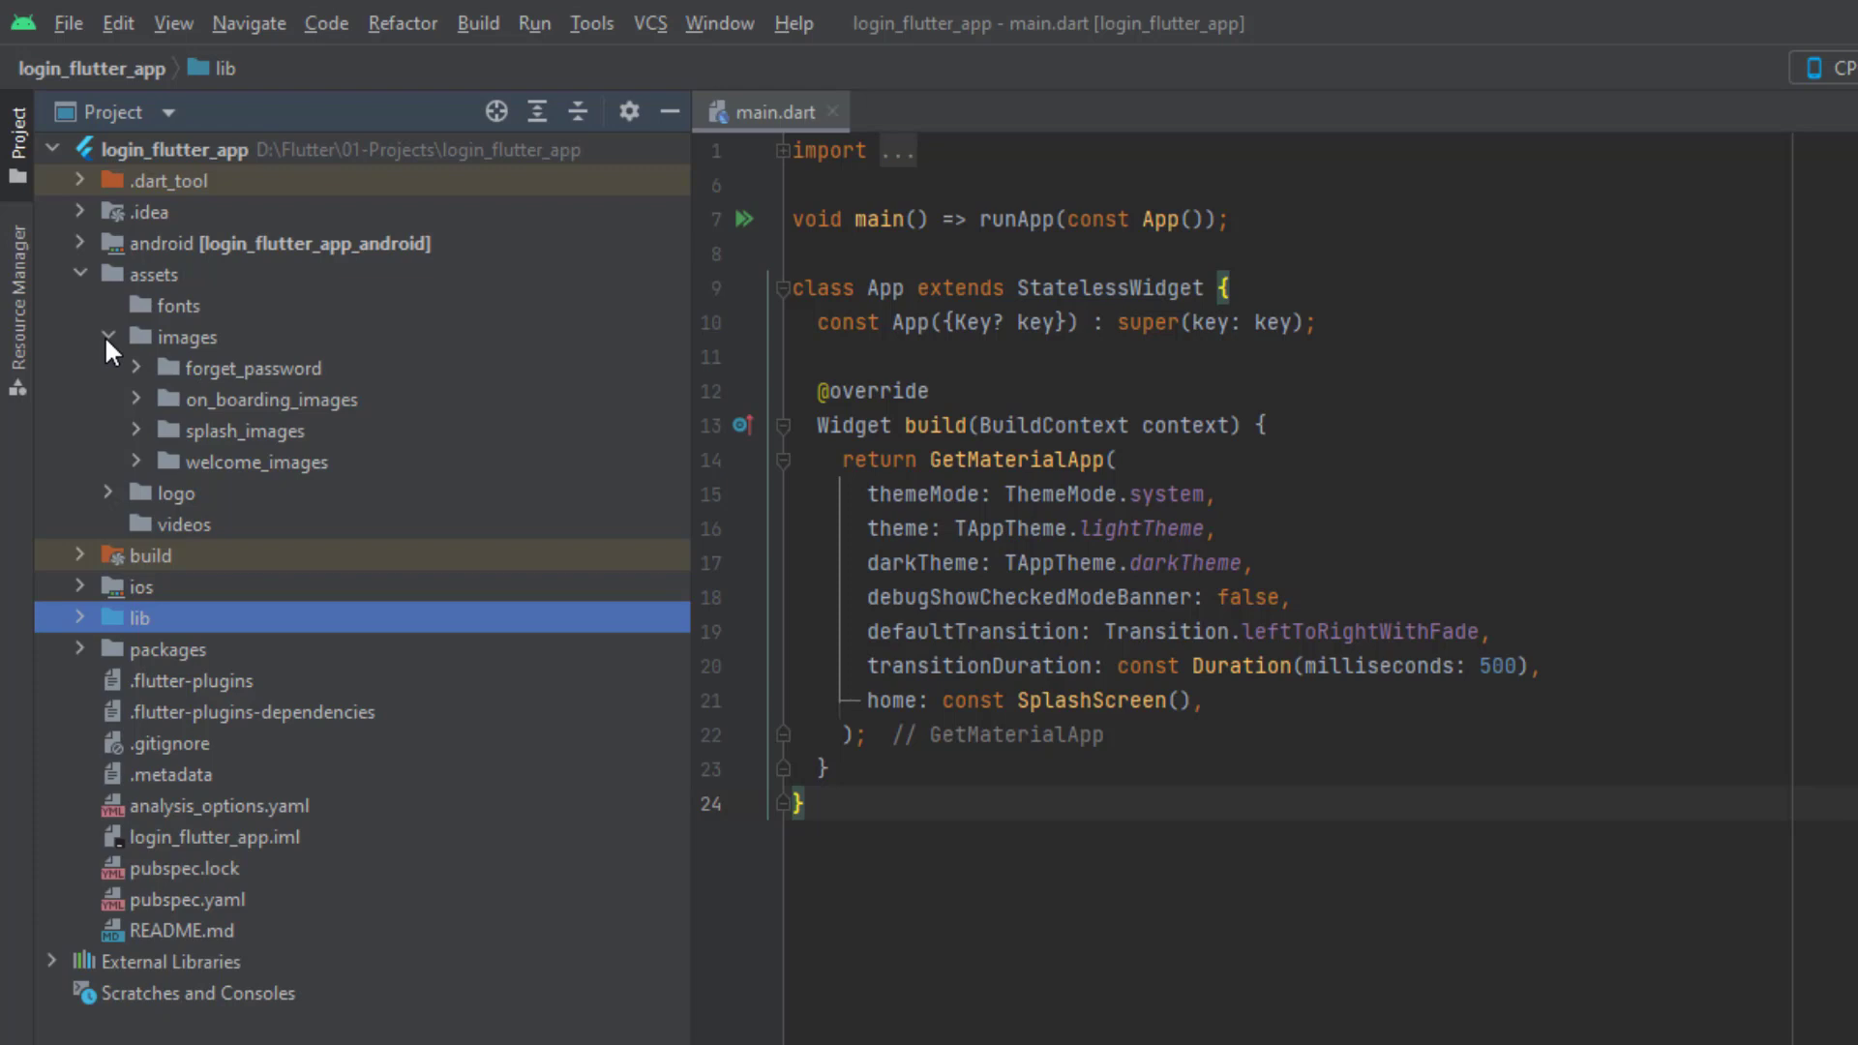
click(107, 336)
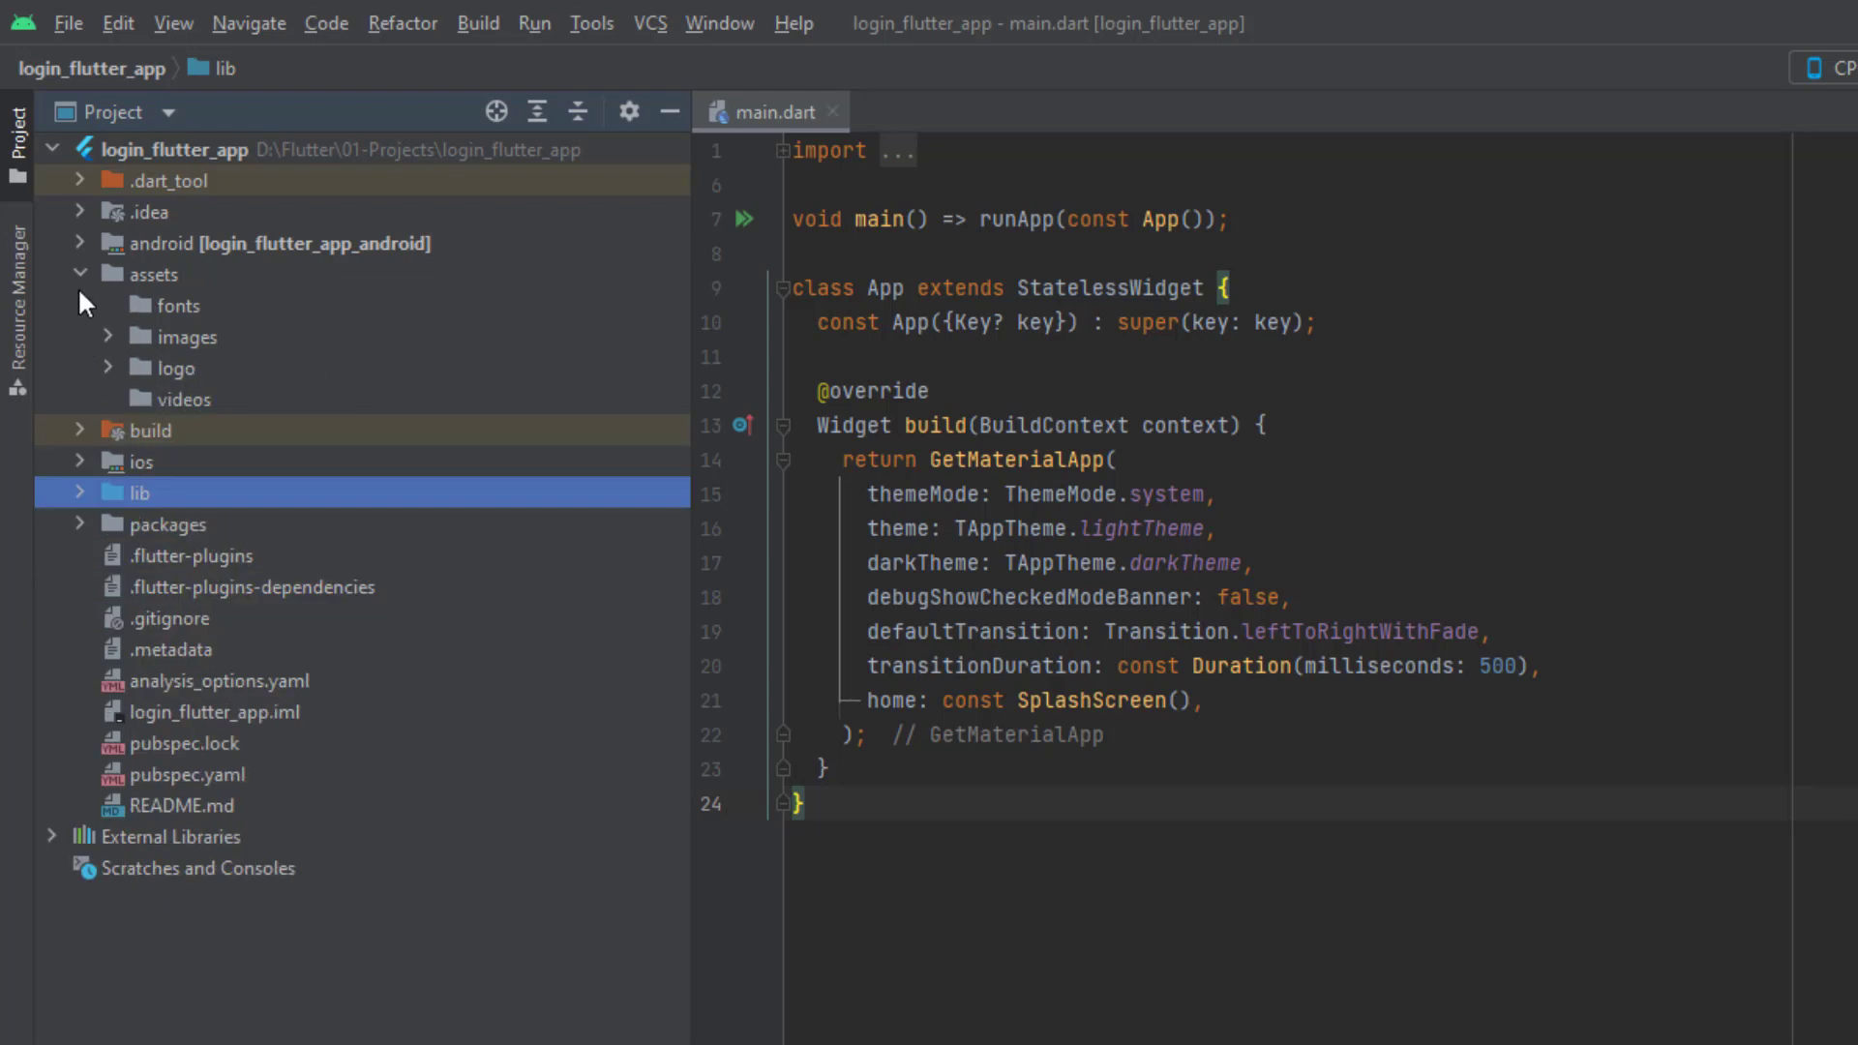
click(79, 273)
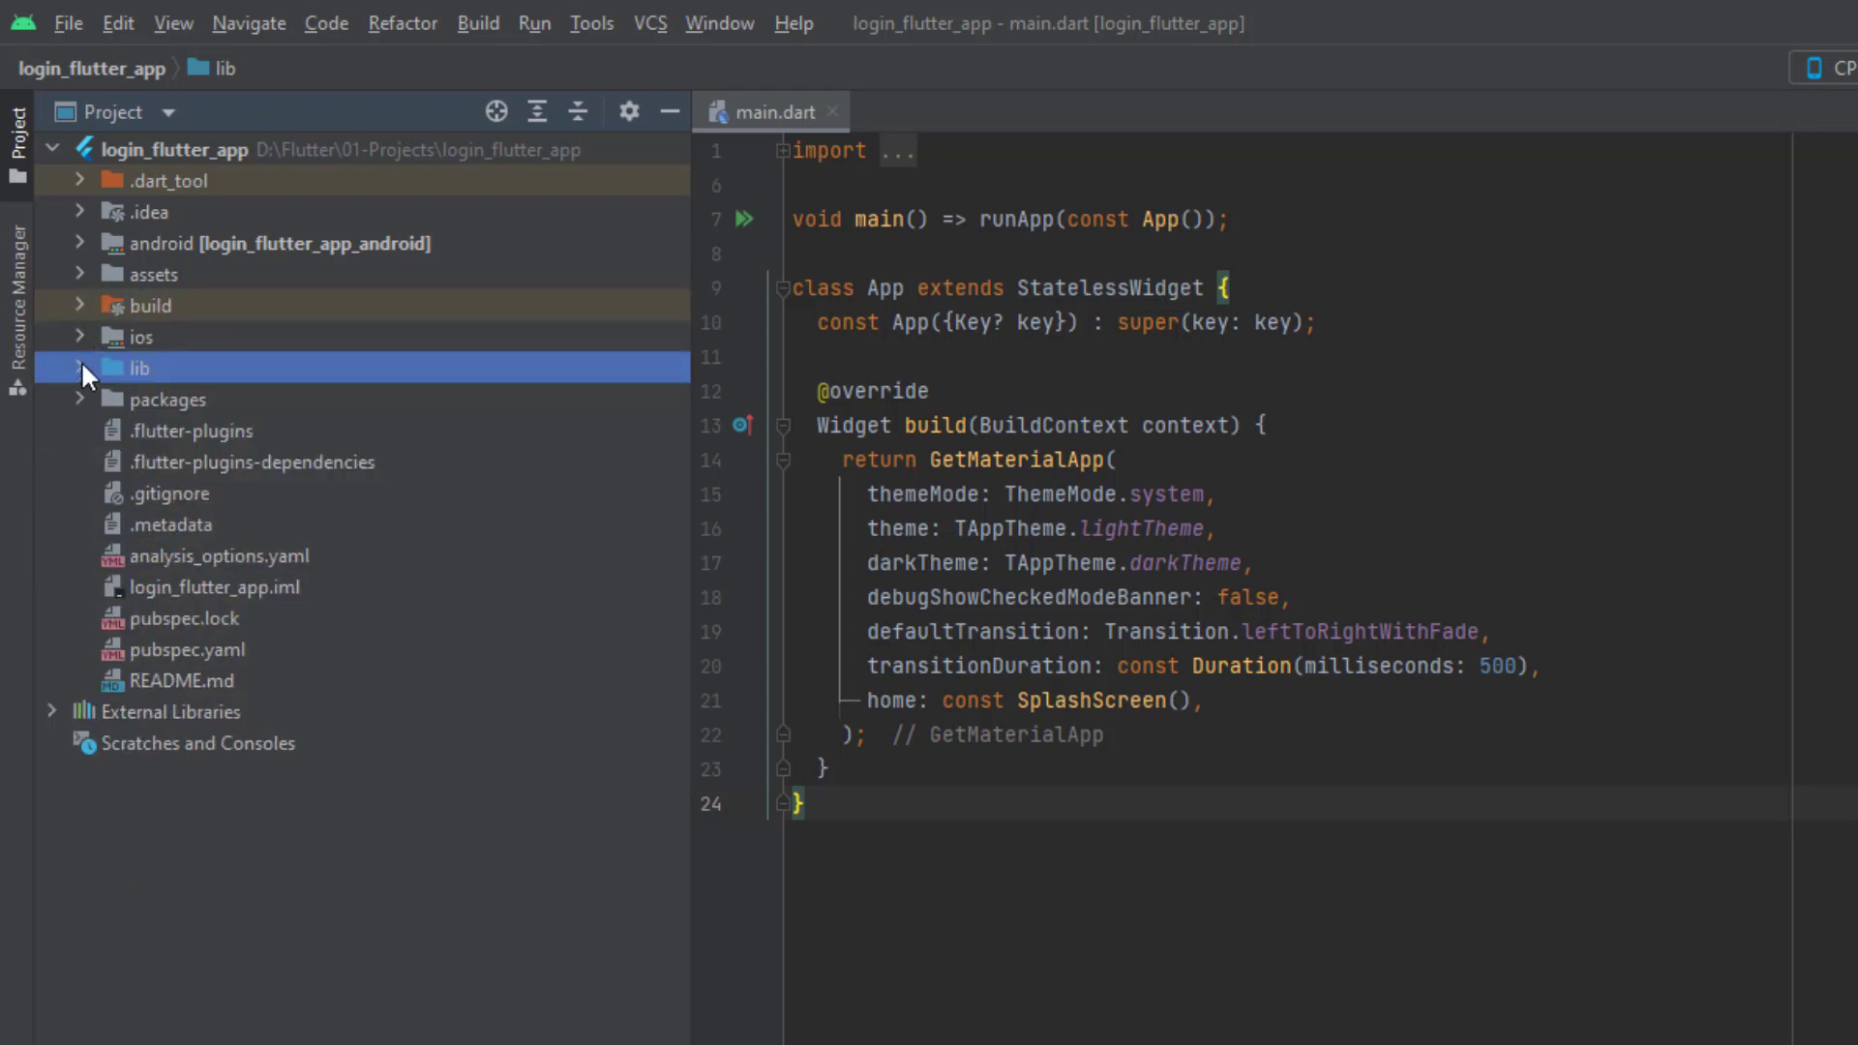
- Expand lib > src > constants and open text_strings.dart
click(81, 368)
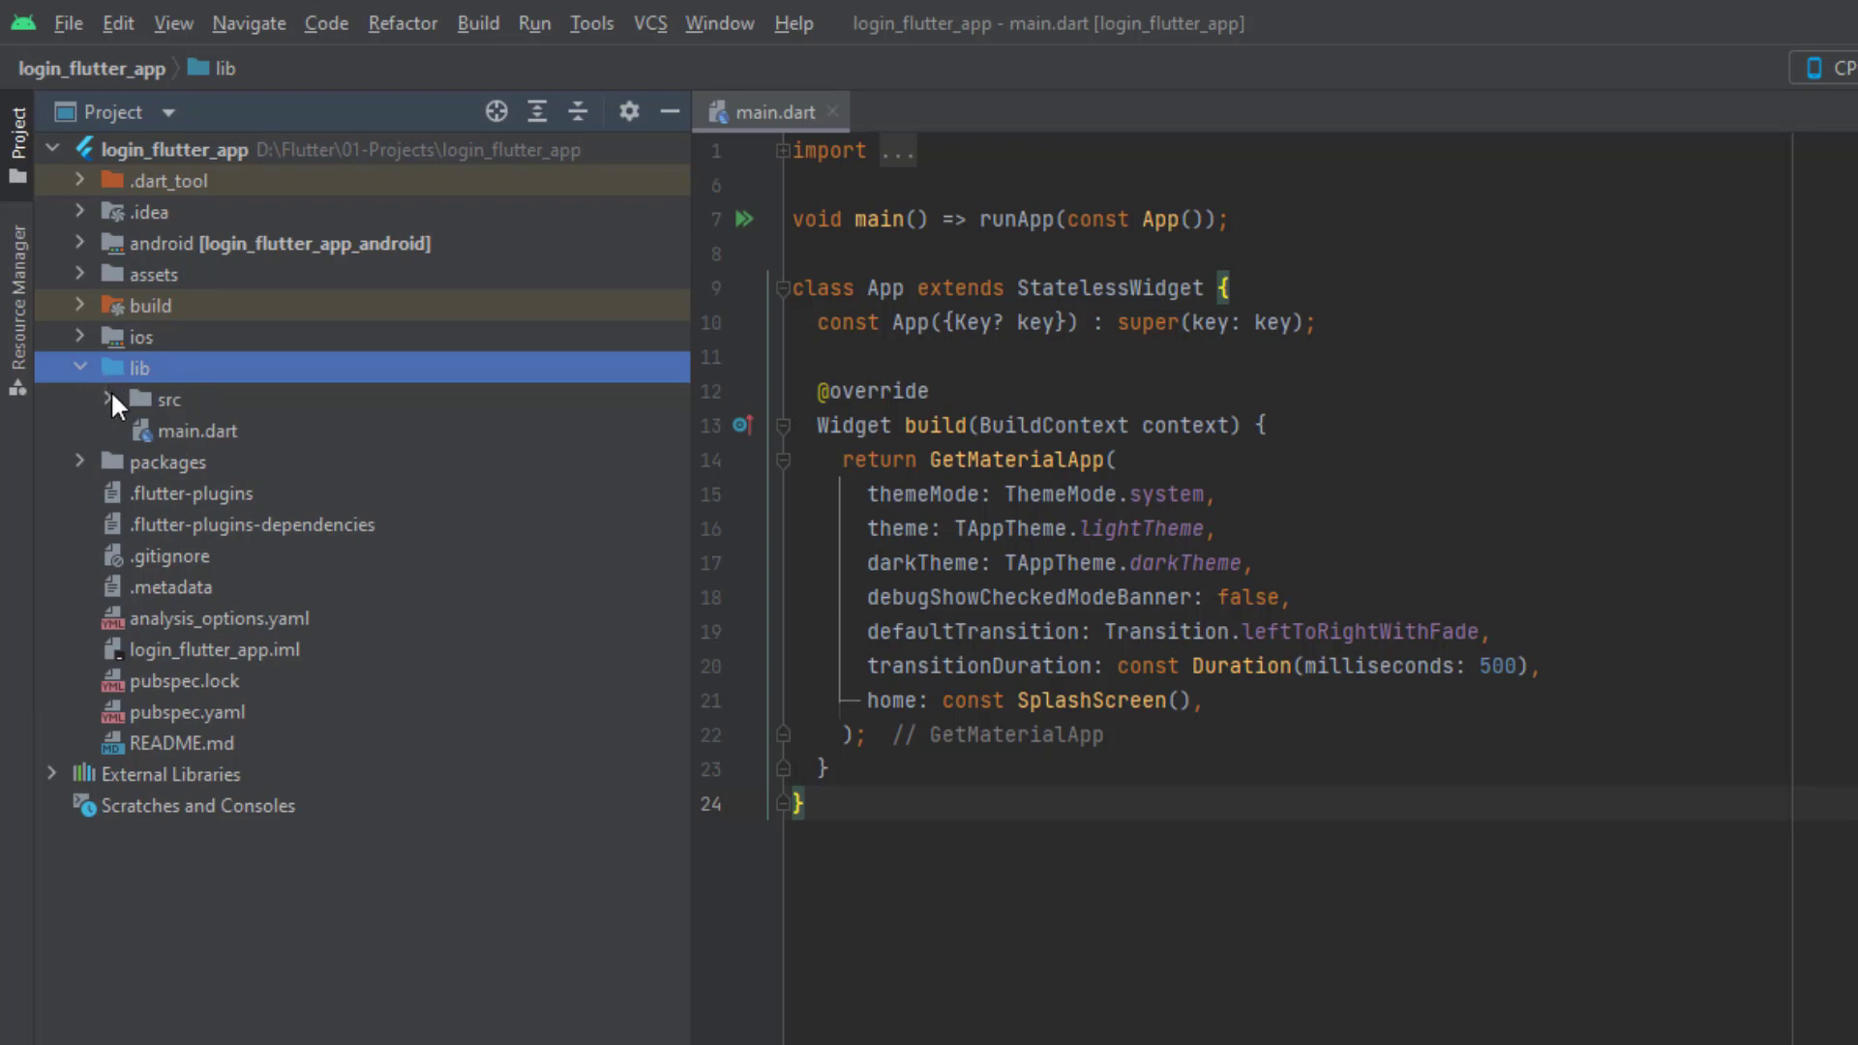
click(106, 399)
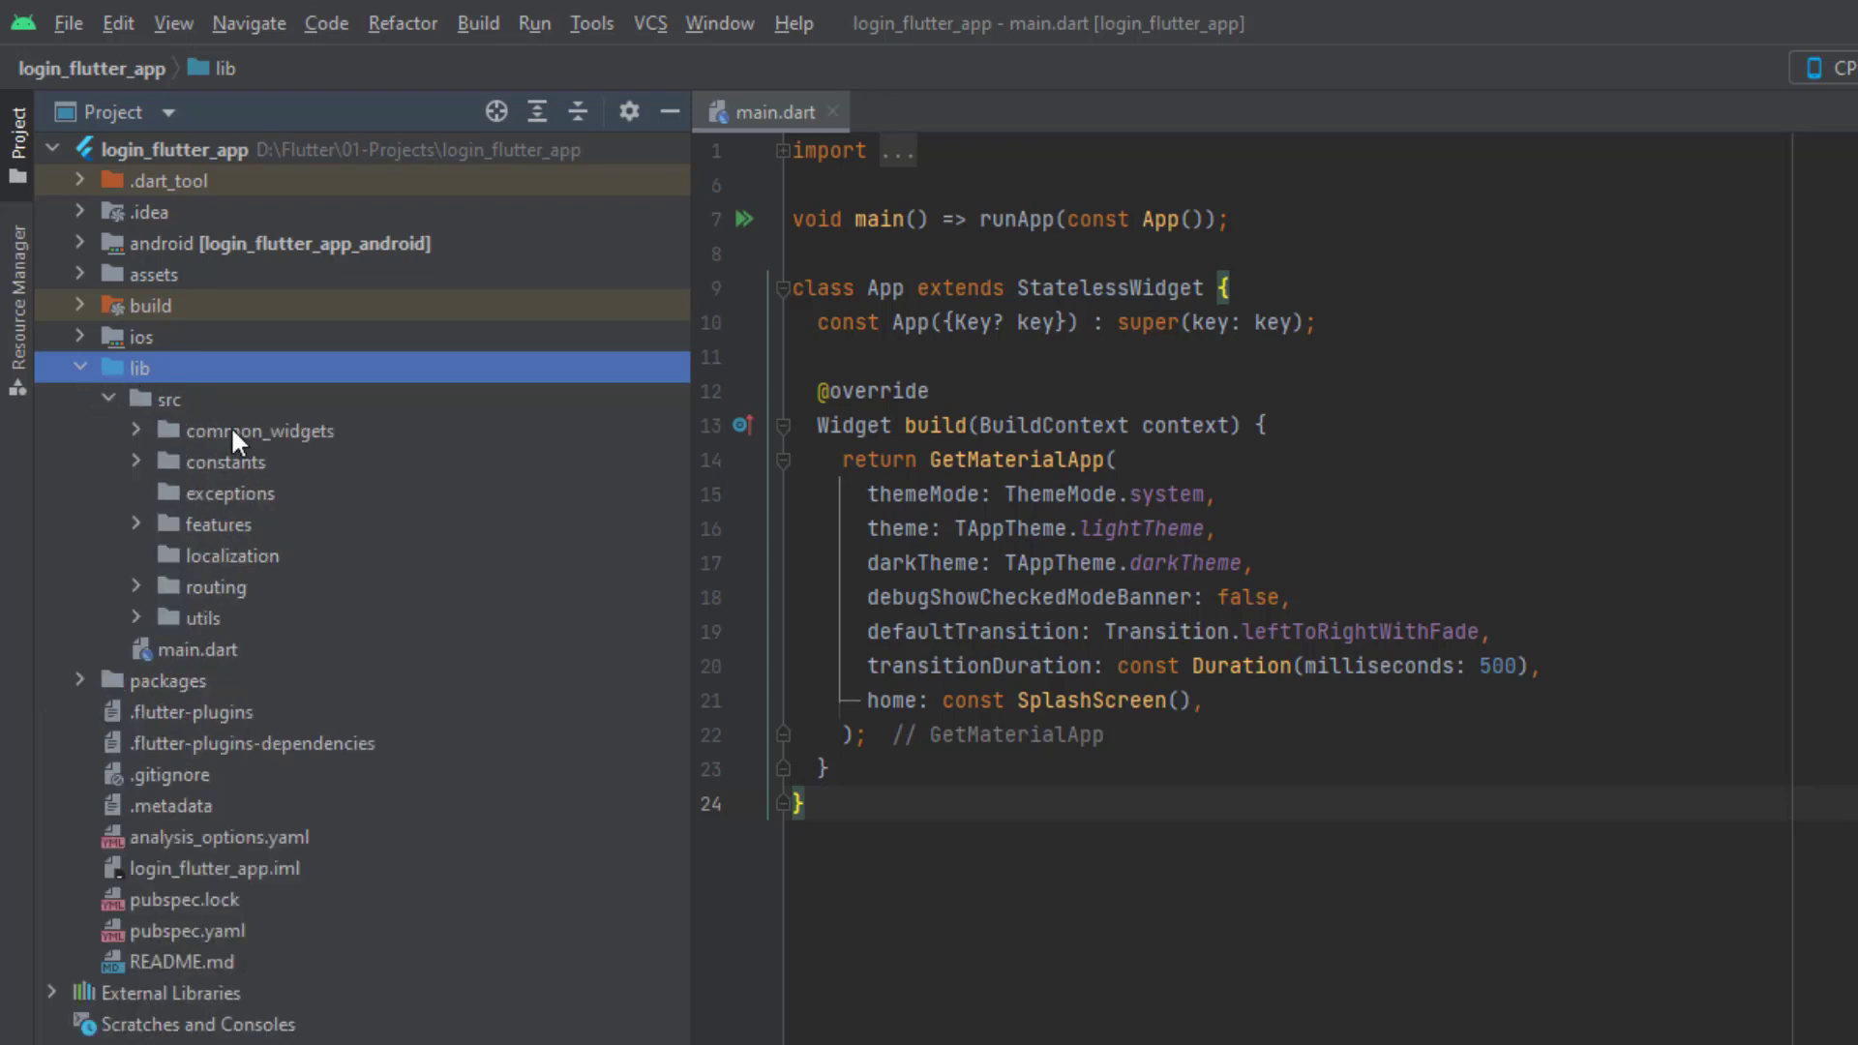
mouse_move(142, 514)
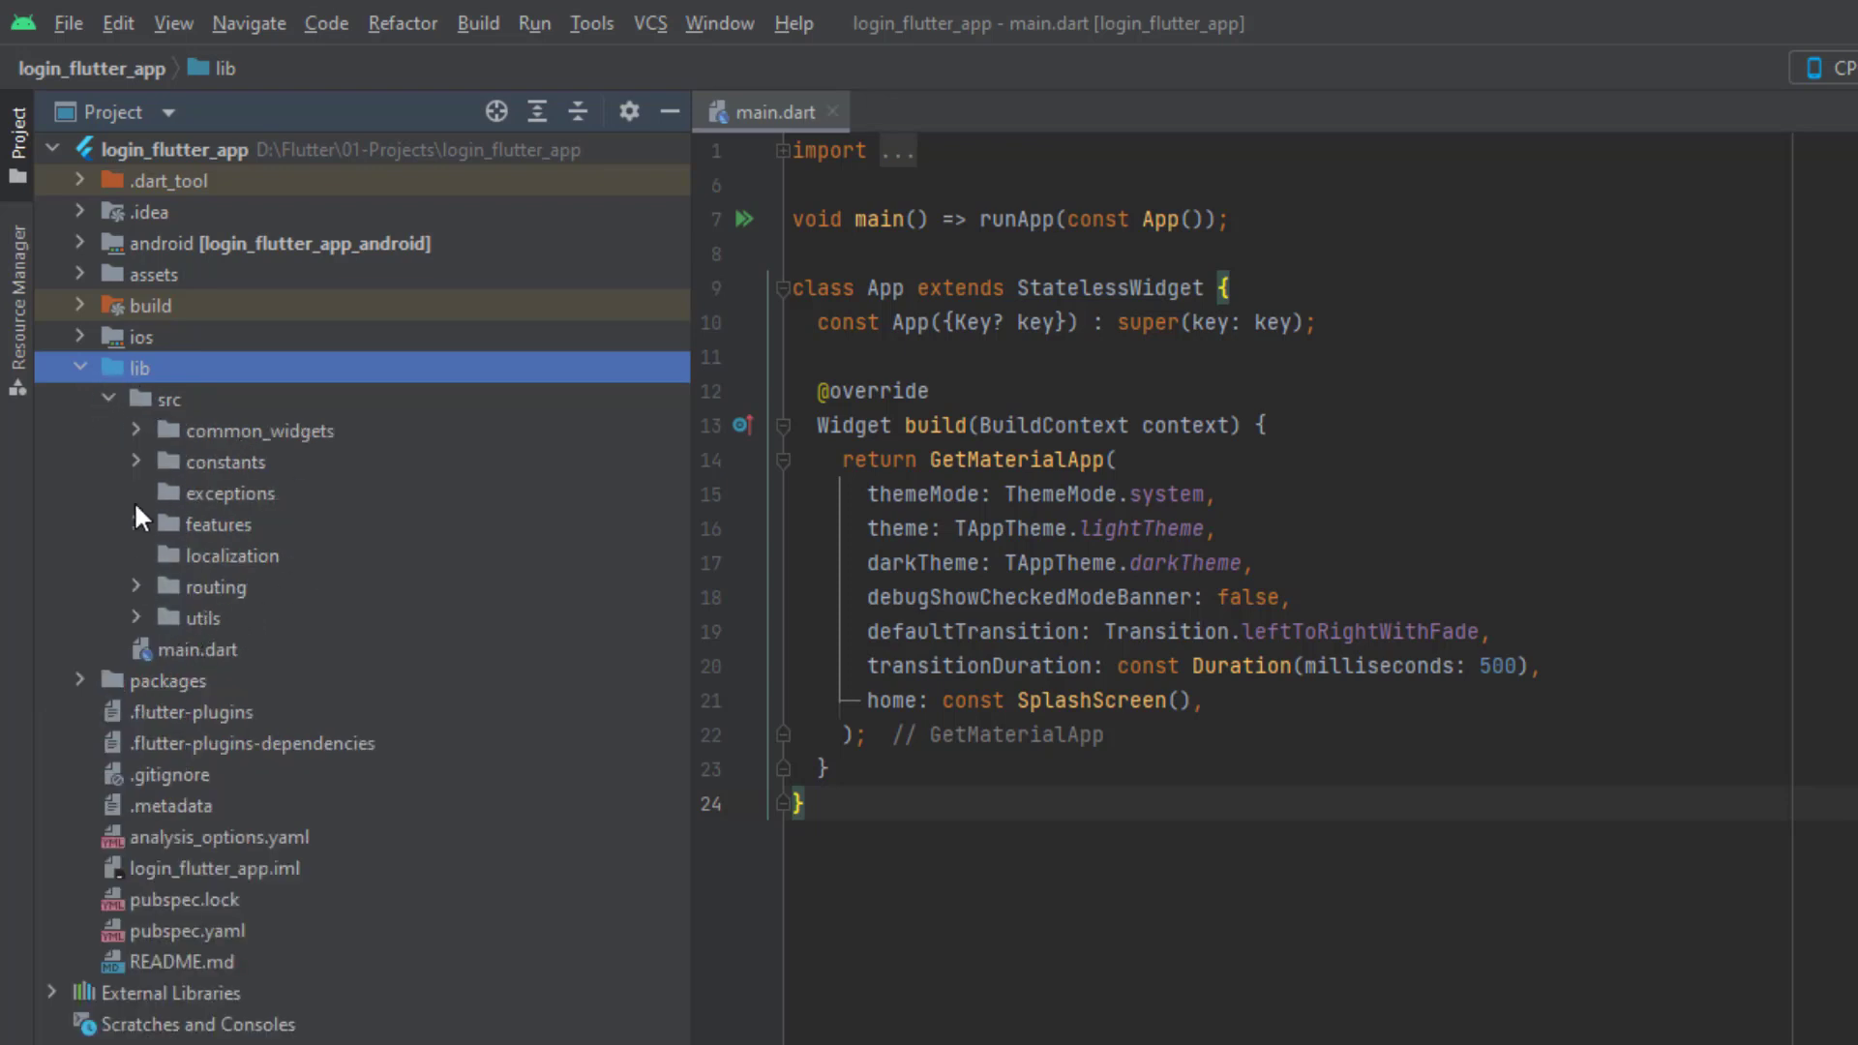
mouse_move(347, 485)
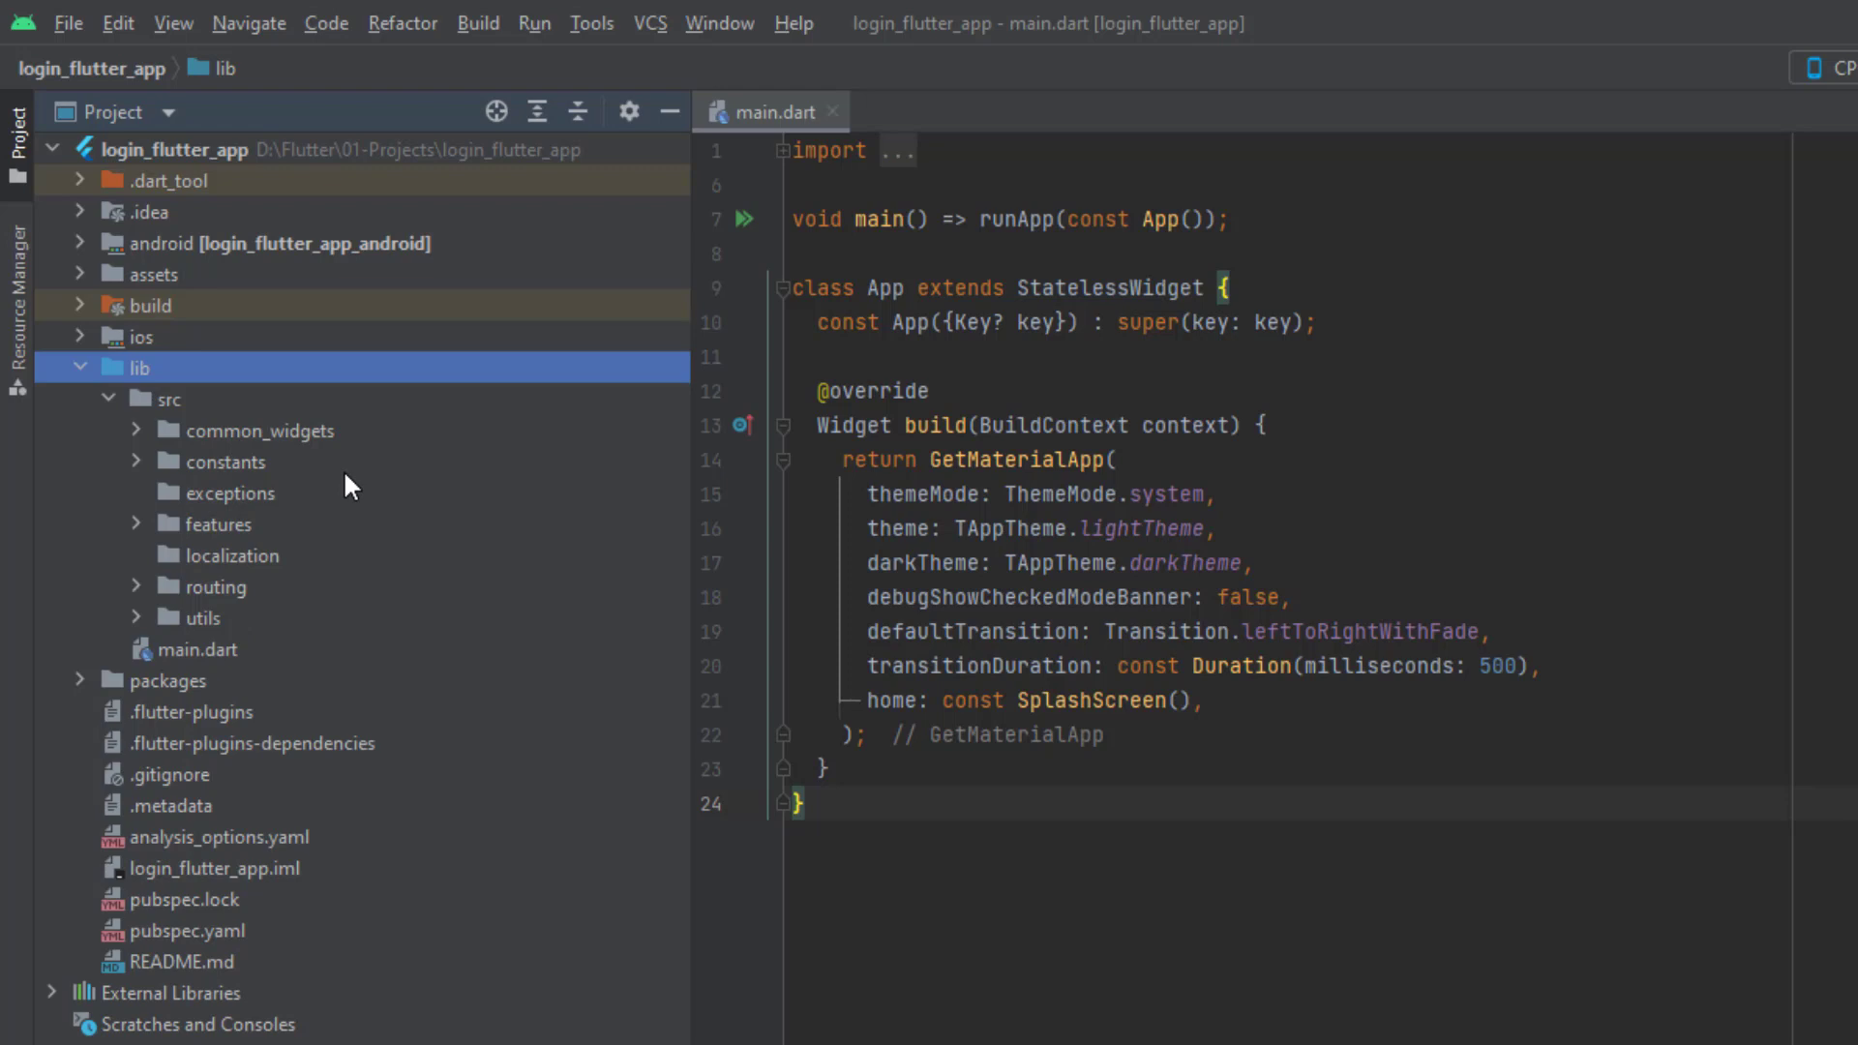
mouse_move(230, 486)
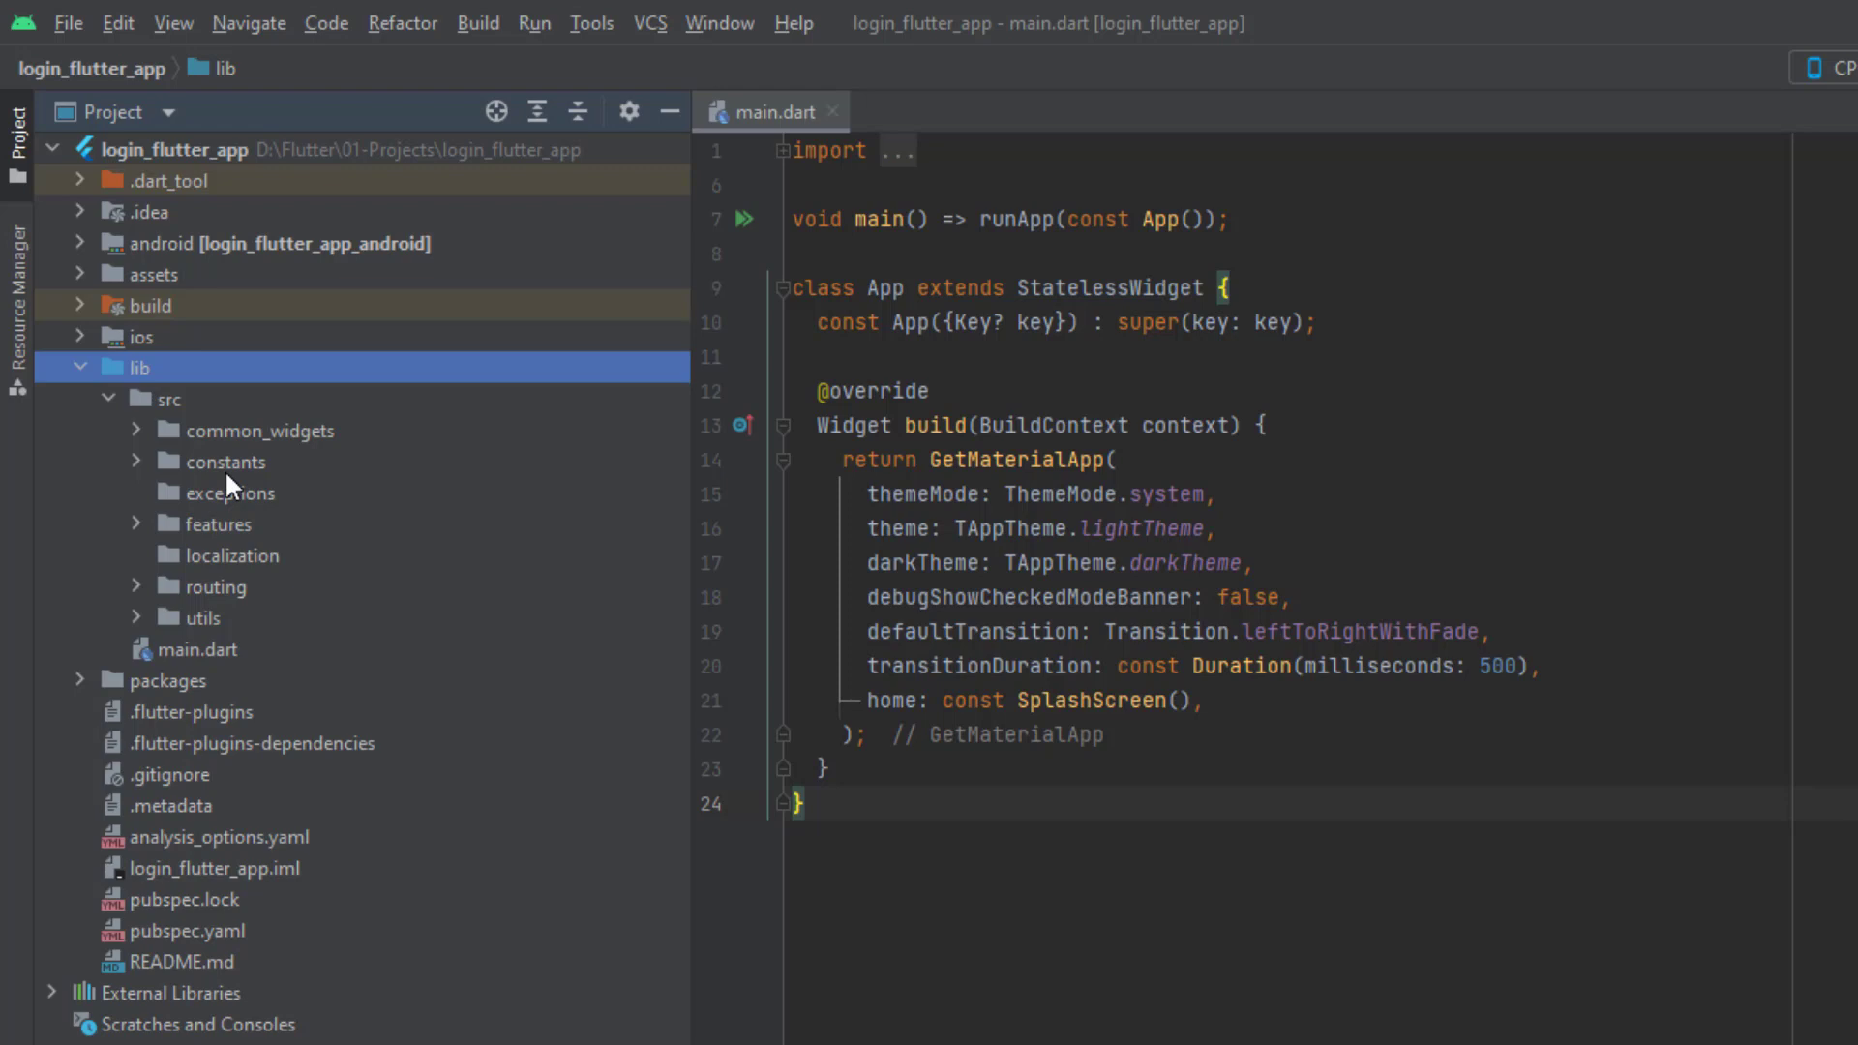
mouse_move(163, 486)
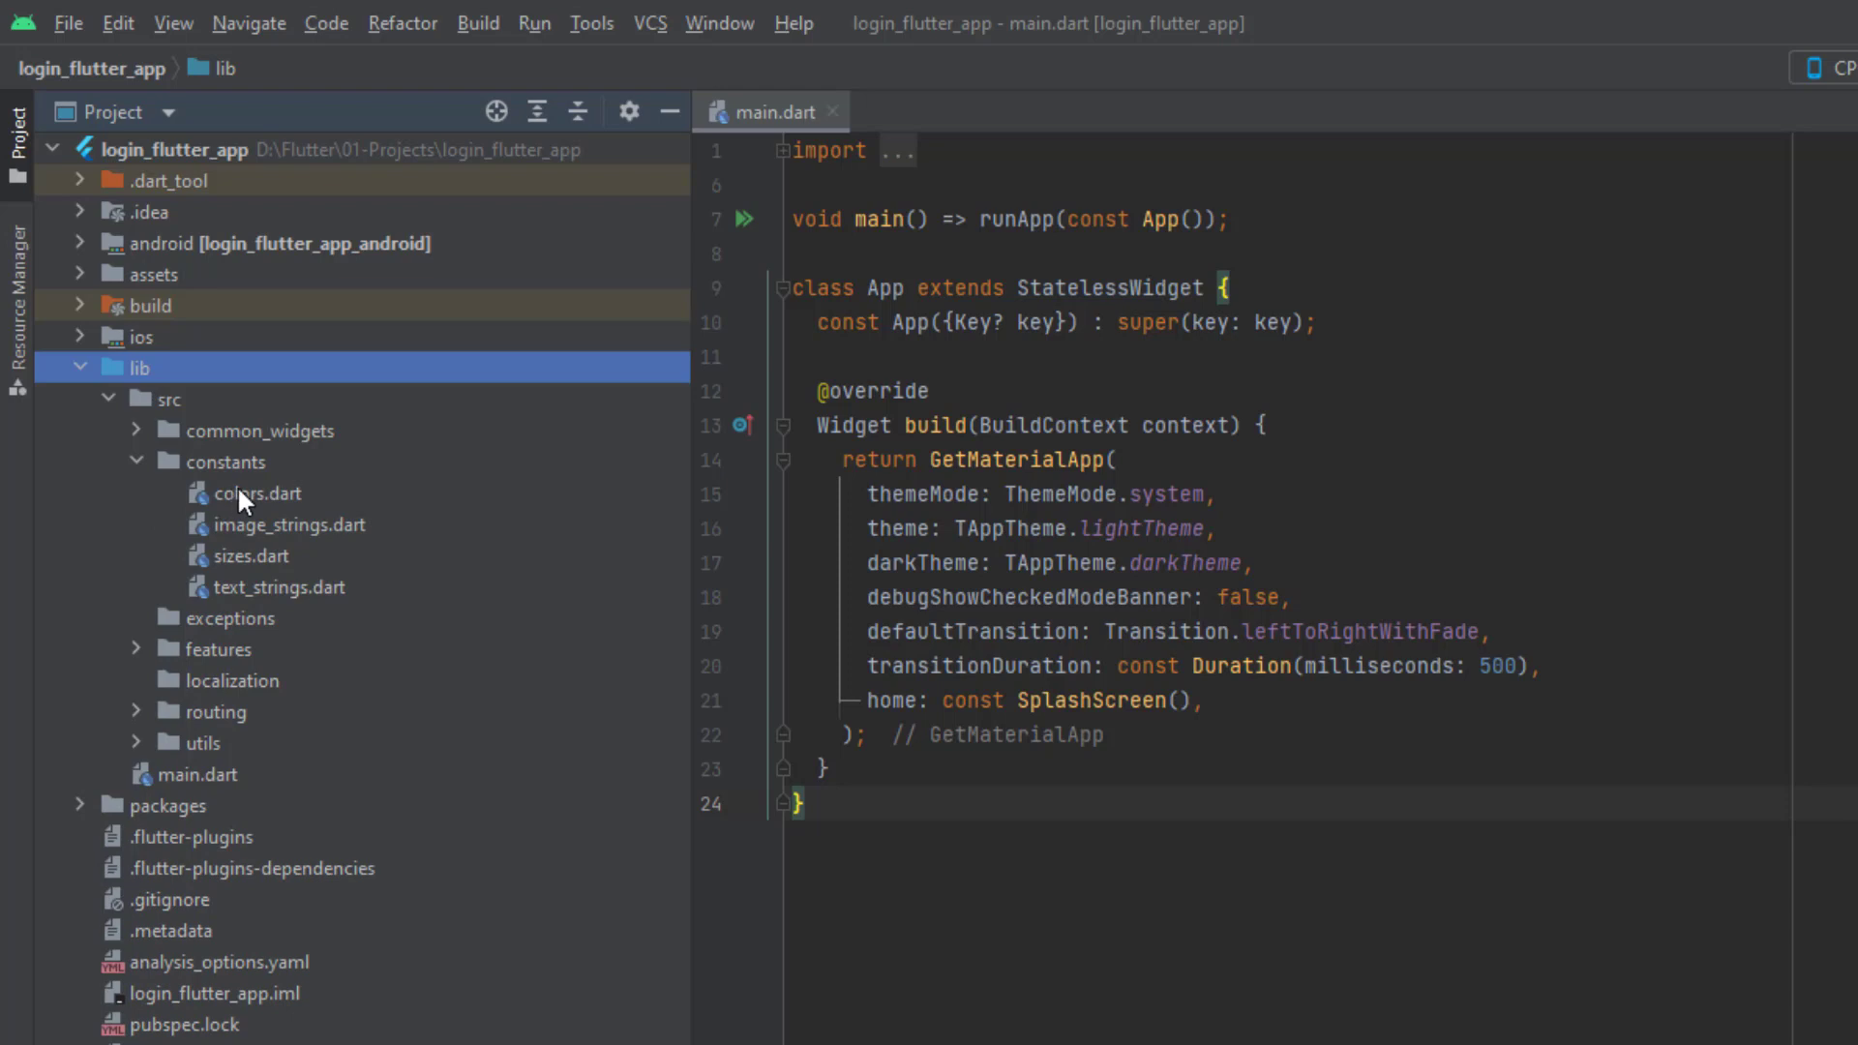
mouse_move(248, 555)
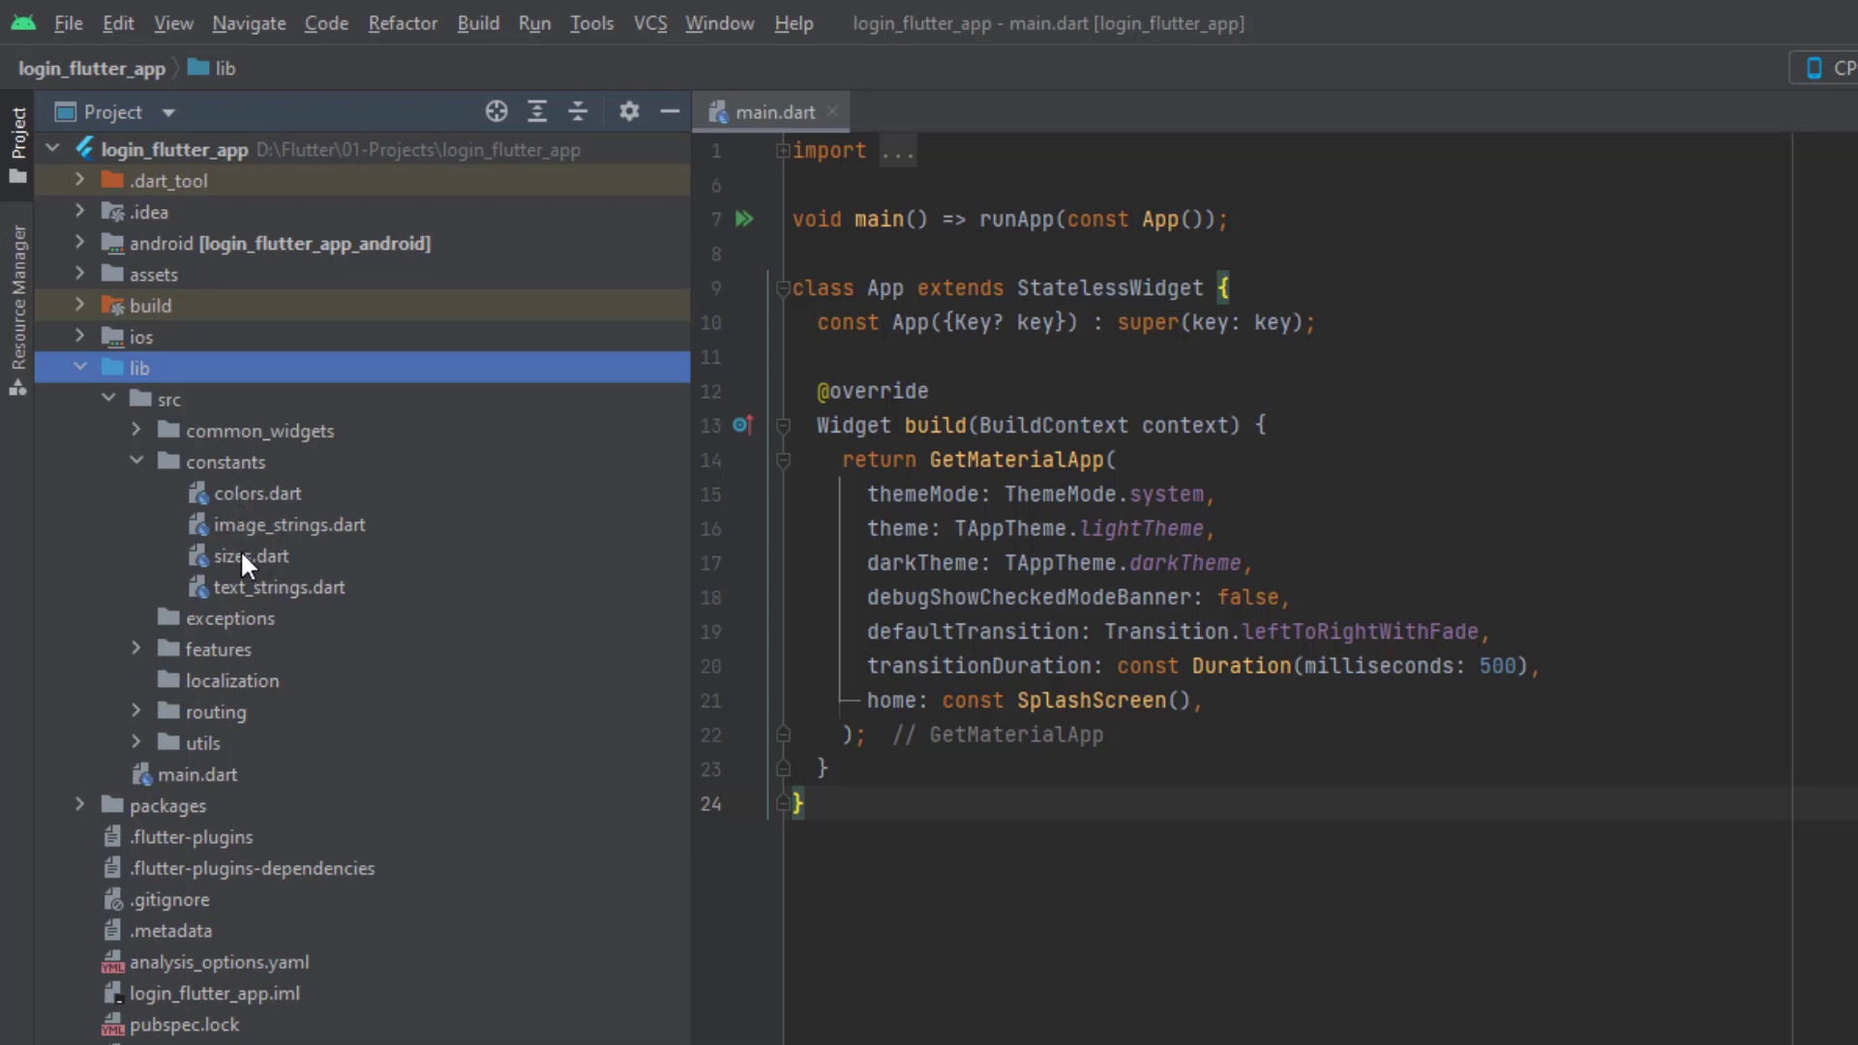
mouse_move(246, 530)
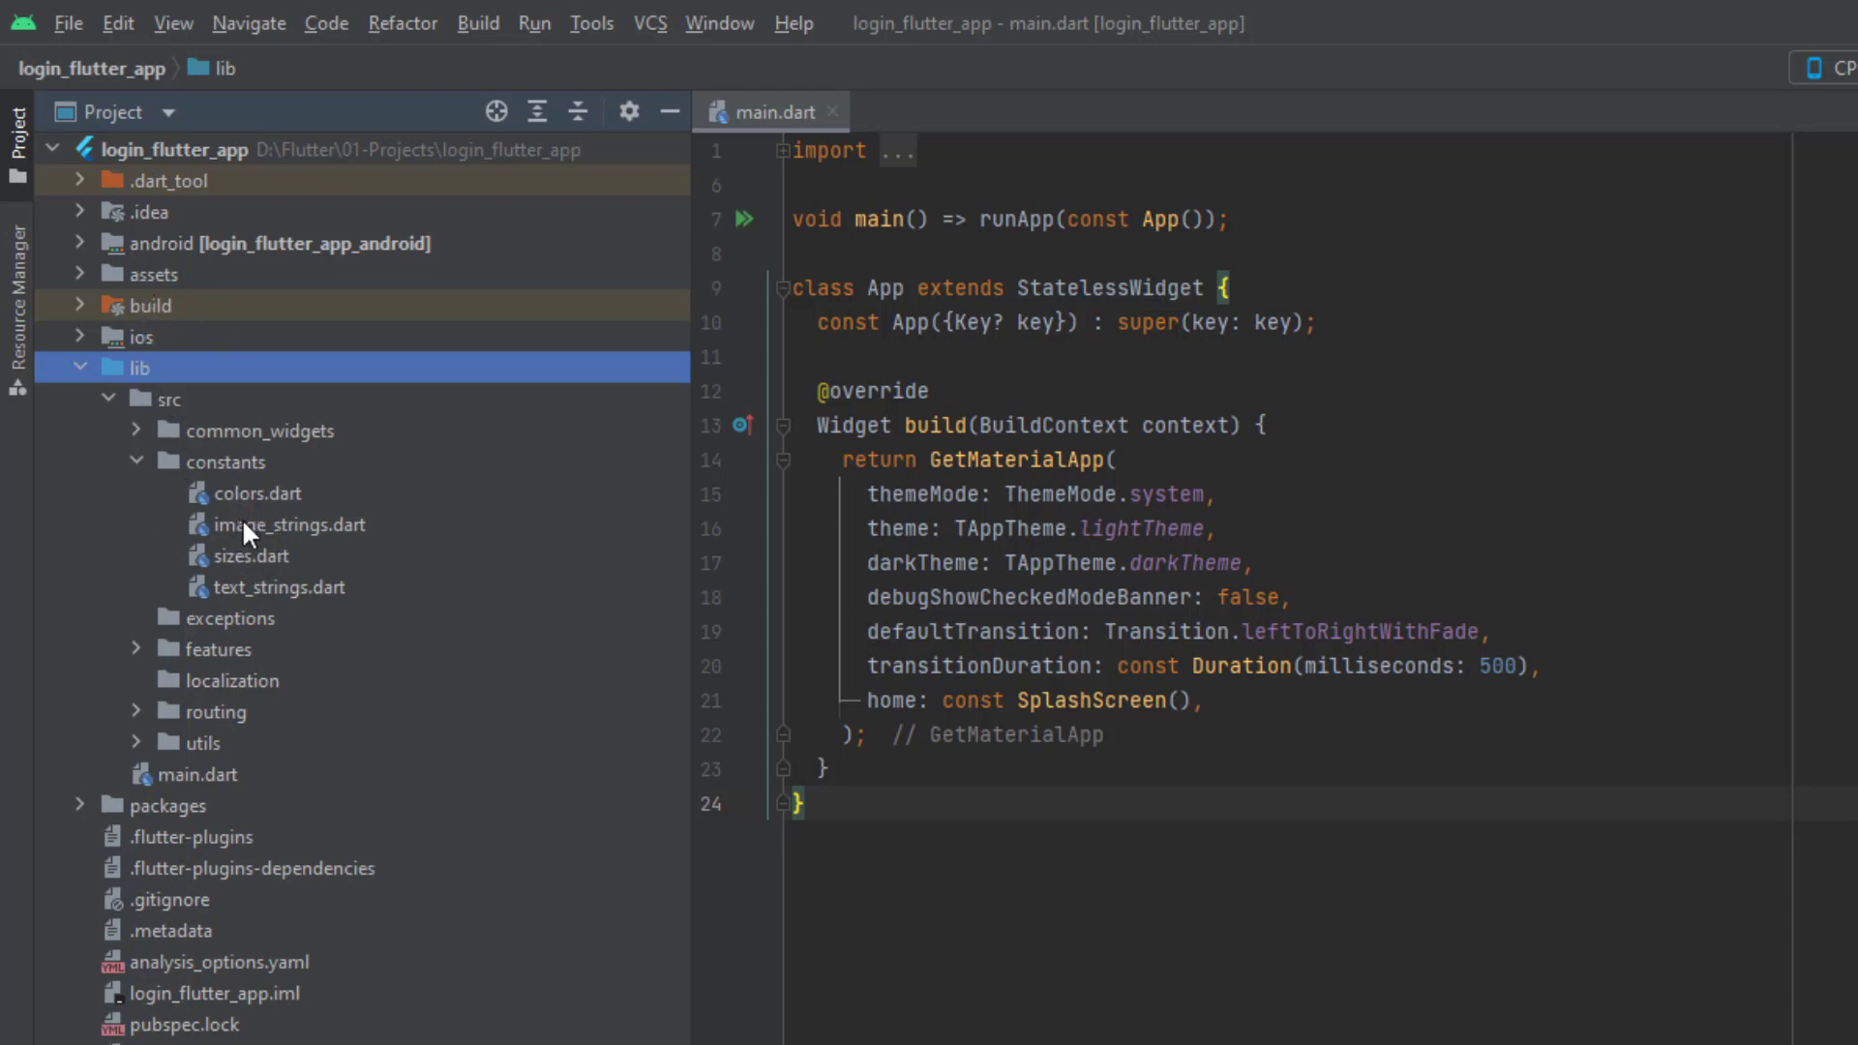
mouse_move(295, 533)
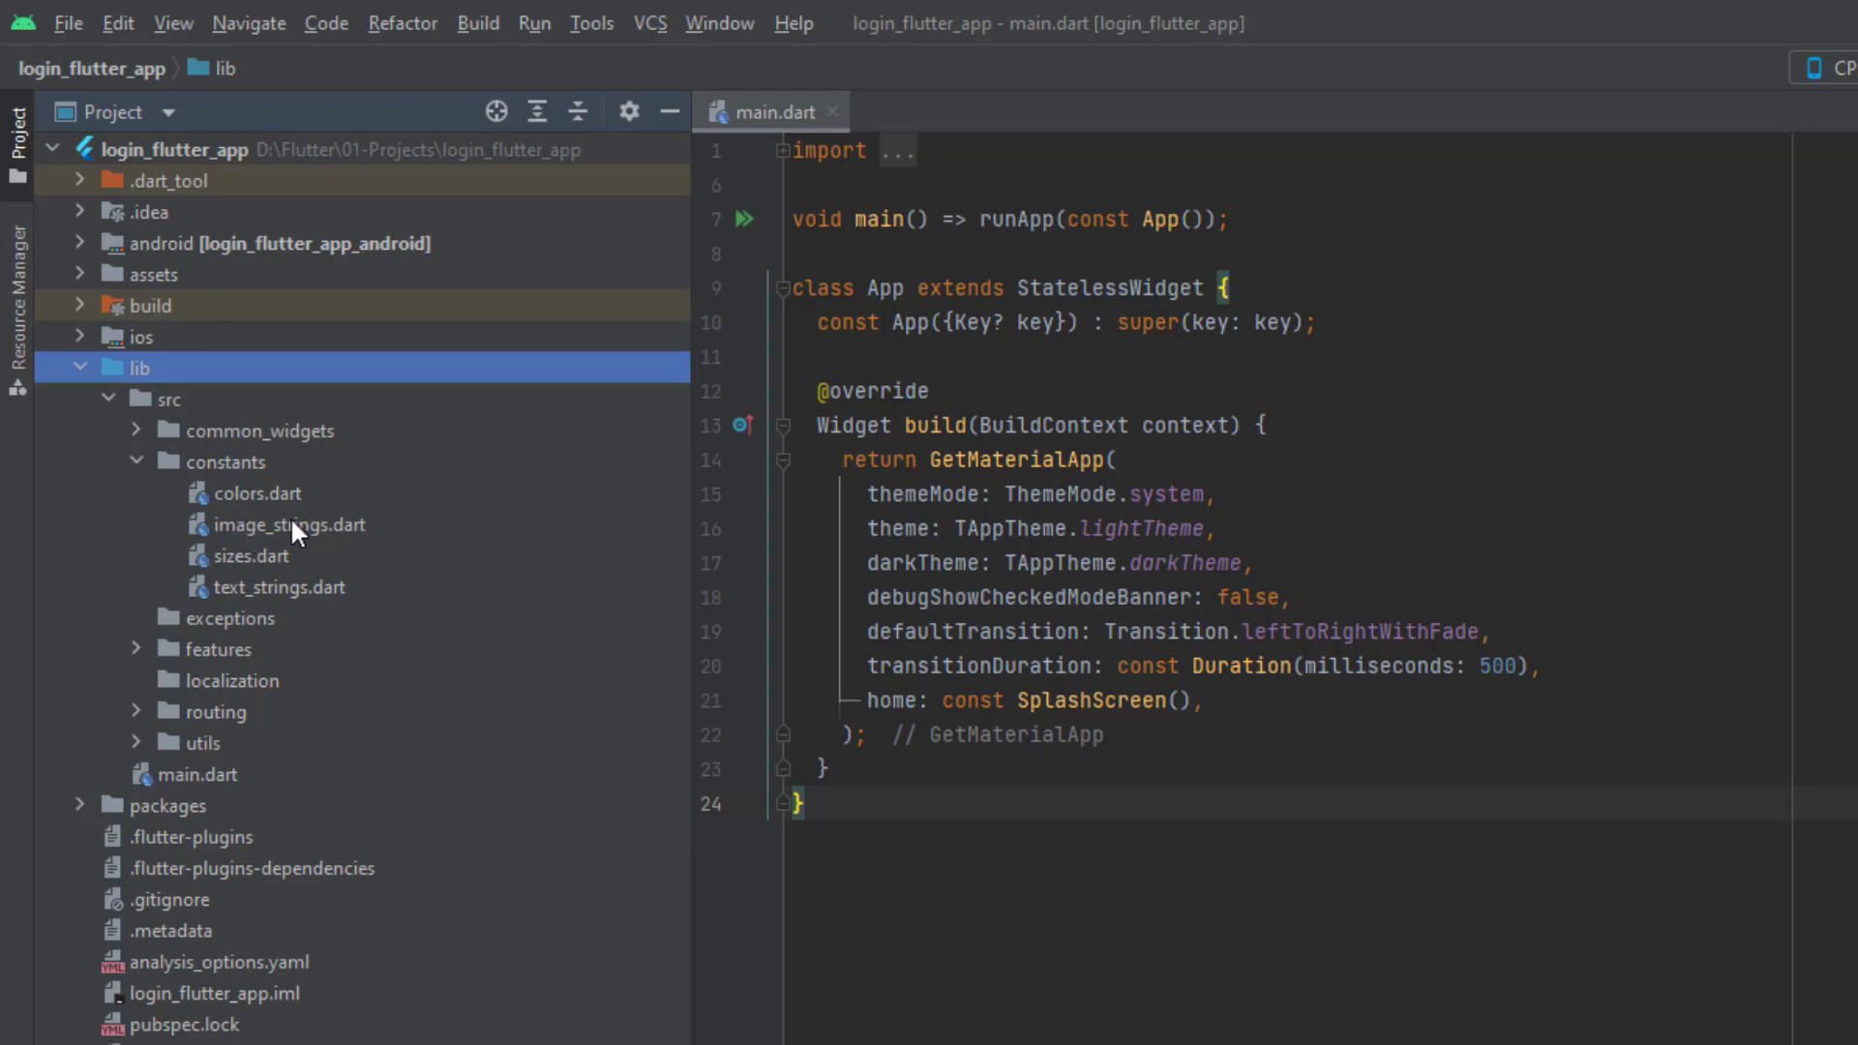
mouse_move(234, 563)
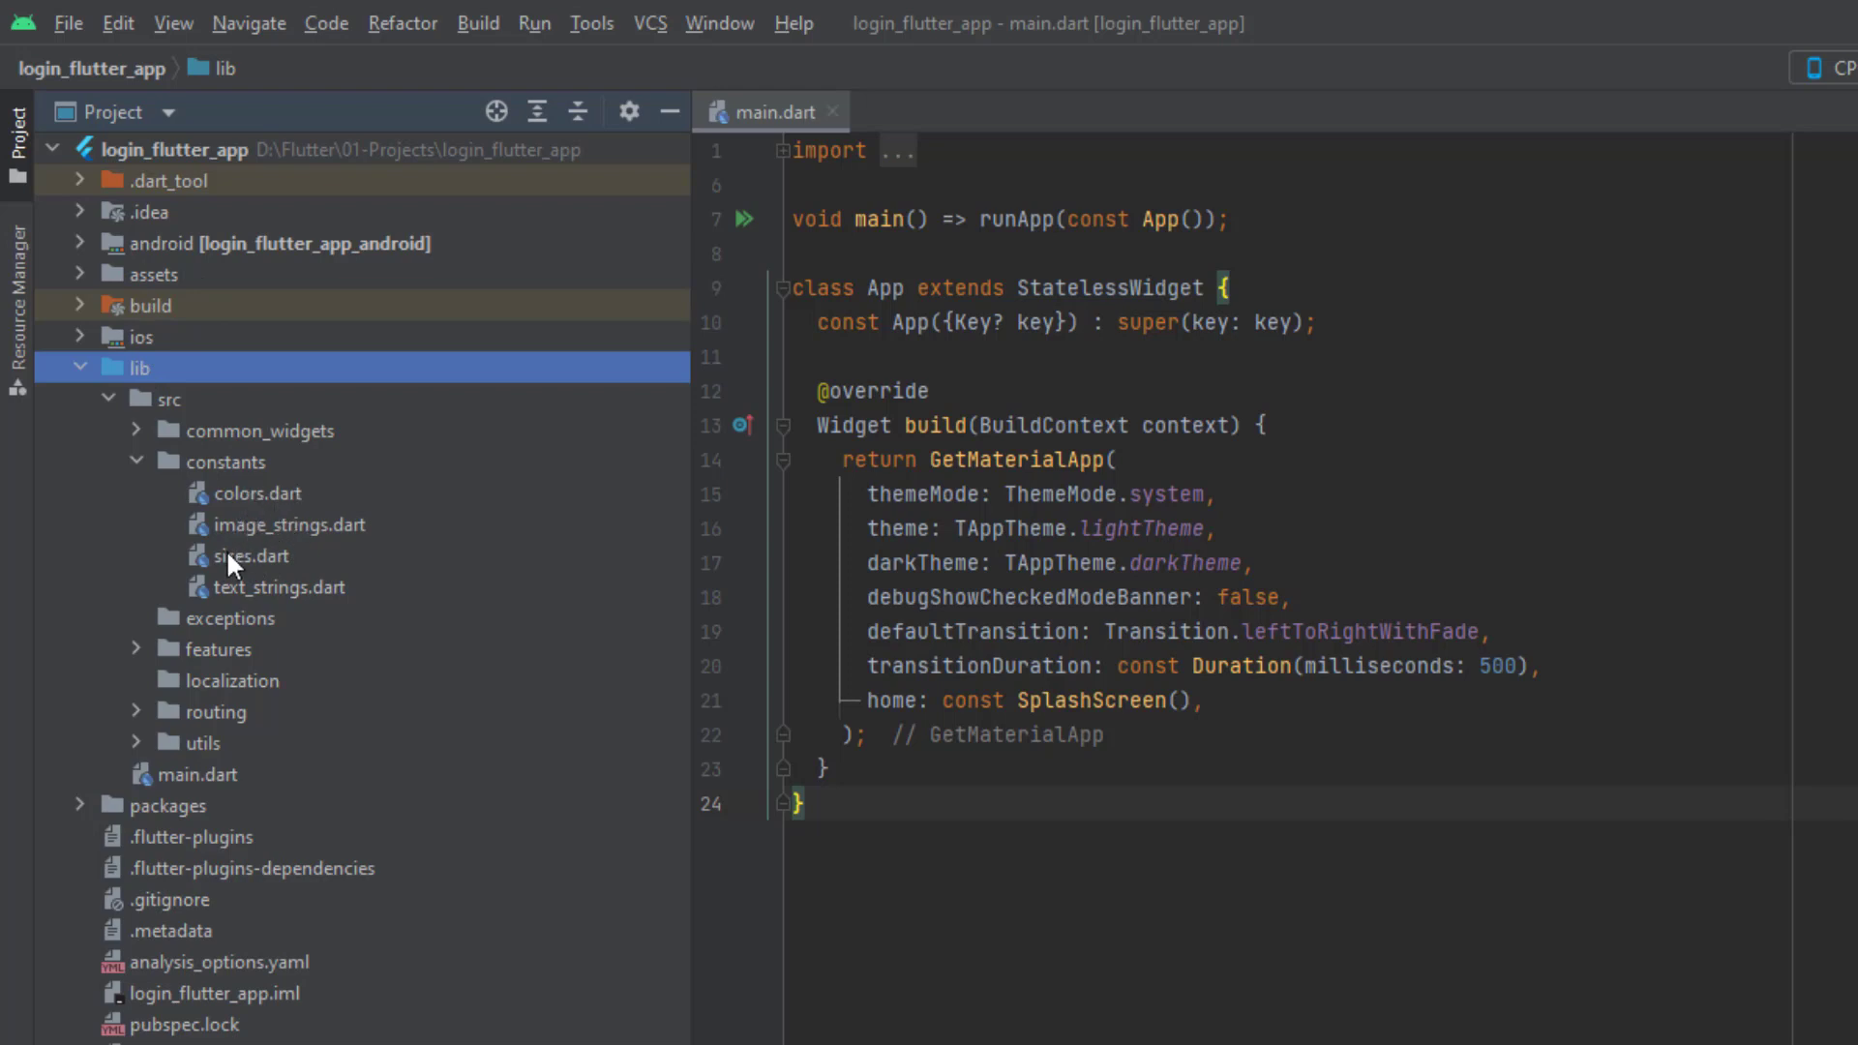
double_click(284, 586)
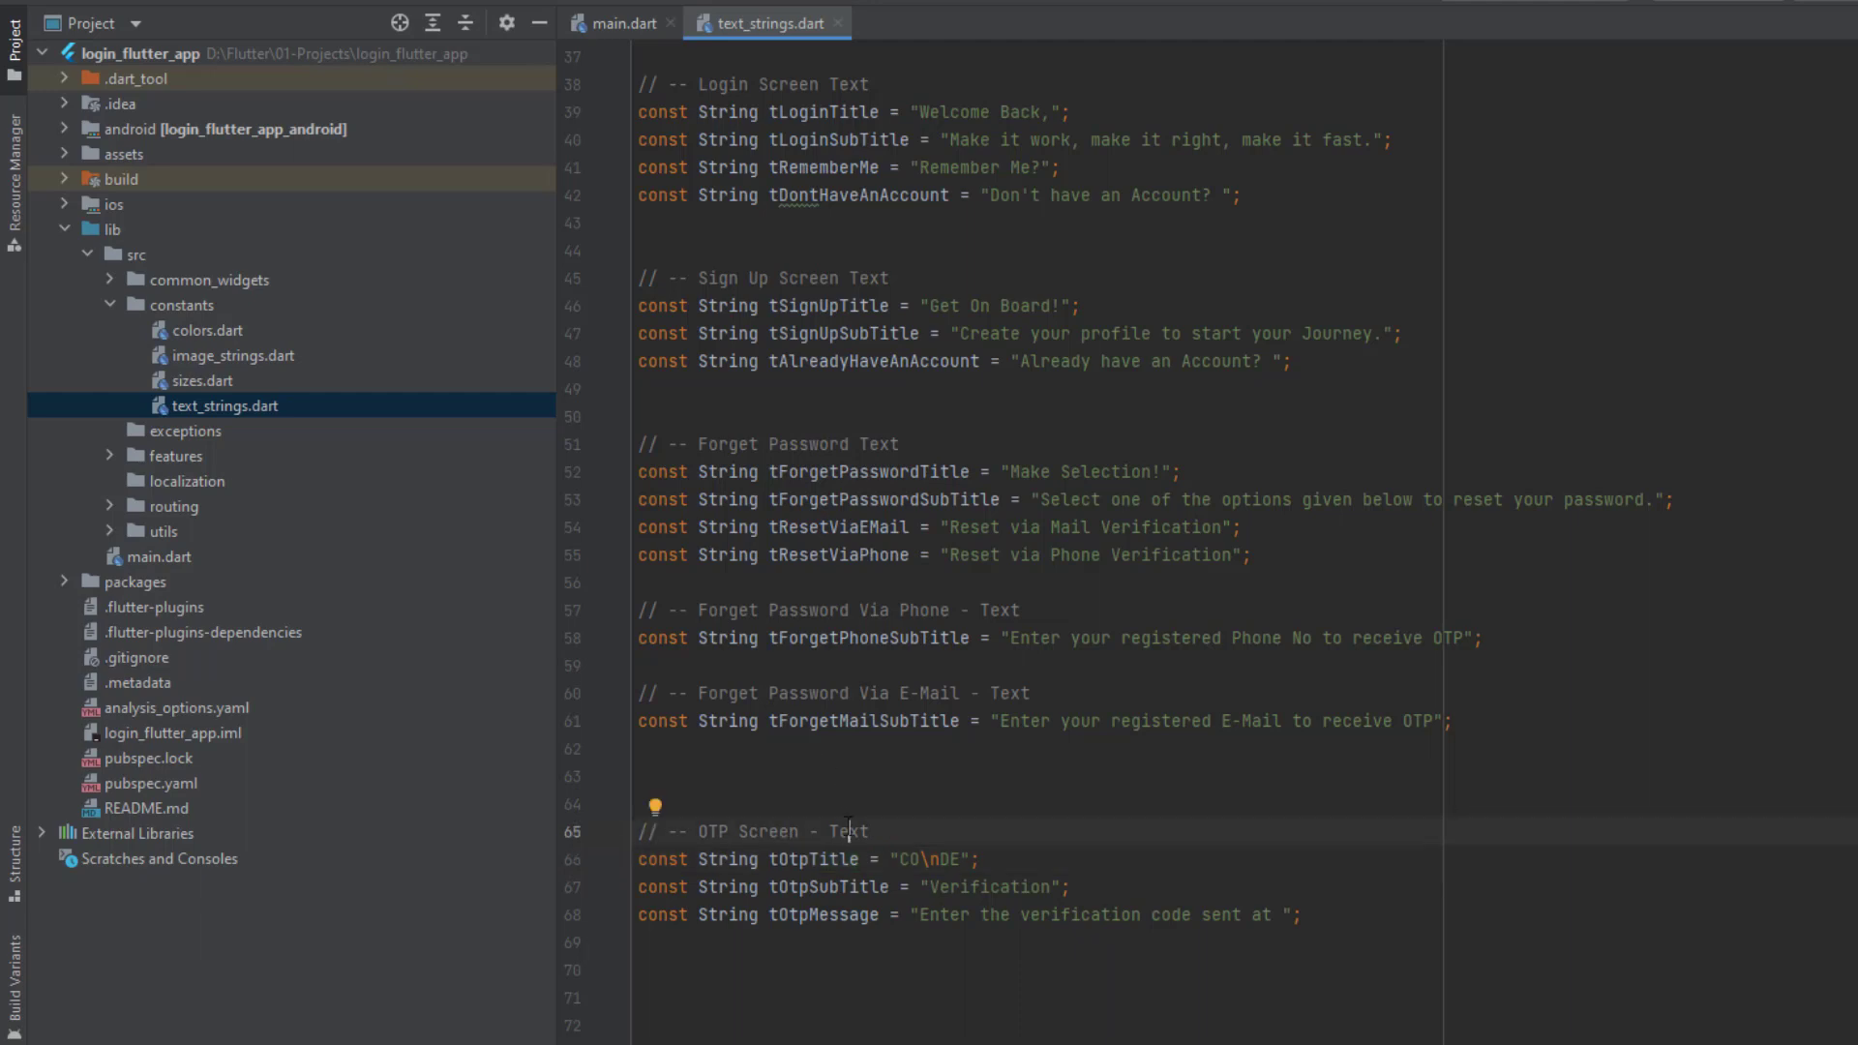
double_click(815, 860)
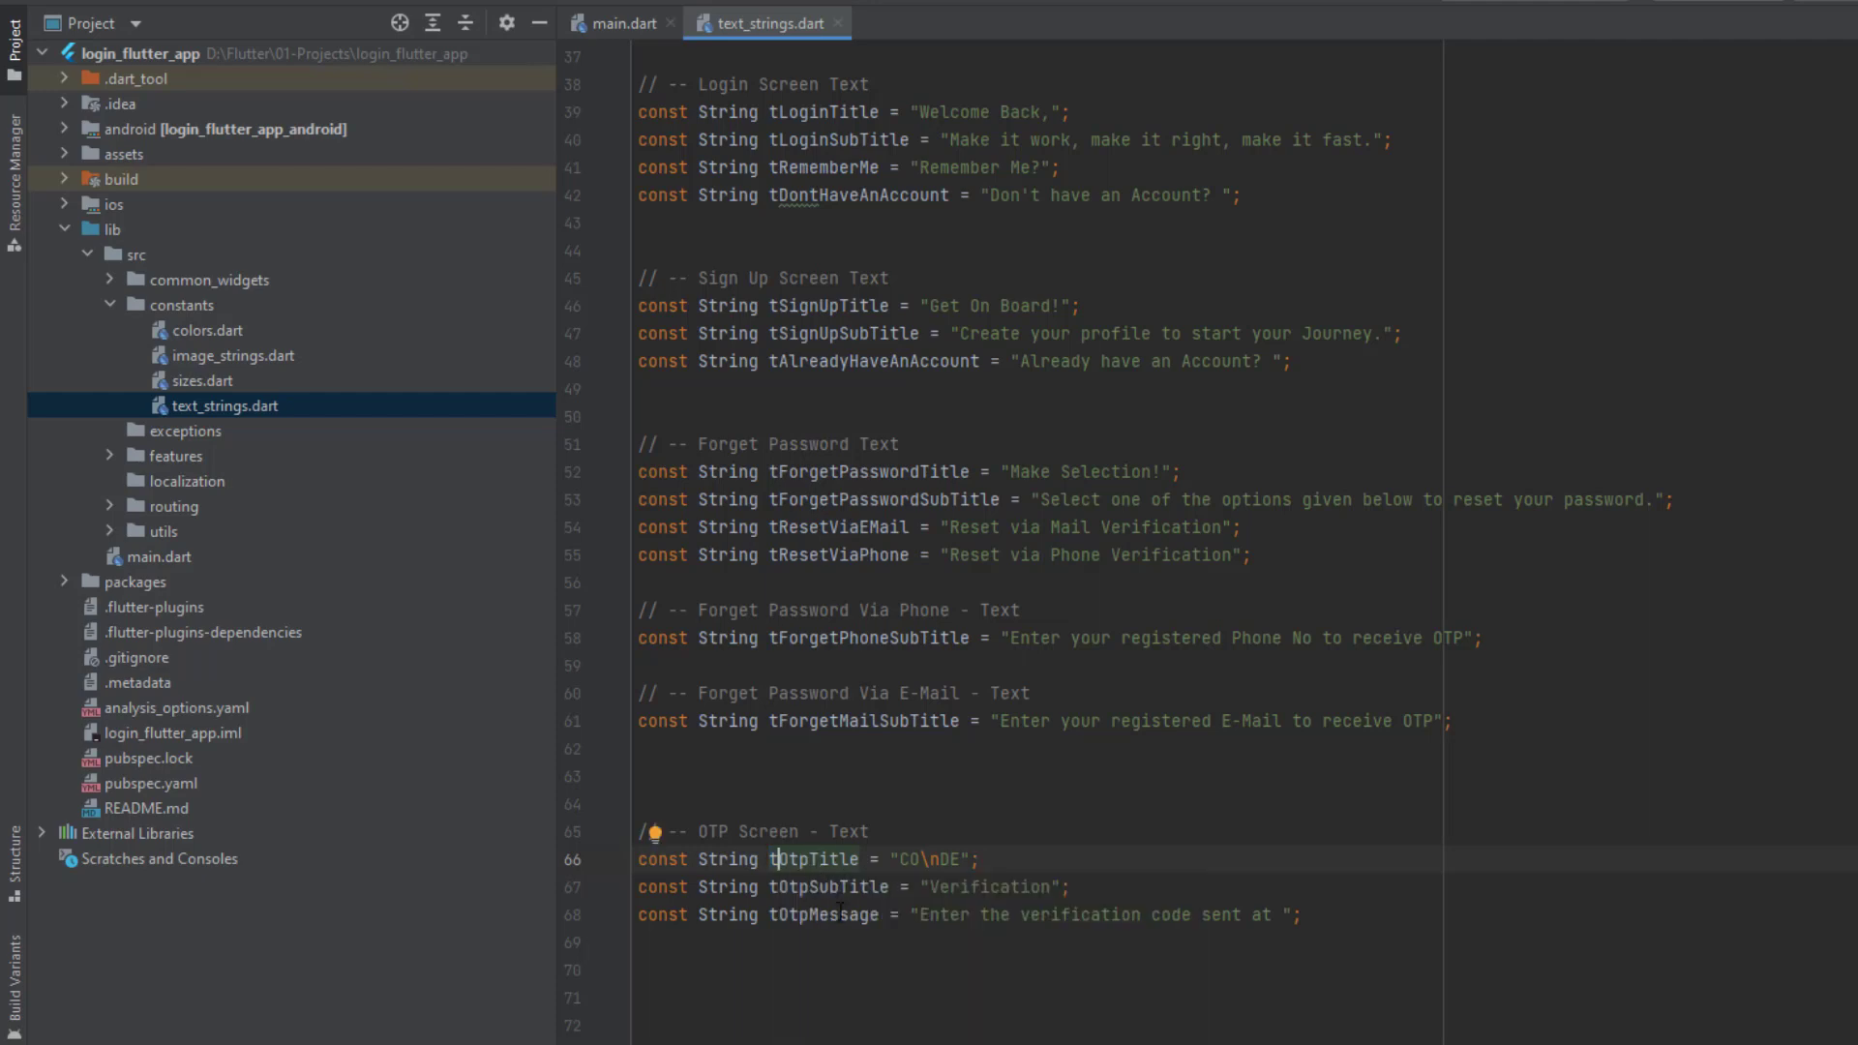
click(618, 23)
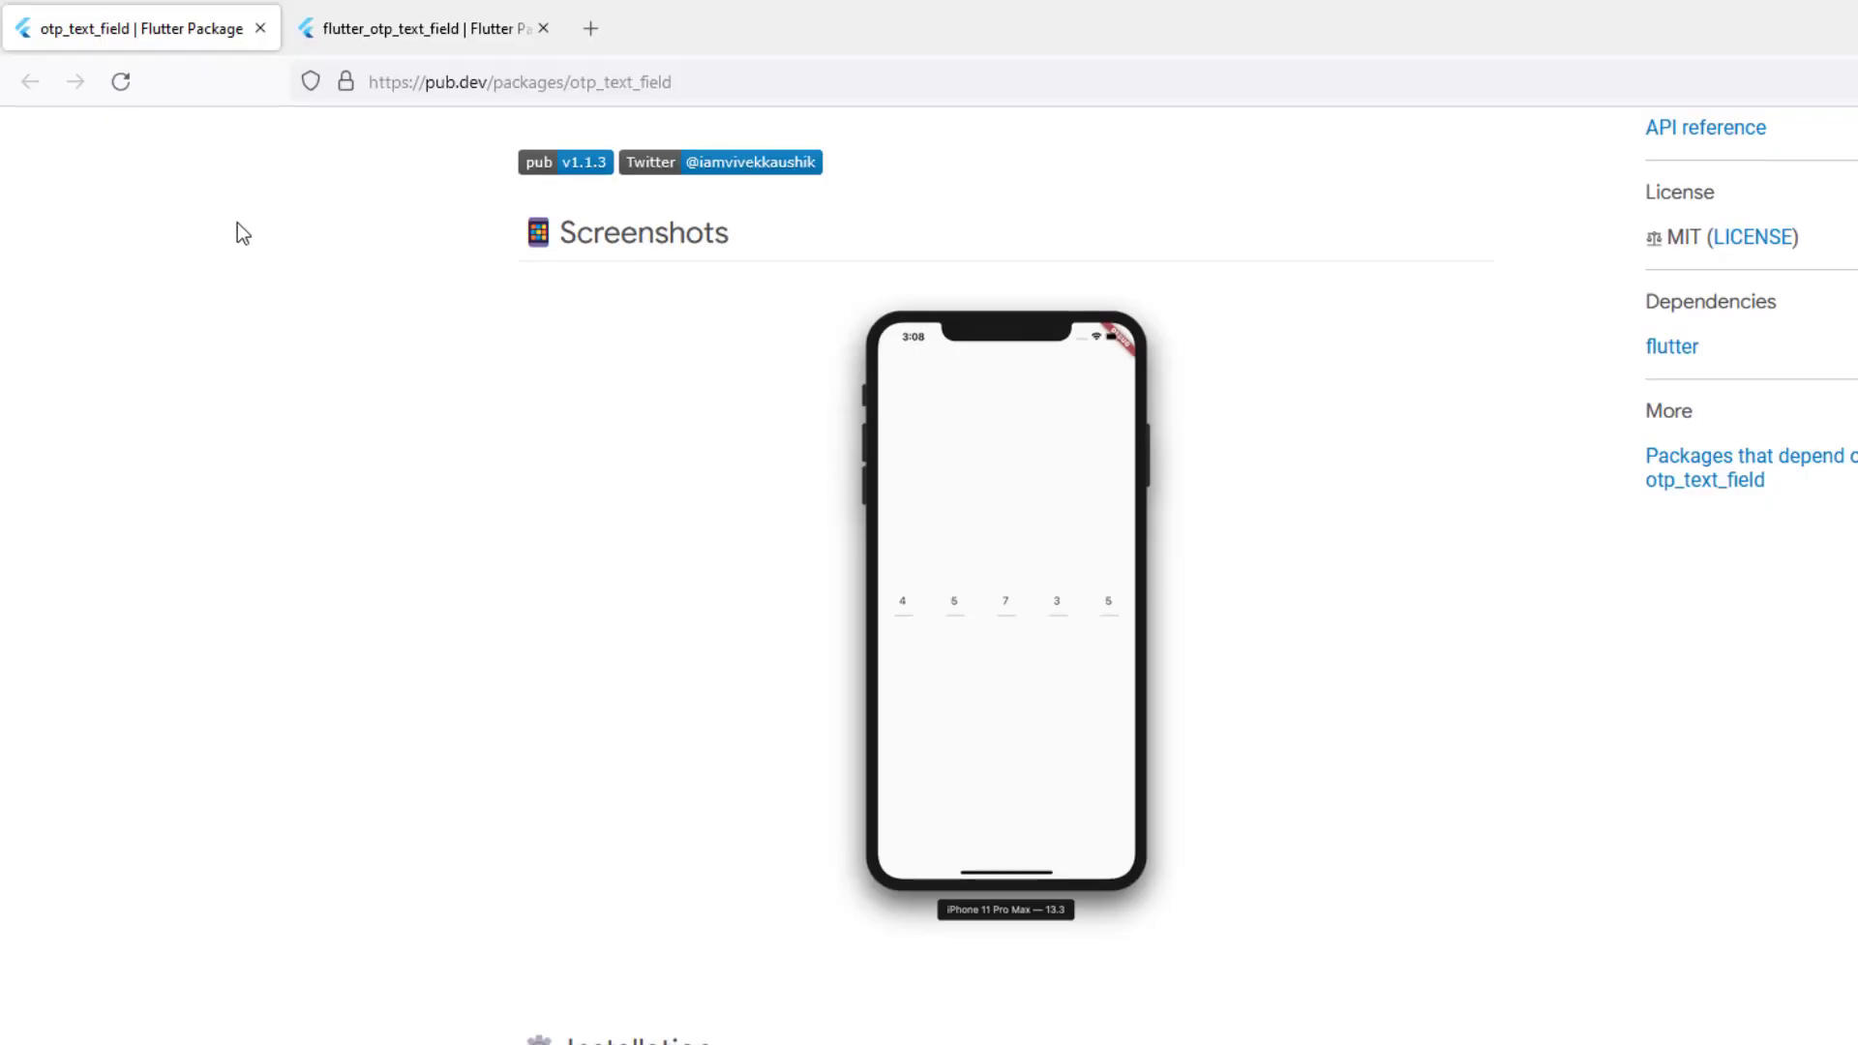
- Review the pub.dev address and compare the otp_text_field package page
click(474, 82)
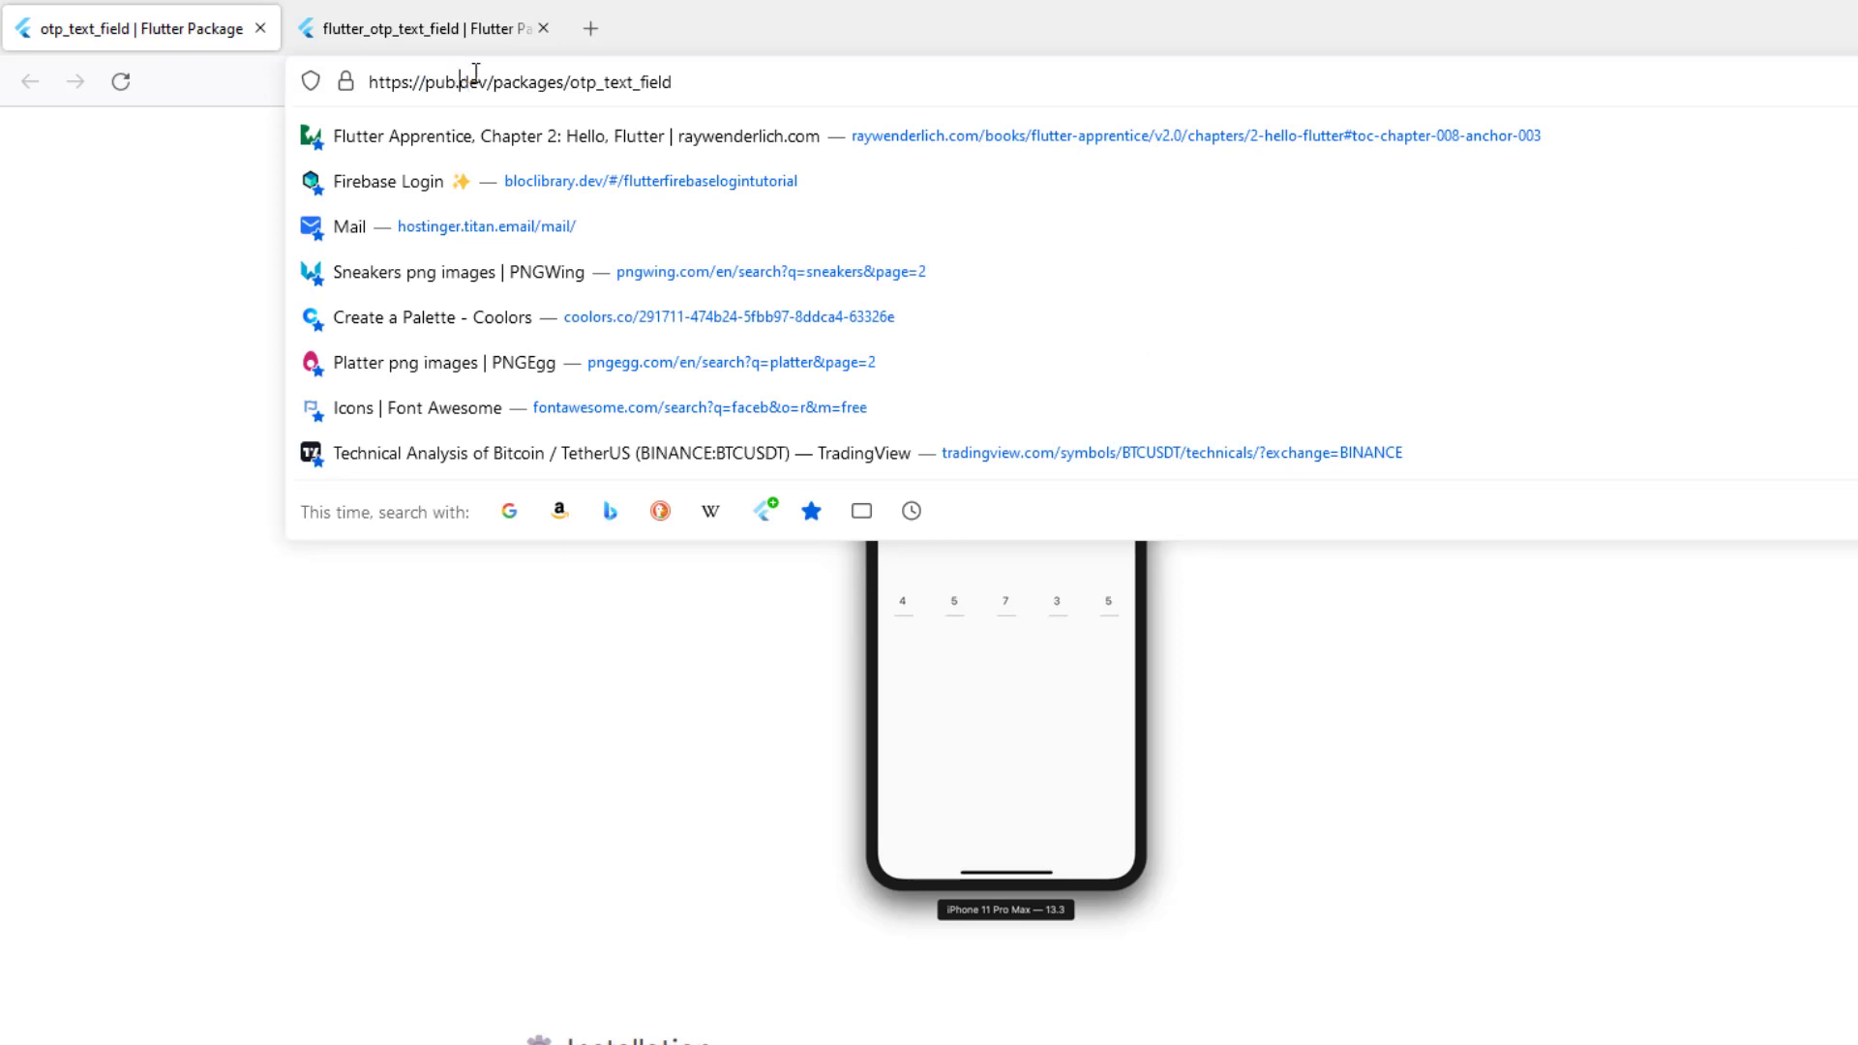
double_click(609, 81)
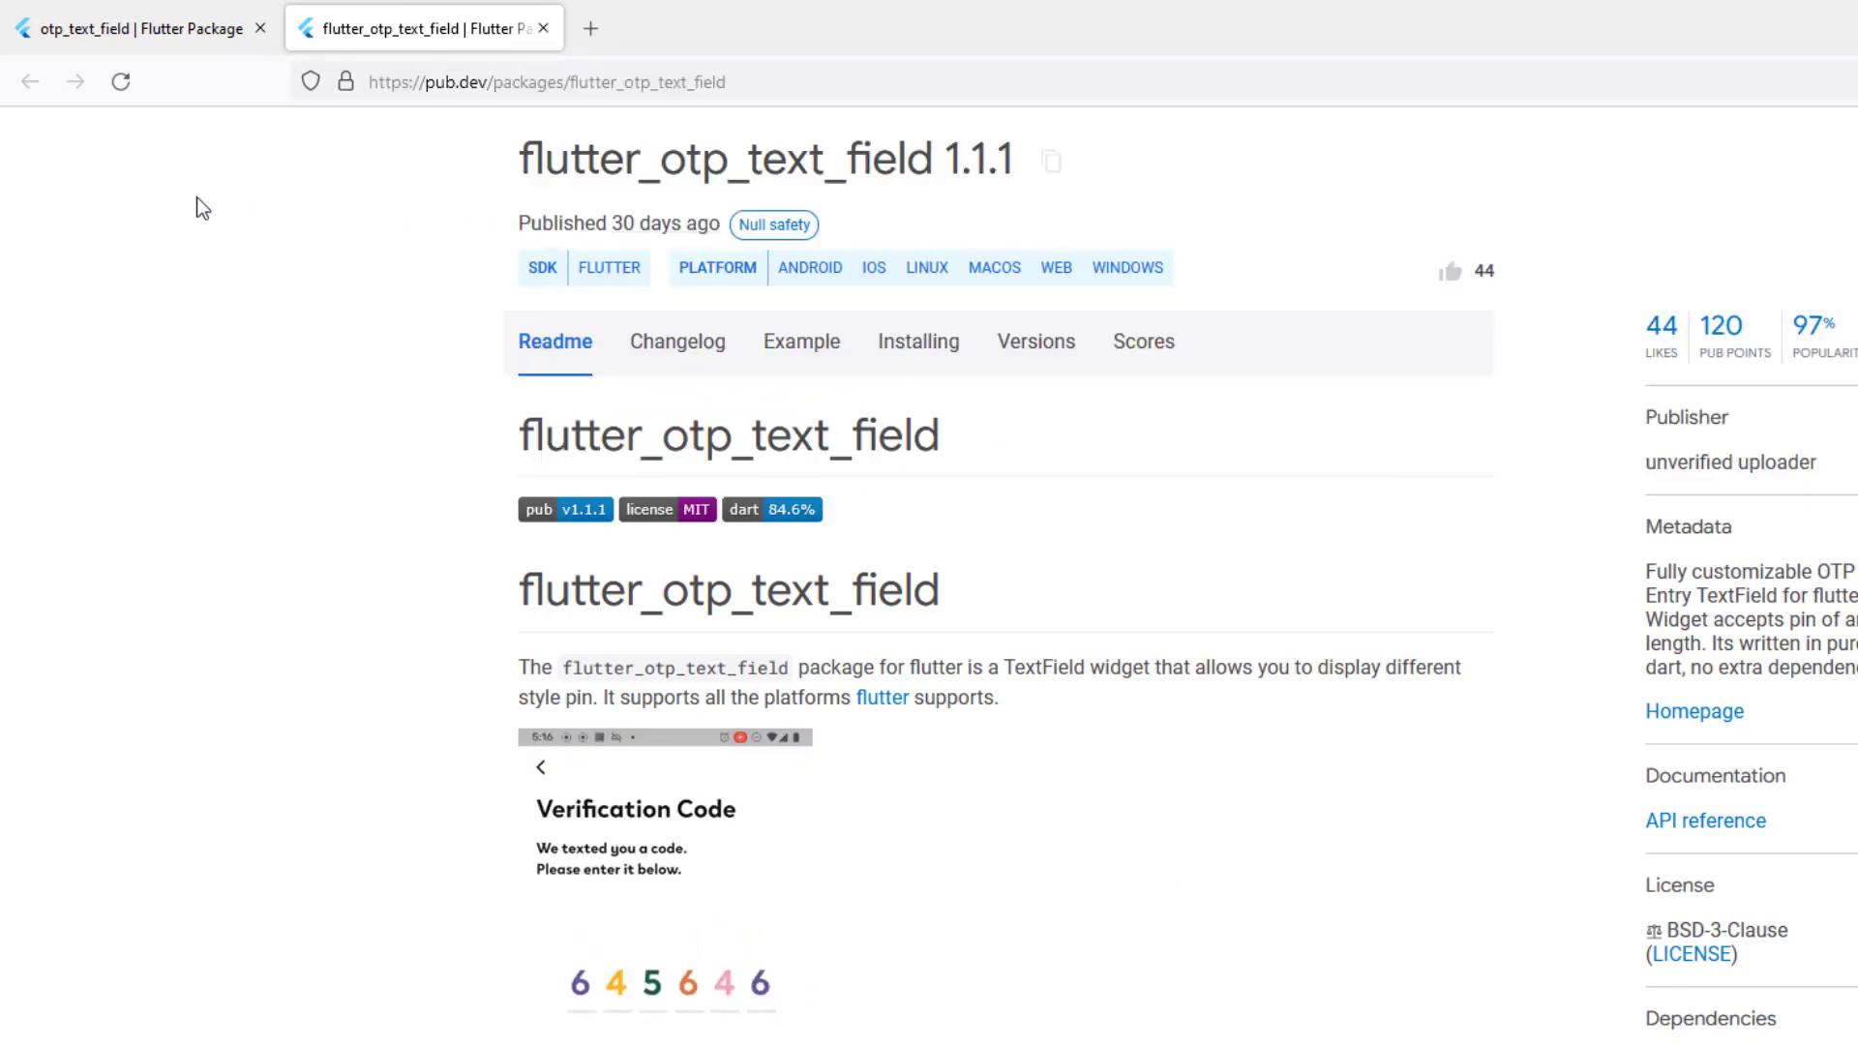
scroll(up, 3)
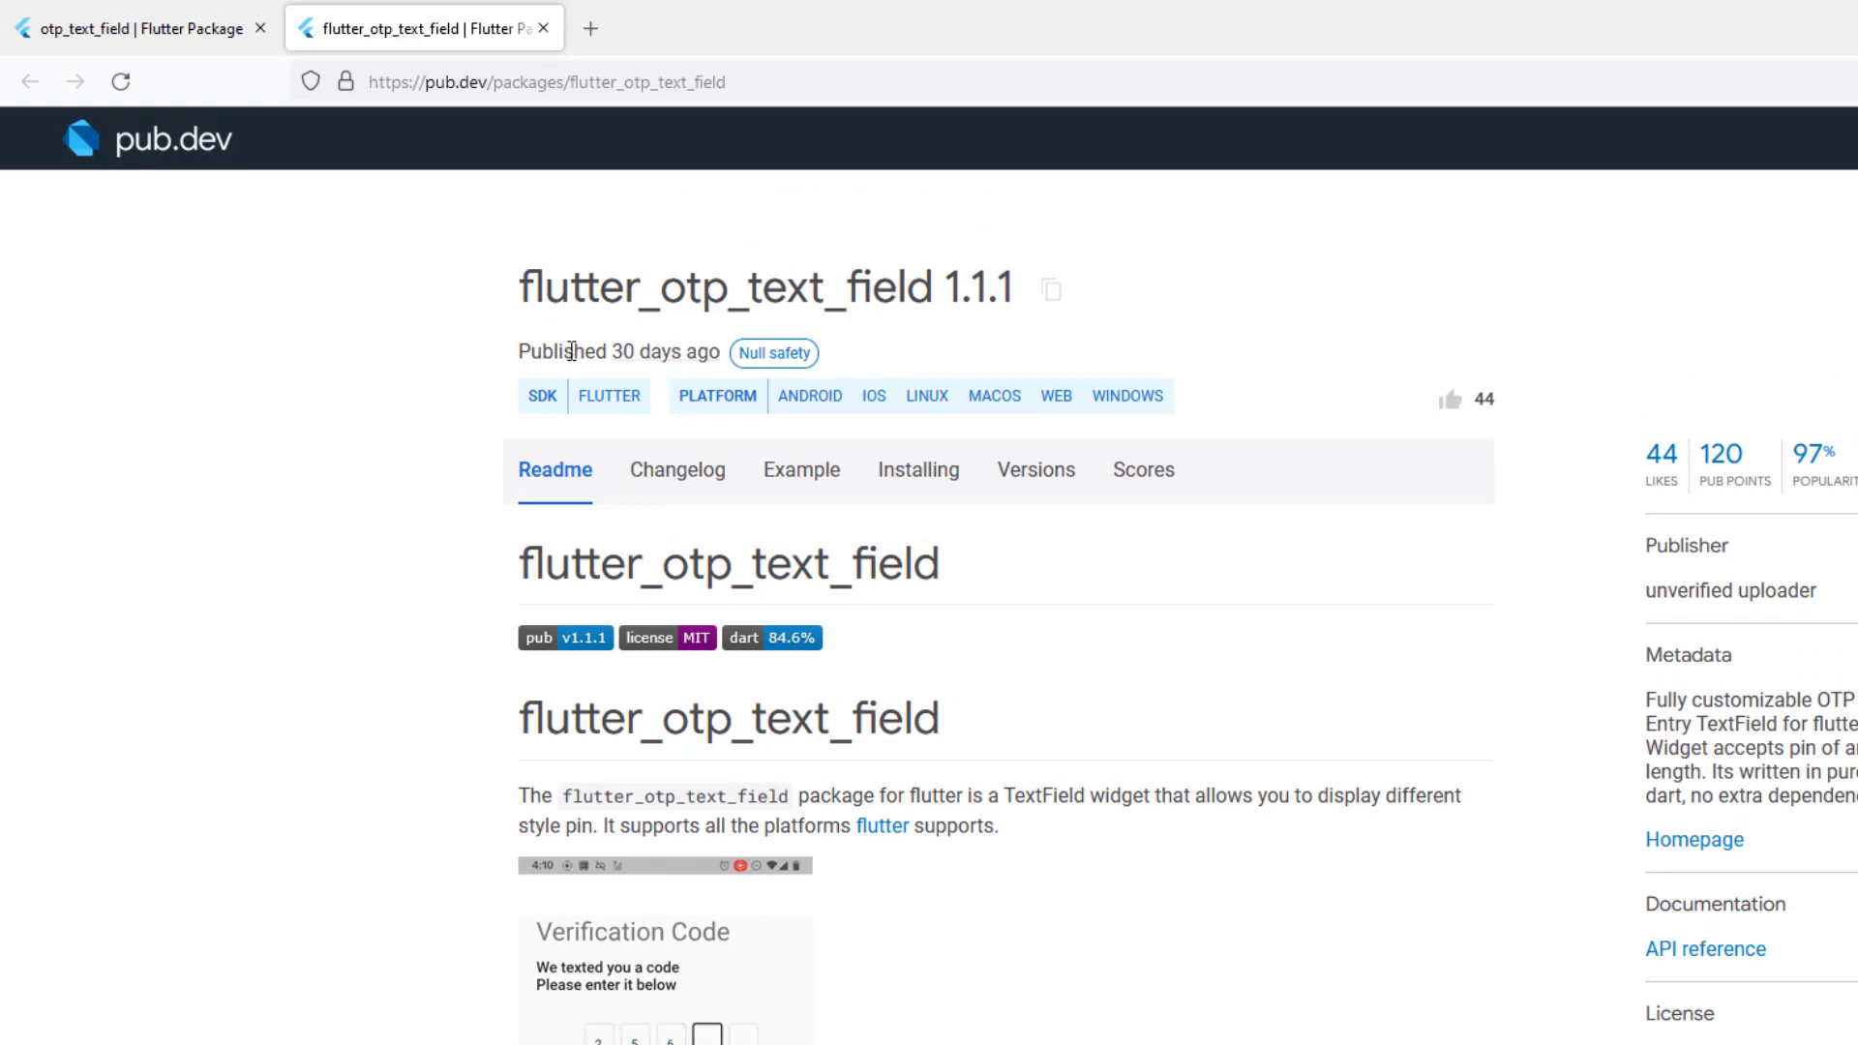
click(130, 27)
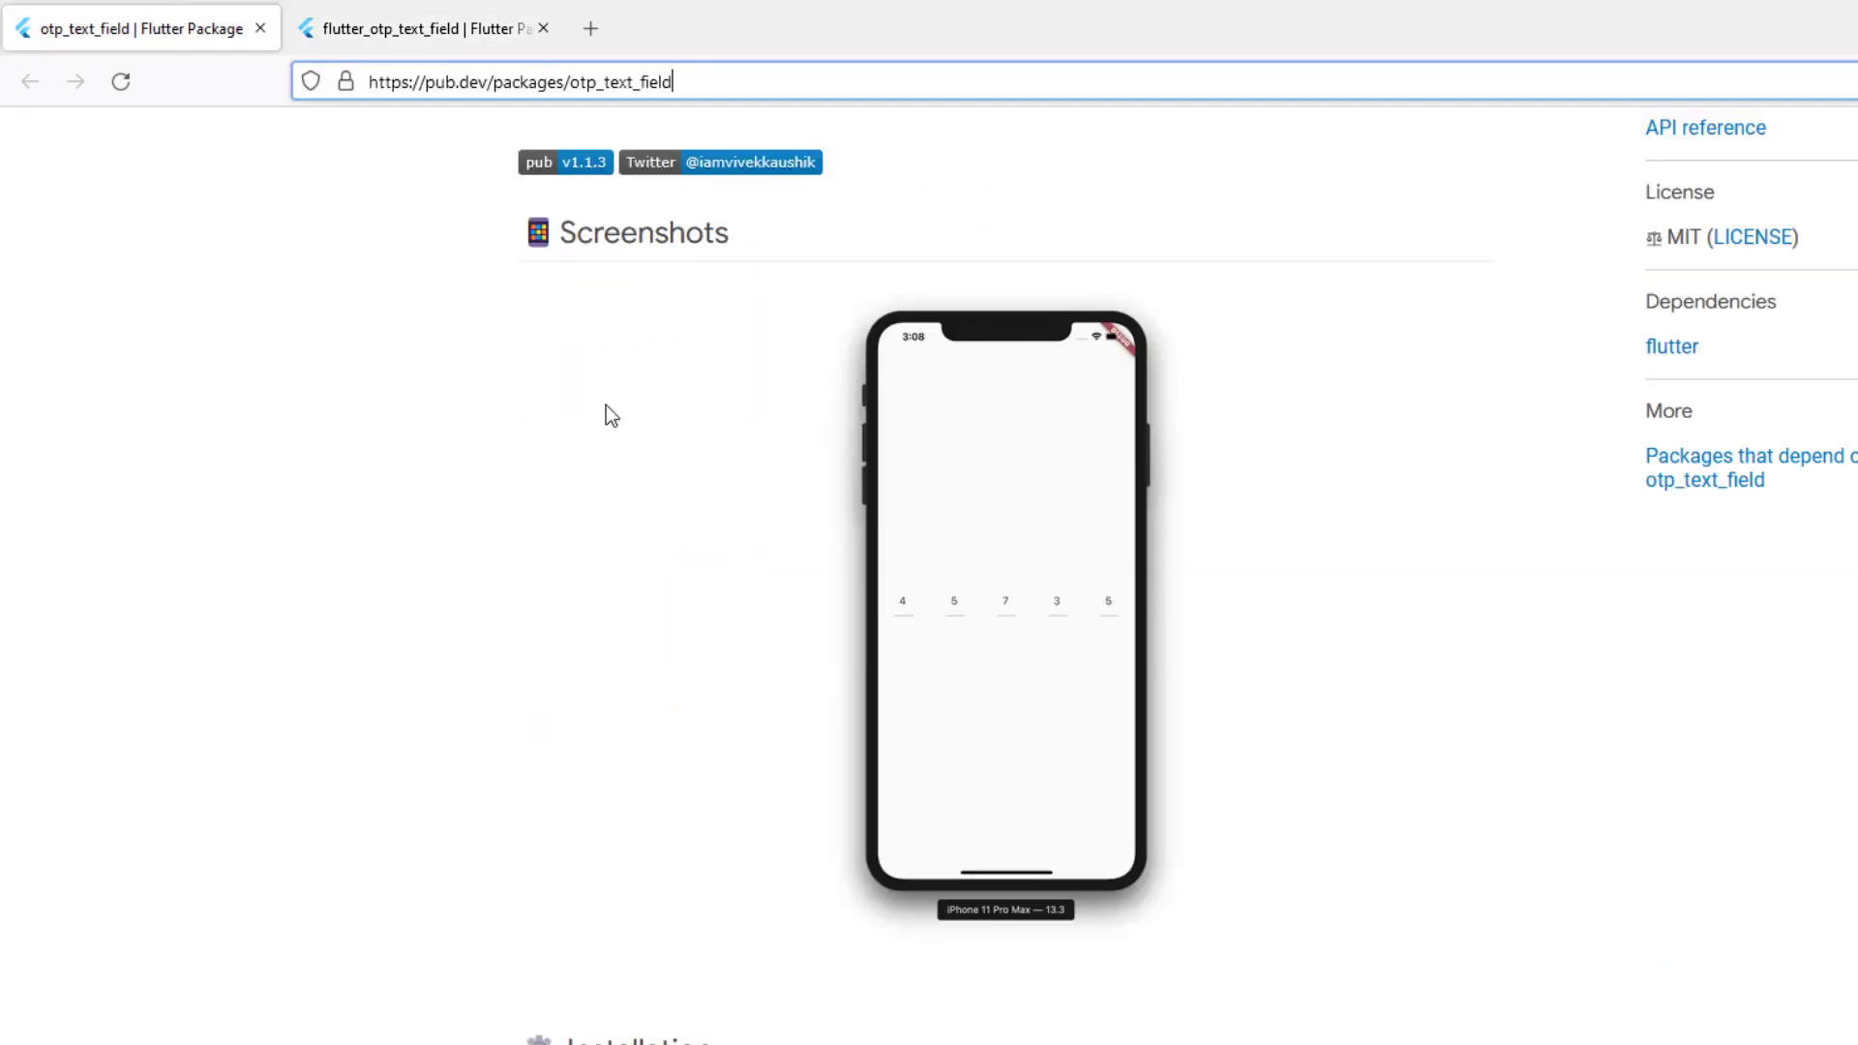
scroll(up, 3)
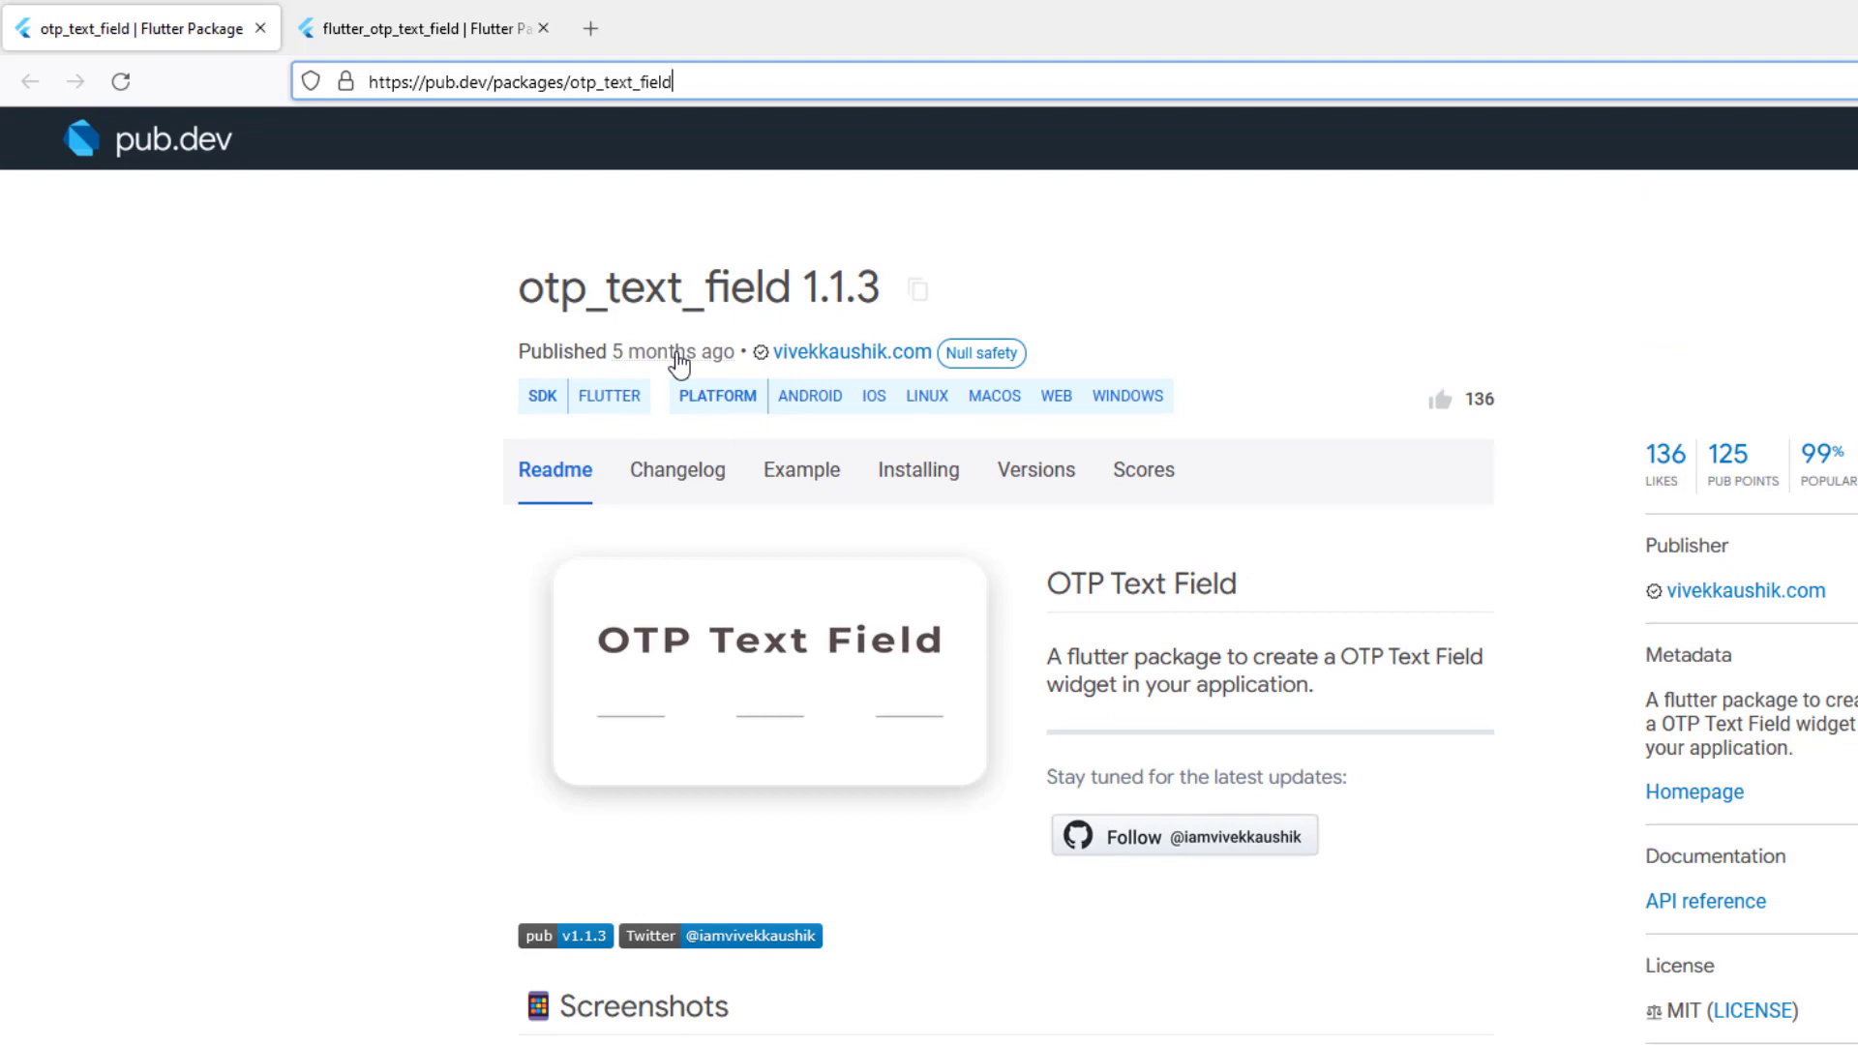
mouse_move(981, 356)
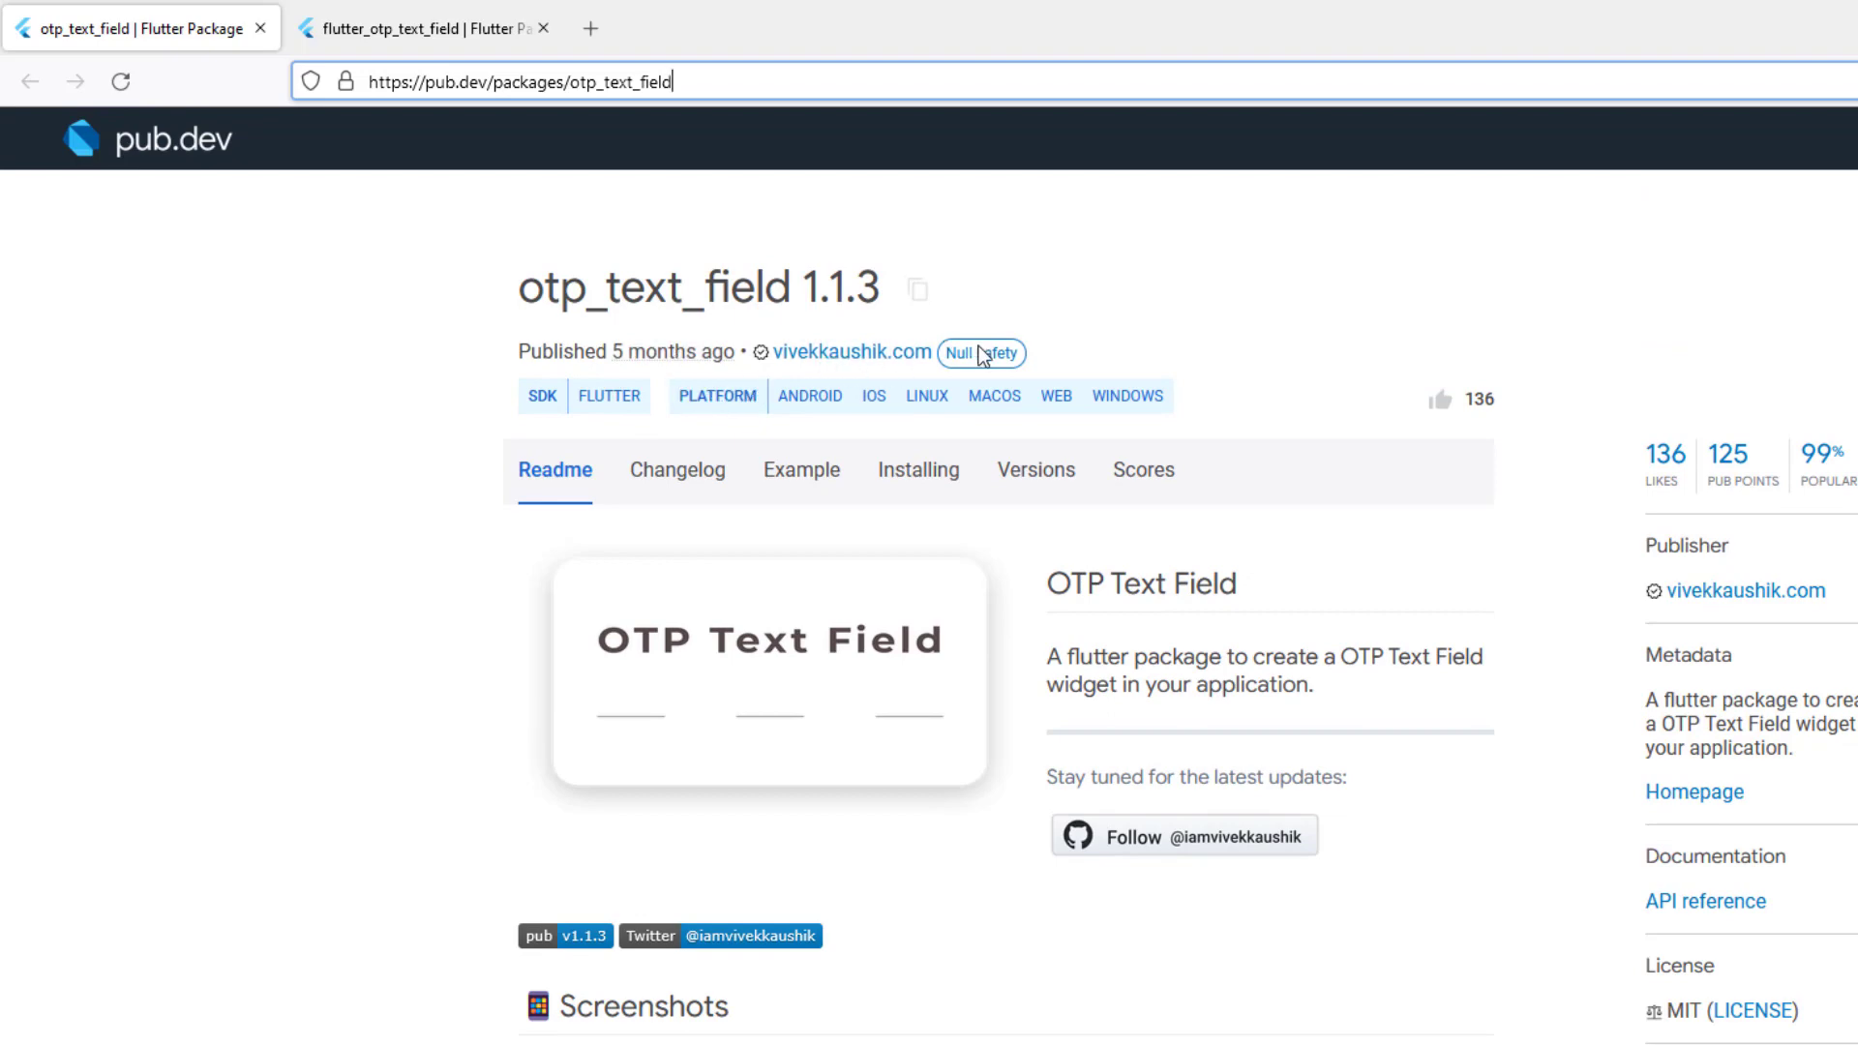
- On the flutter_otp_text_field 1.1.1 page, copy the package name and version
click(423, 27)
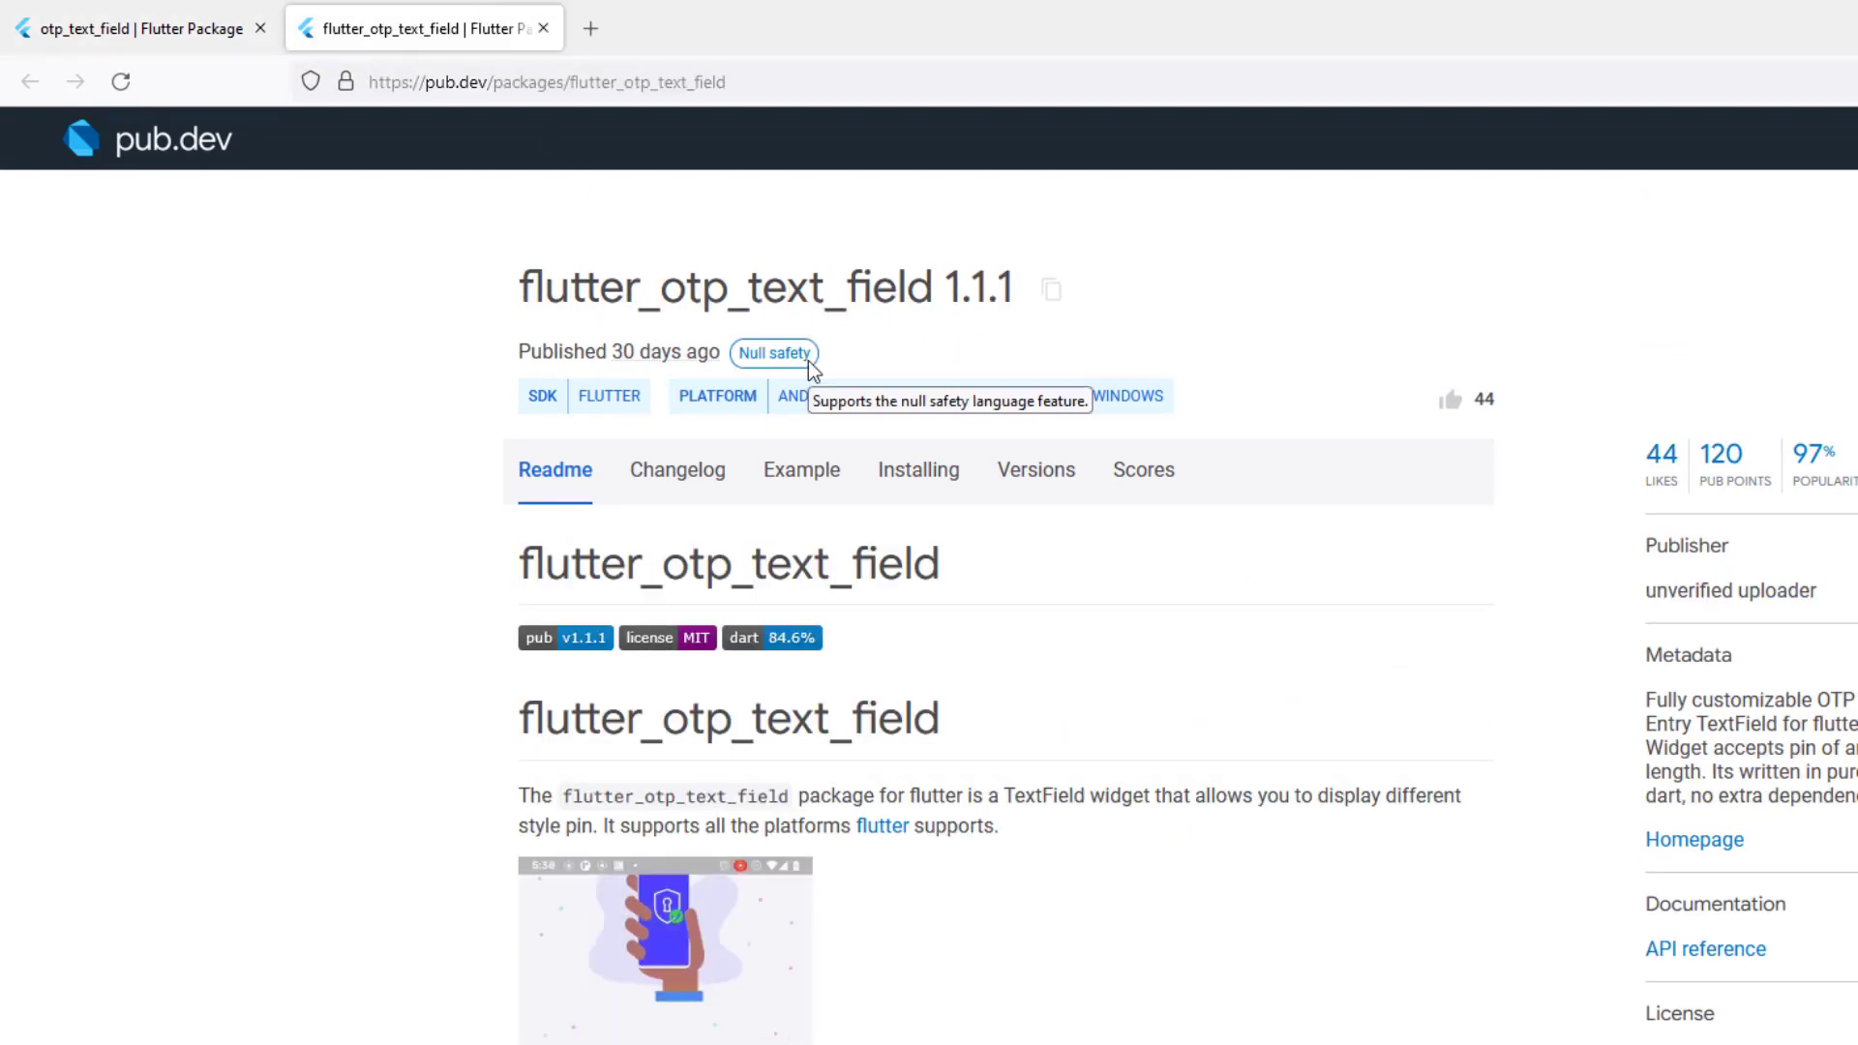
mouse_move(1088, 252)
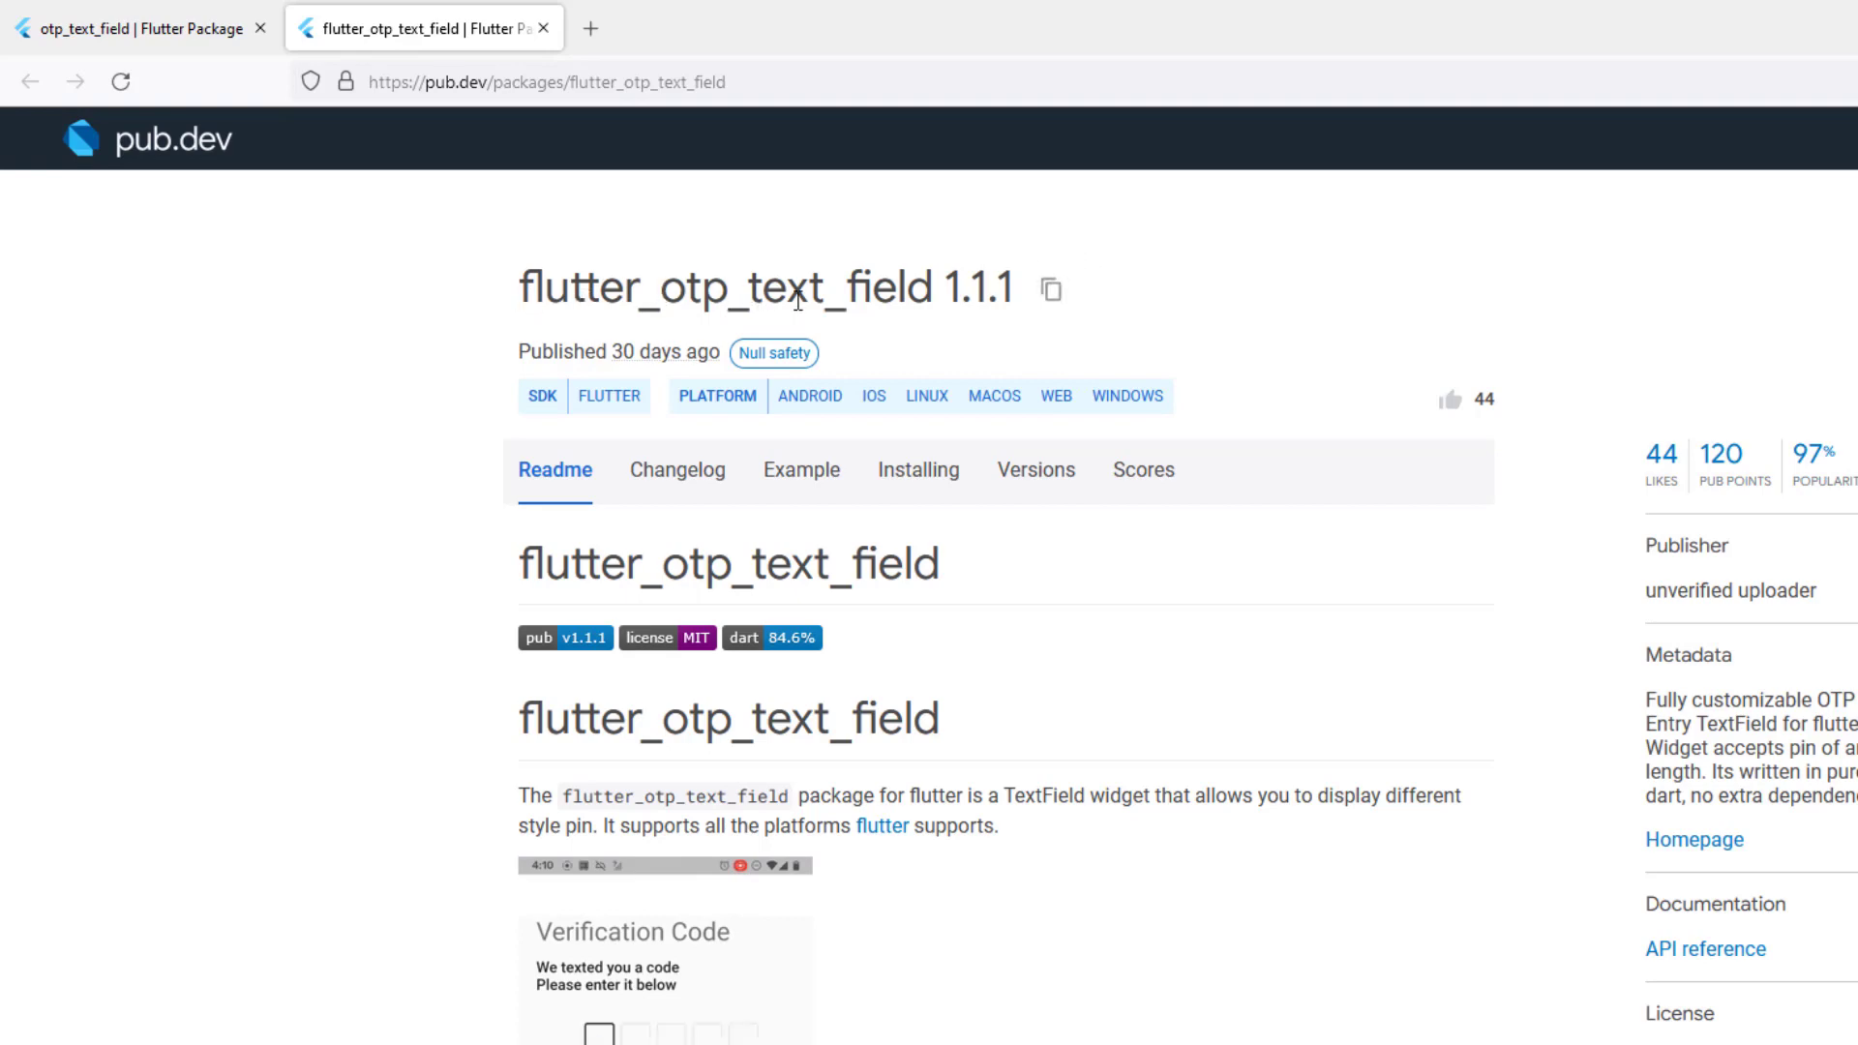
click(1048, 290)
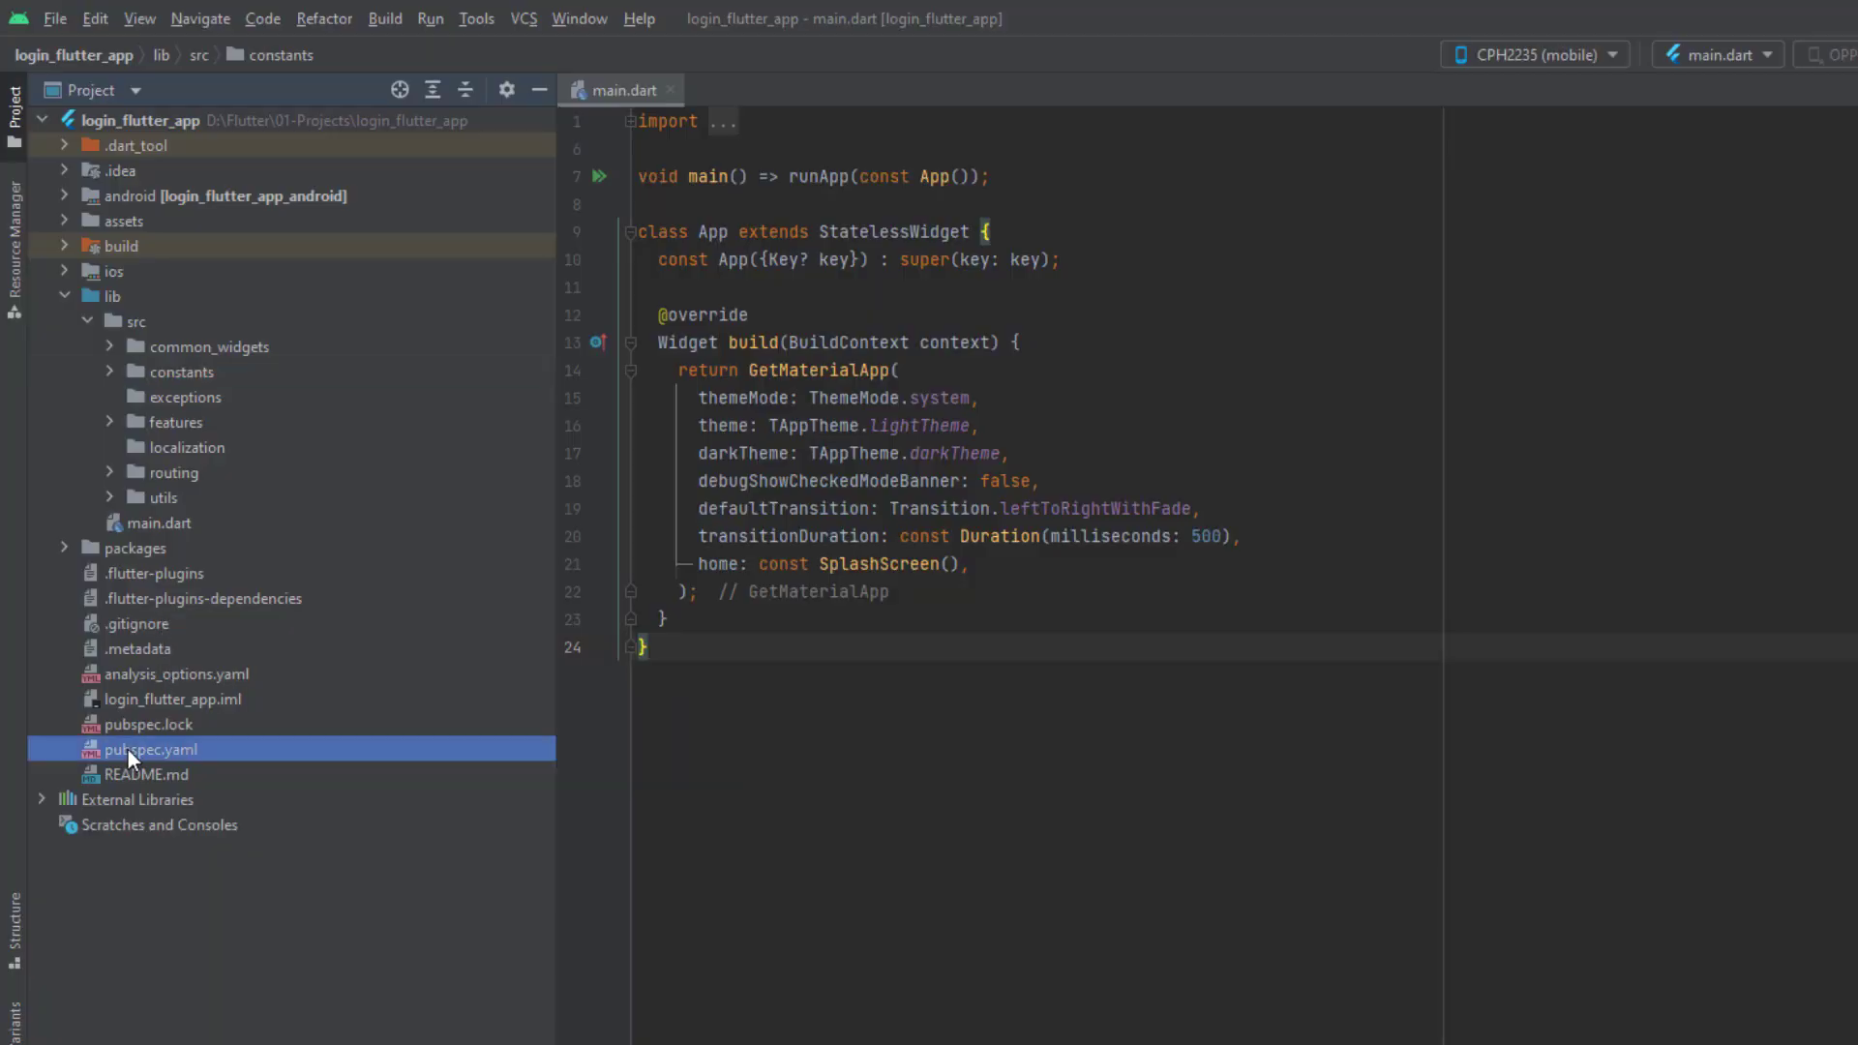
- Add flutter_otp_text_field: ^1.1.1 under dependencies in pubspec.yaml
double_click(151, 749)
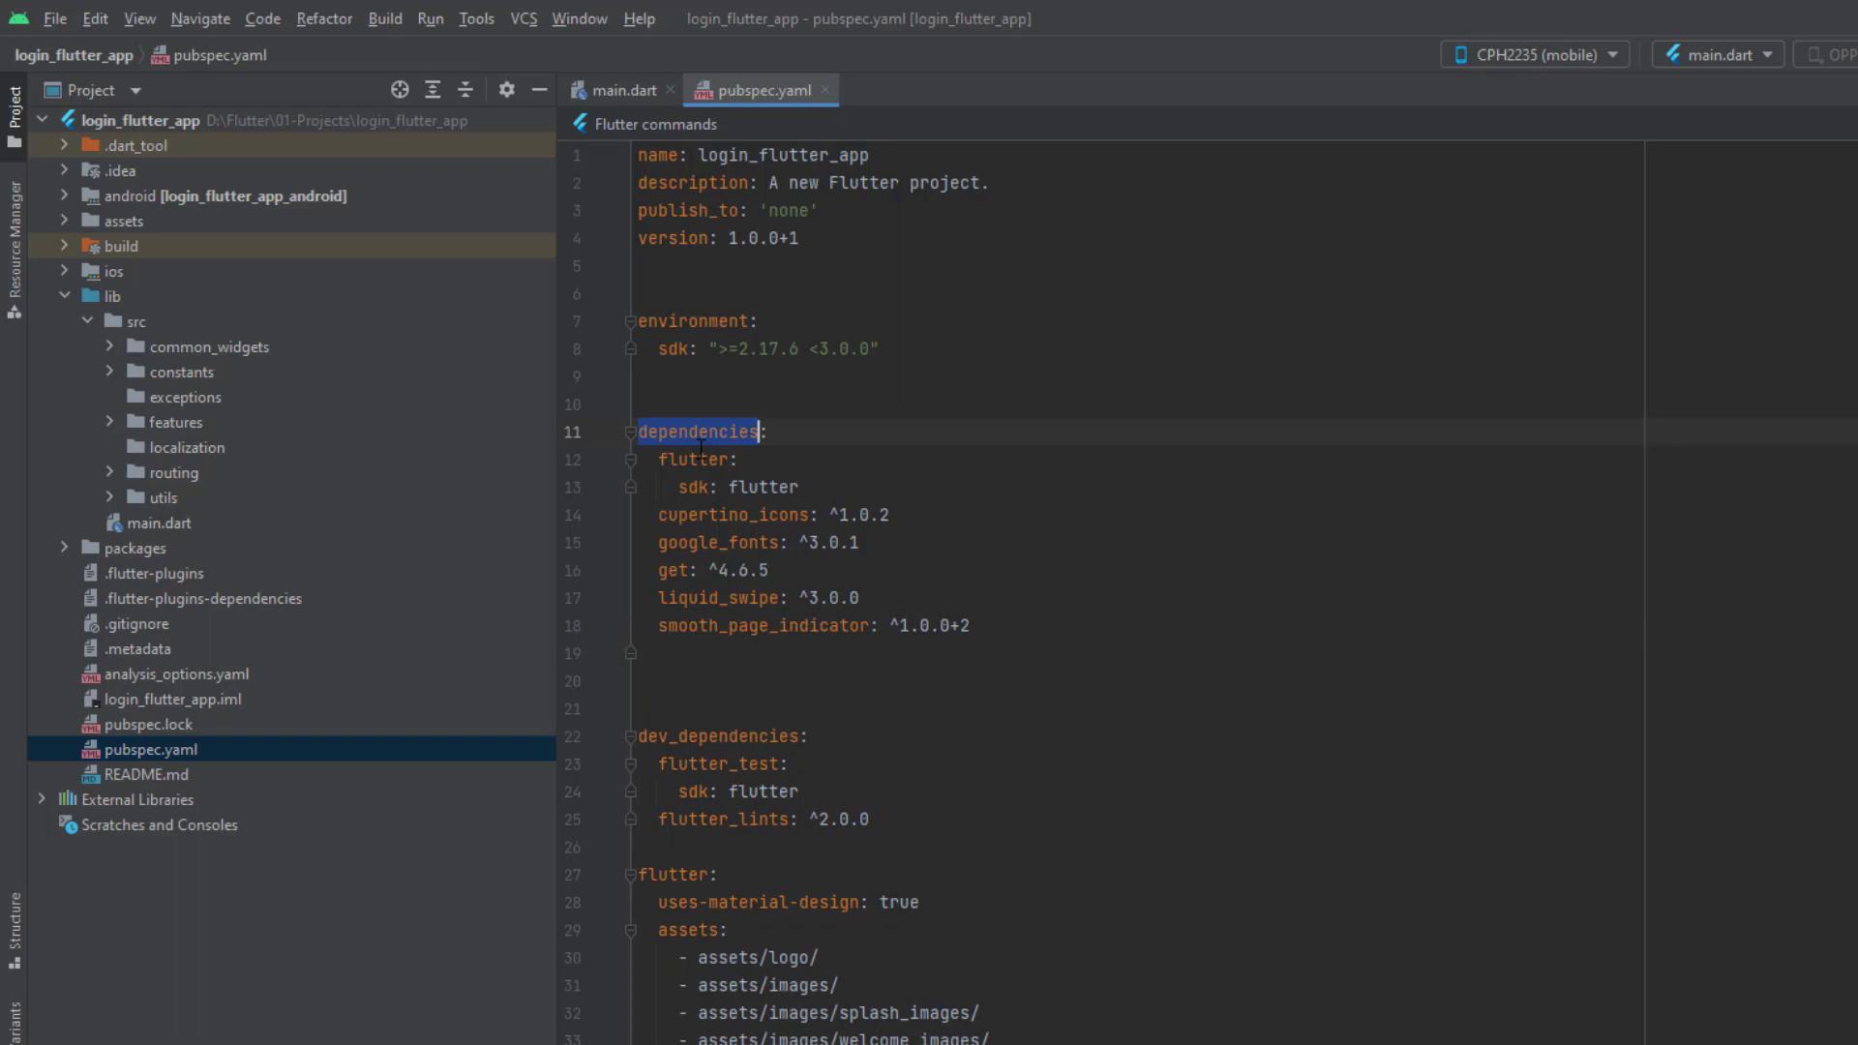
text(flutter_otp_text_field: ^1.1.1)
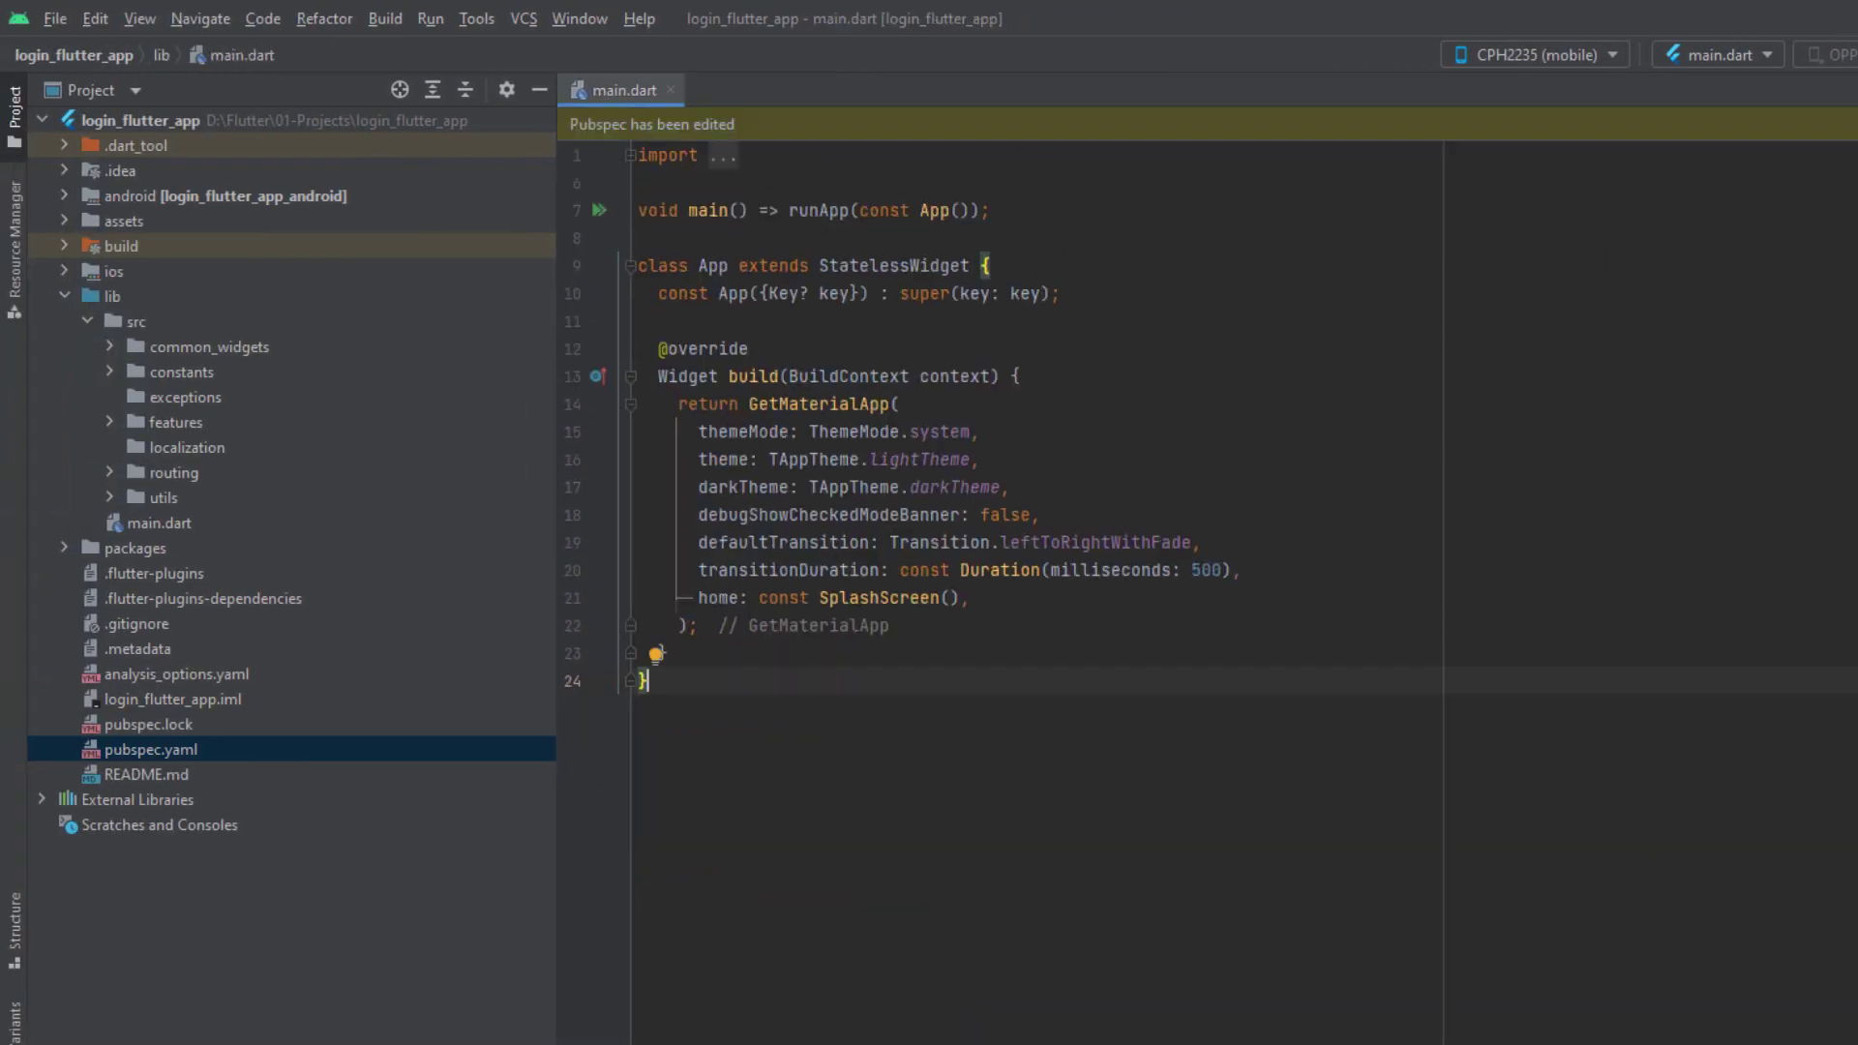
- Expand features > authentication > screens > forget_password and select the forget_password_otp folder
click(172, 420)
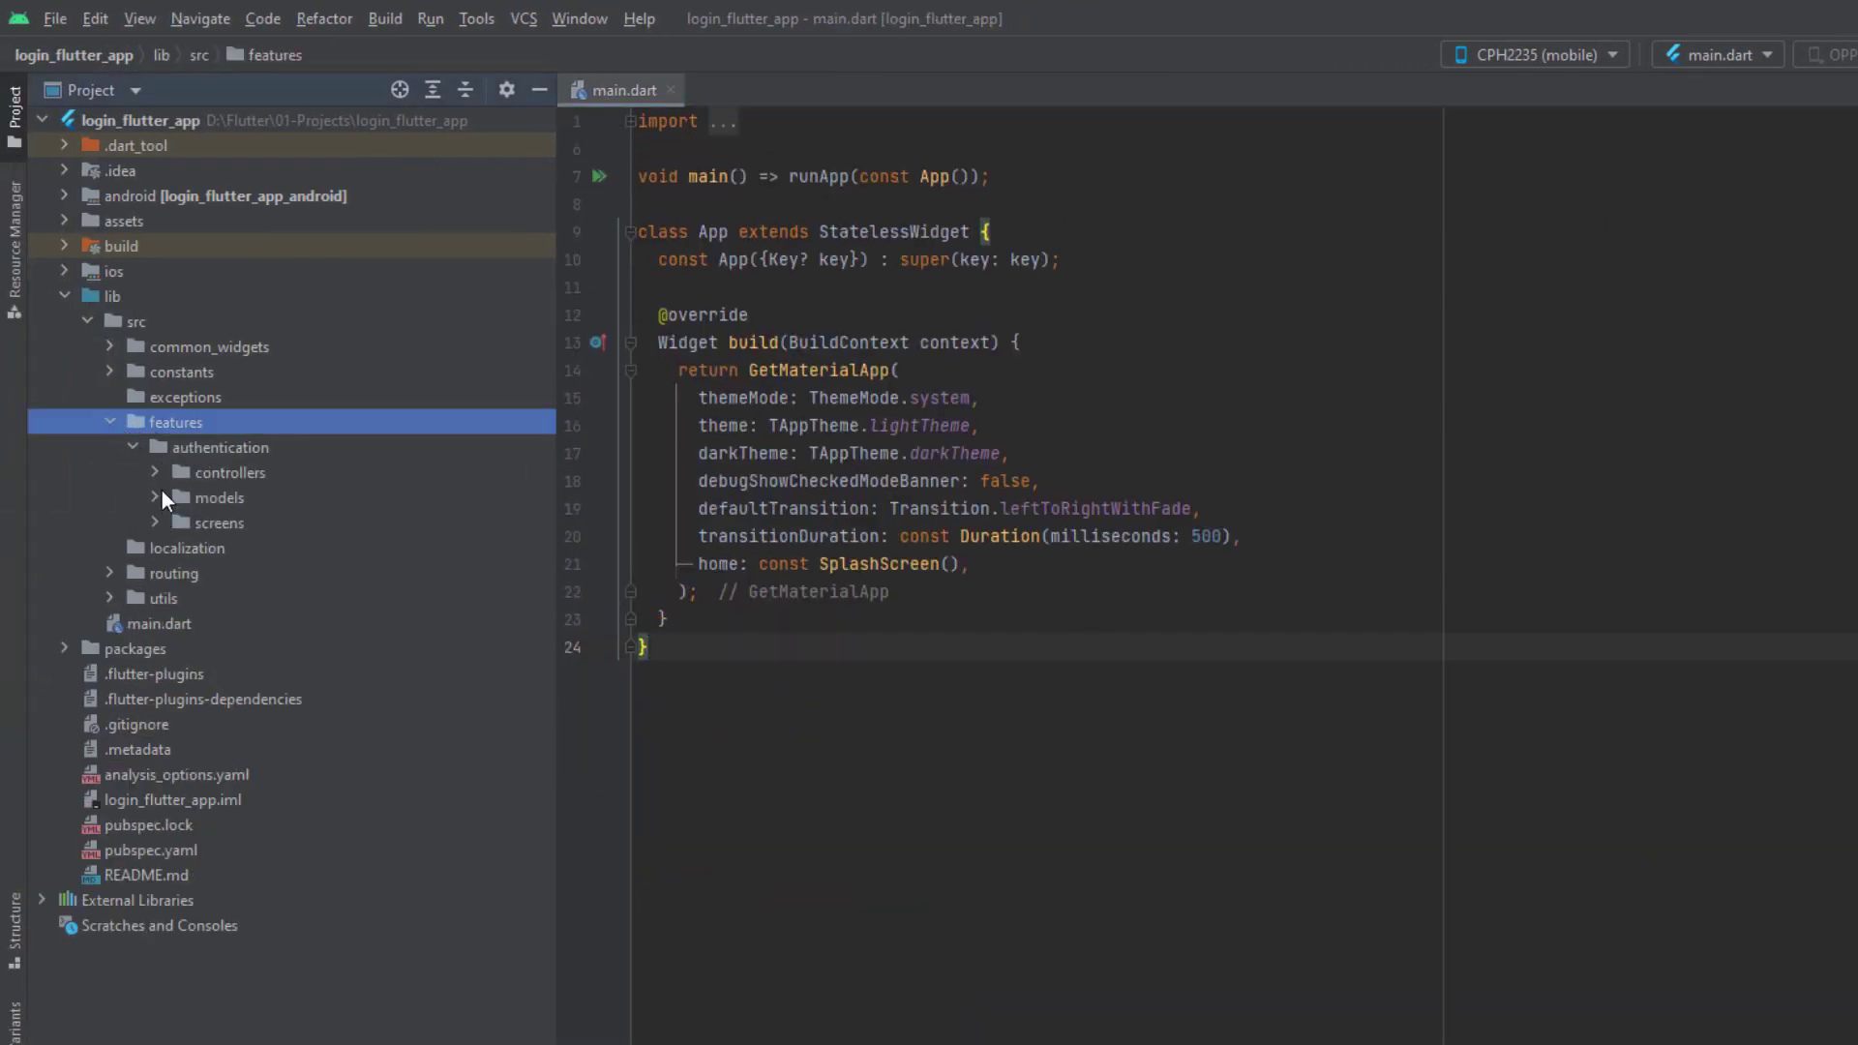
click(224, 523)
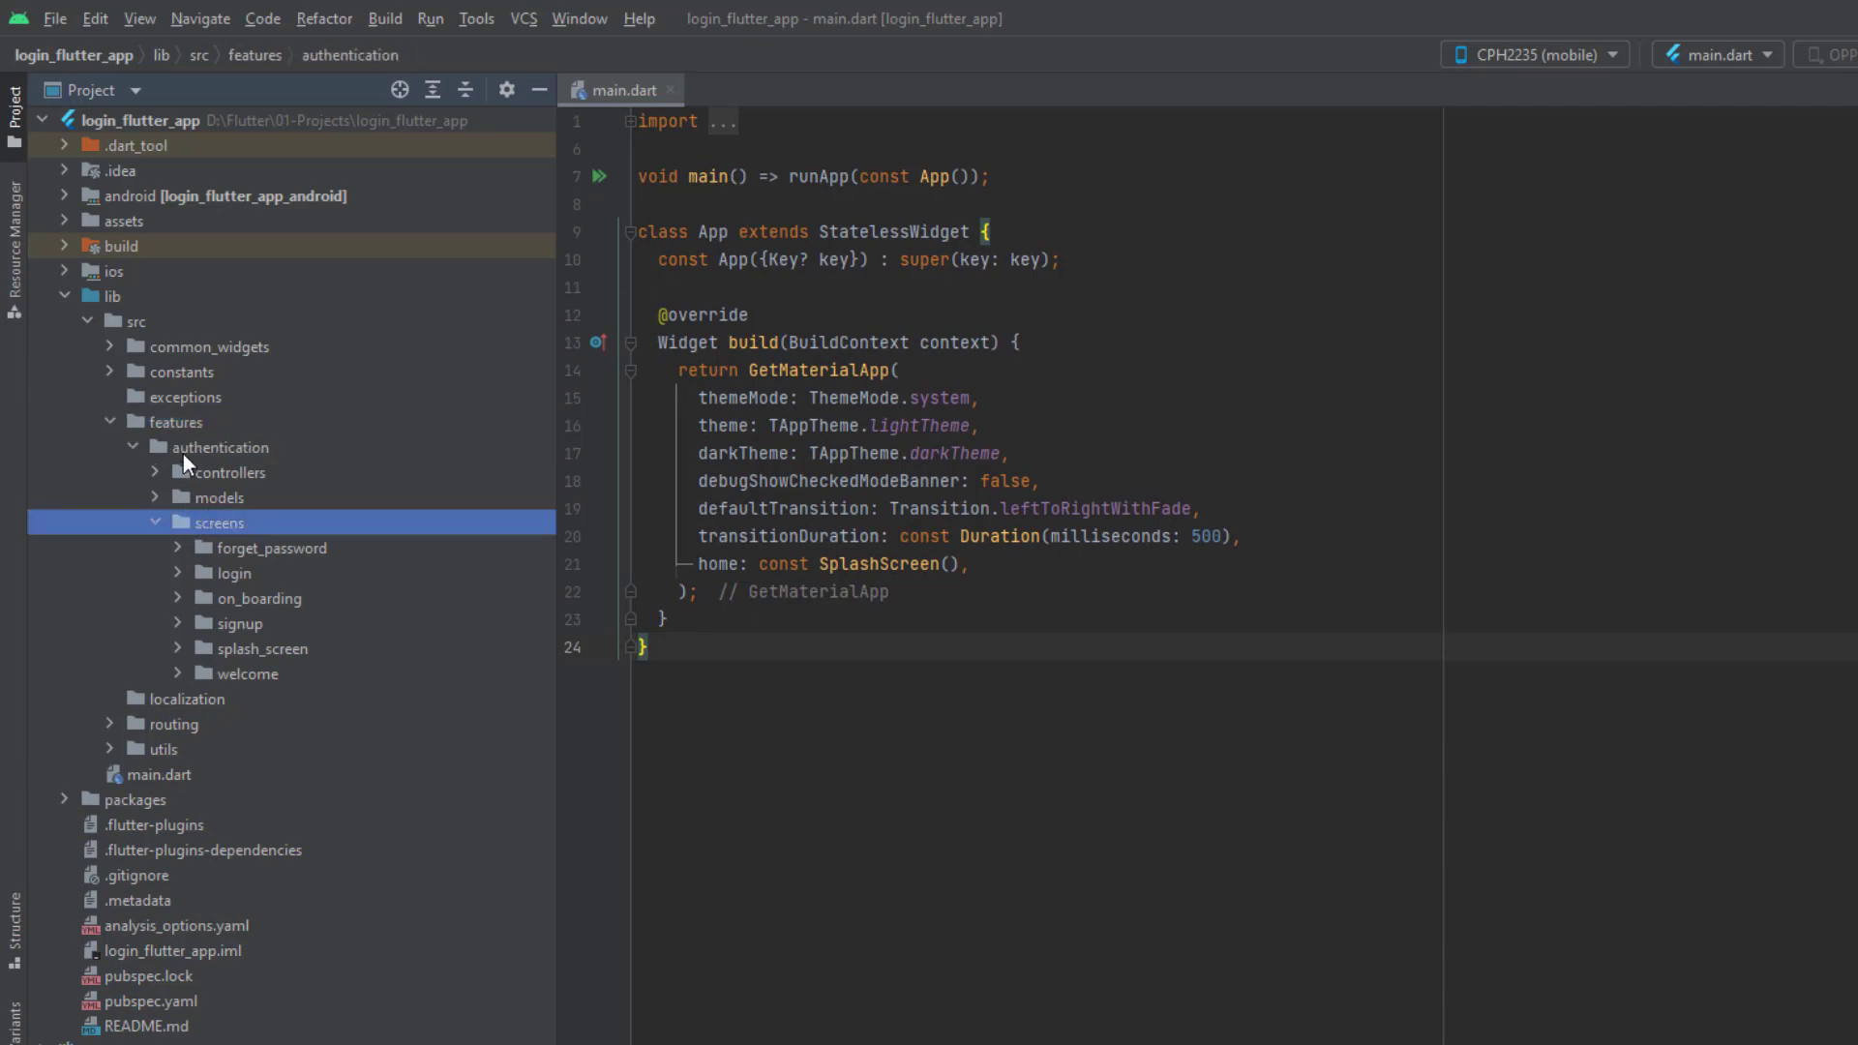
click(220, 447)
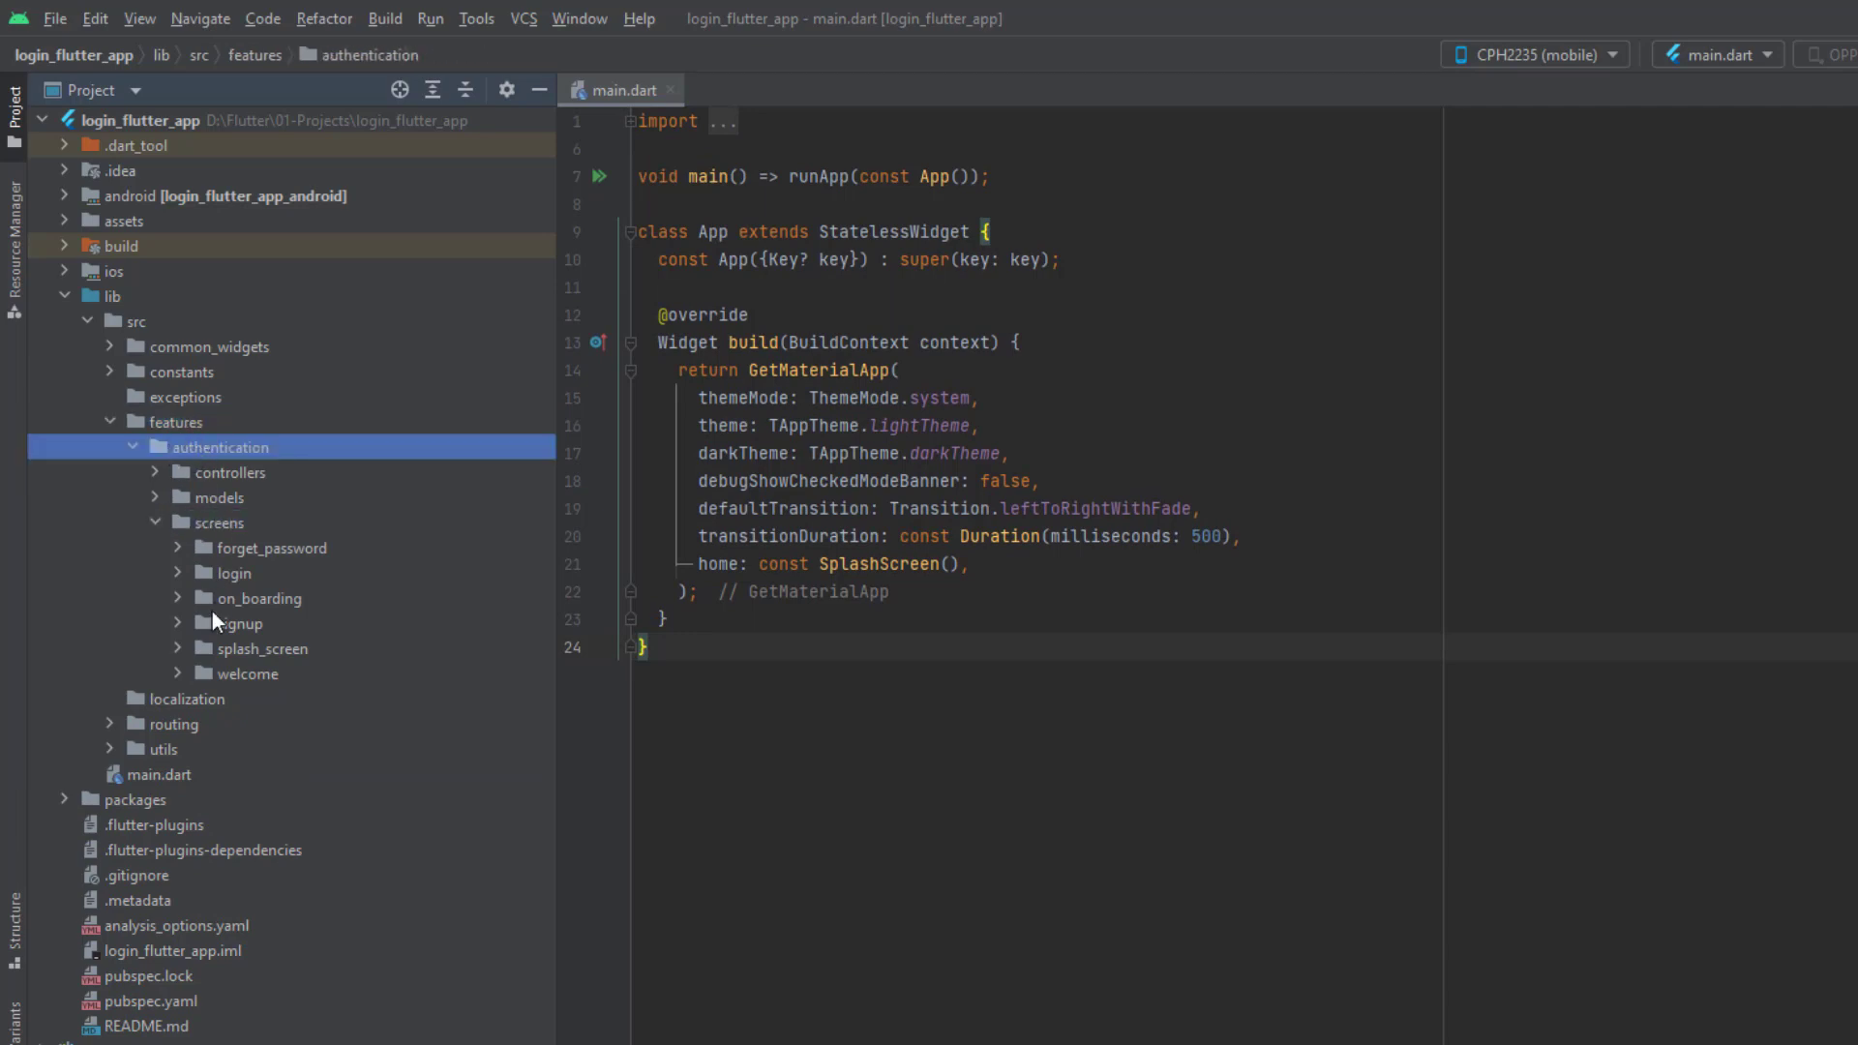
mouse_move(261, 672)
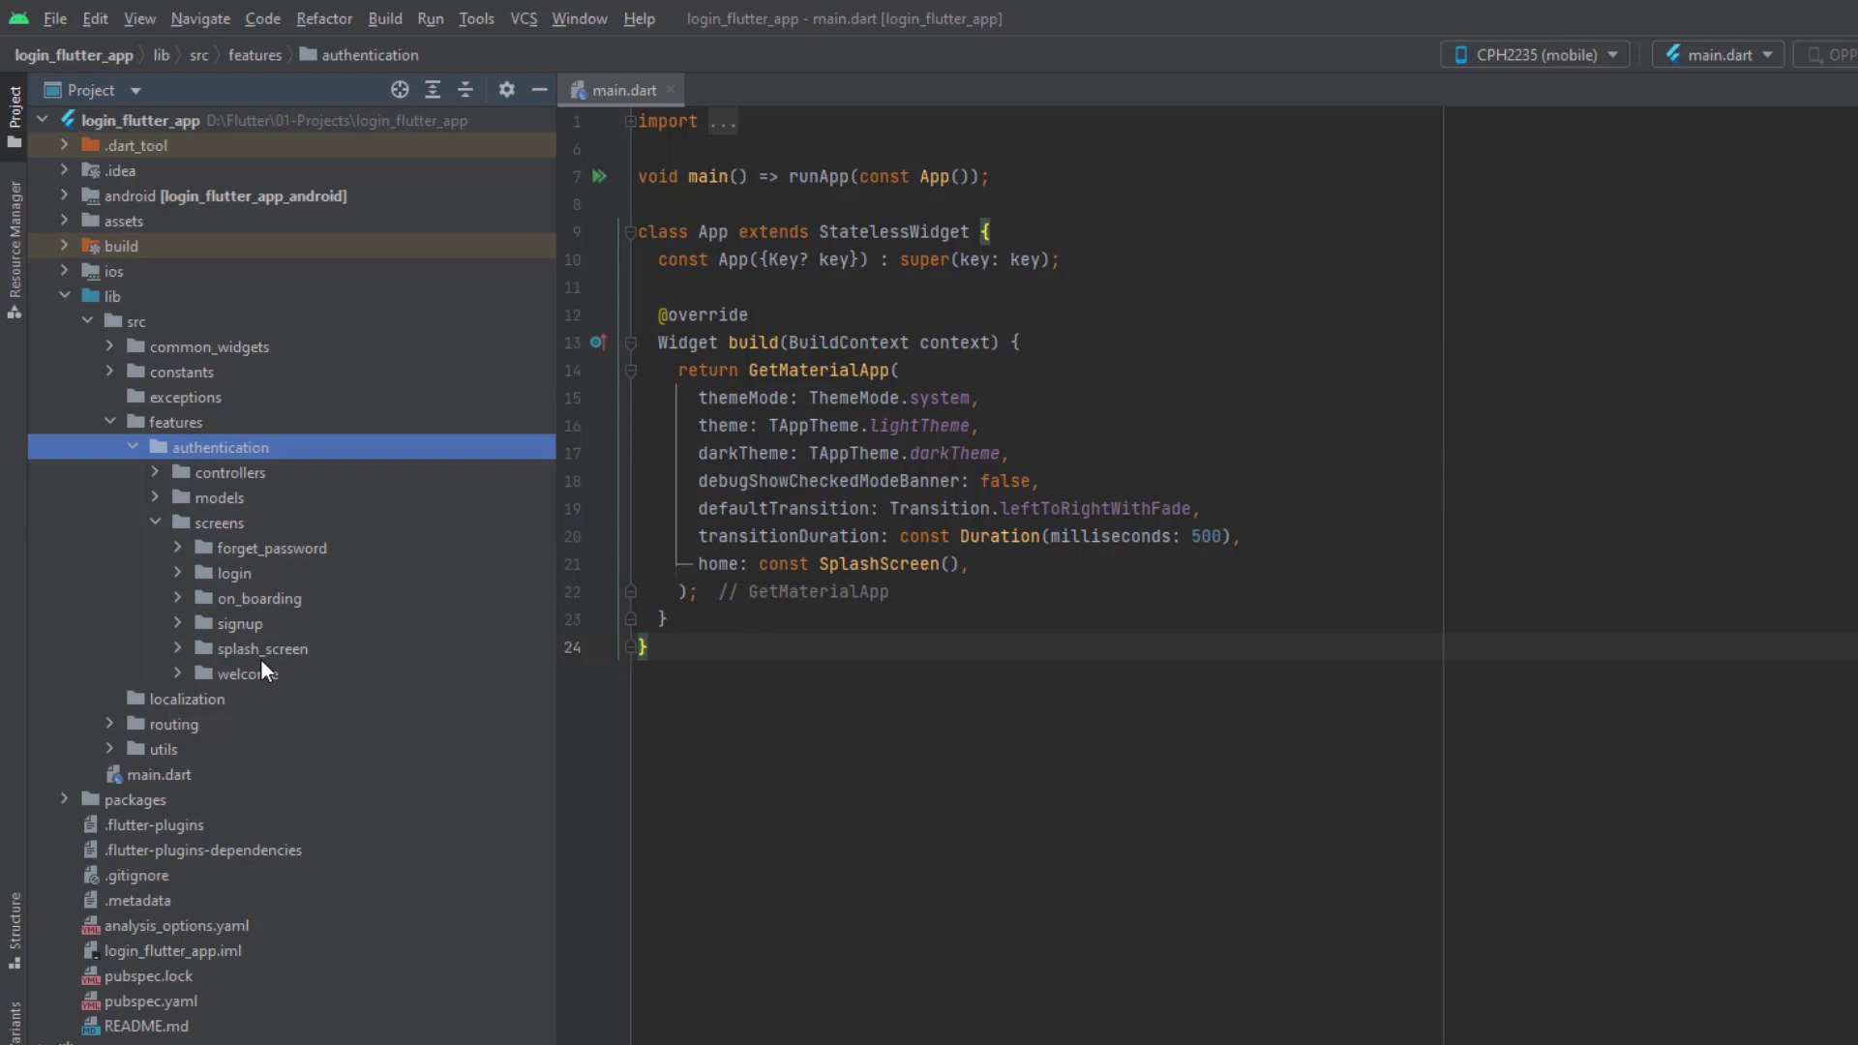
click(273, 548)
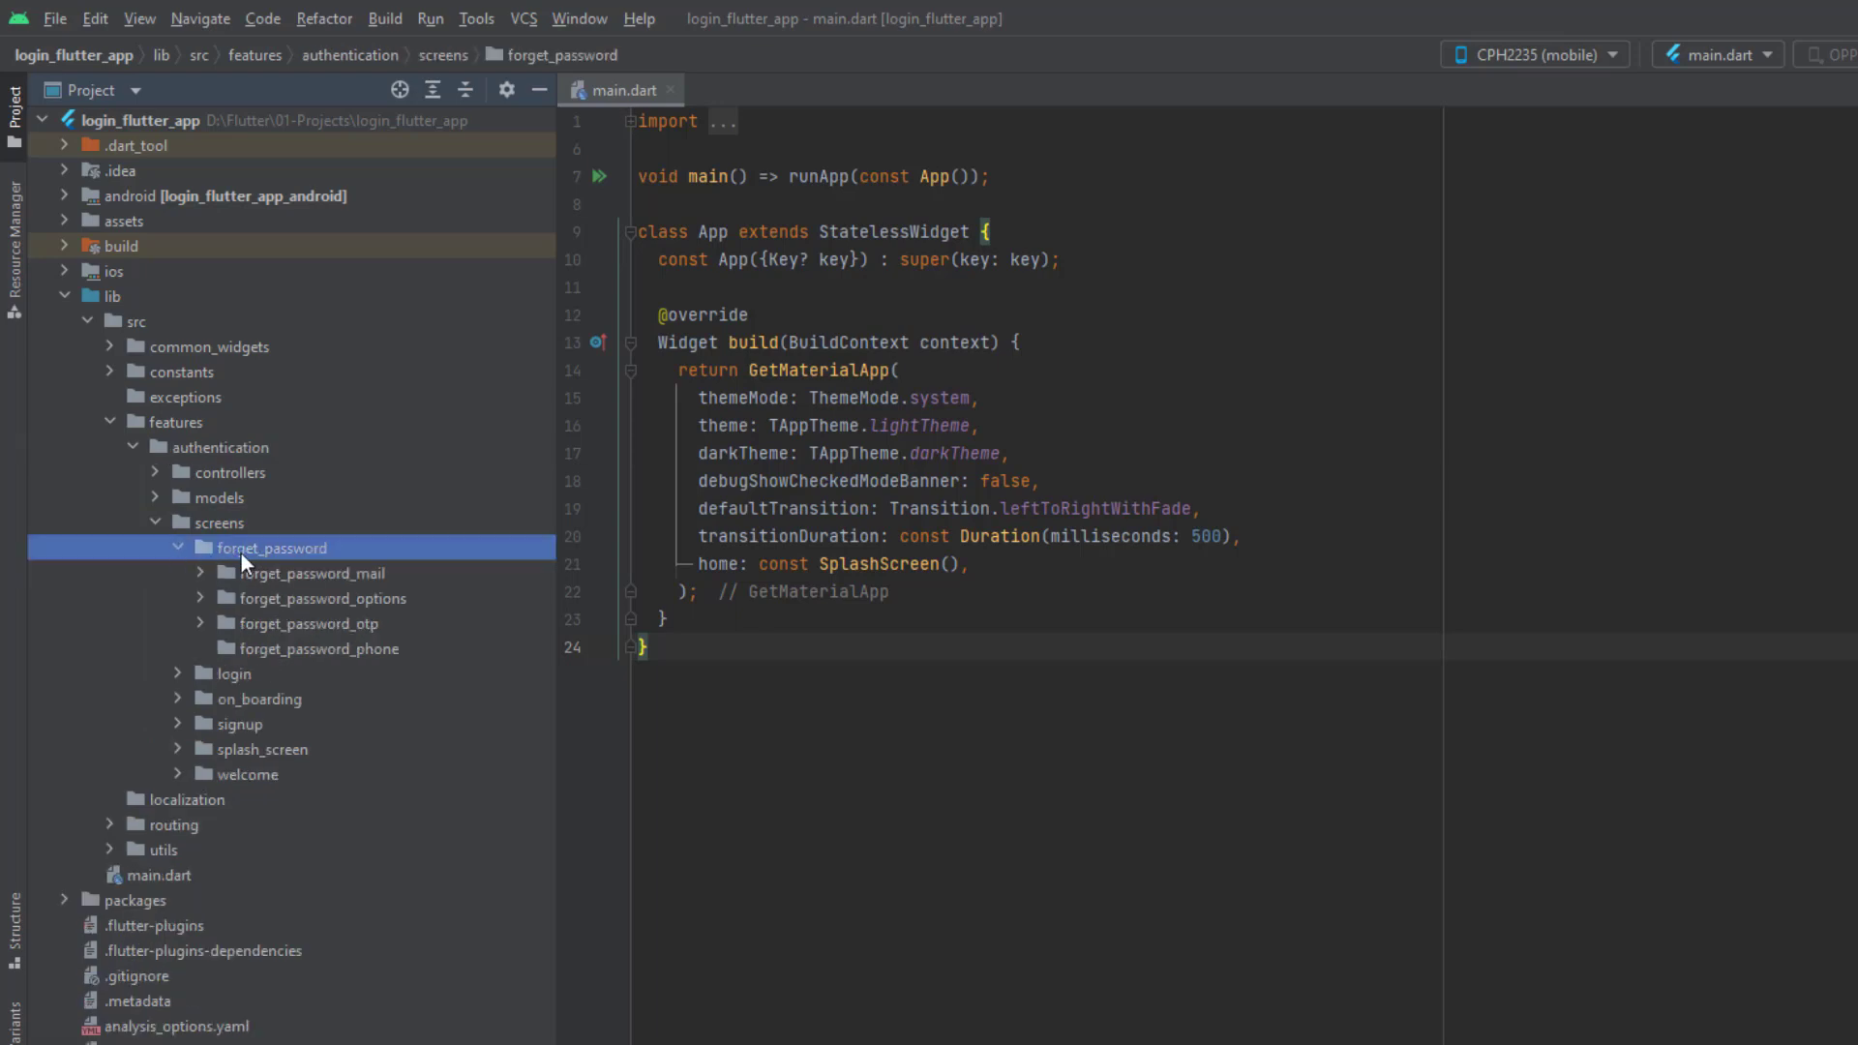
click(310, 623)
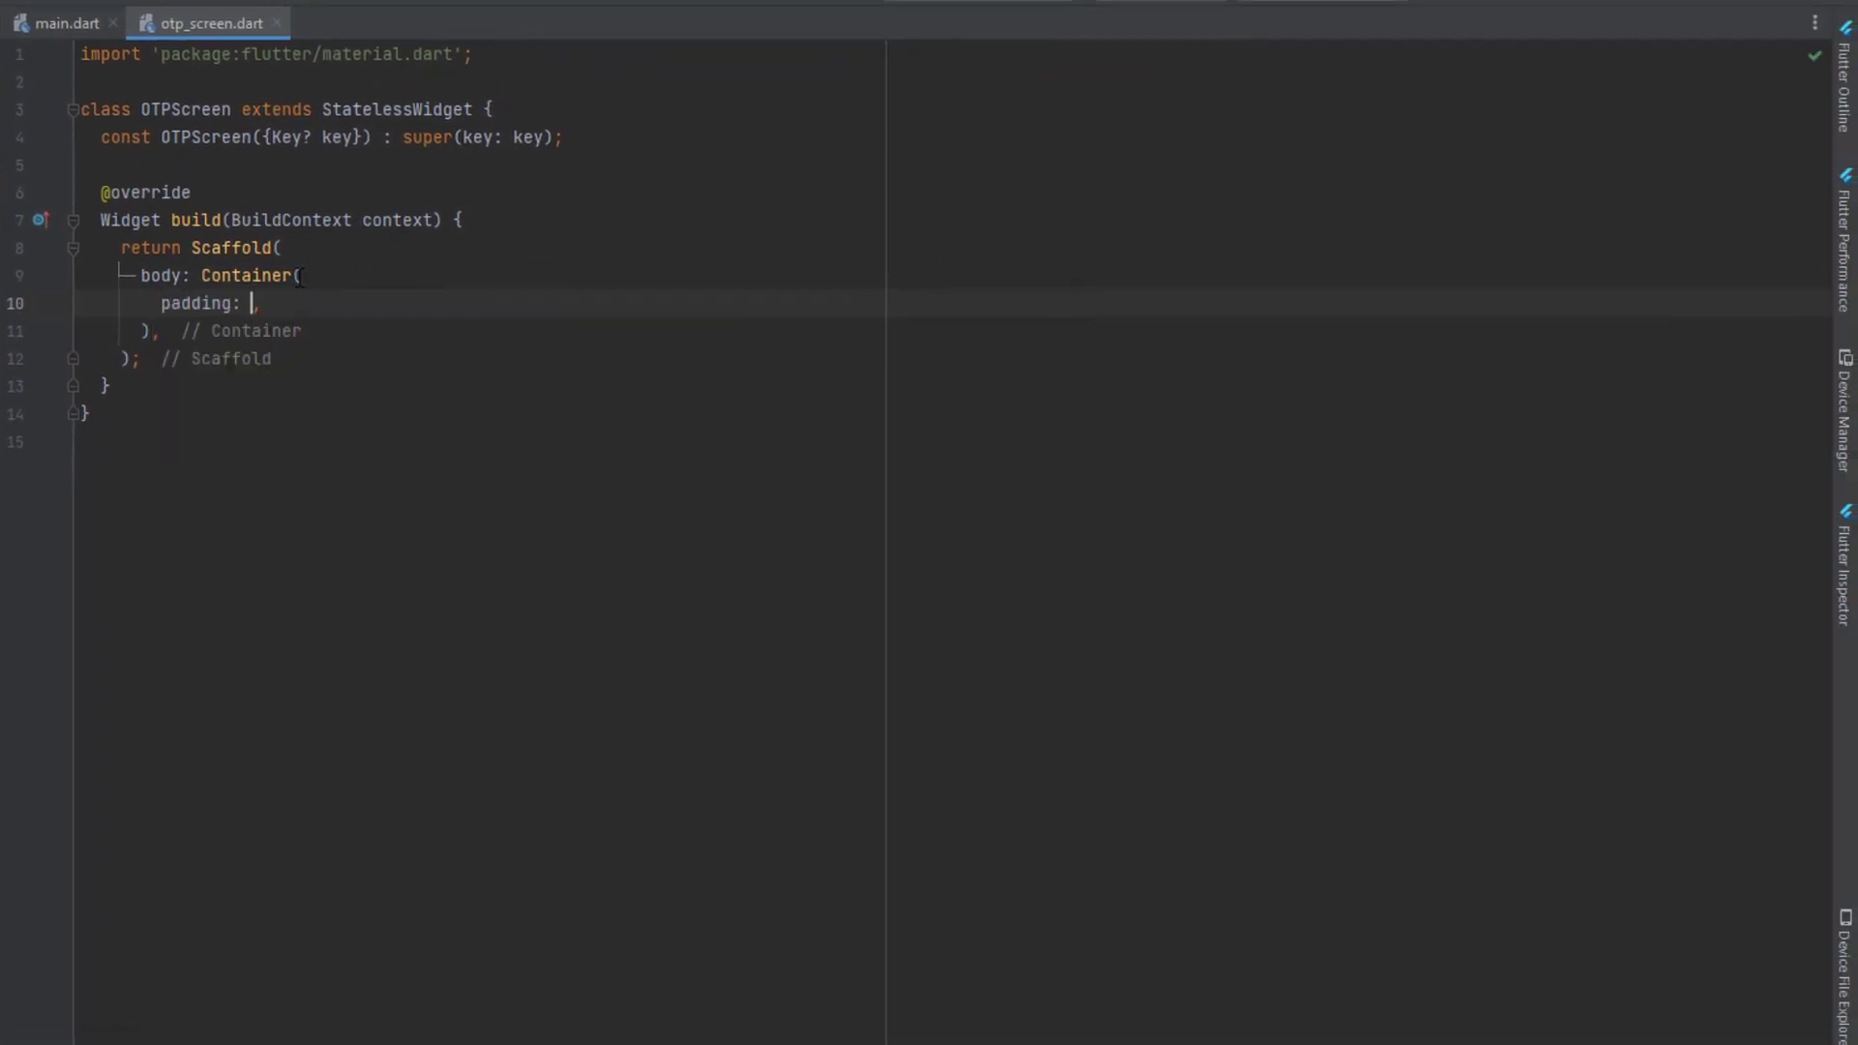
- Give the Container padding EdgeInsets.all(tDefaultSize) and a Column child with MainAxisAlignment.center
text(const EdgeInsets.all(tDefaultSize),)
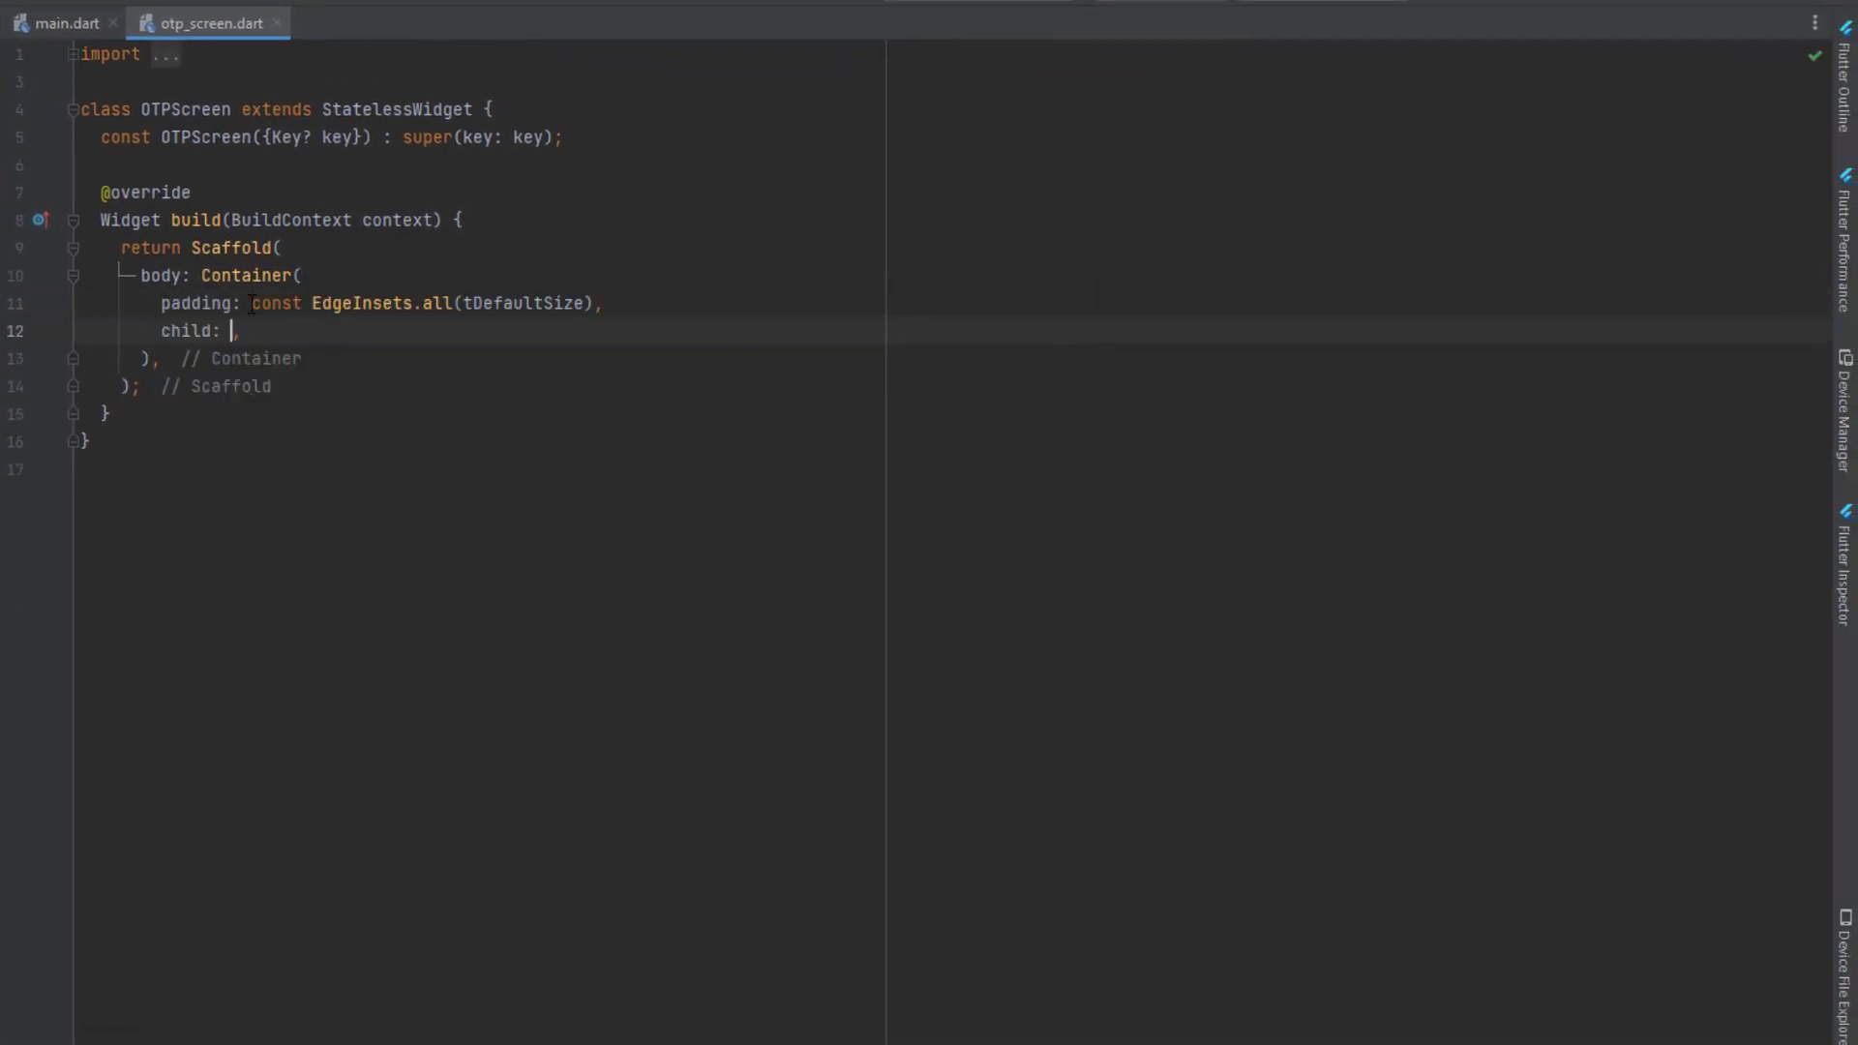
text(Column()
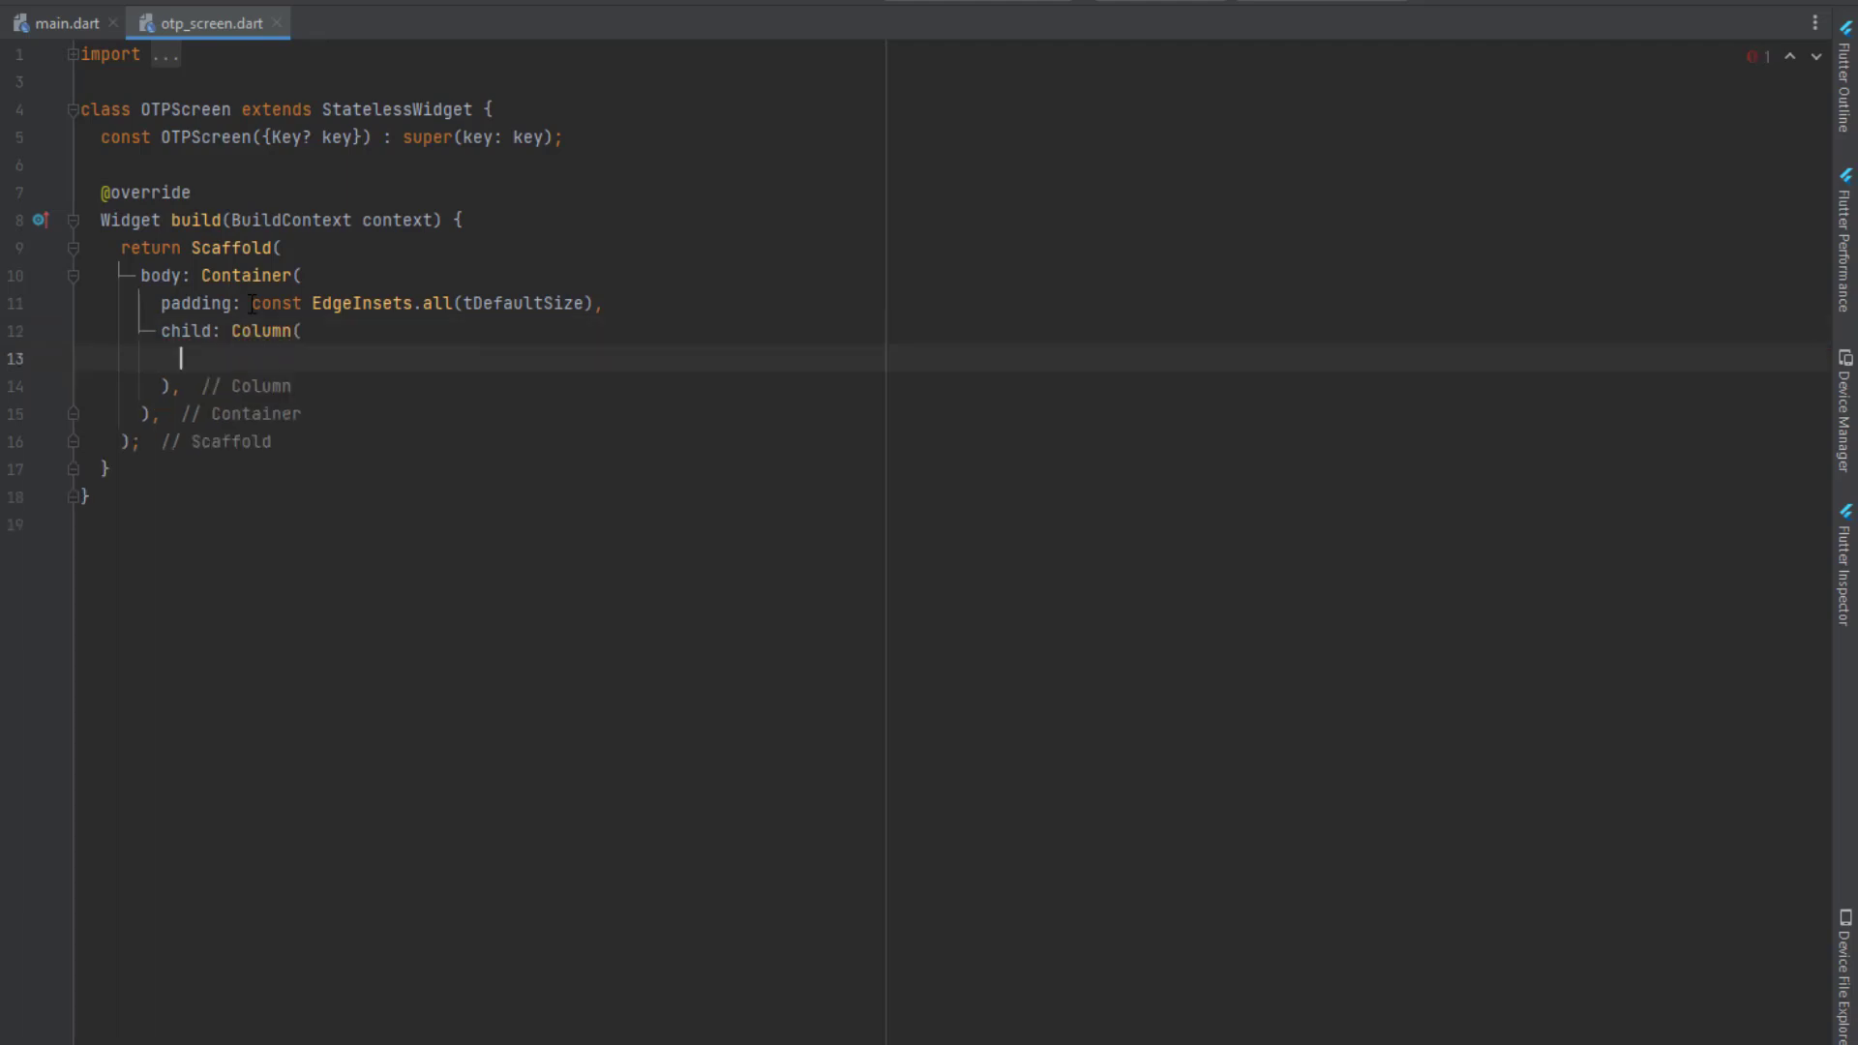
text(mainAxisAlignment: ,)
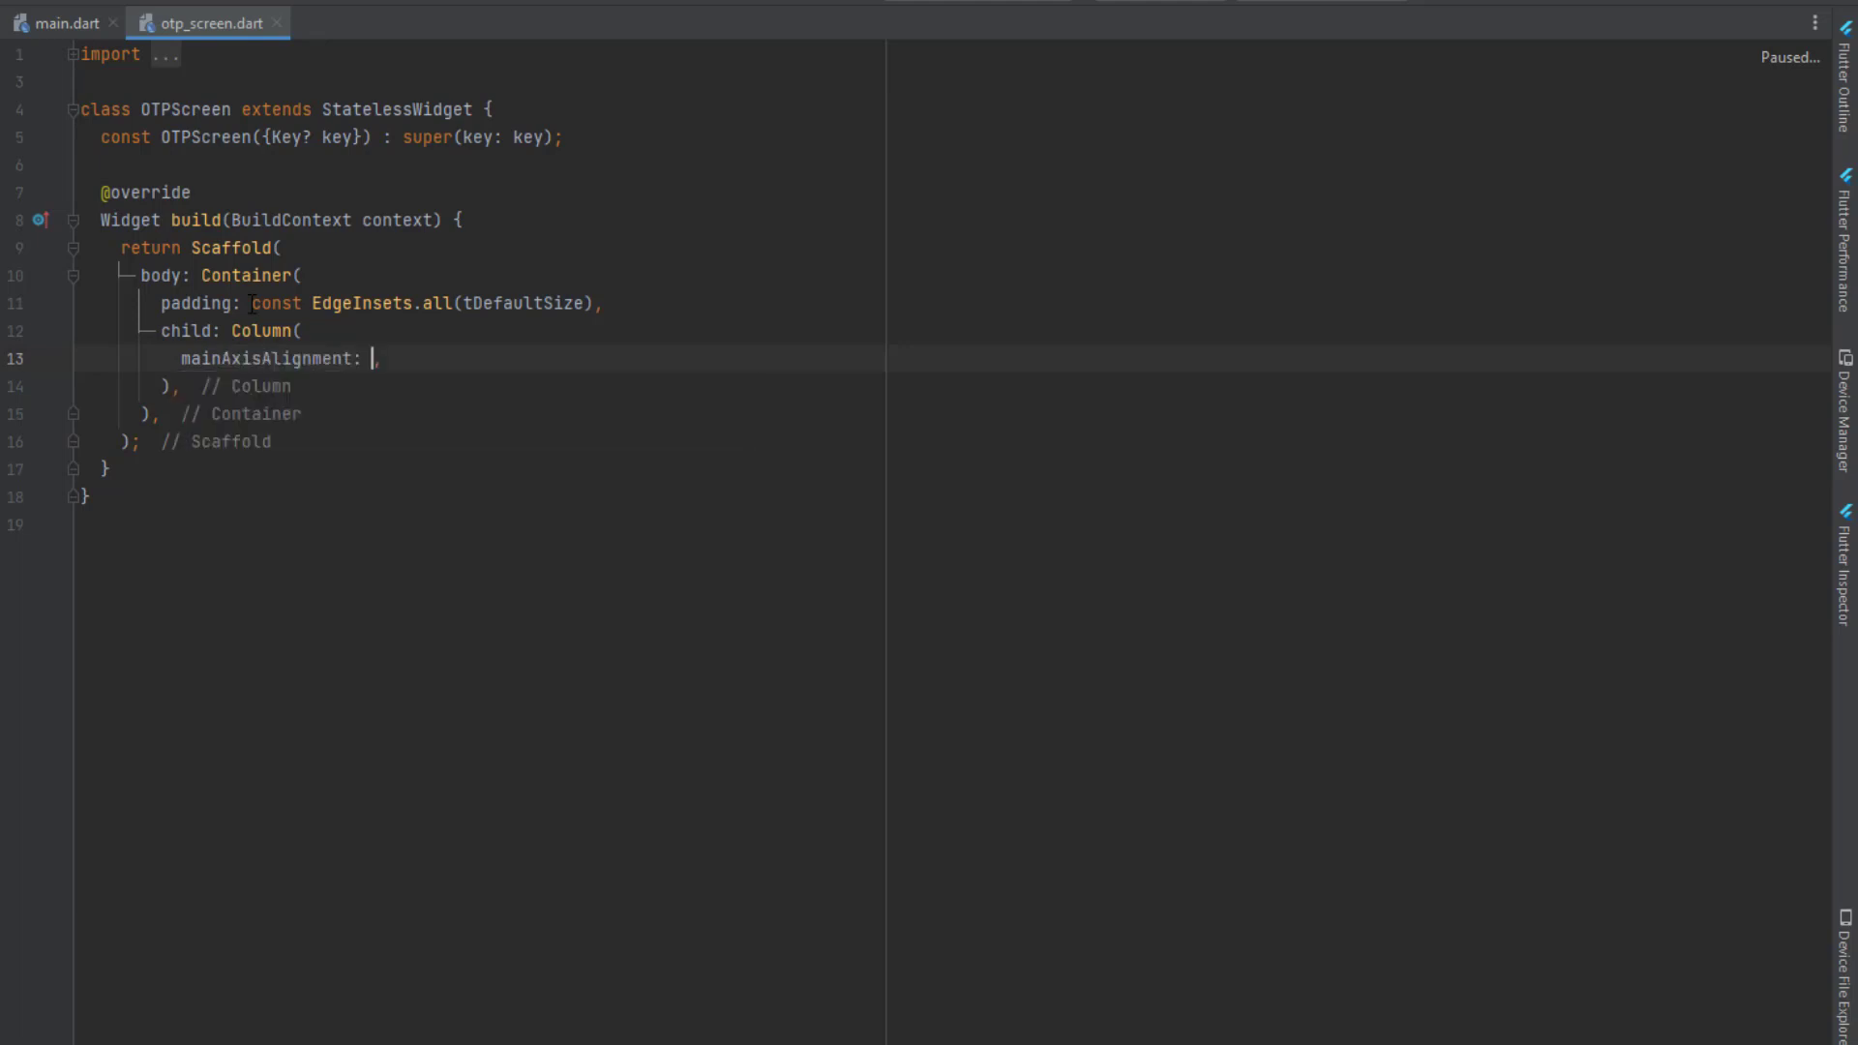
text(MainAxisAlignment.center)
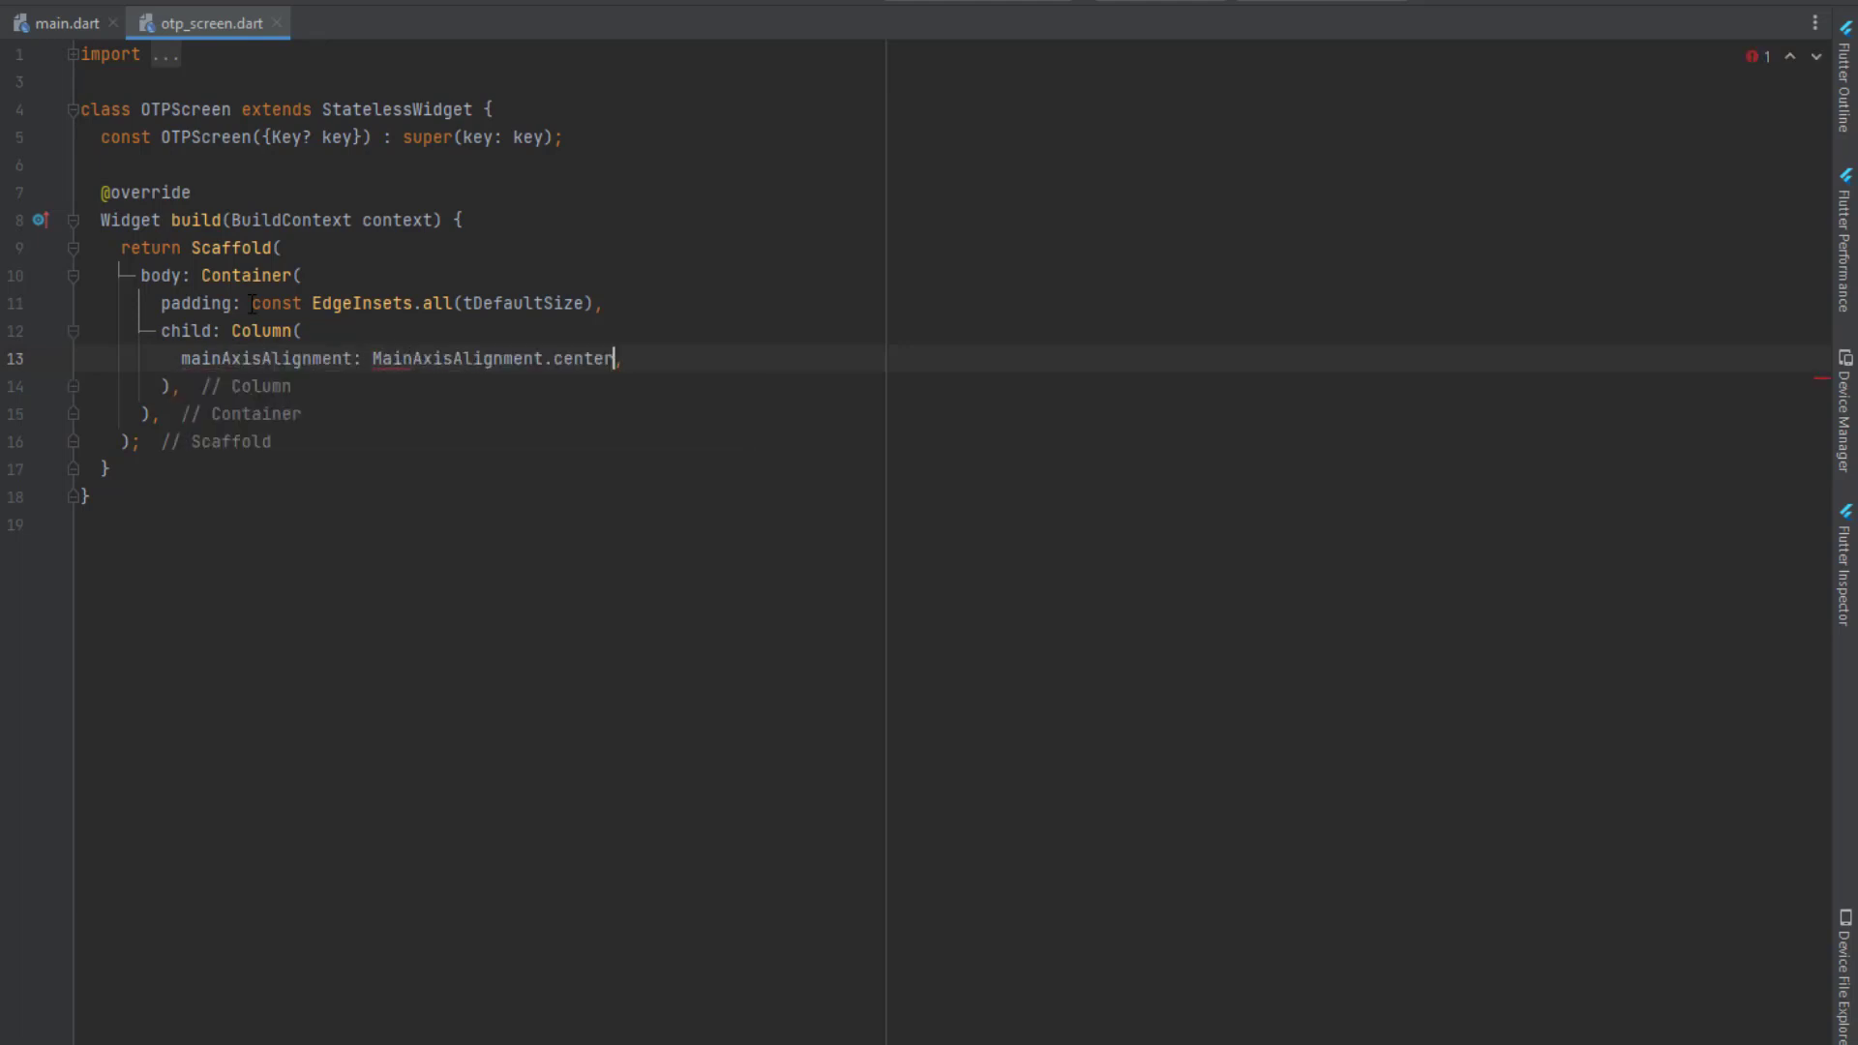
text(children: [)
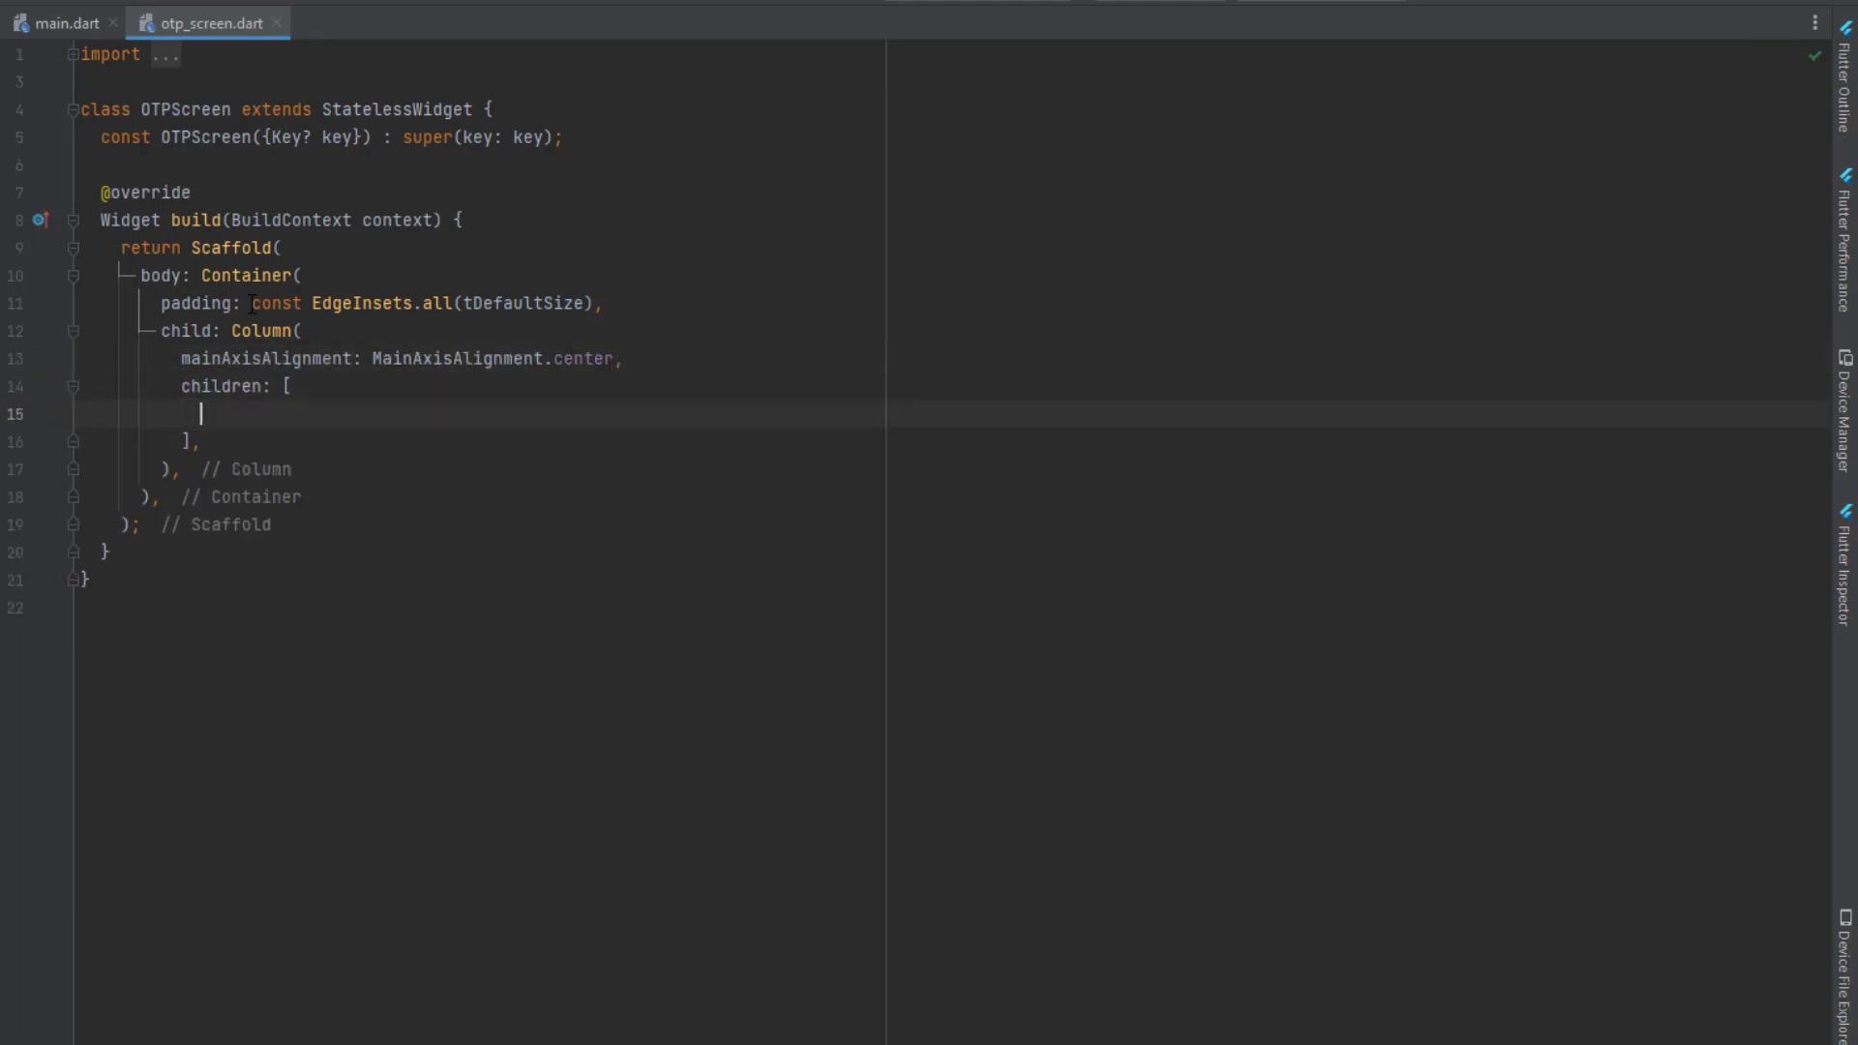
- Add Text(tOtpTitle) and Text(tOtpSubTitle) as the Column's children
text(Text)
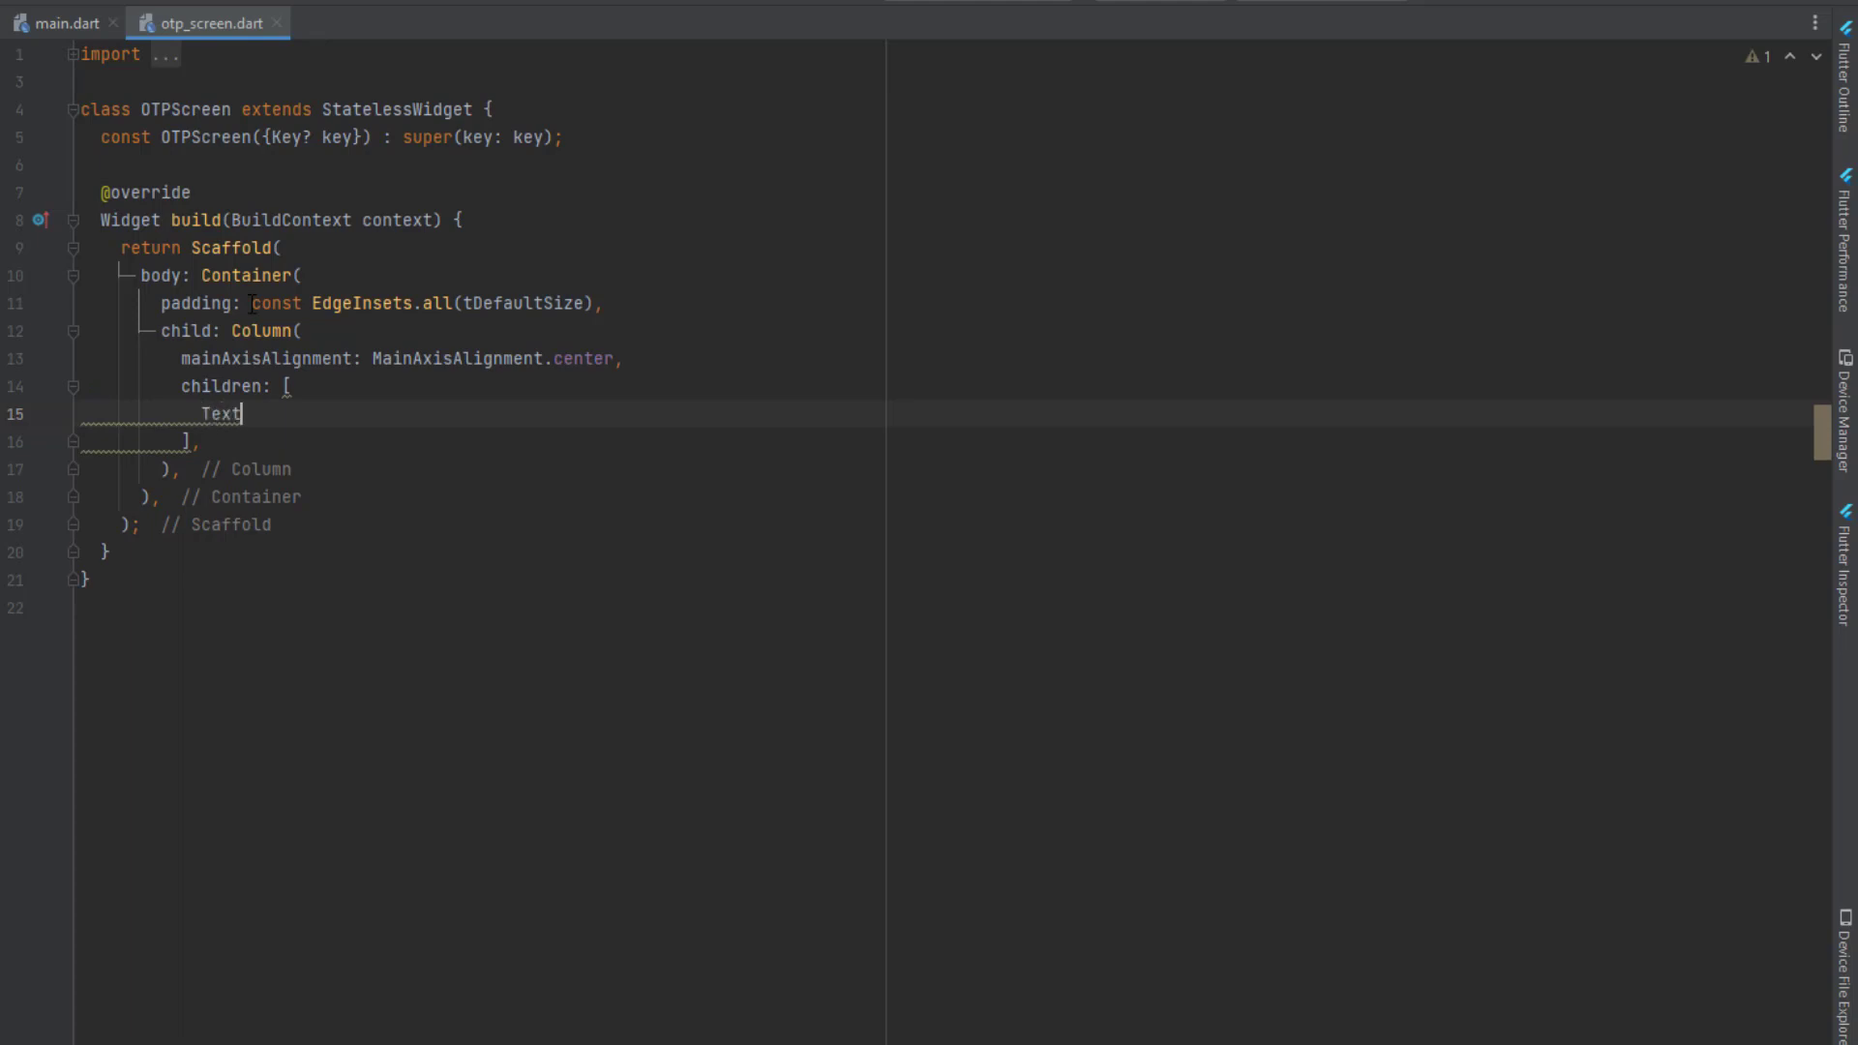
text((tOtpTitle),)
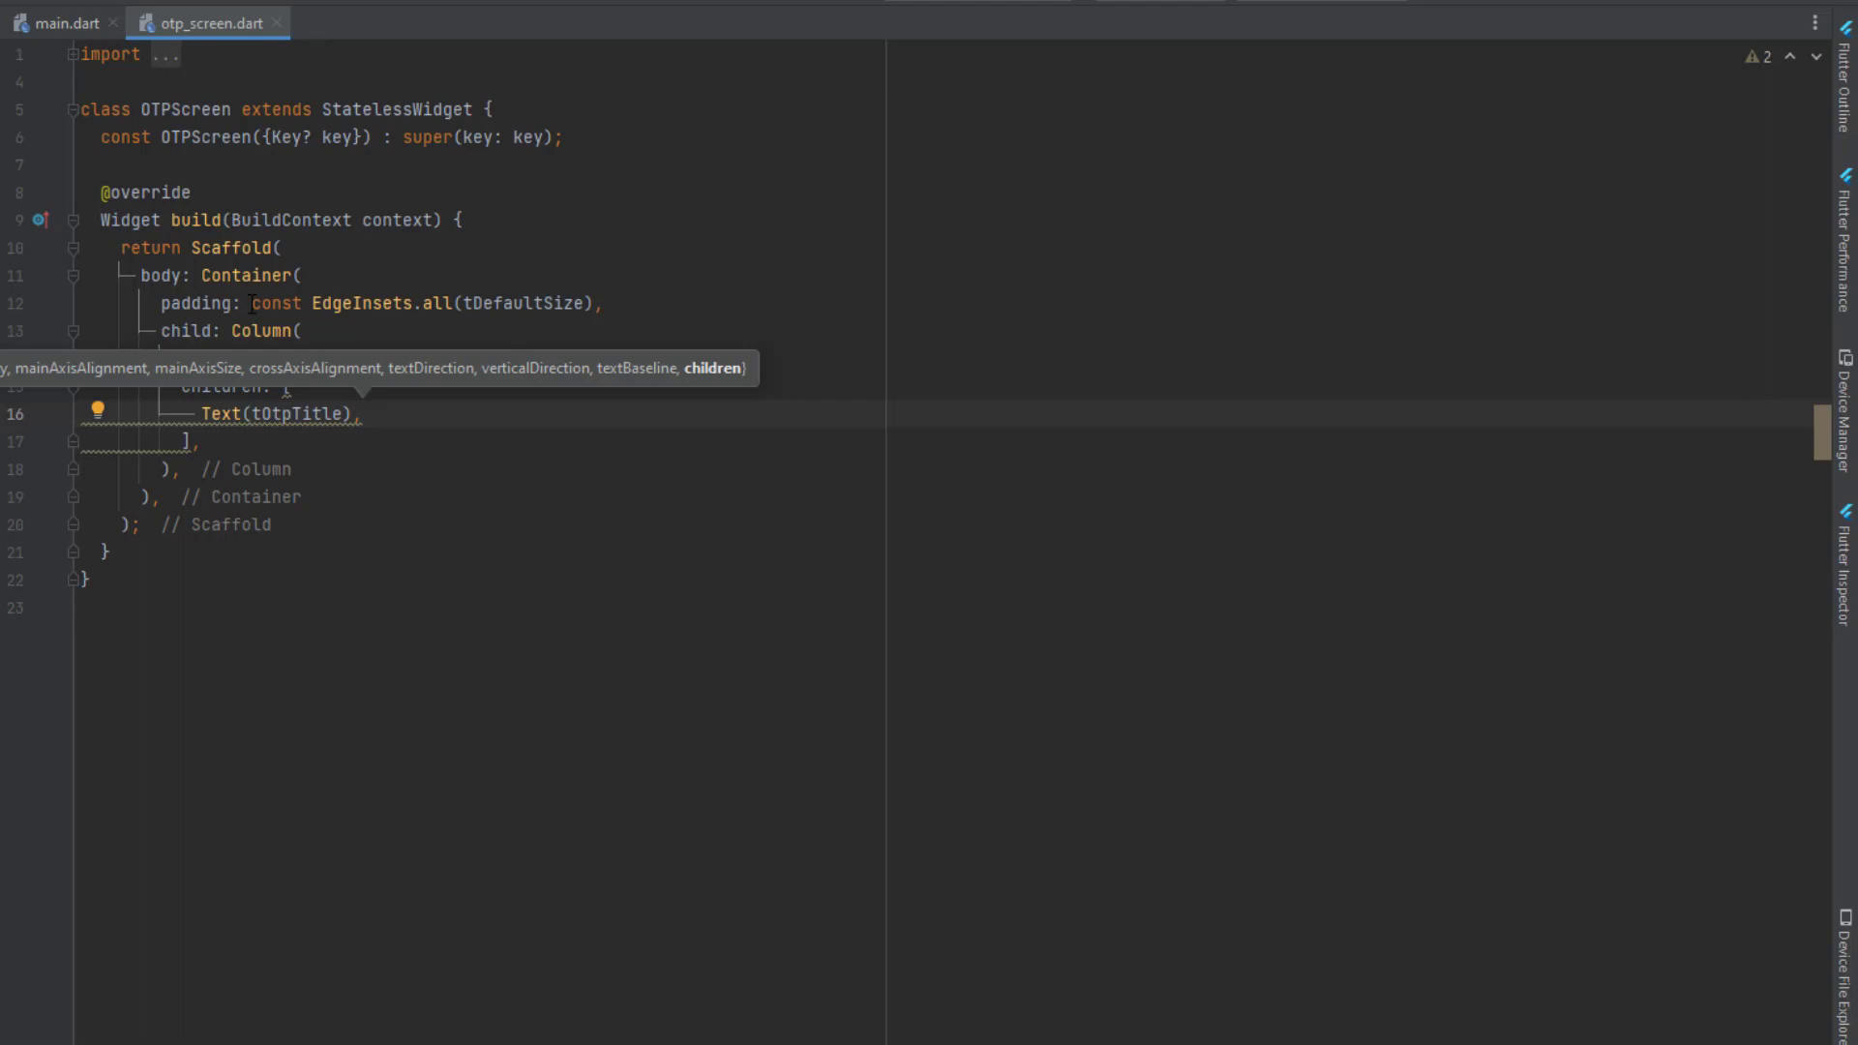
text(Text(tOTP))
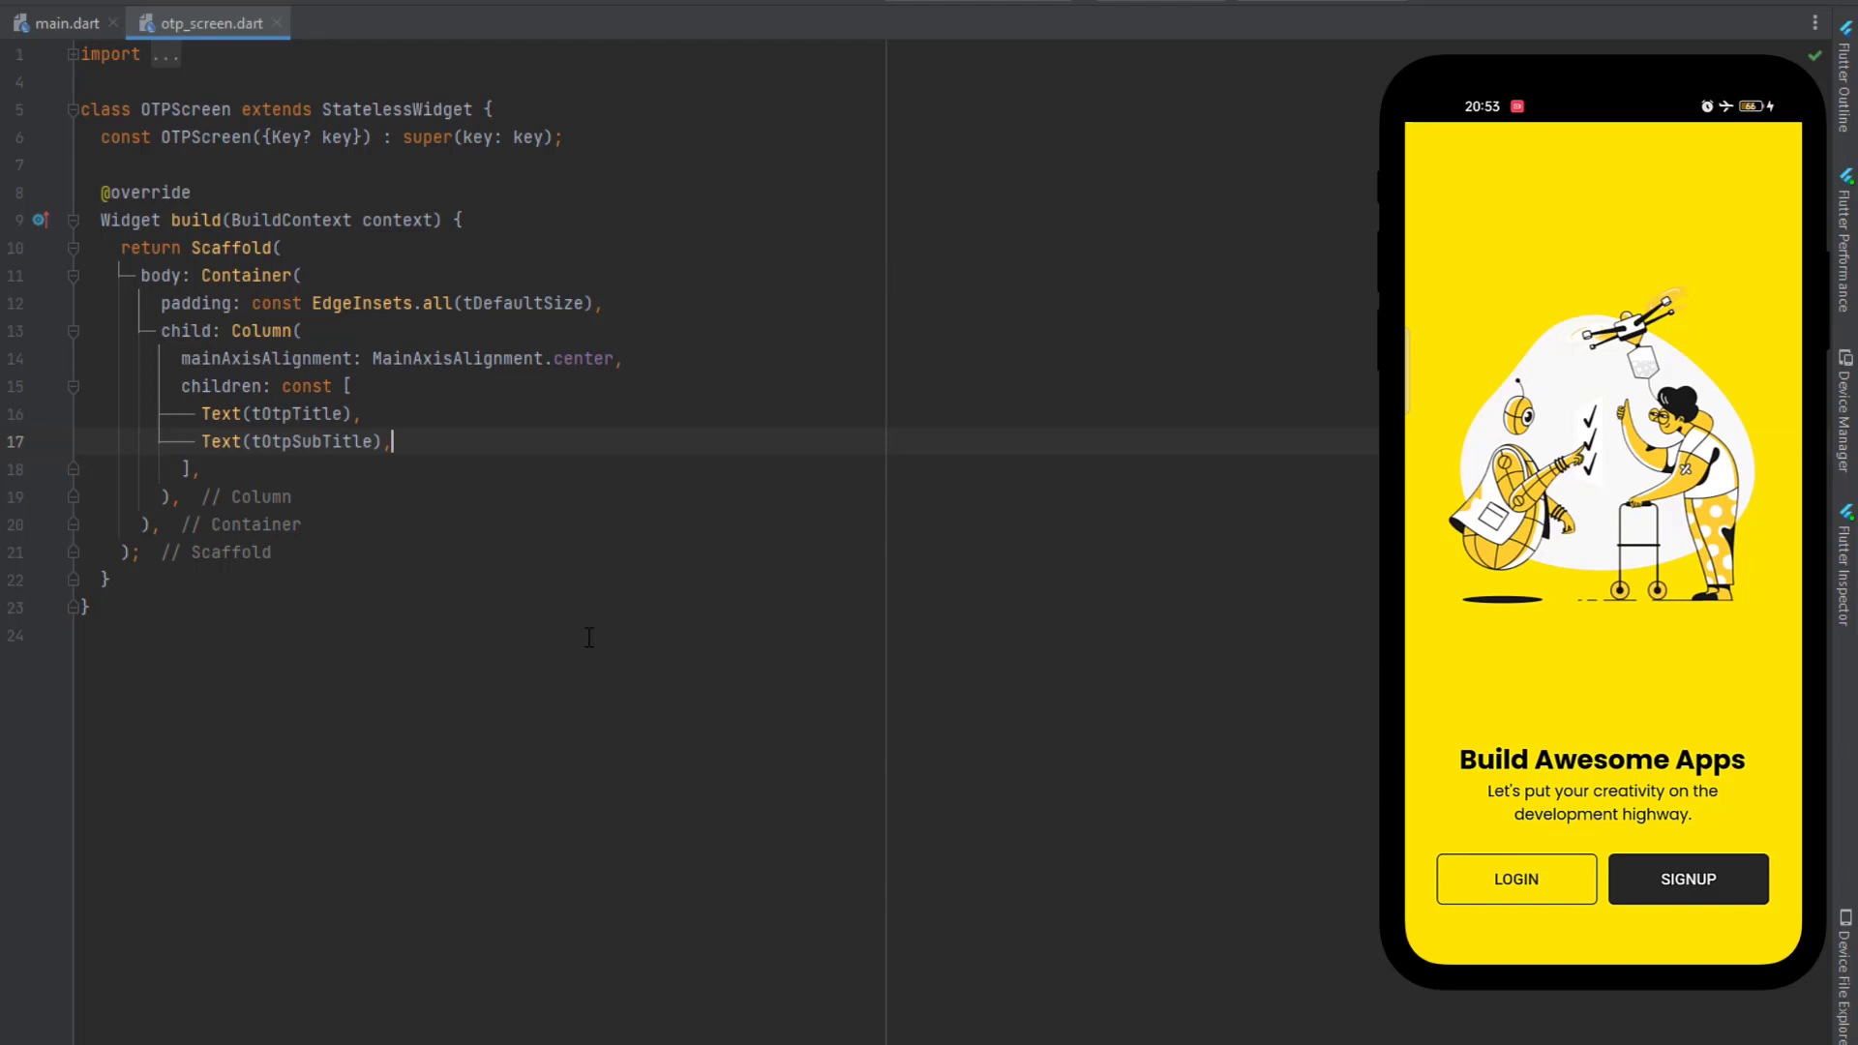
- Reach Forget Password from LOGIN in the running app and switch to forget_password_mail.dart
click(1514, 879)
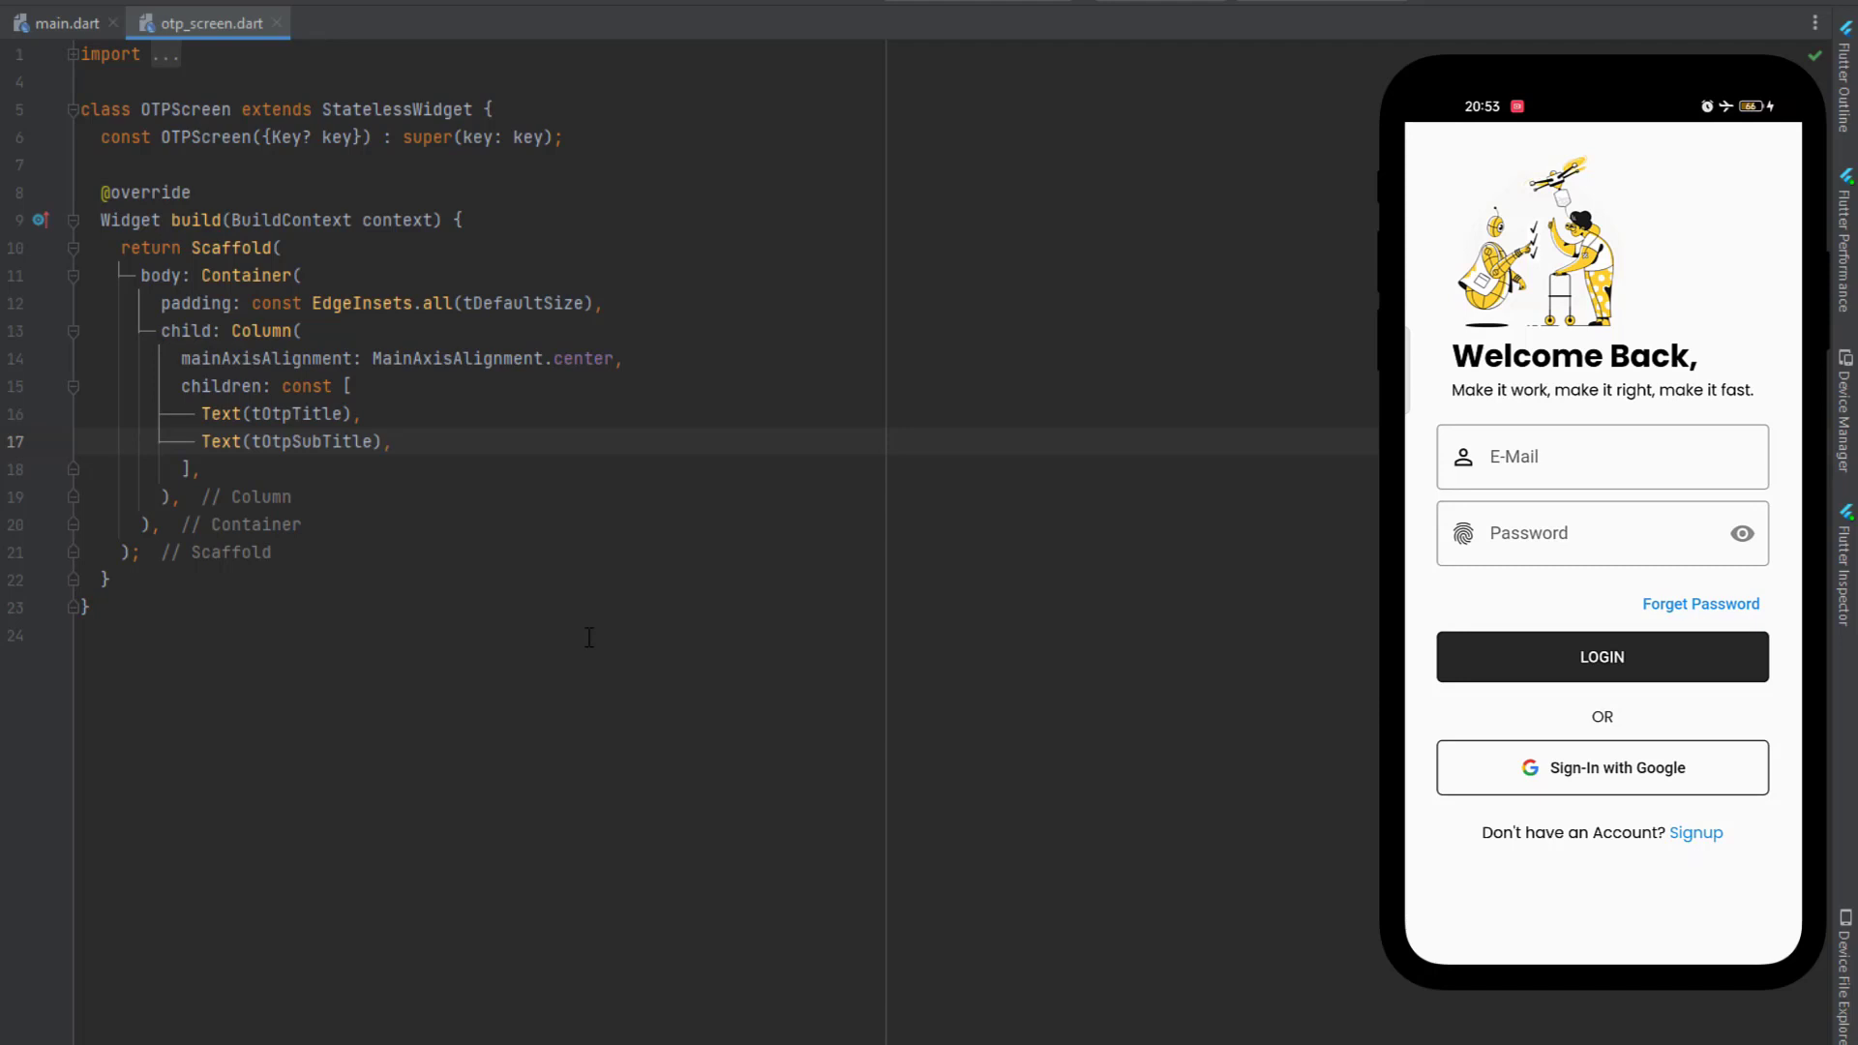
click(1699, 603)
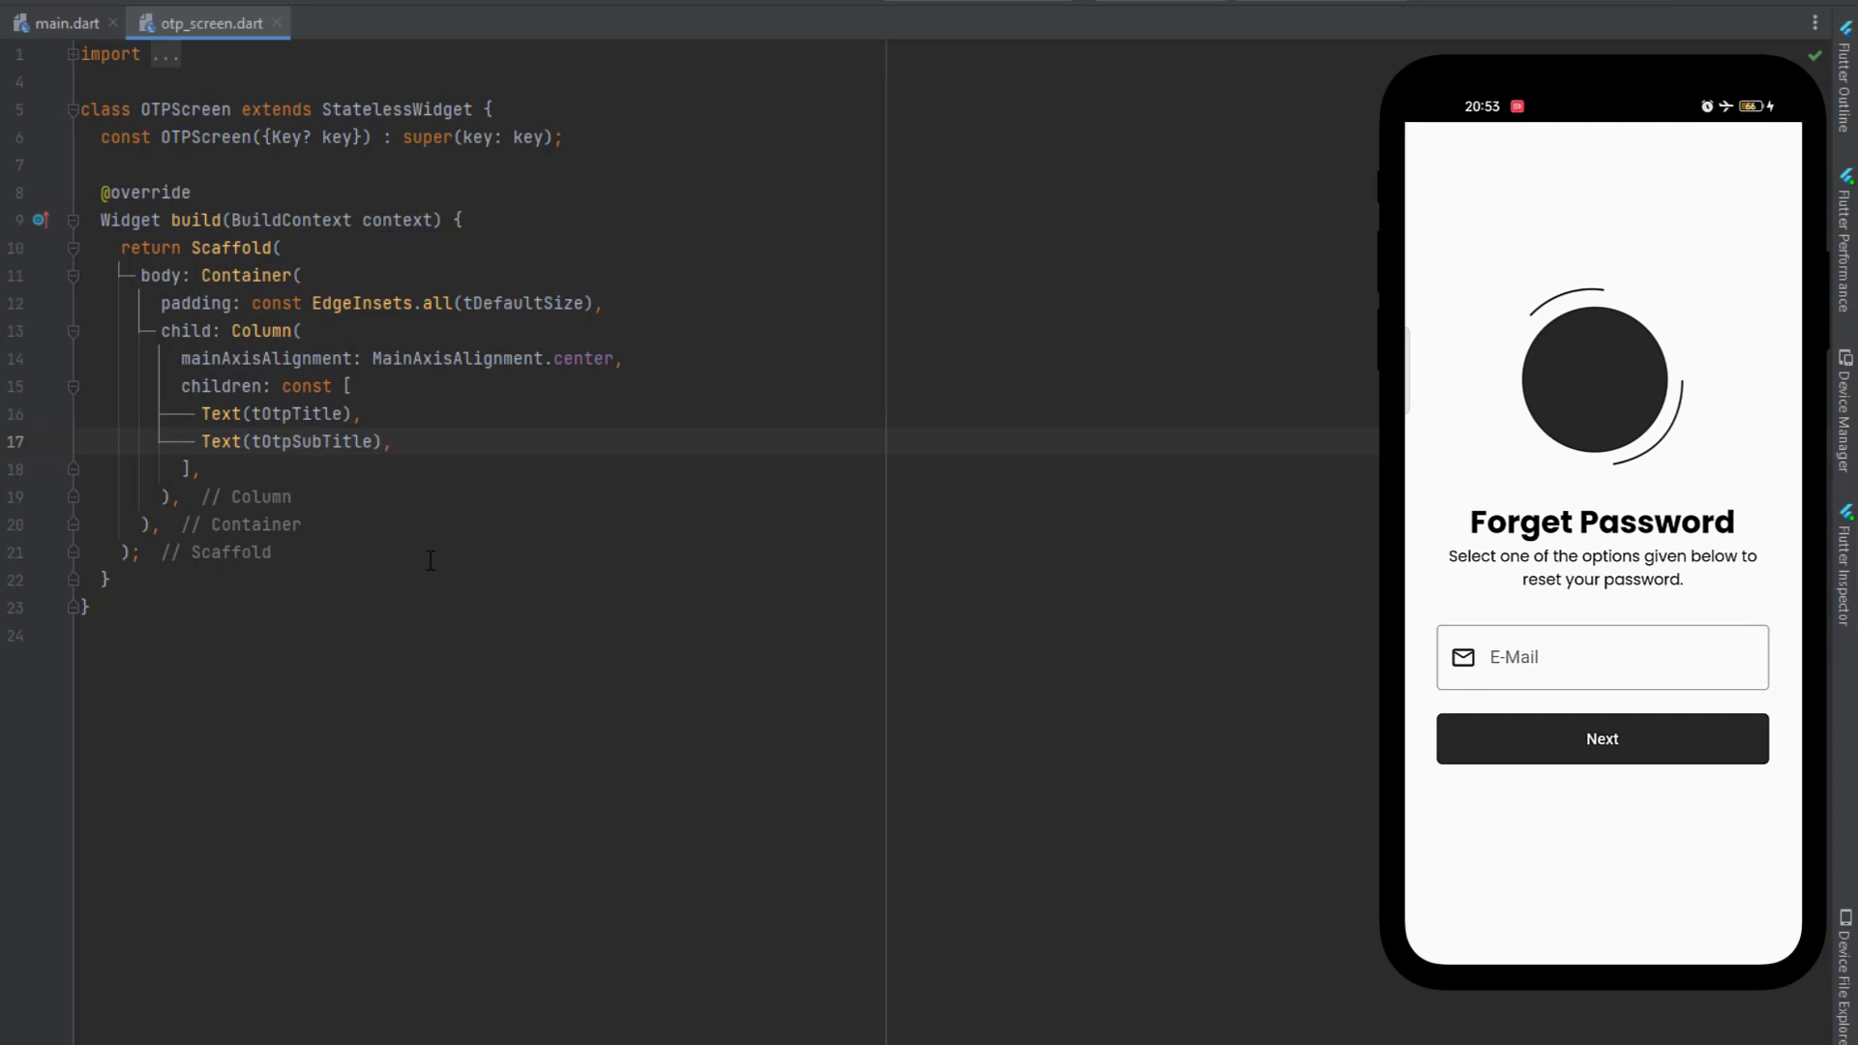
click(408, 23)
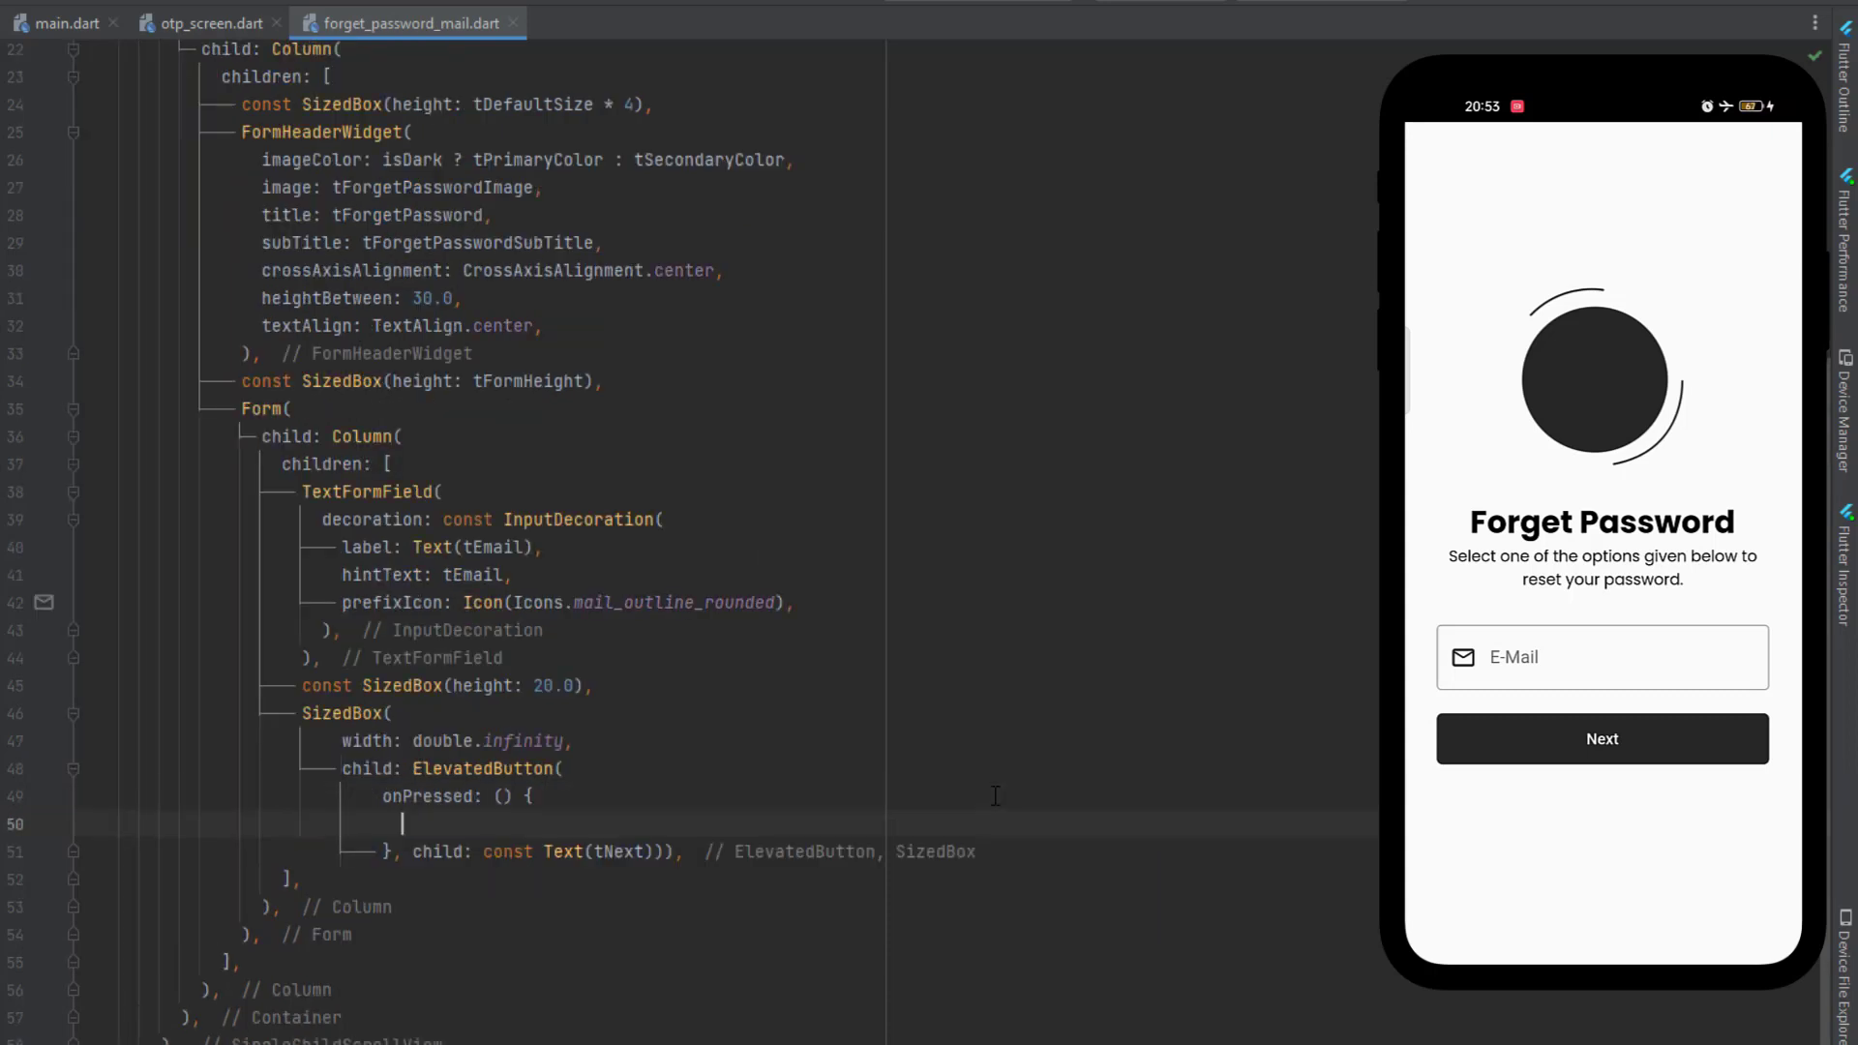
- Set the Next button's onPressed to Get.to(() => const OTPScreen()) and tap Next to reach it
text(Get.toSt)
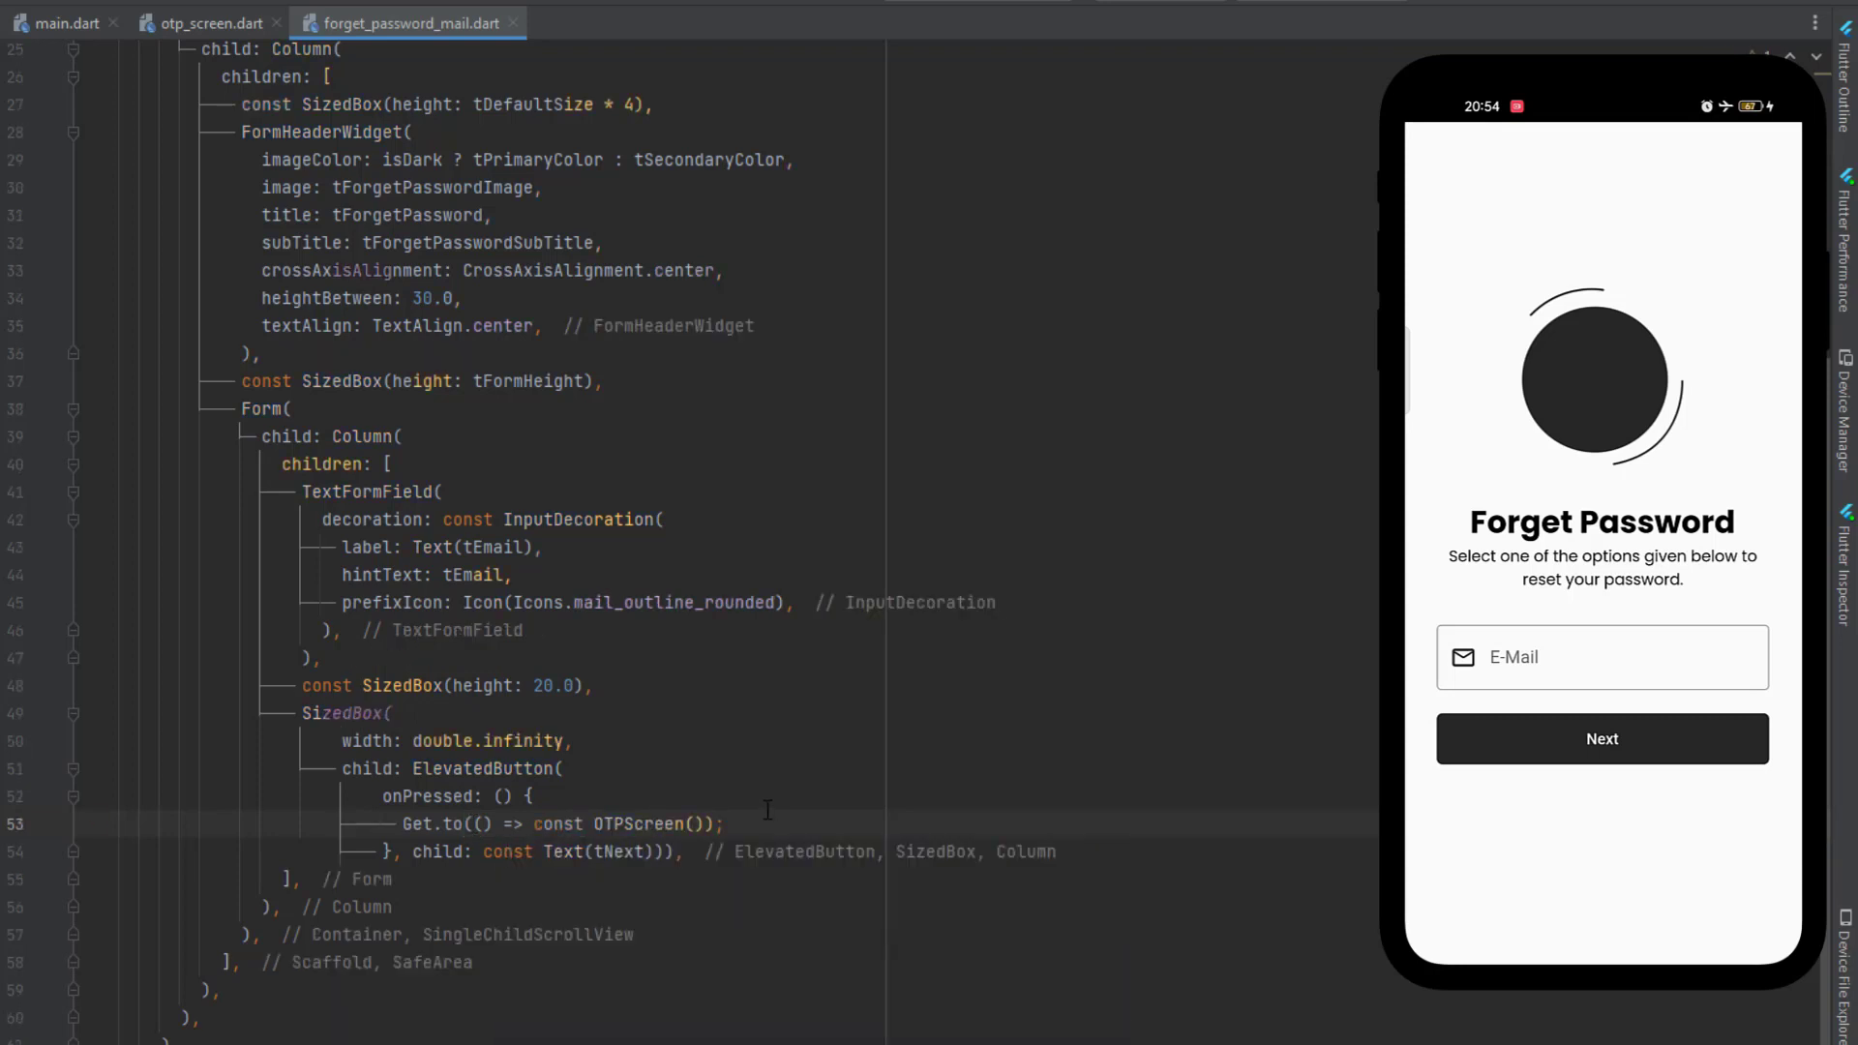
click(1601, 737)
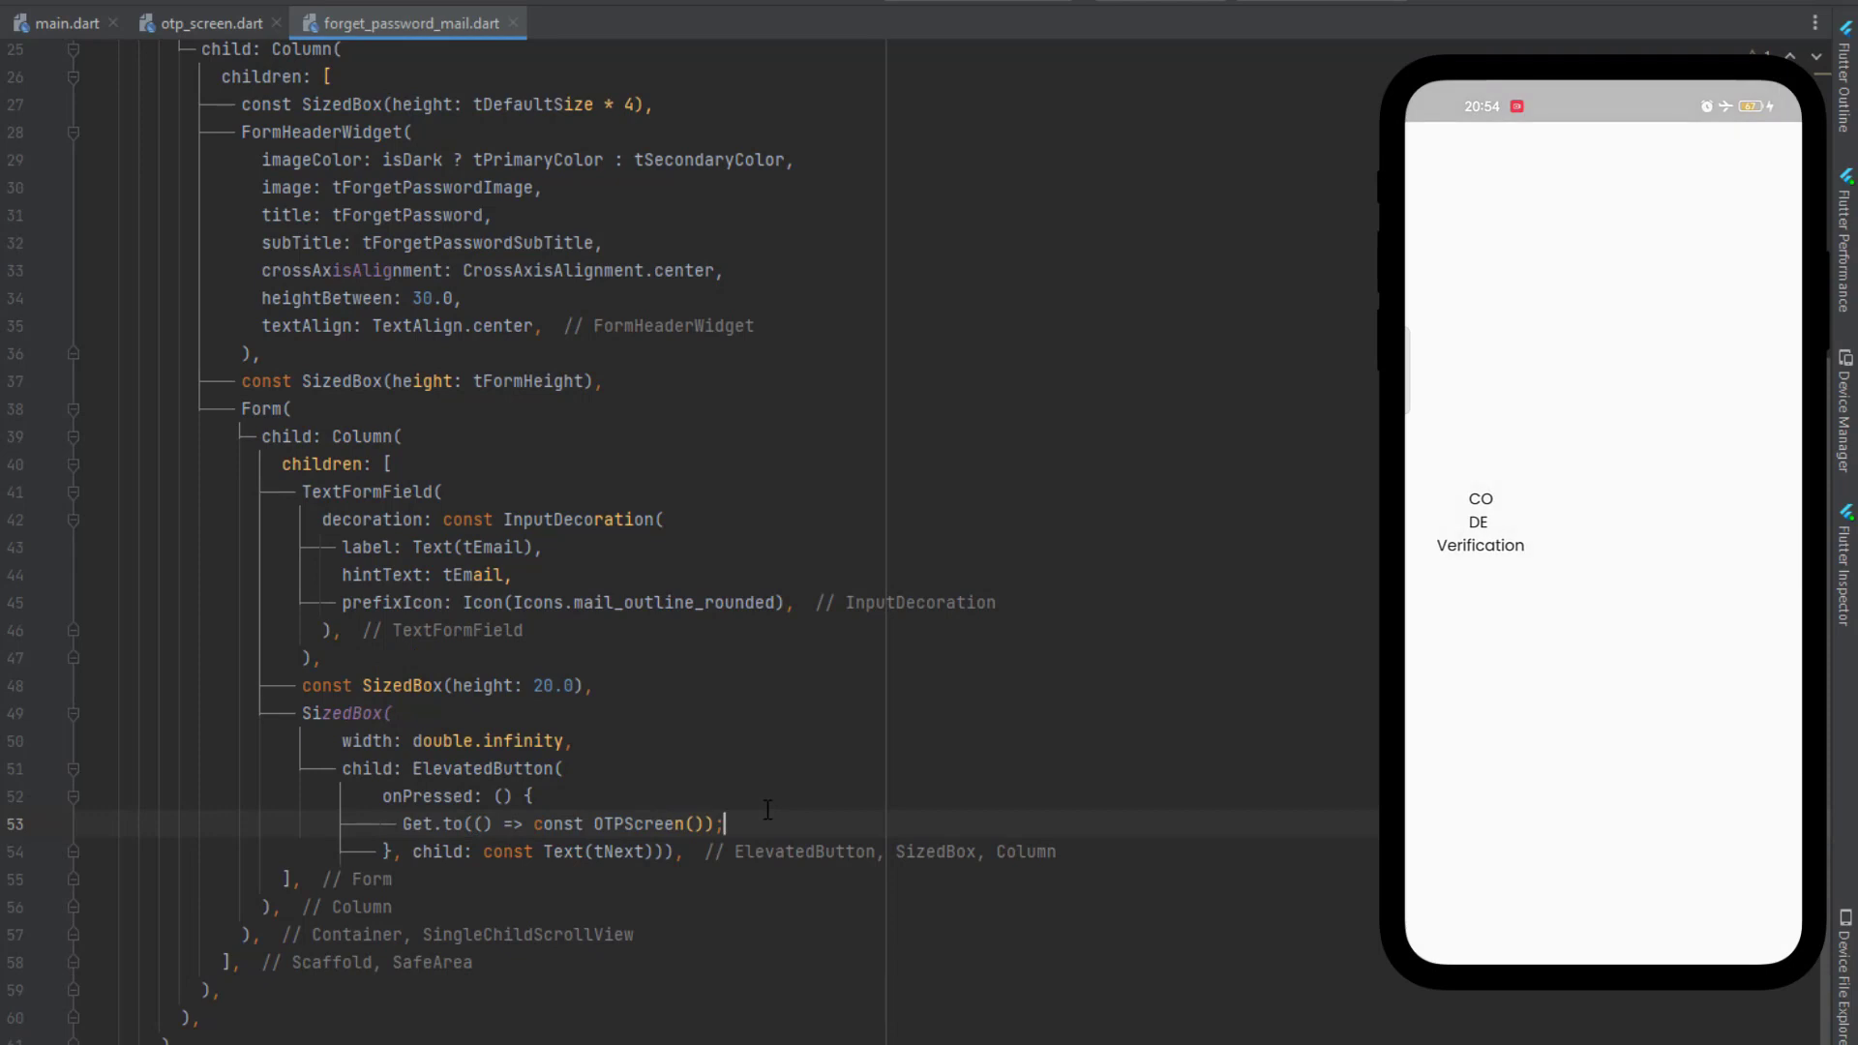
- Style Text(tOtpTitle) as bold Montserrat size 80.0, checking tOtpTitle in text_strings.dart, then select the subtitle
click(207, 21)
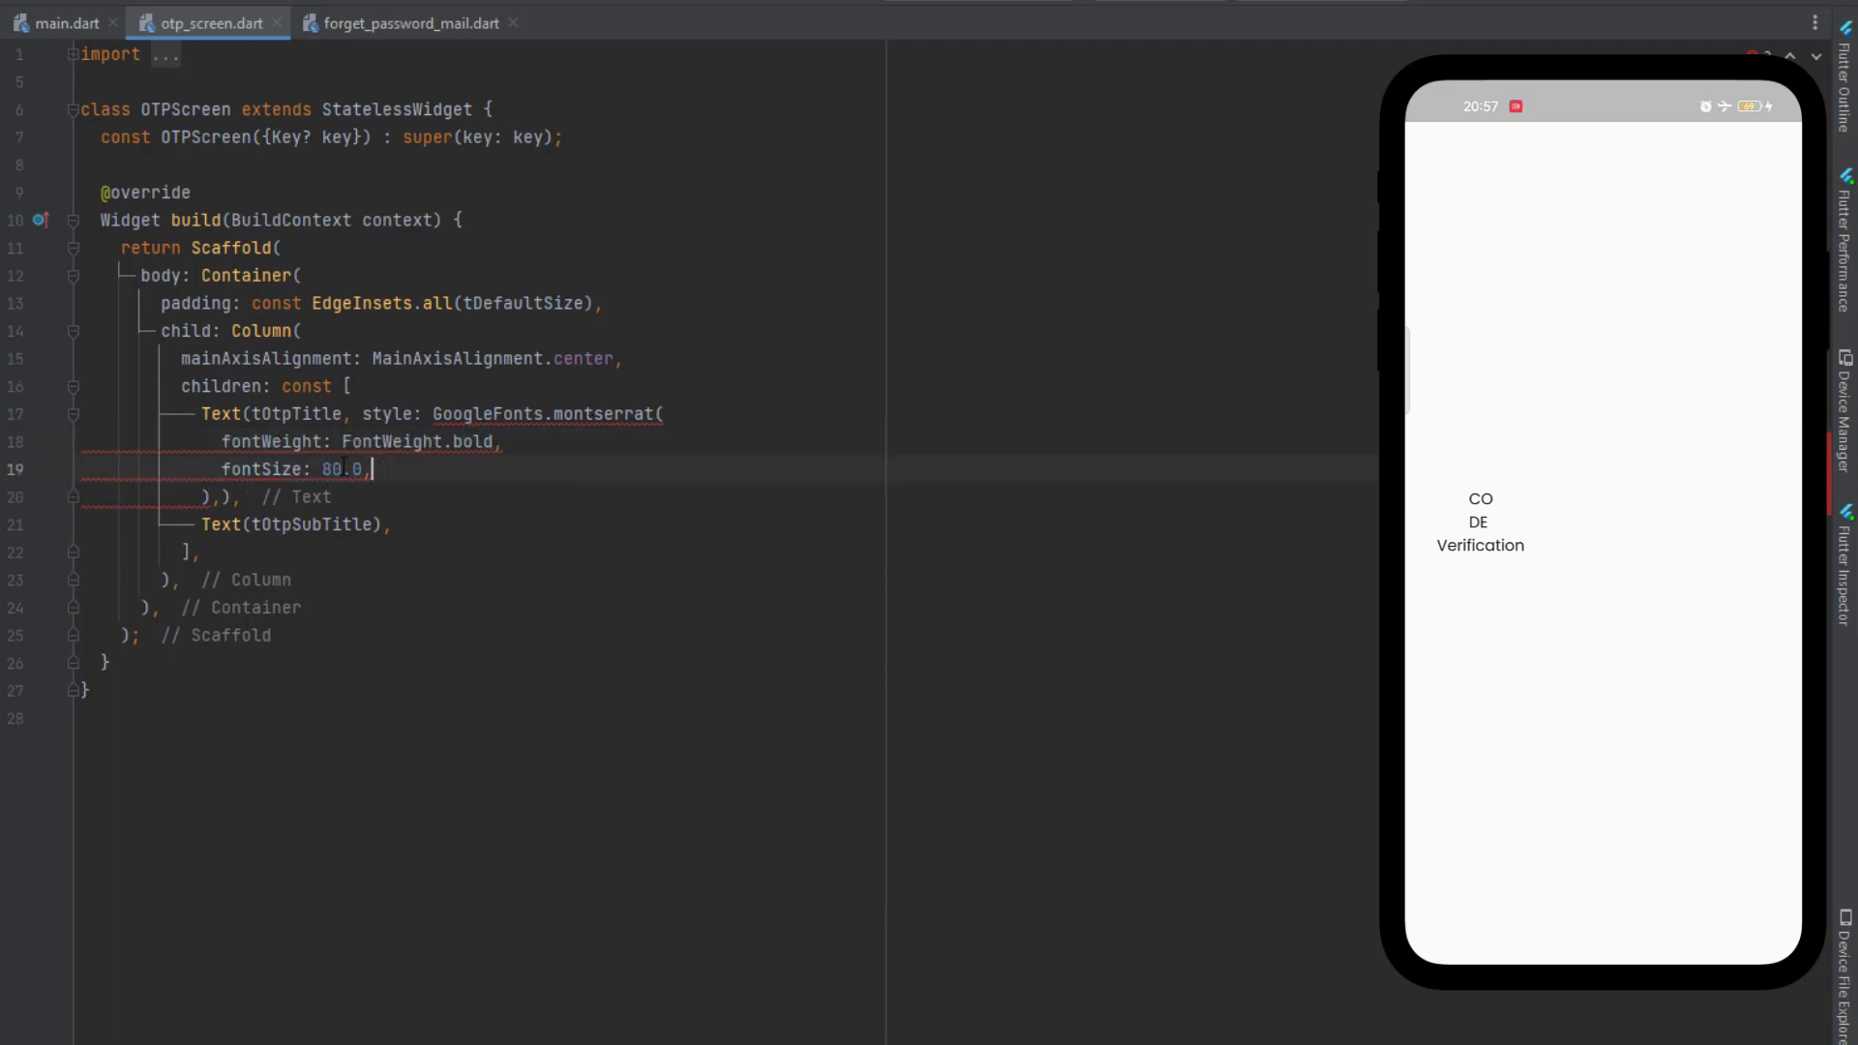
click(283, 385)
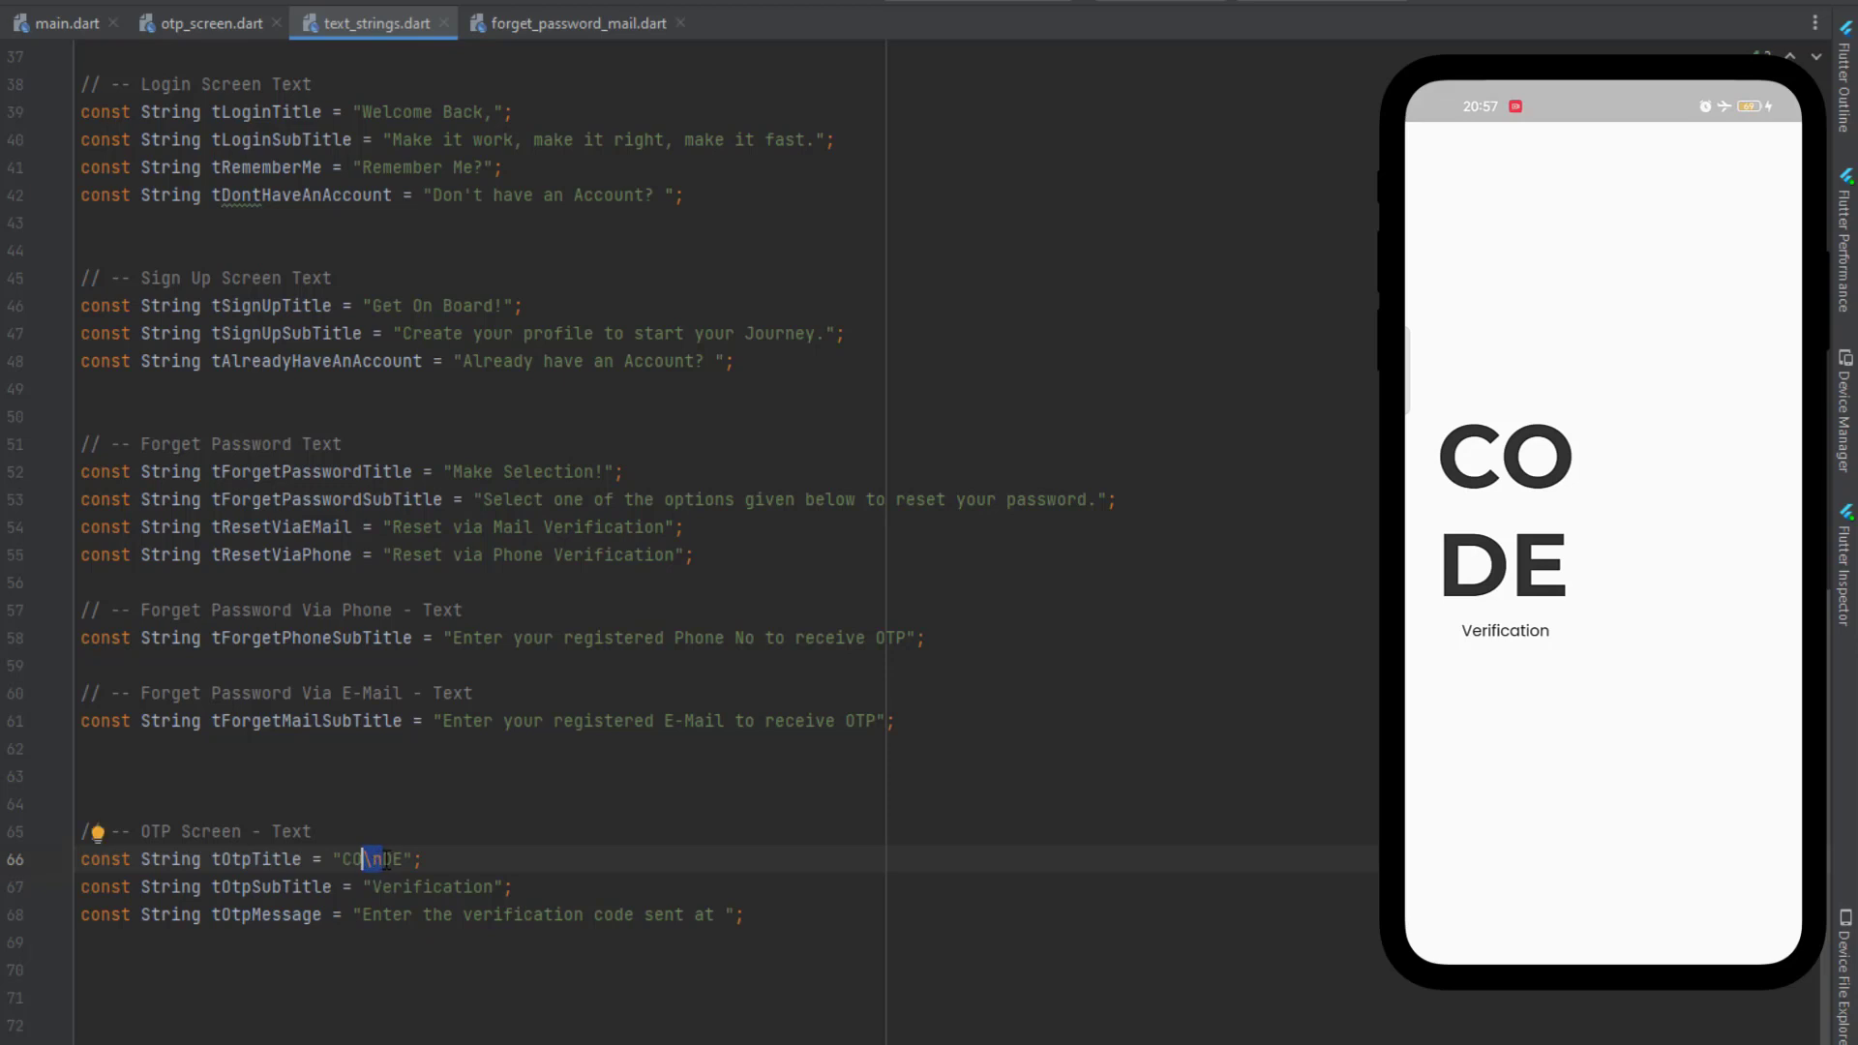
click(203, 24)
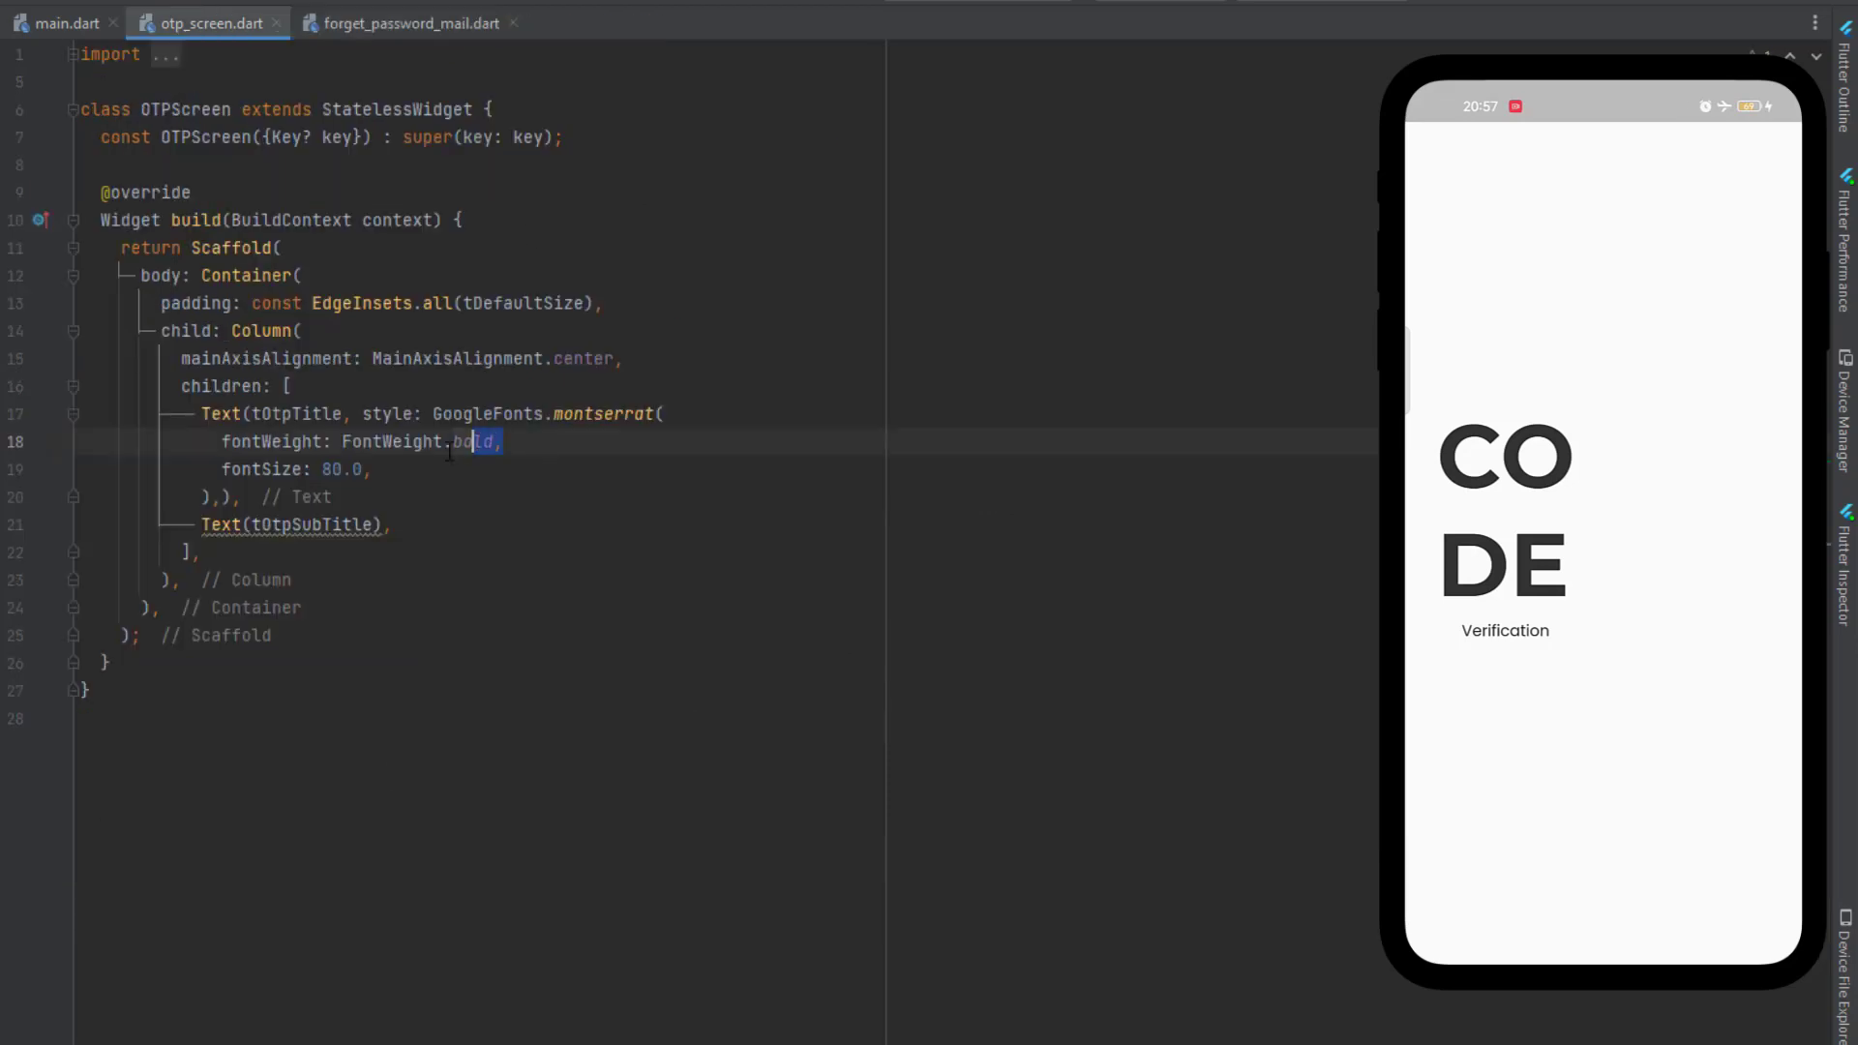
double_click(293, 468)
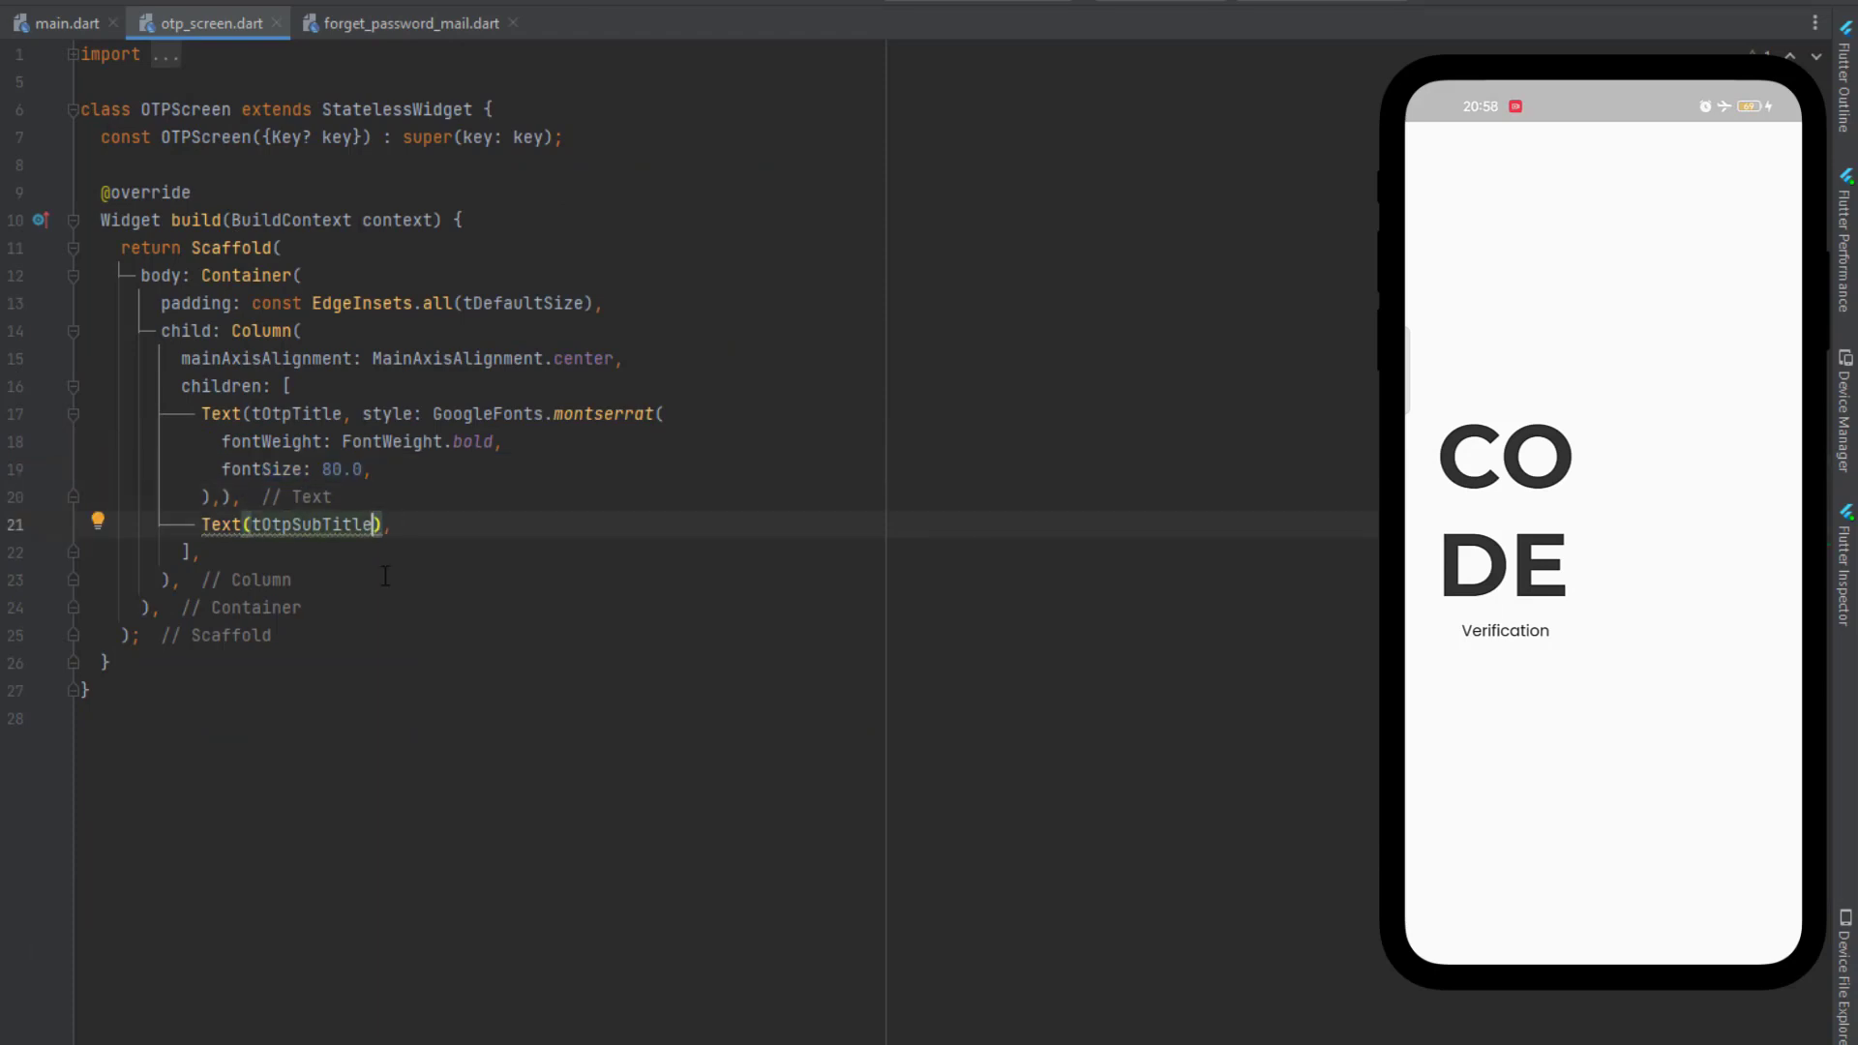
- Make the subtitle uppercase with the theme headline style and add the message Text
text(.toUpperCase(), style: Theme.of(context).textTheme.headline6),)
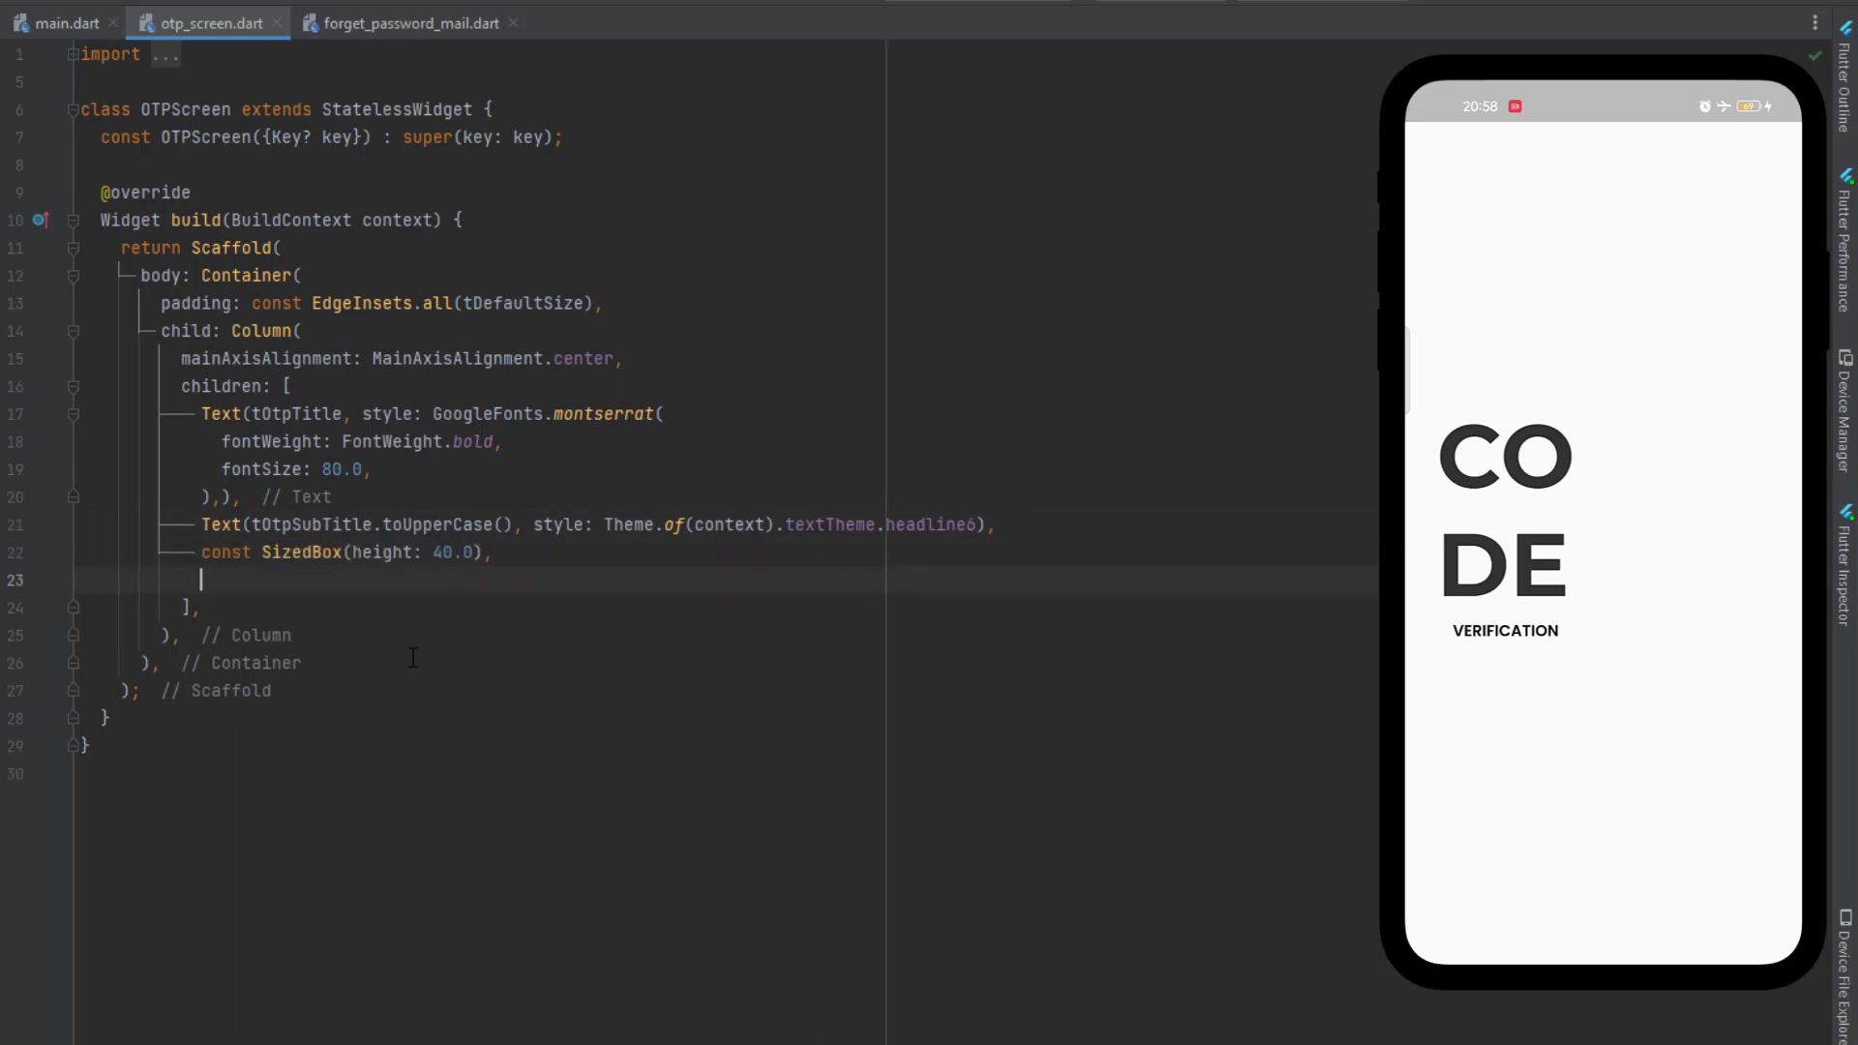
text(Text(tOtpMessage + ""),)
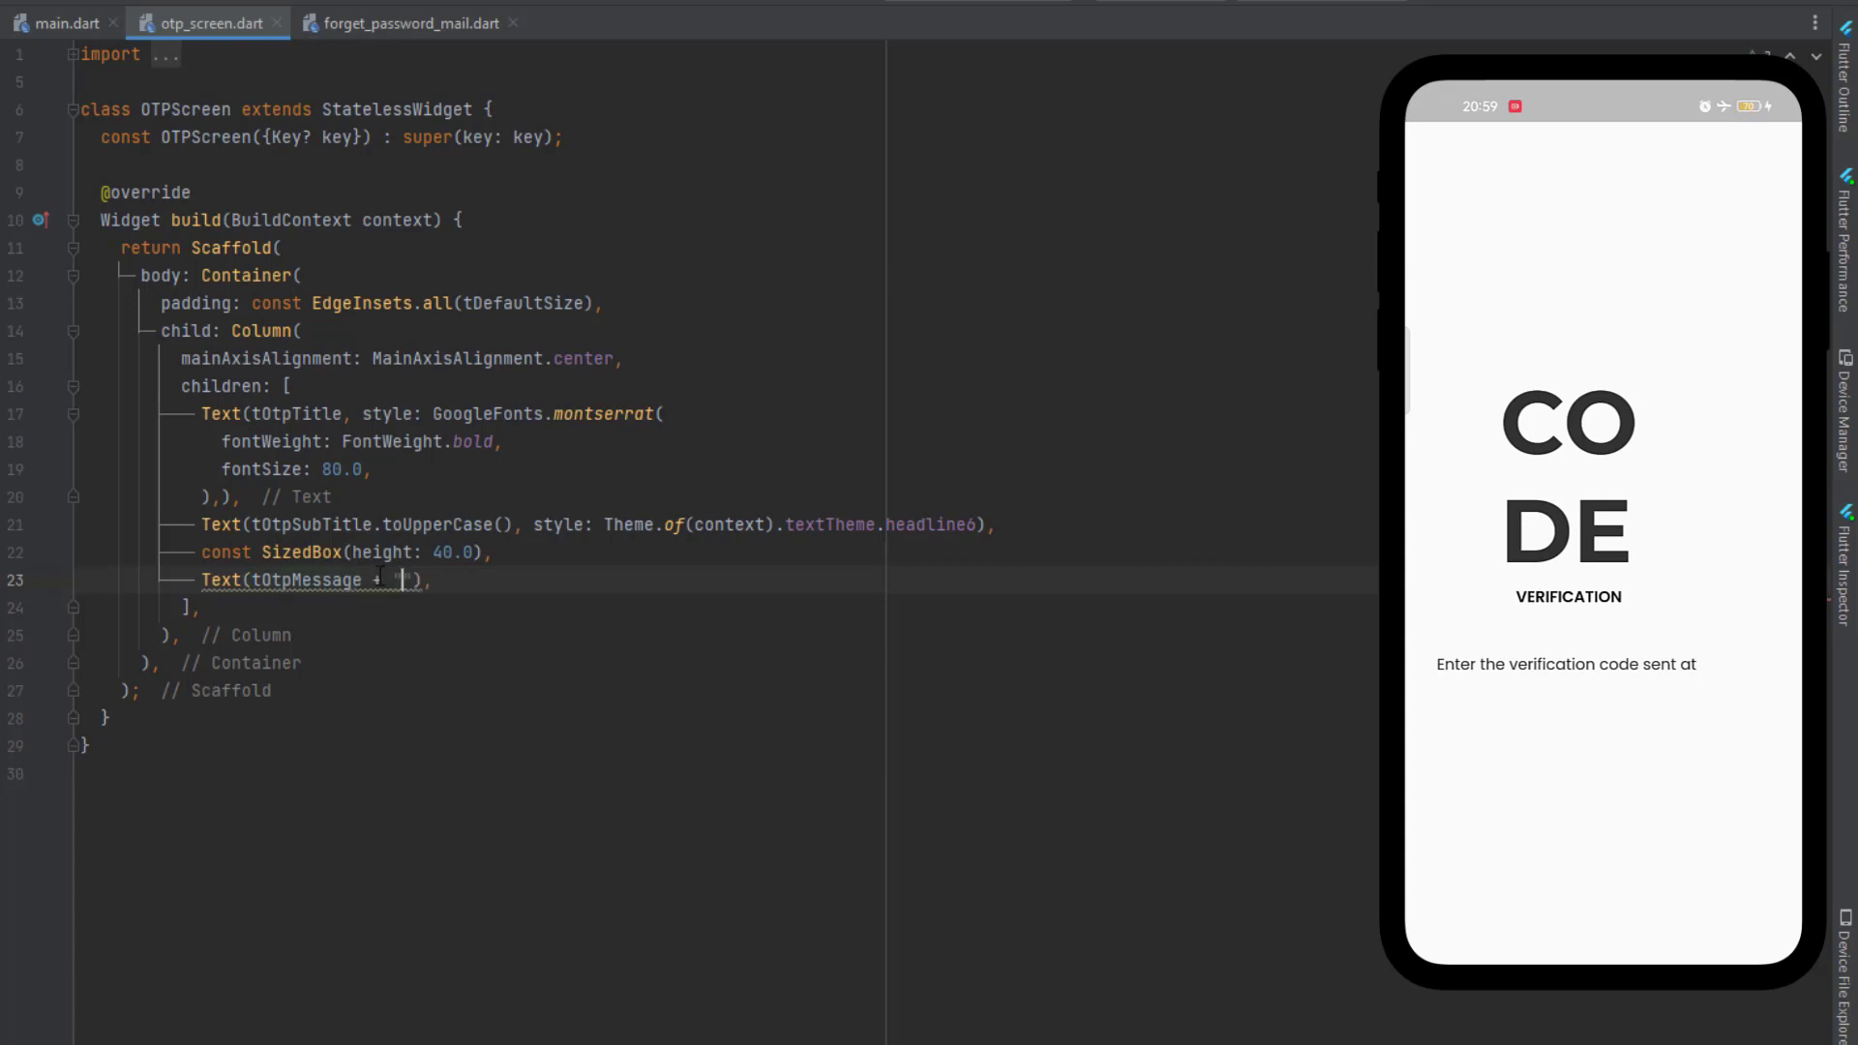
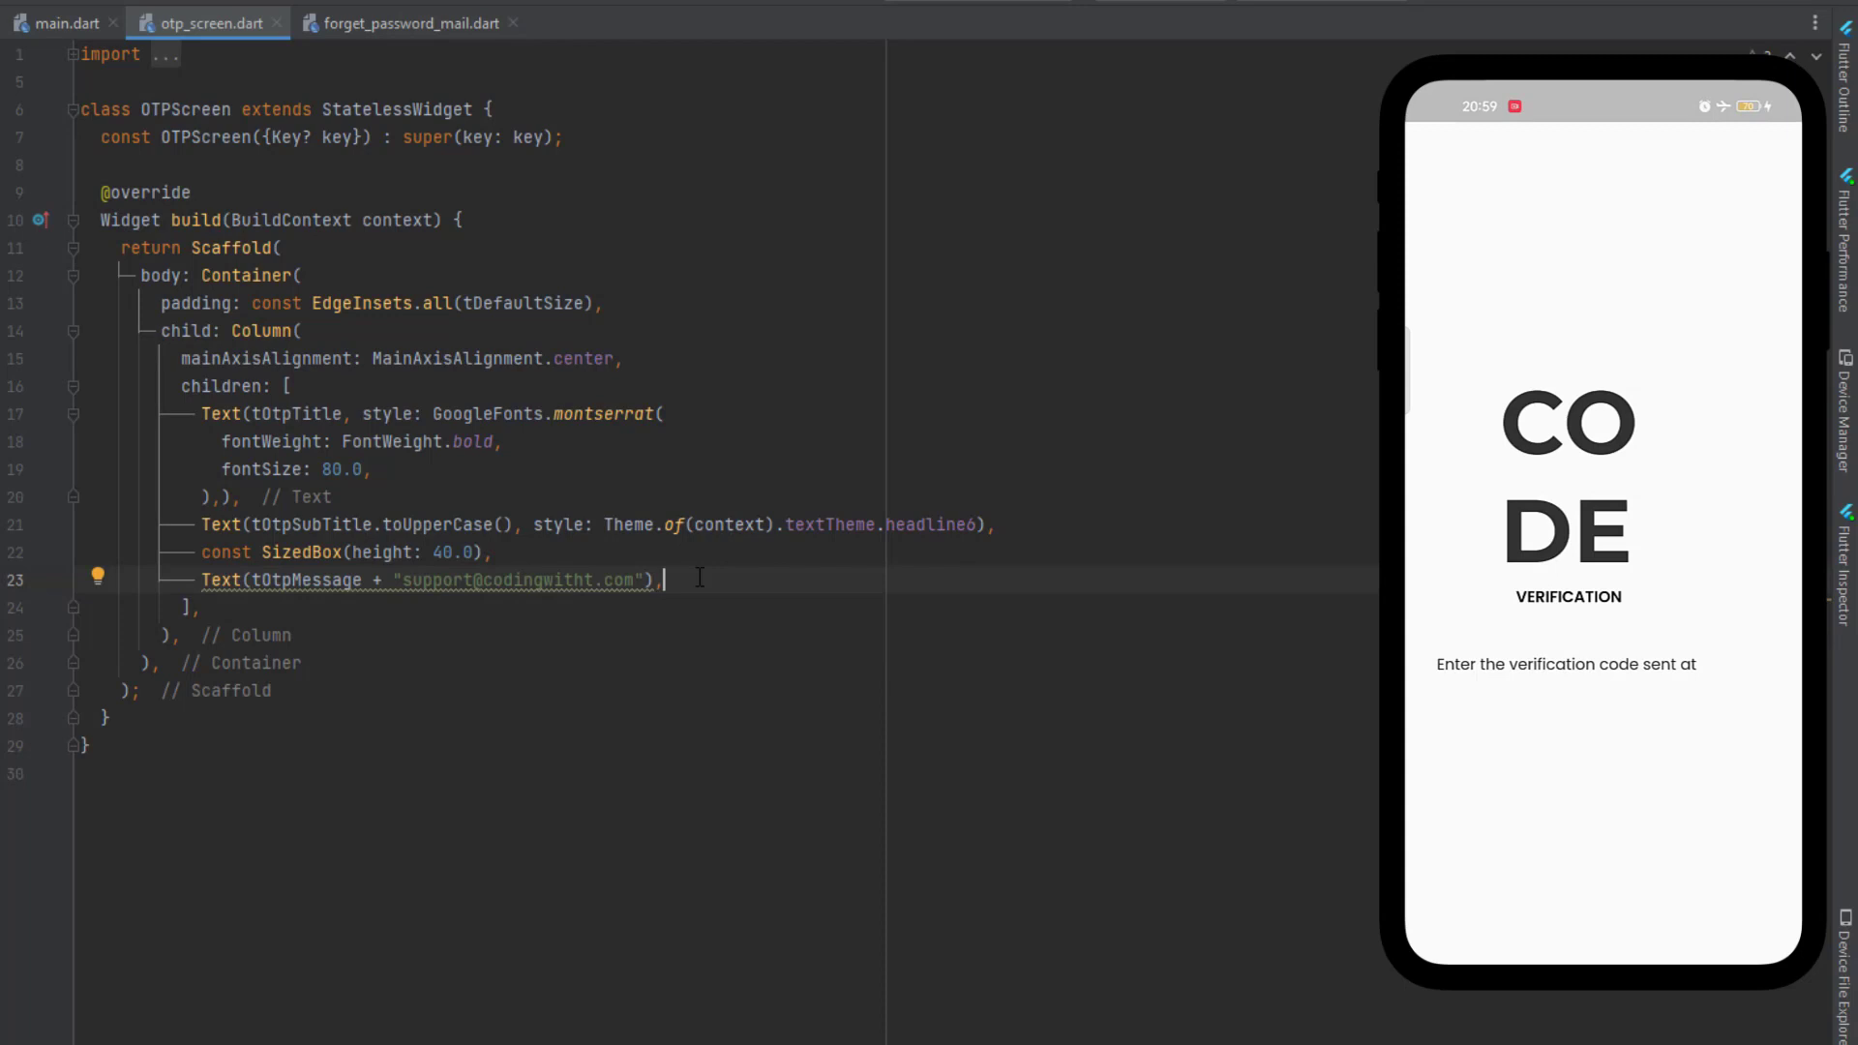
double_click(518, 578)
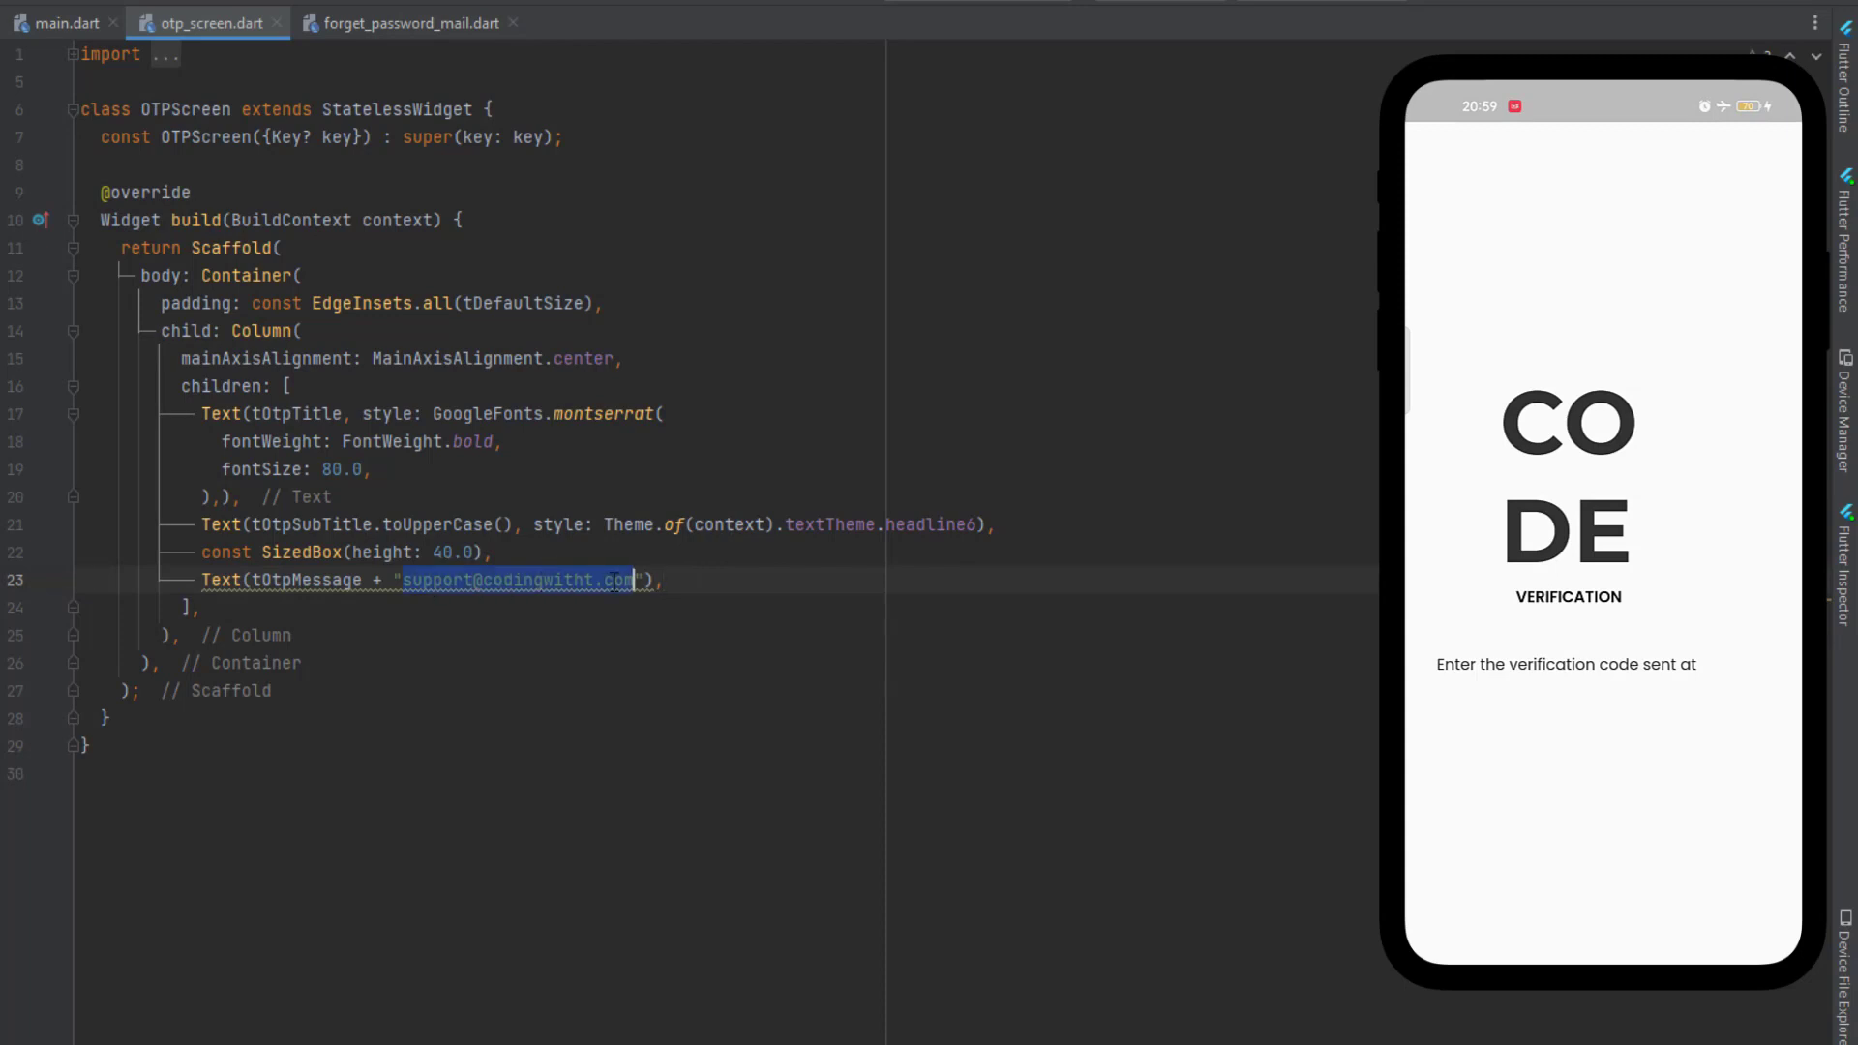
click(657, 578)
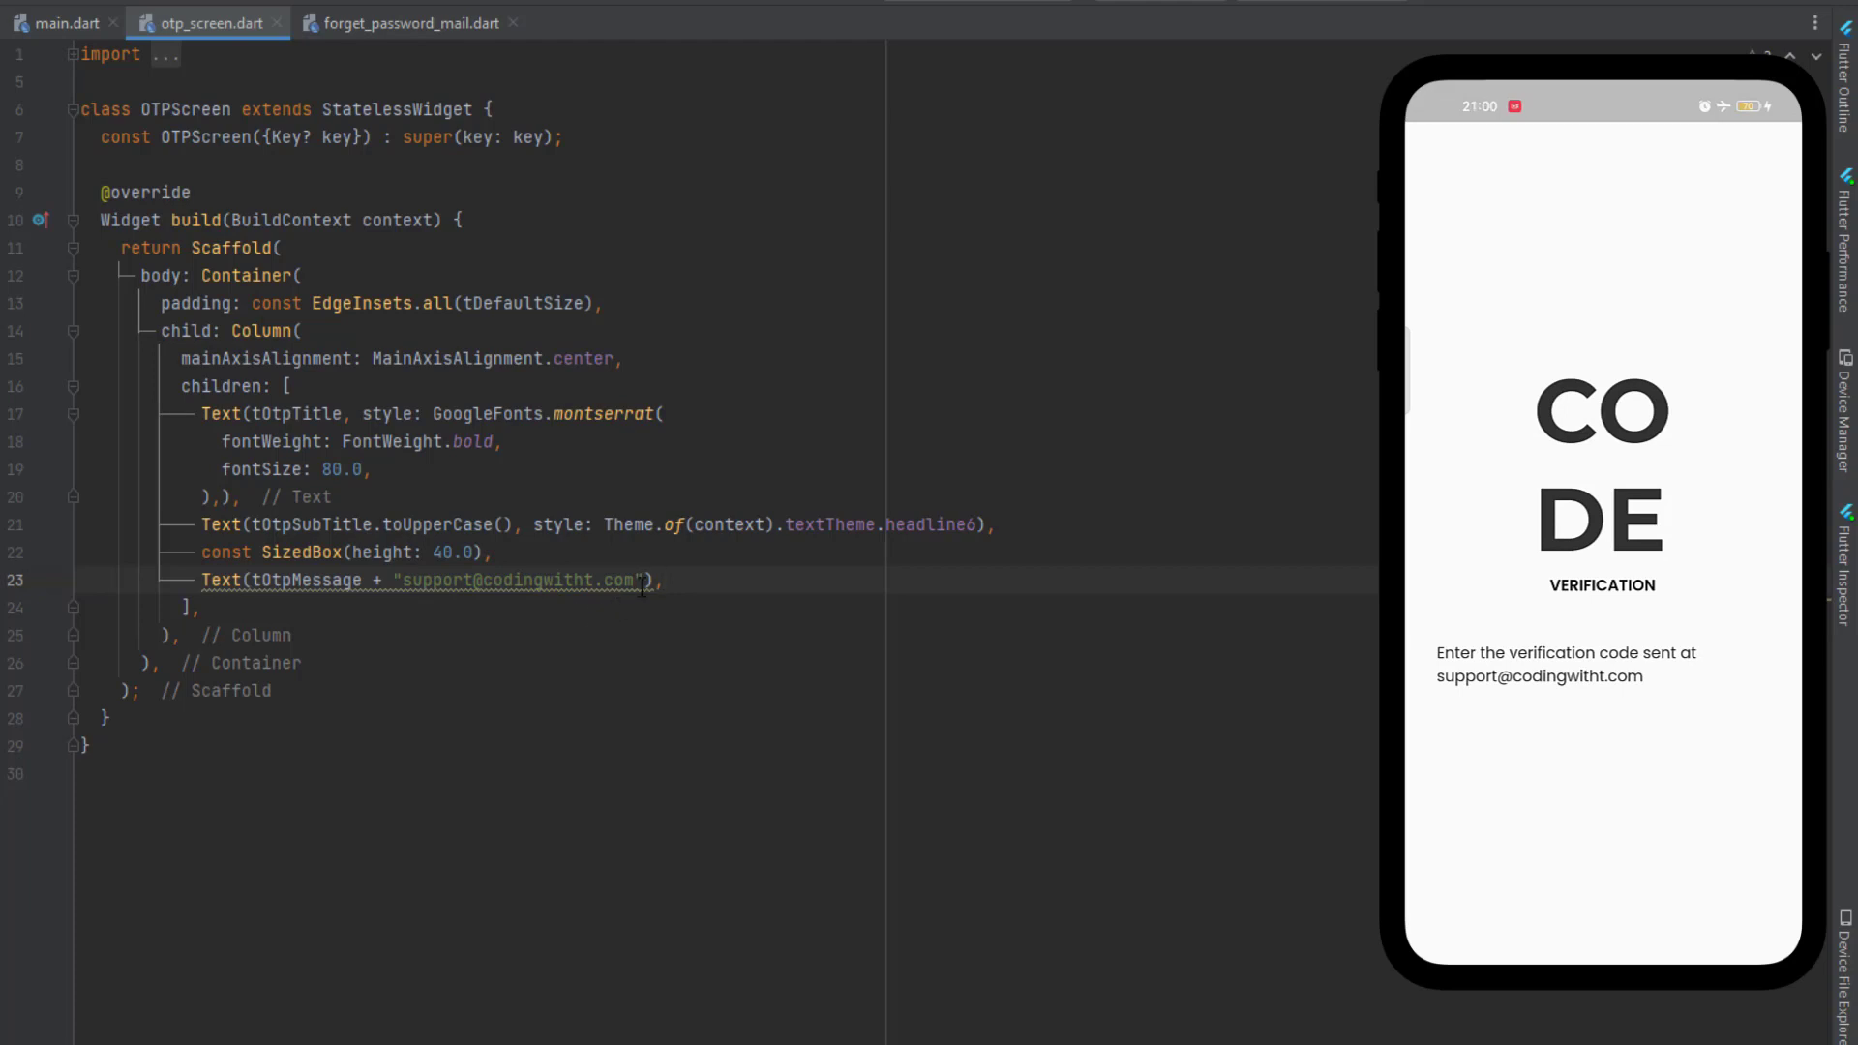
text(textAlign: TextAlign.center,)
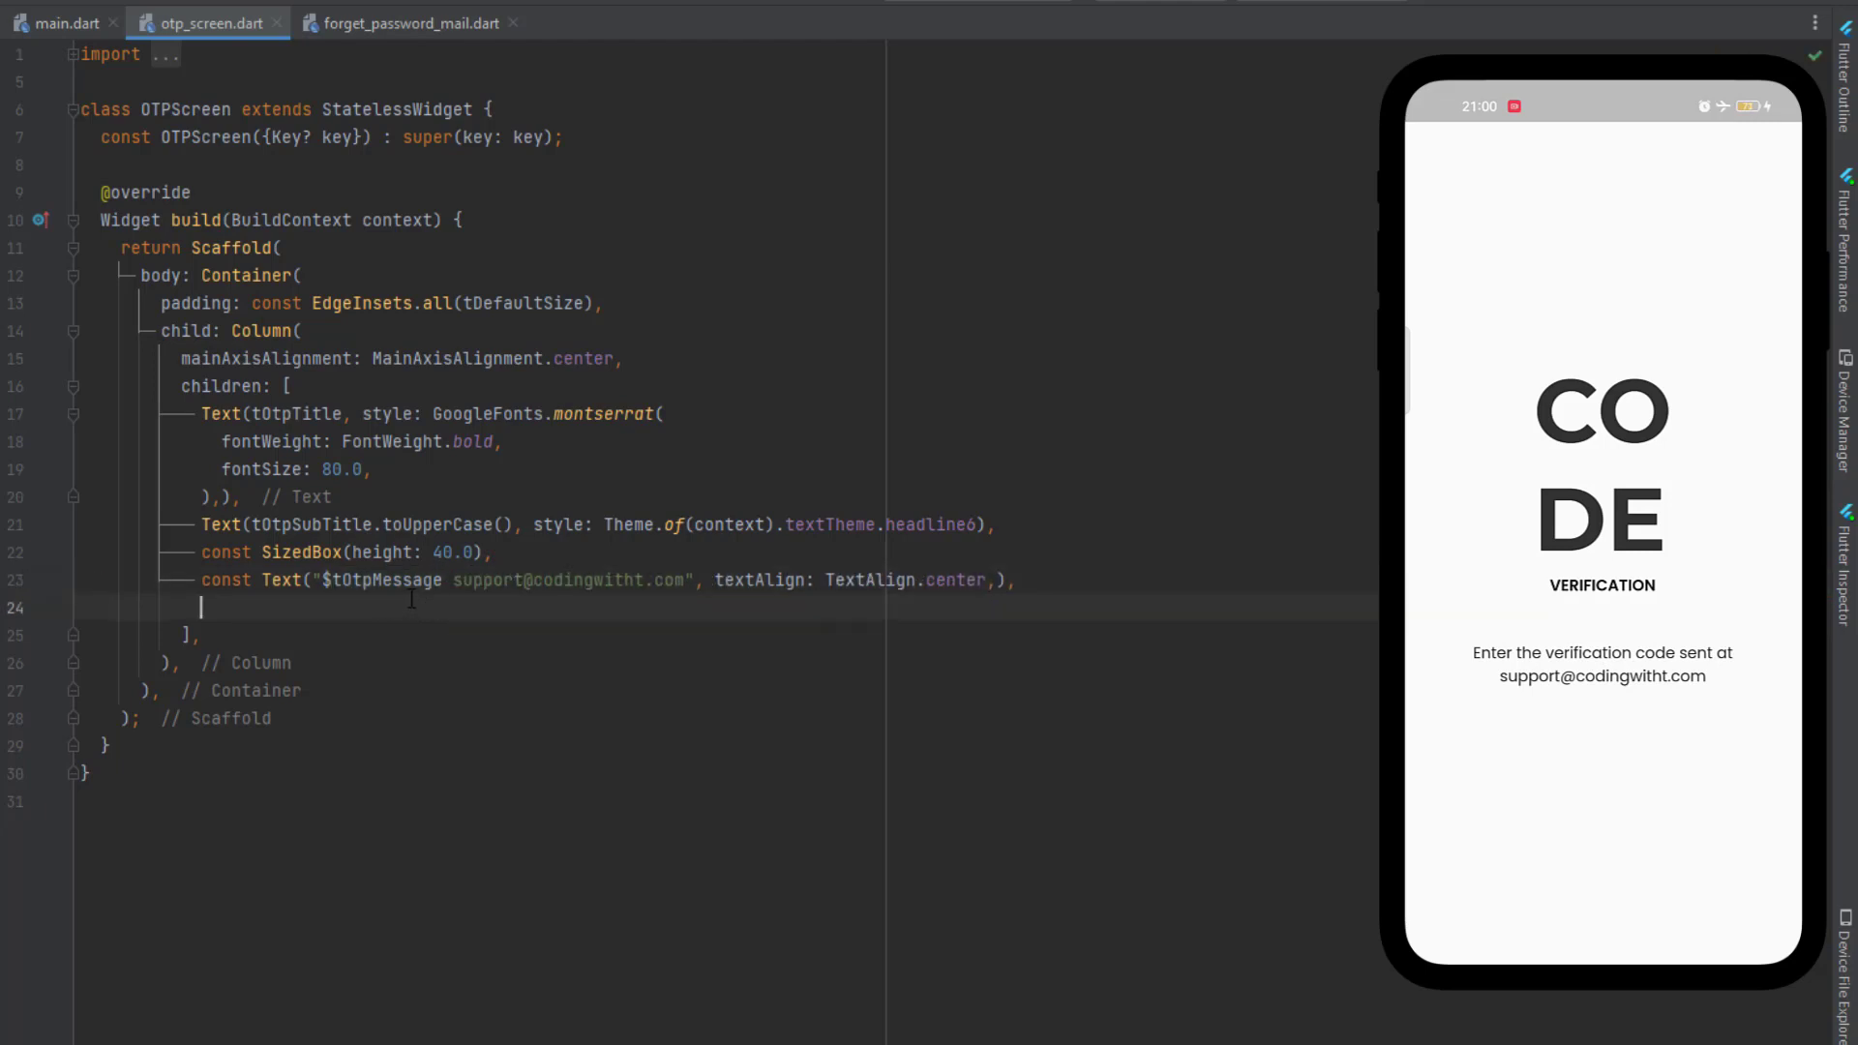
- Add a const SizedBox(height: 20.0) gap and an OtpTextField below the message
text(const SizedBox(height: 20.0),)
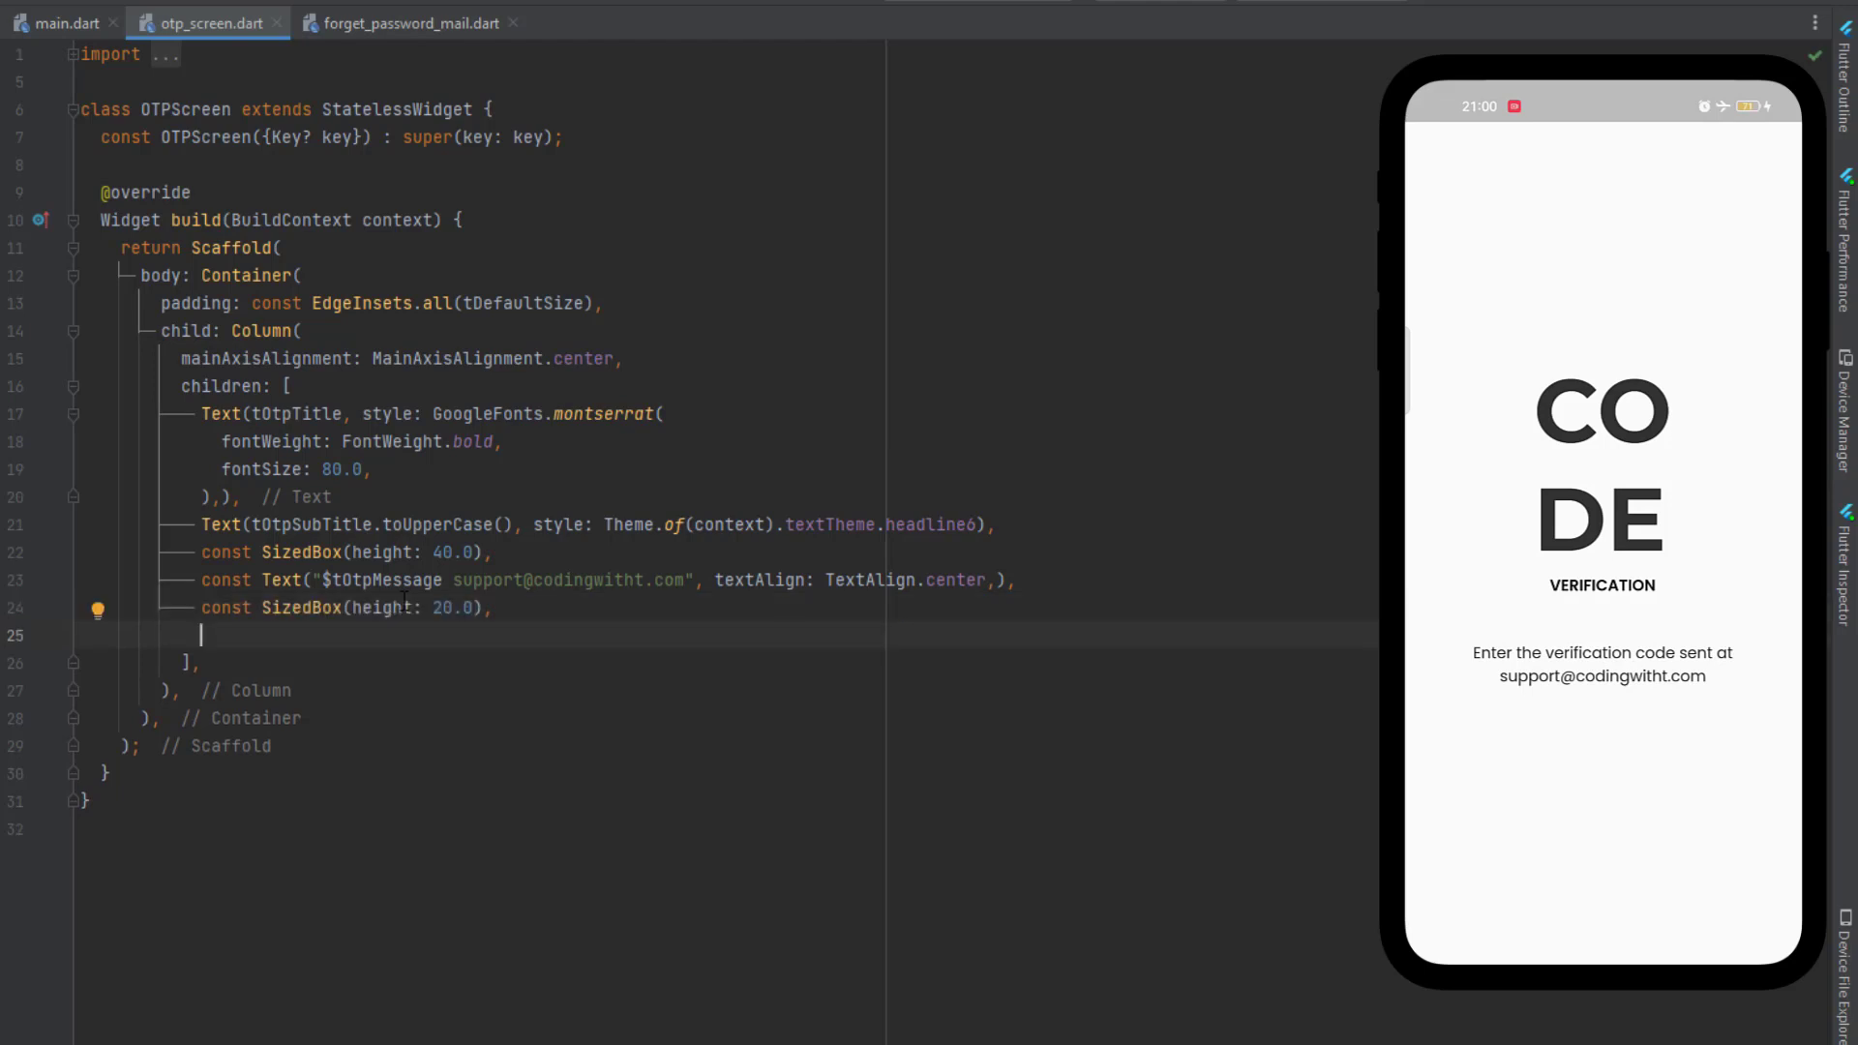
text(OTP)
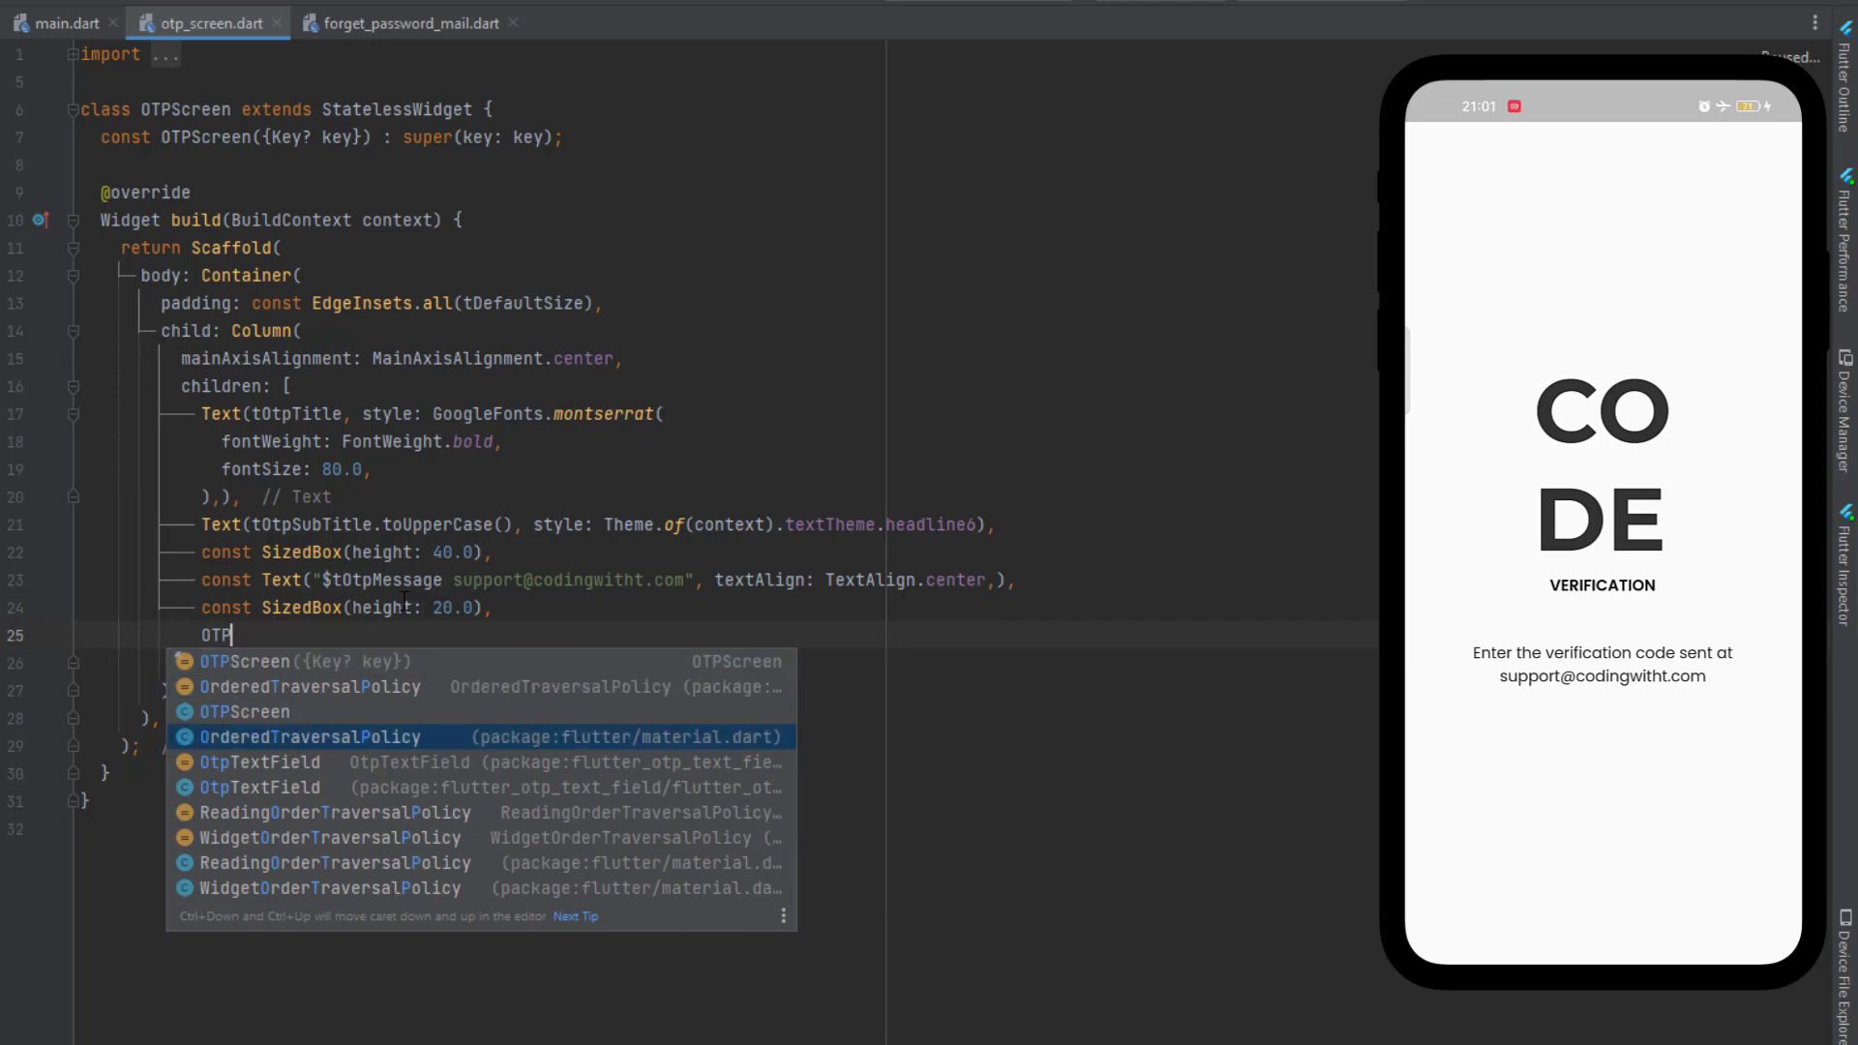
click(257, 762)
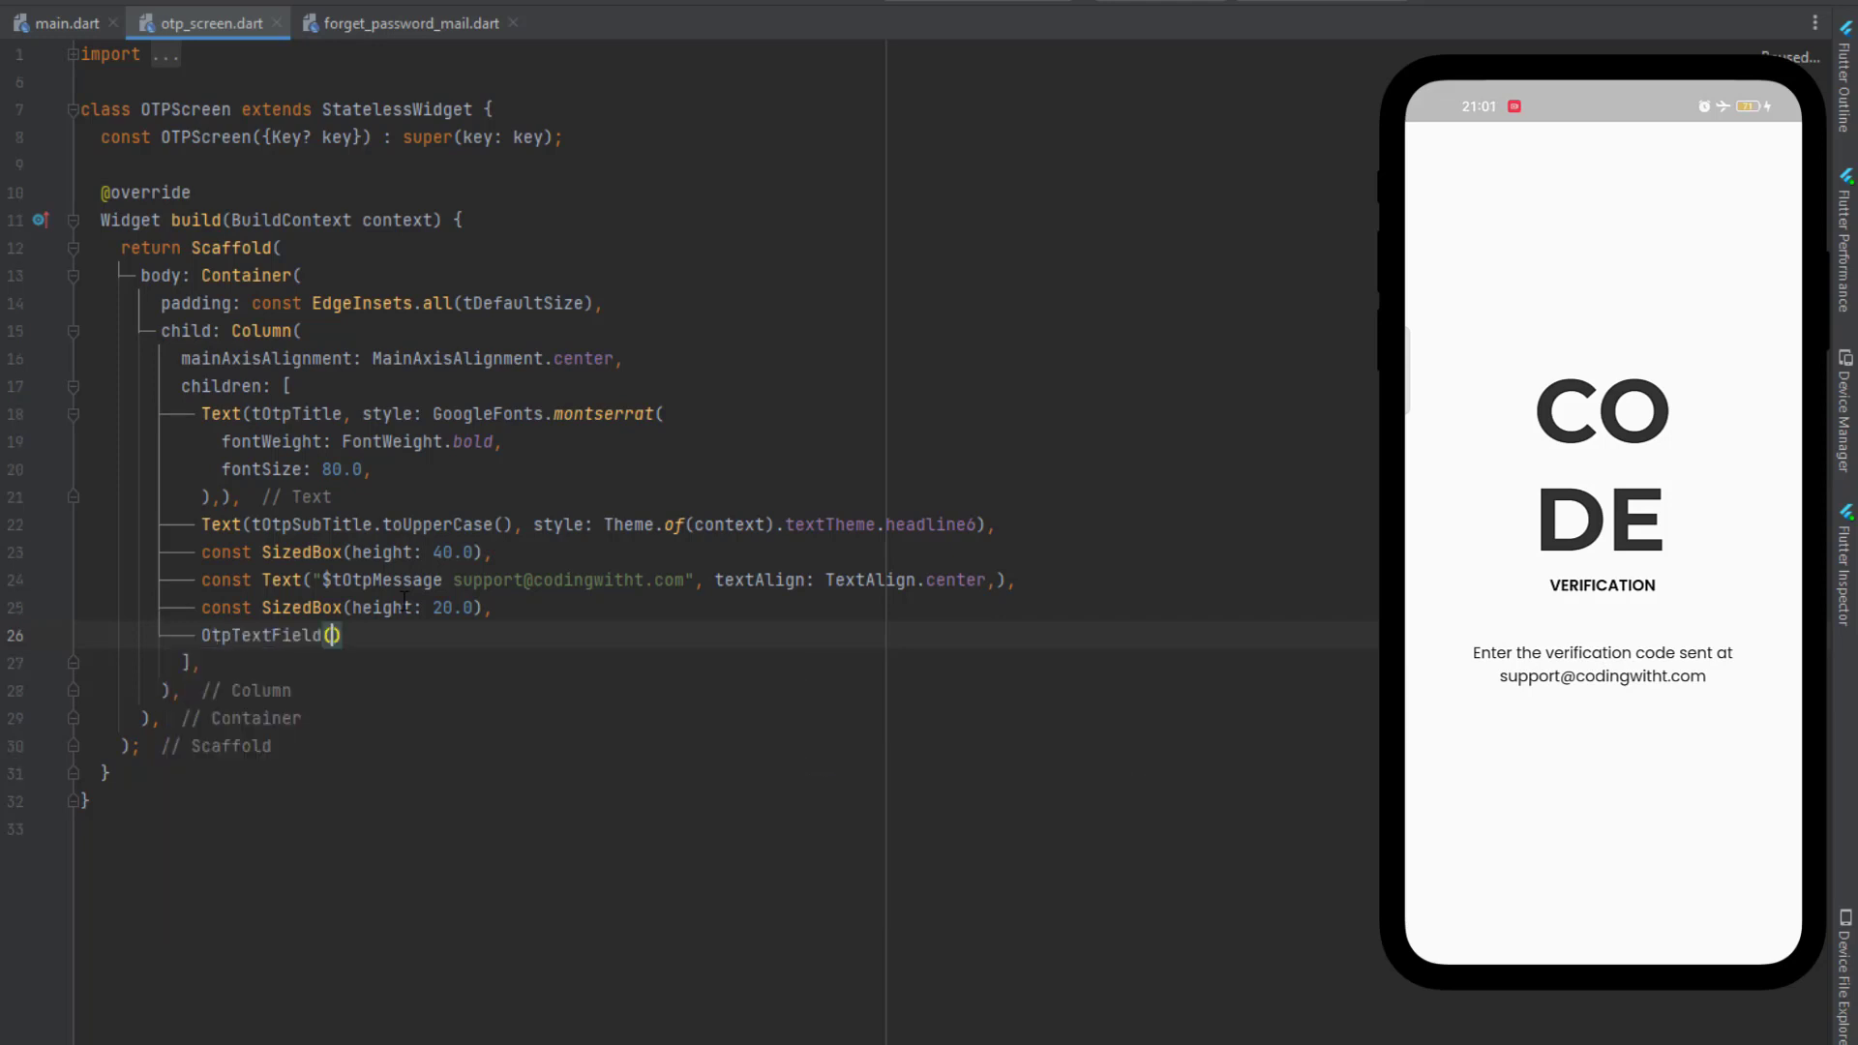
key(enter)
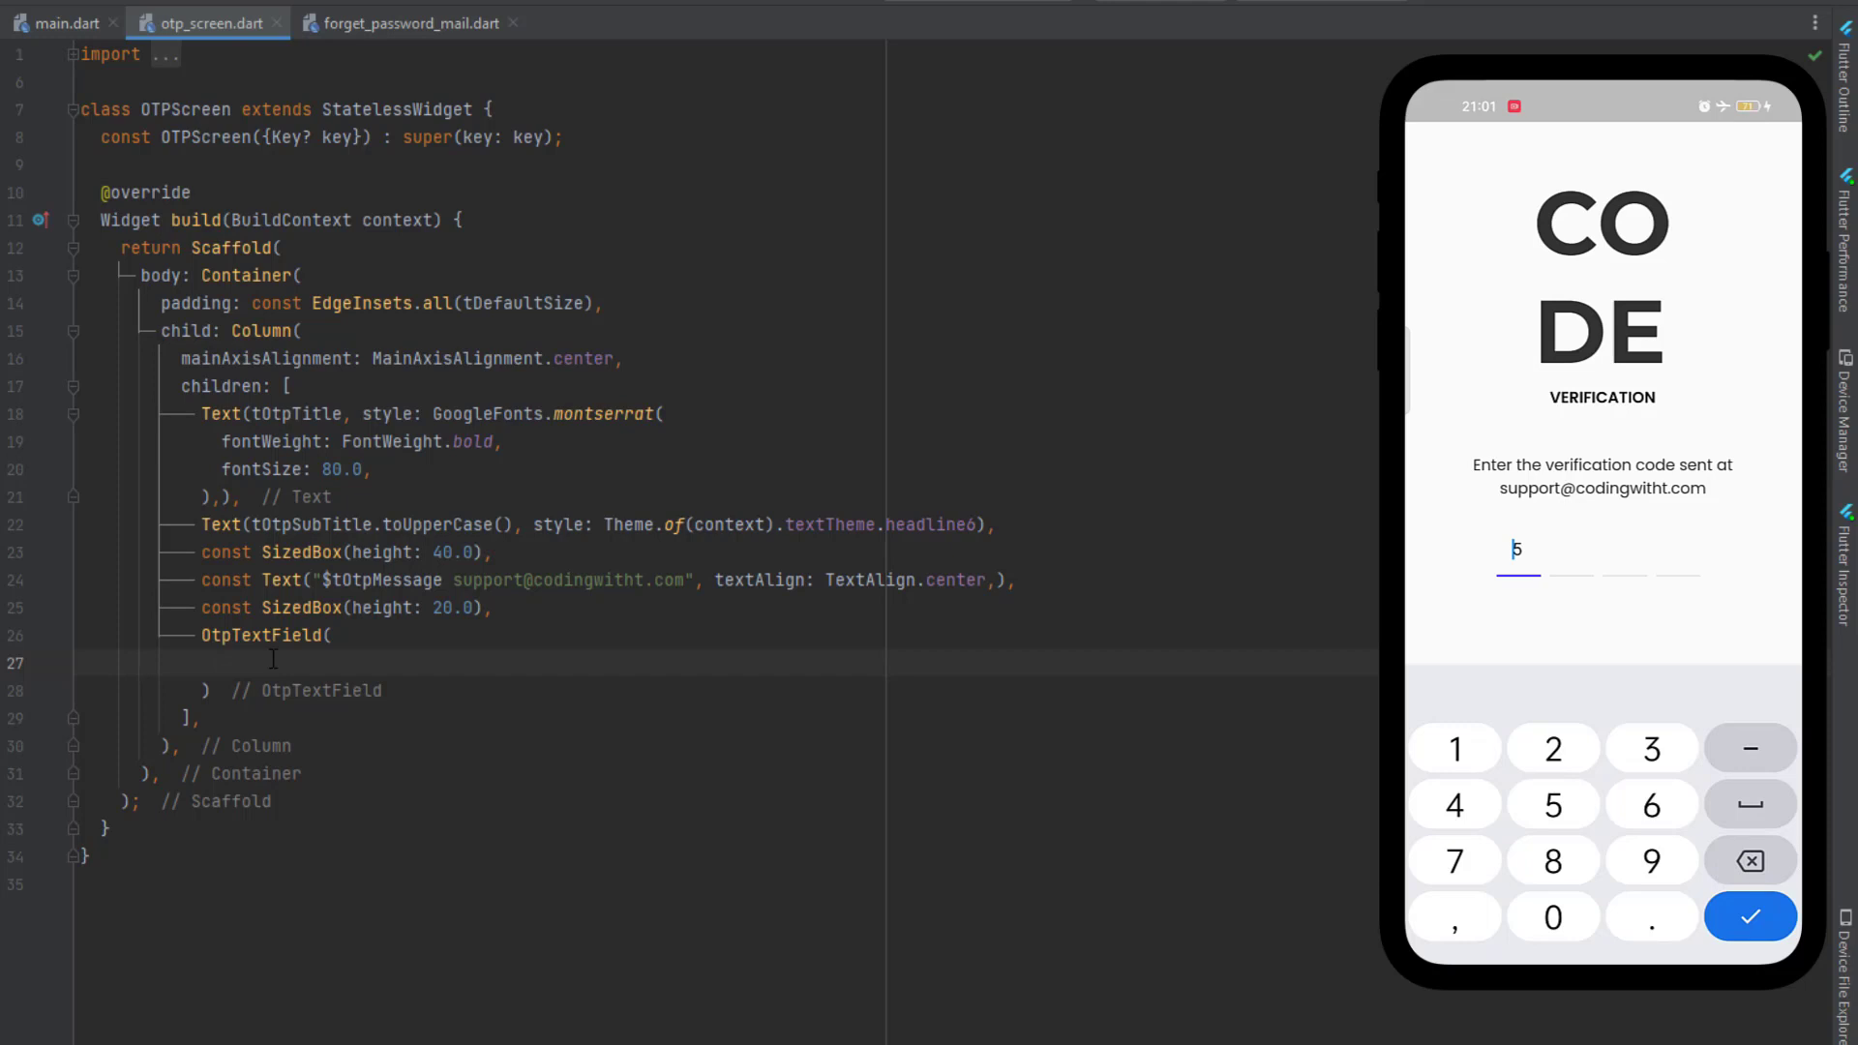
- Set the OtpTextField to numberOfFields: 6
click(1749, 915)
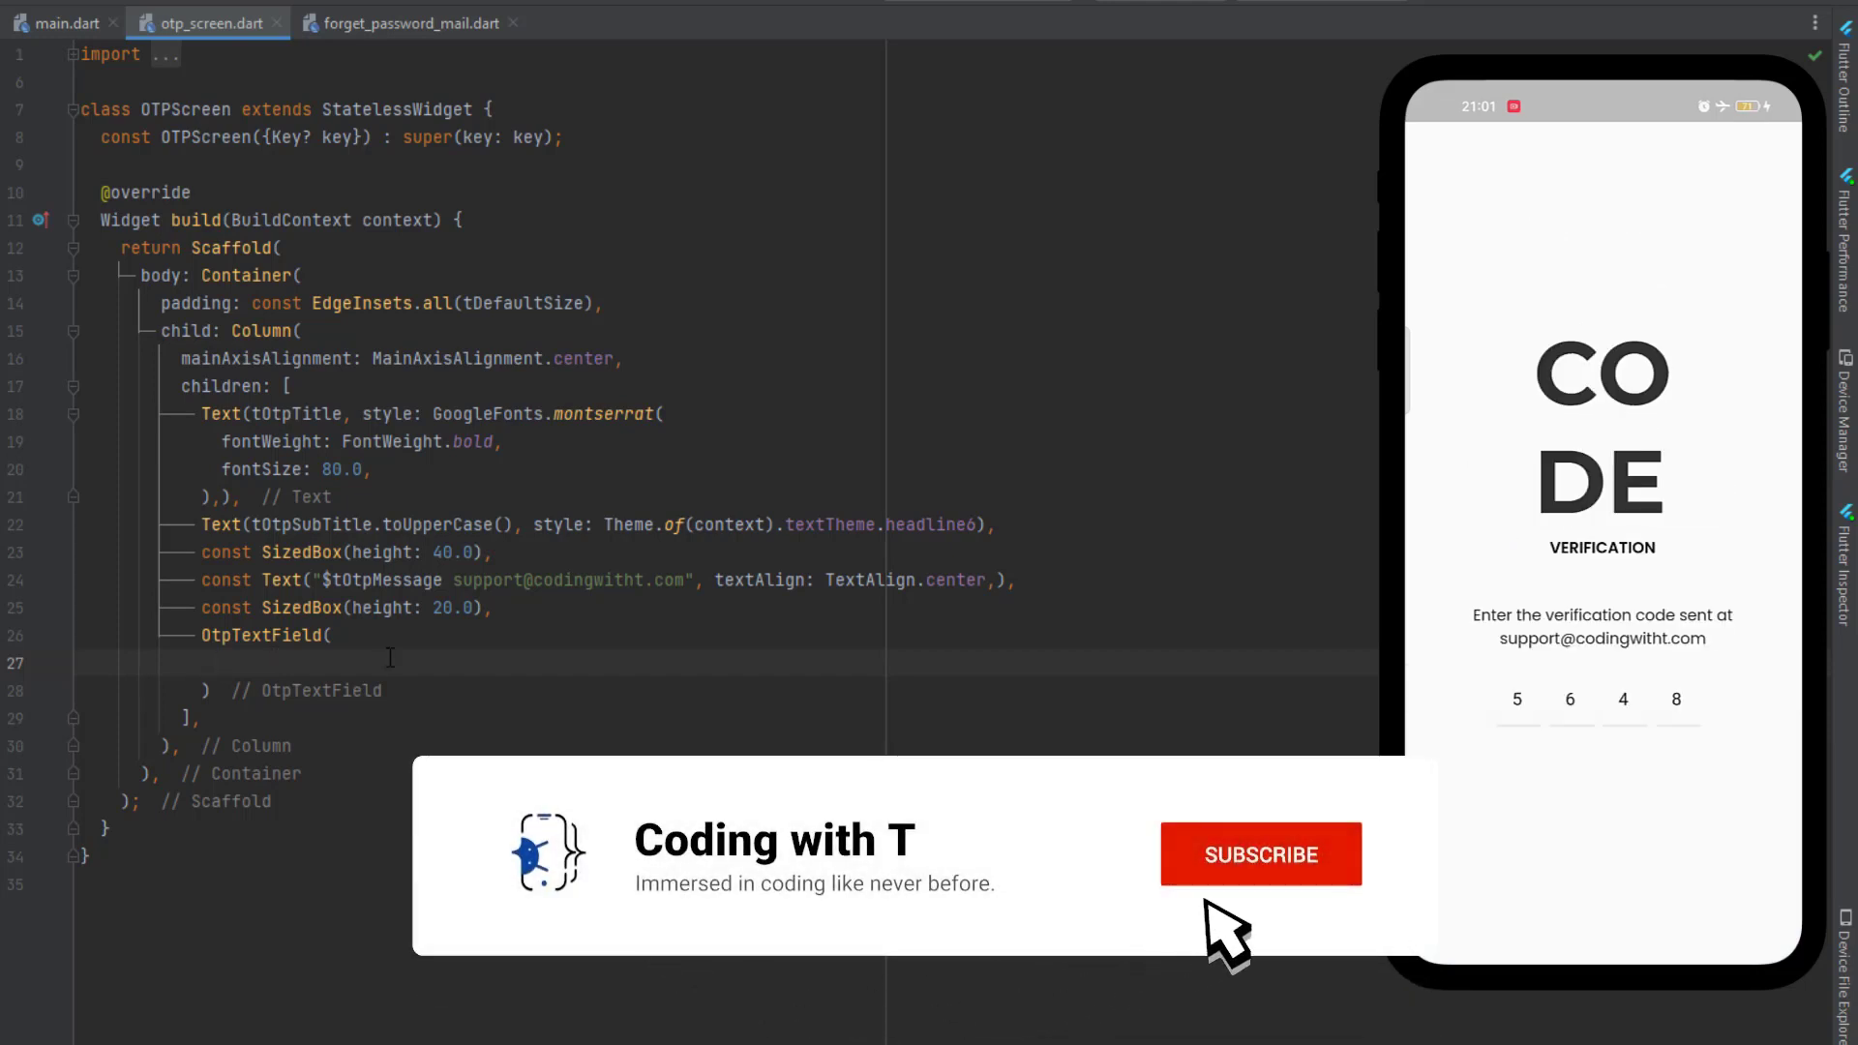
click(1260, 854)
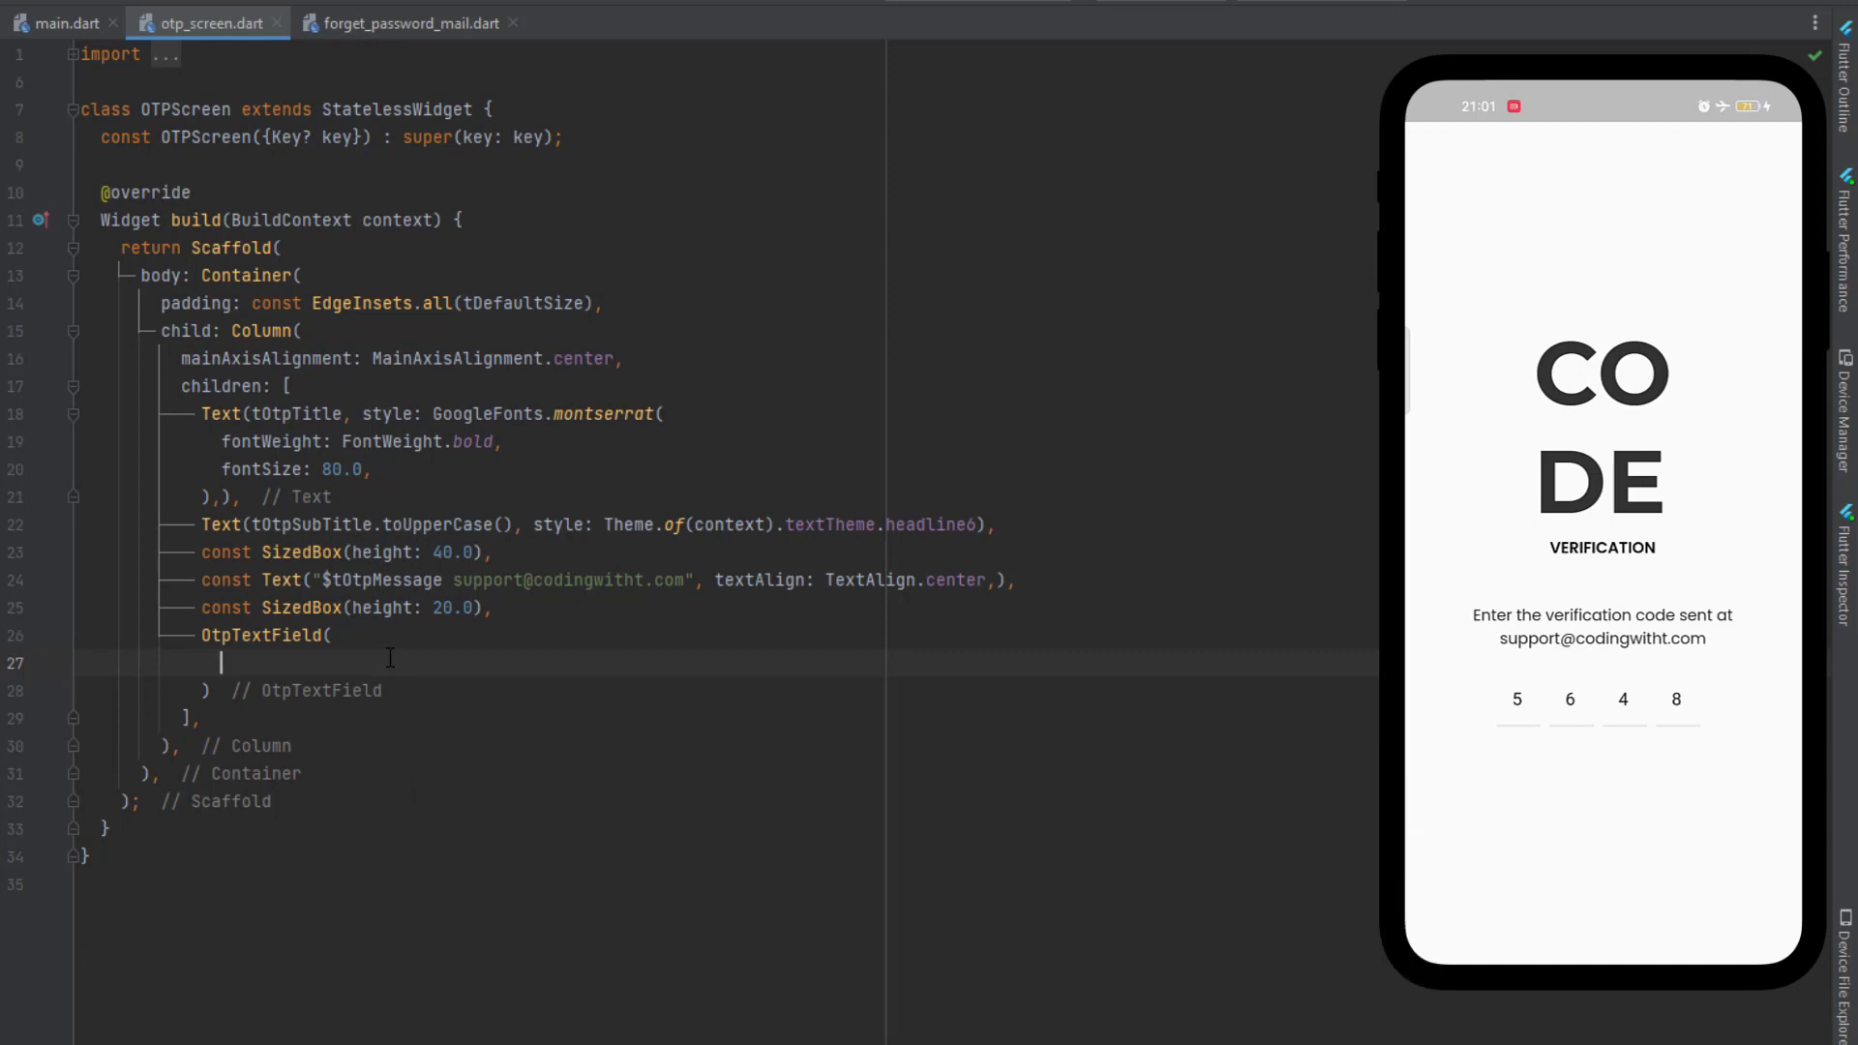
text(numberOfFields: 6,)
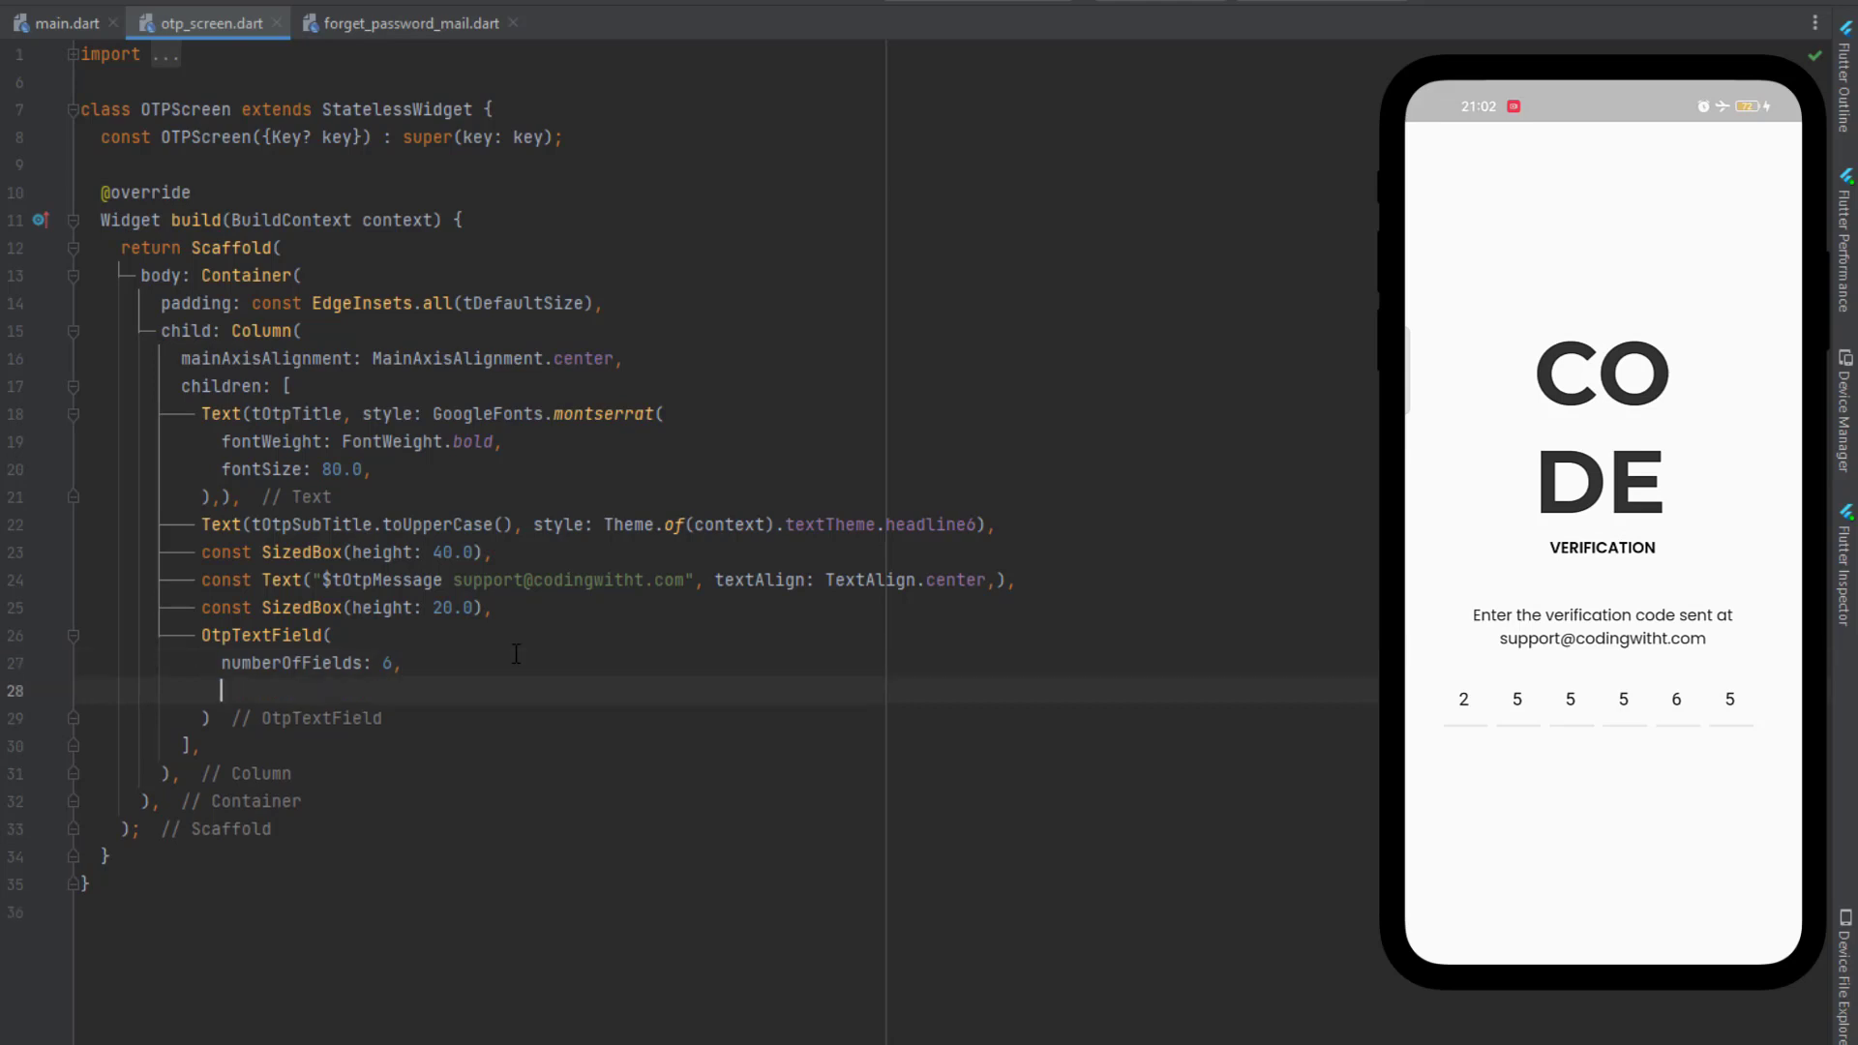
- Give the OTP boxes fillColor: Colors.black.withOpacity(0.1) and filled: true
text(fillColor: Colors.black.withOpacity(0.1),)
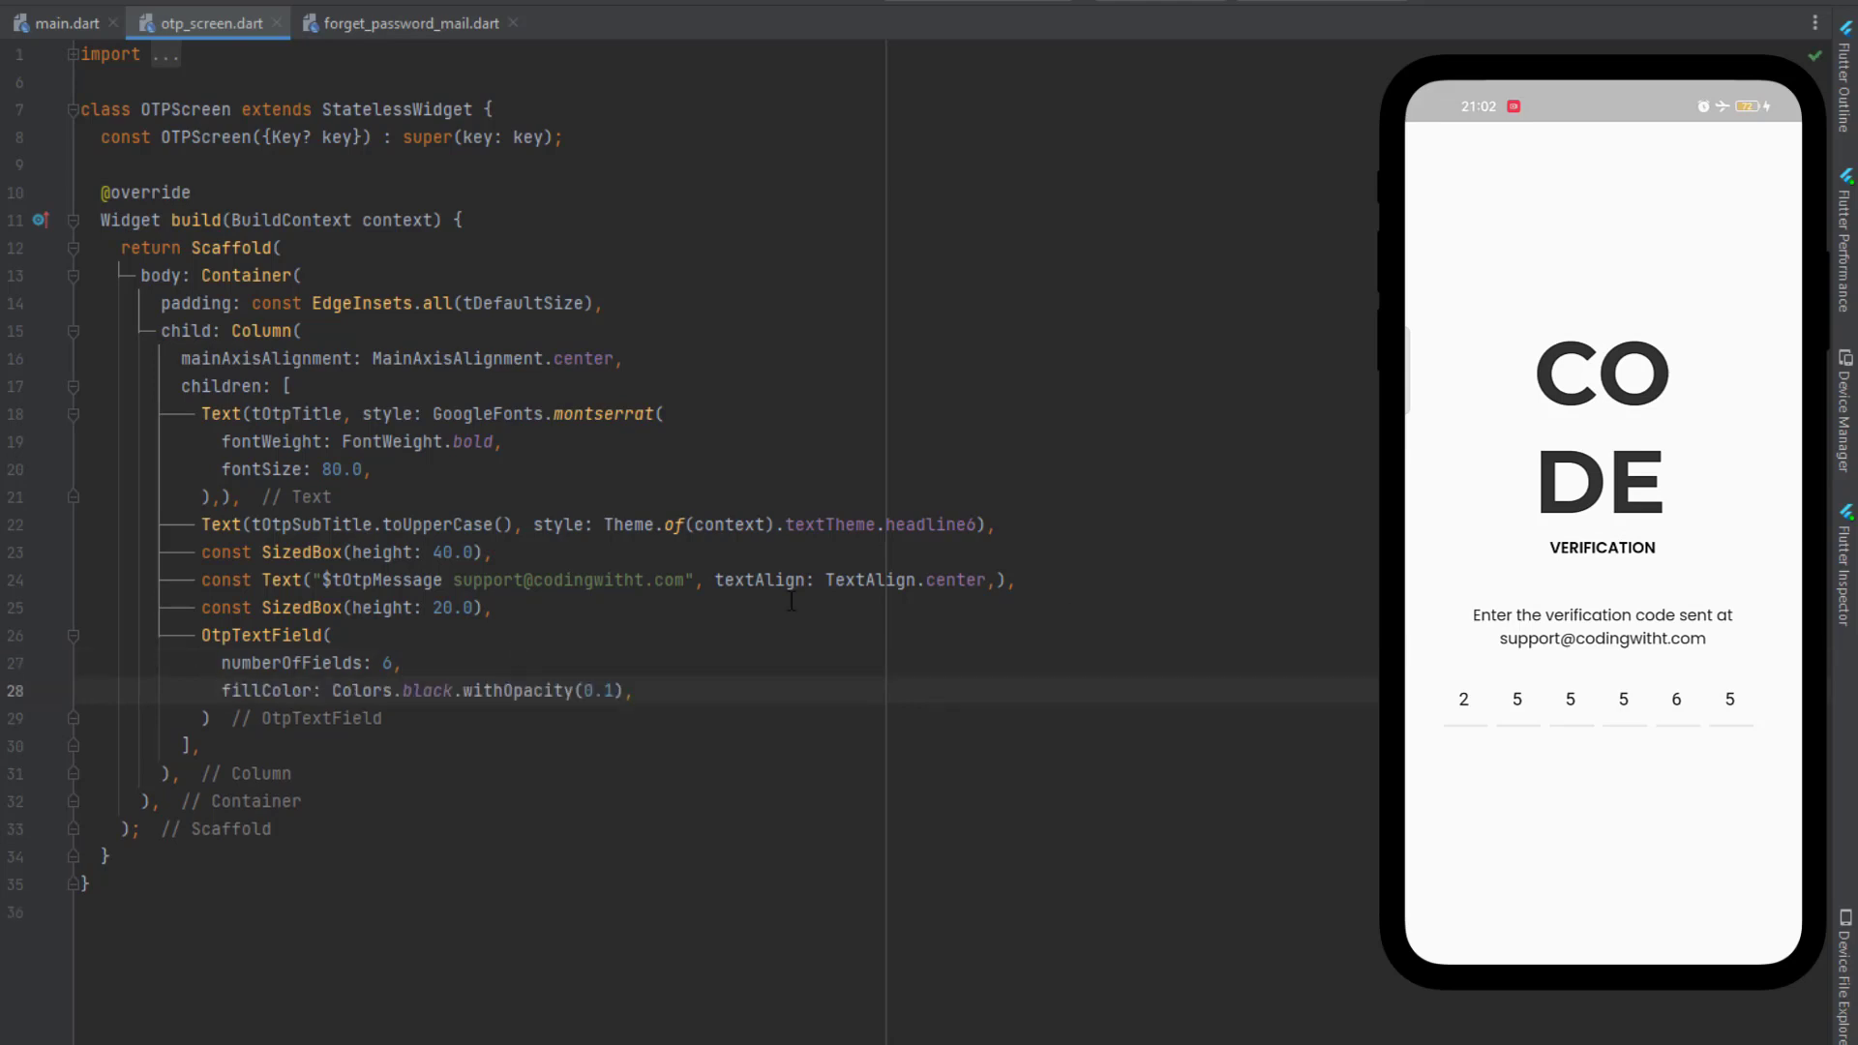
click(679, 691)
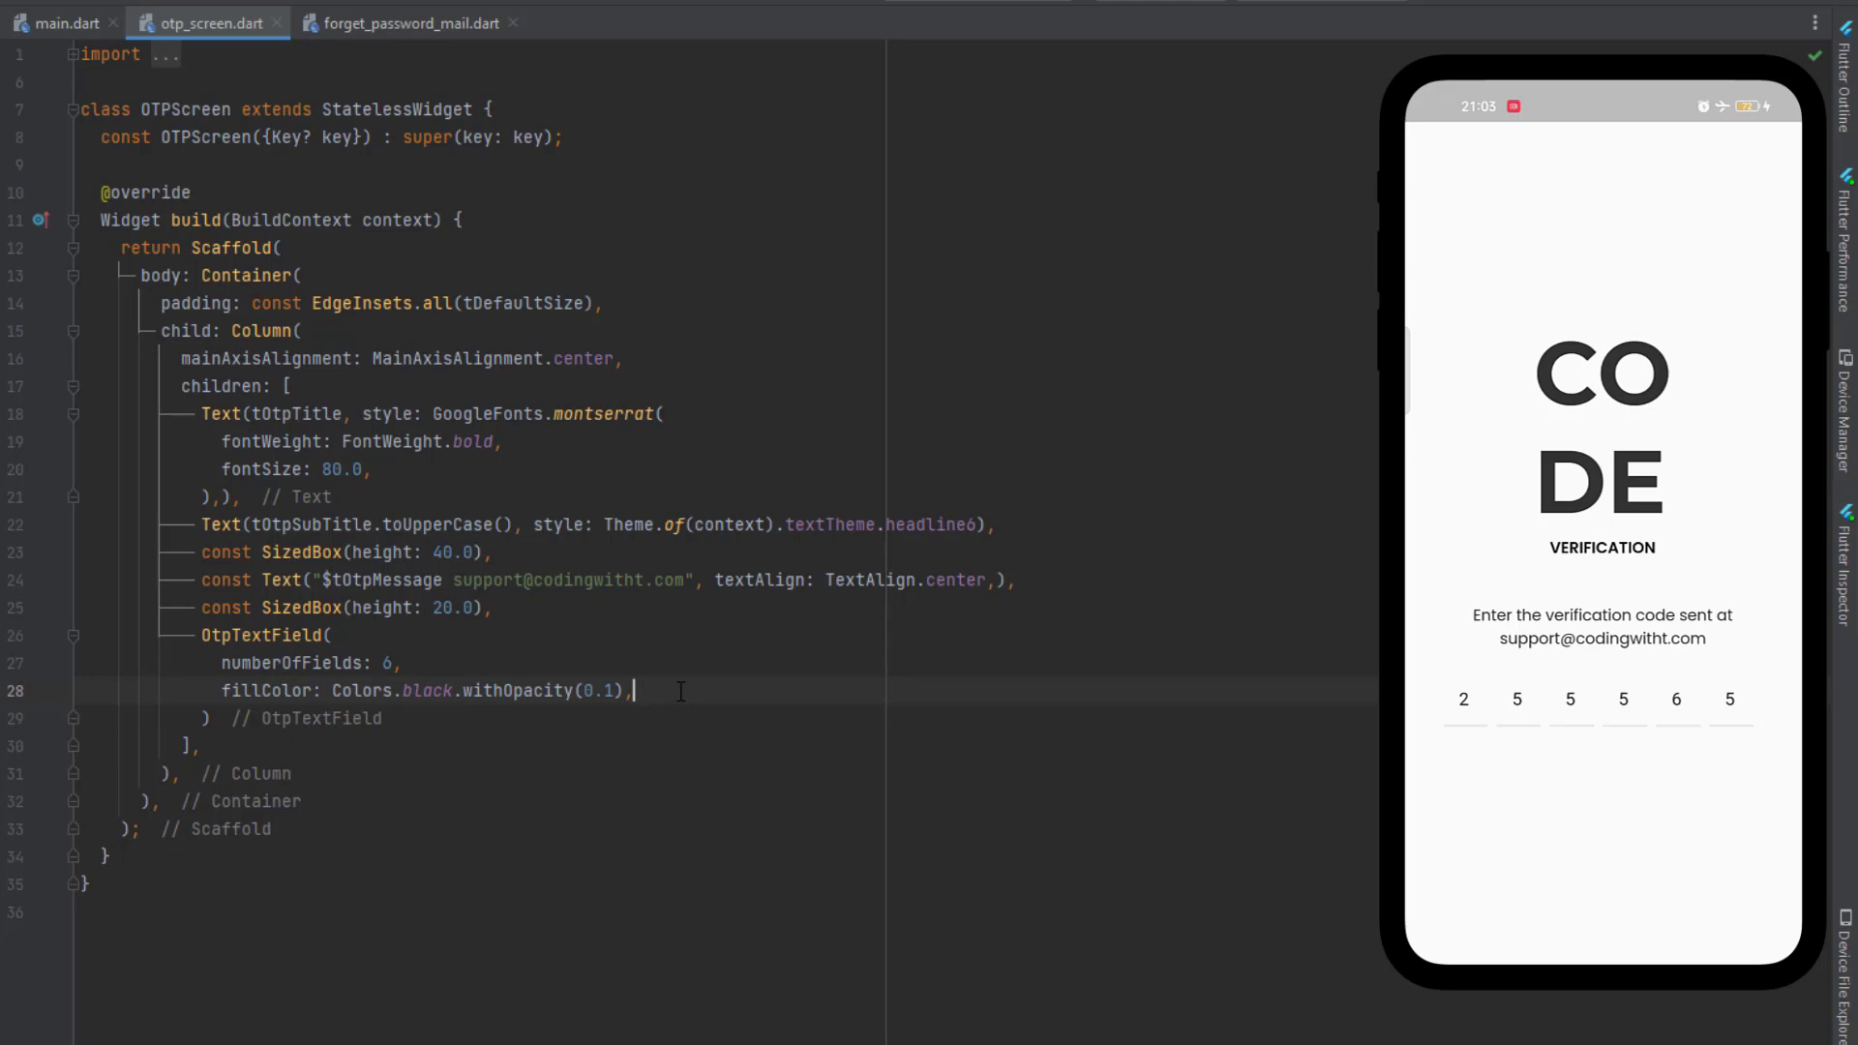
key(Return)
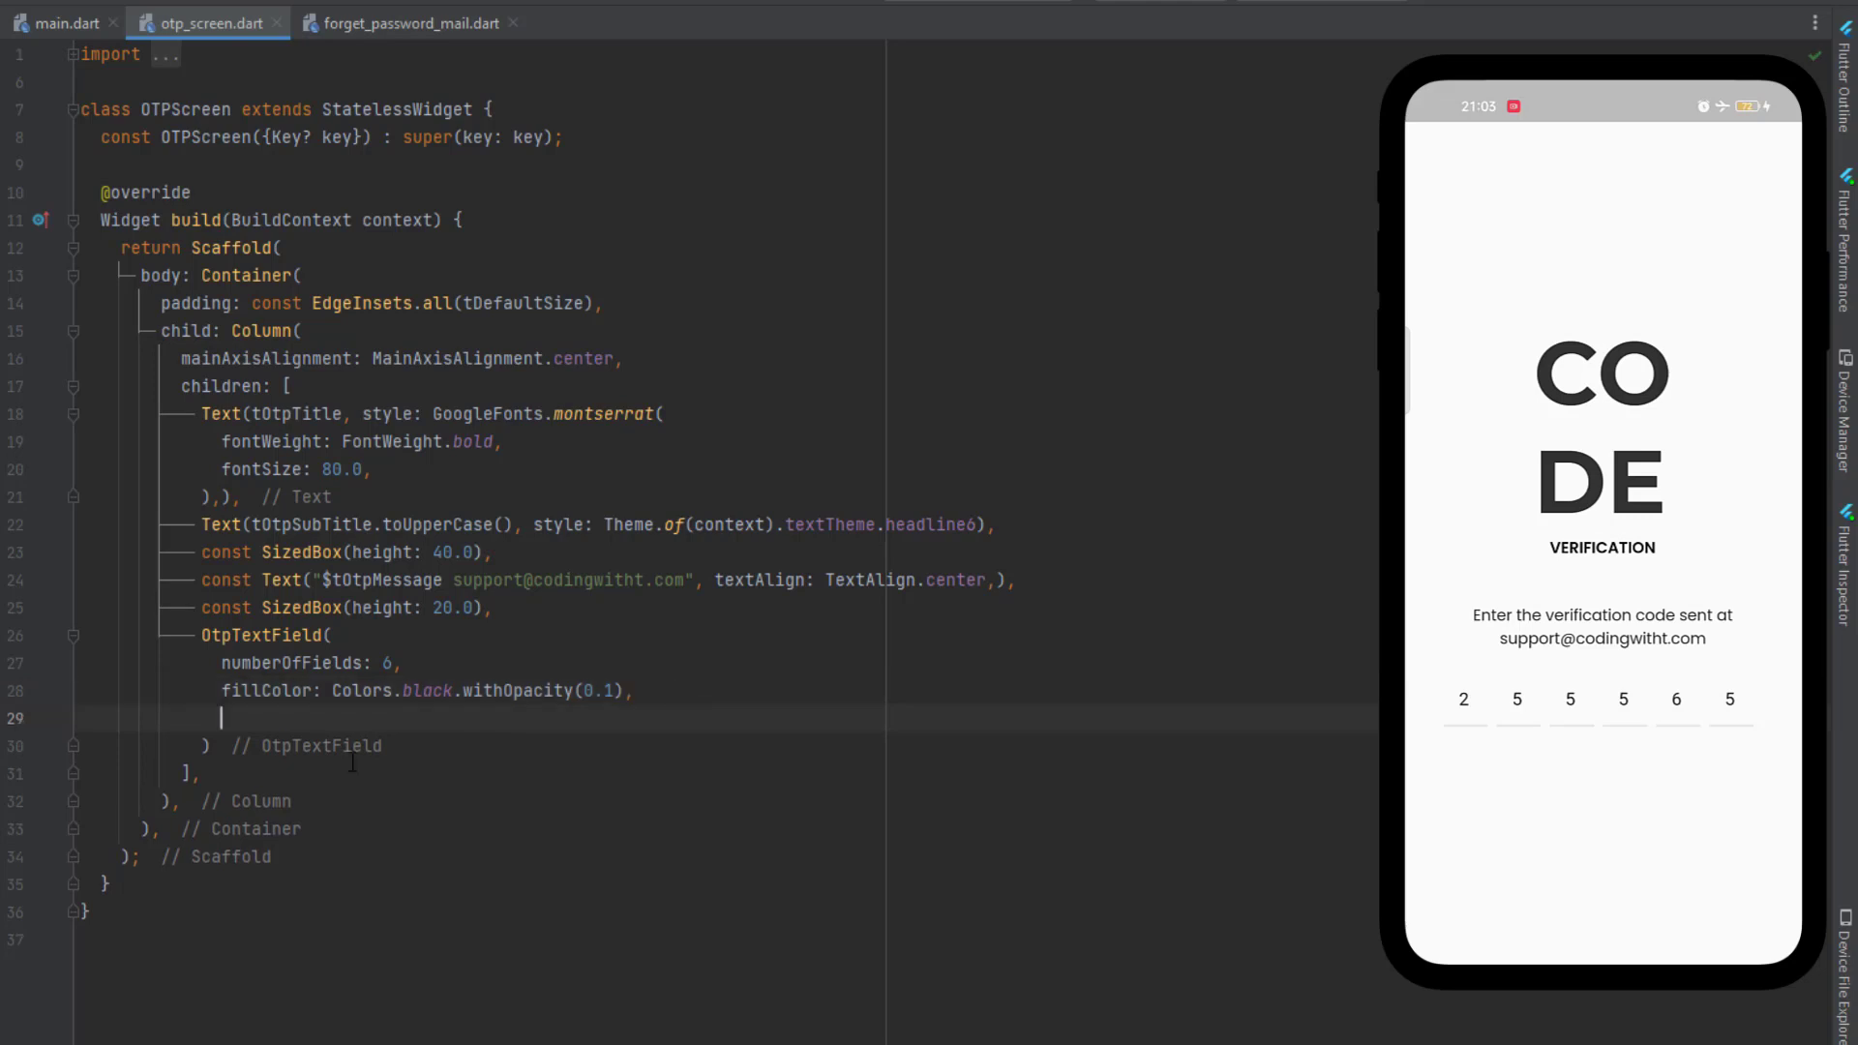
text(filled: true,)
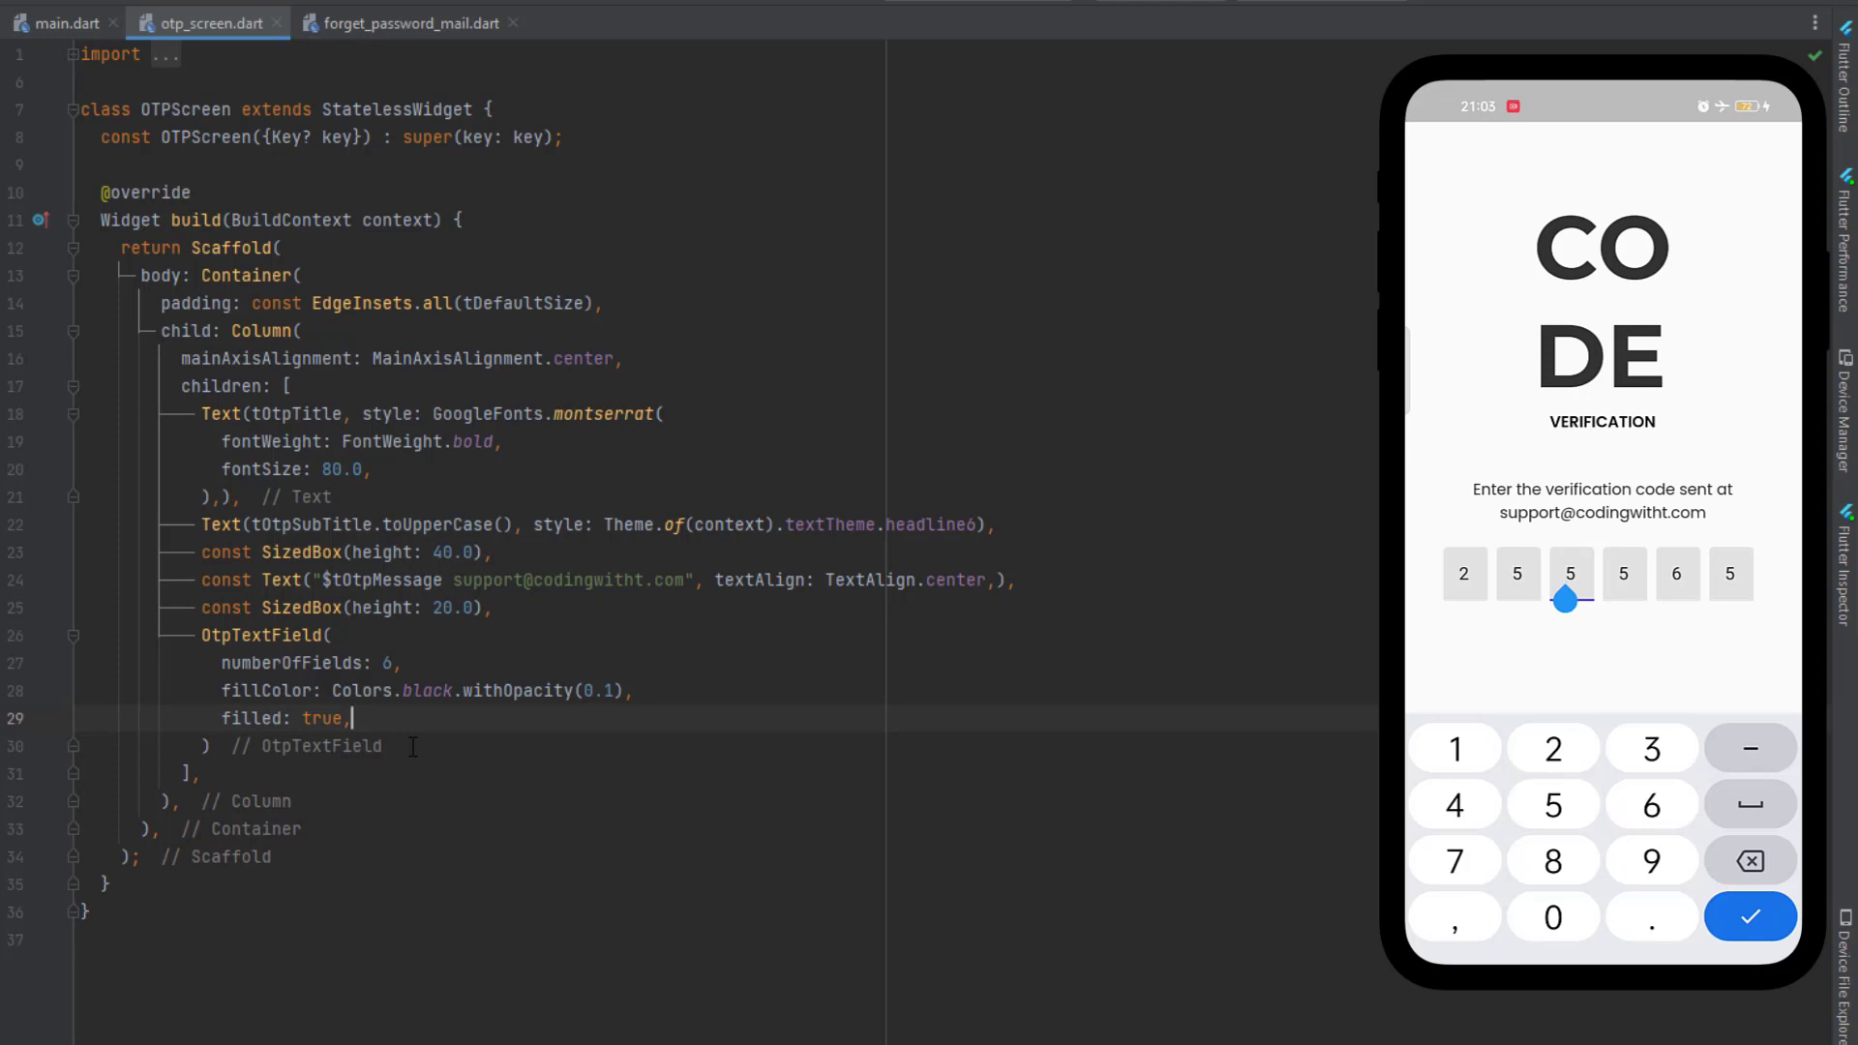
- Try a keyboardType: TextInputType property, then add a const SizedBox(height: 20.0) gap below the field
key(Backspace)
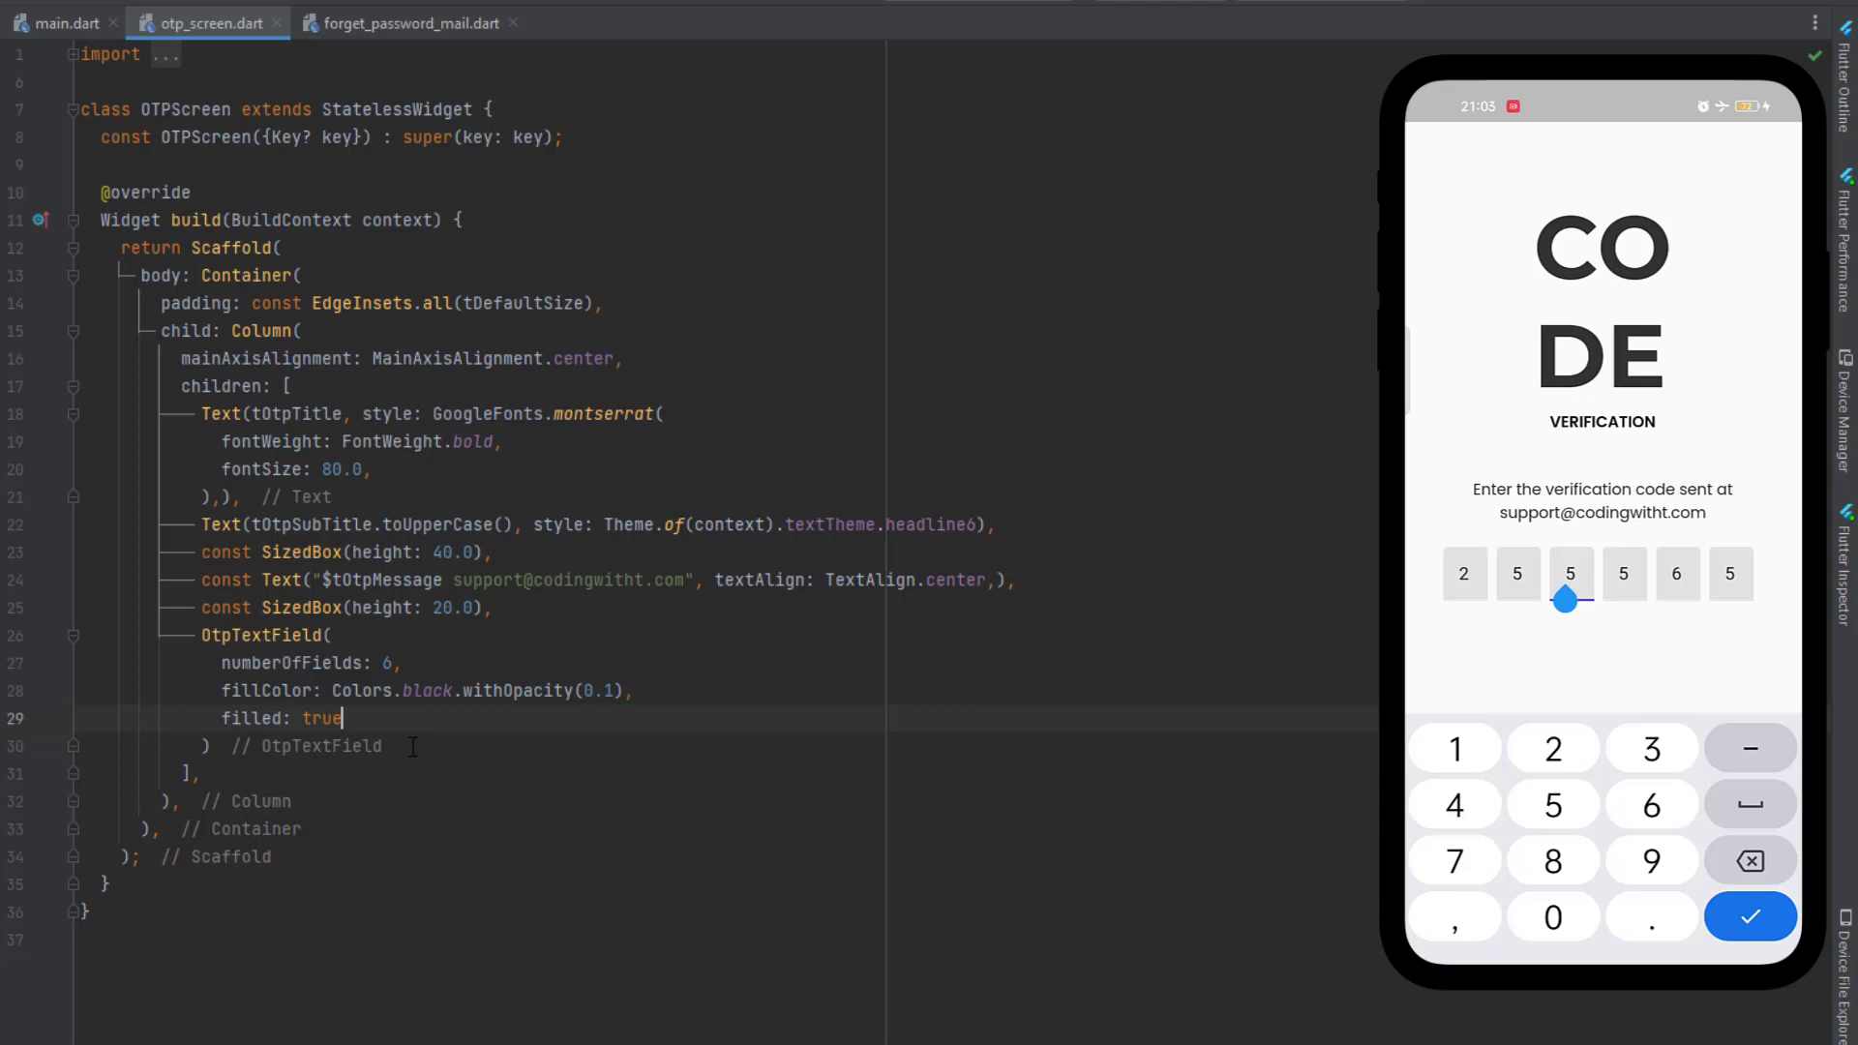
text(keyboardType: ,)
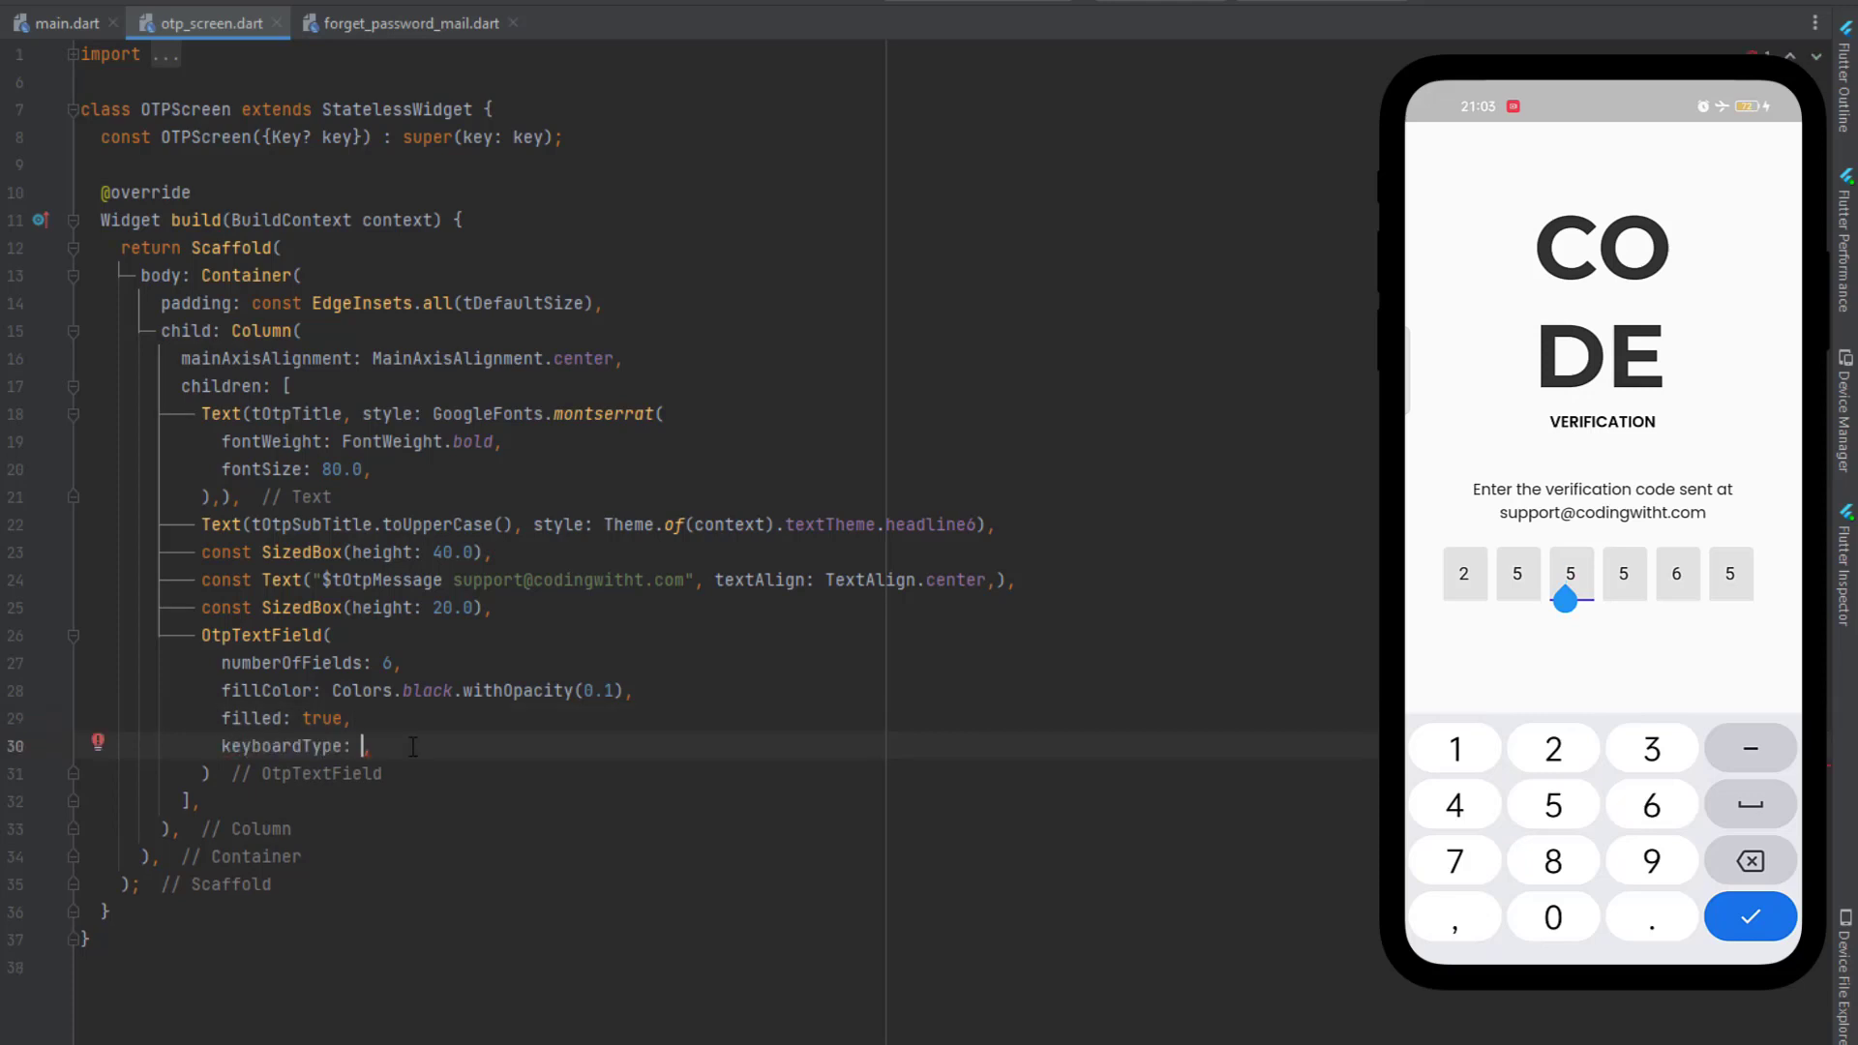
text(Keyb)
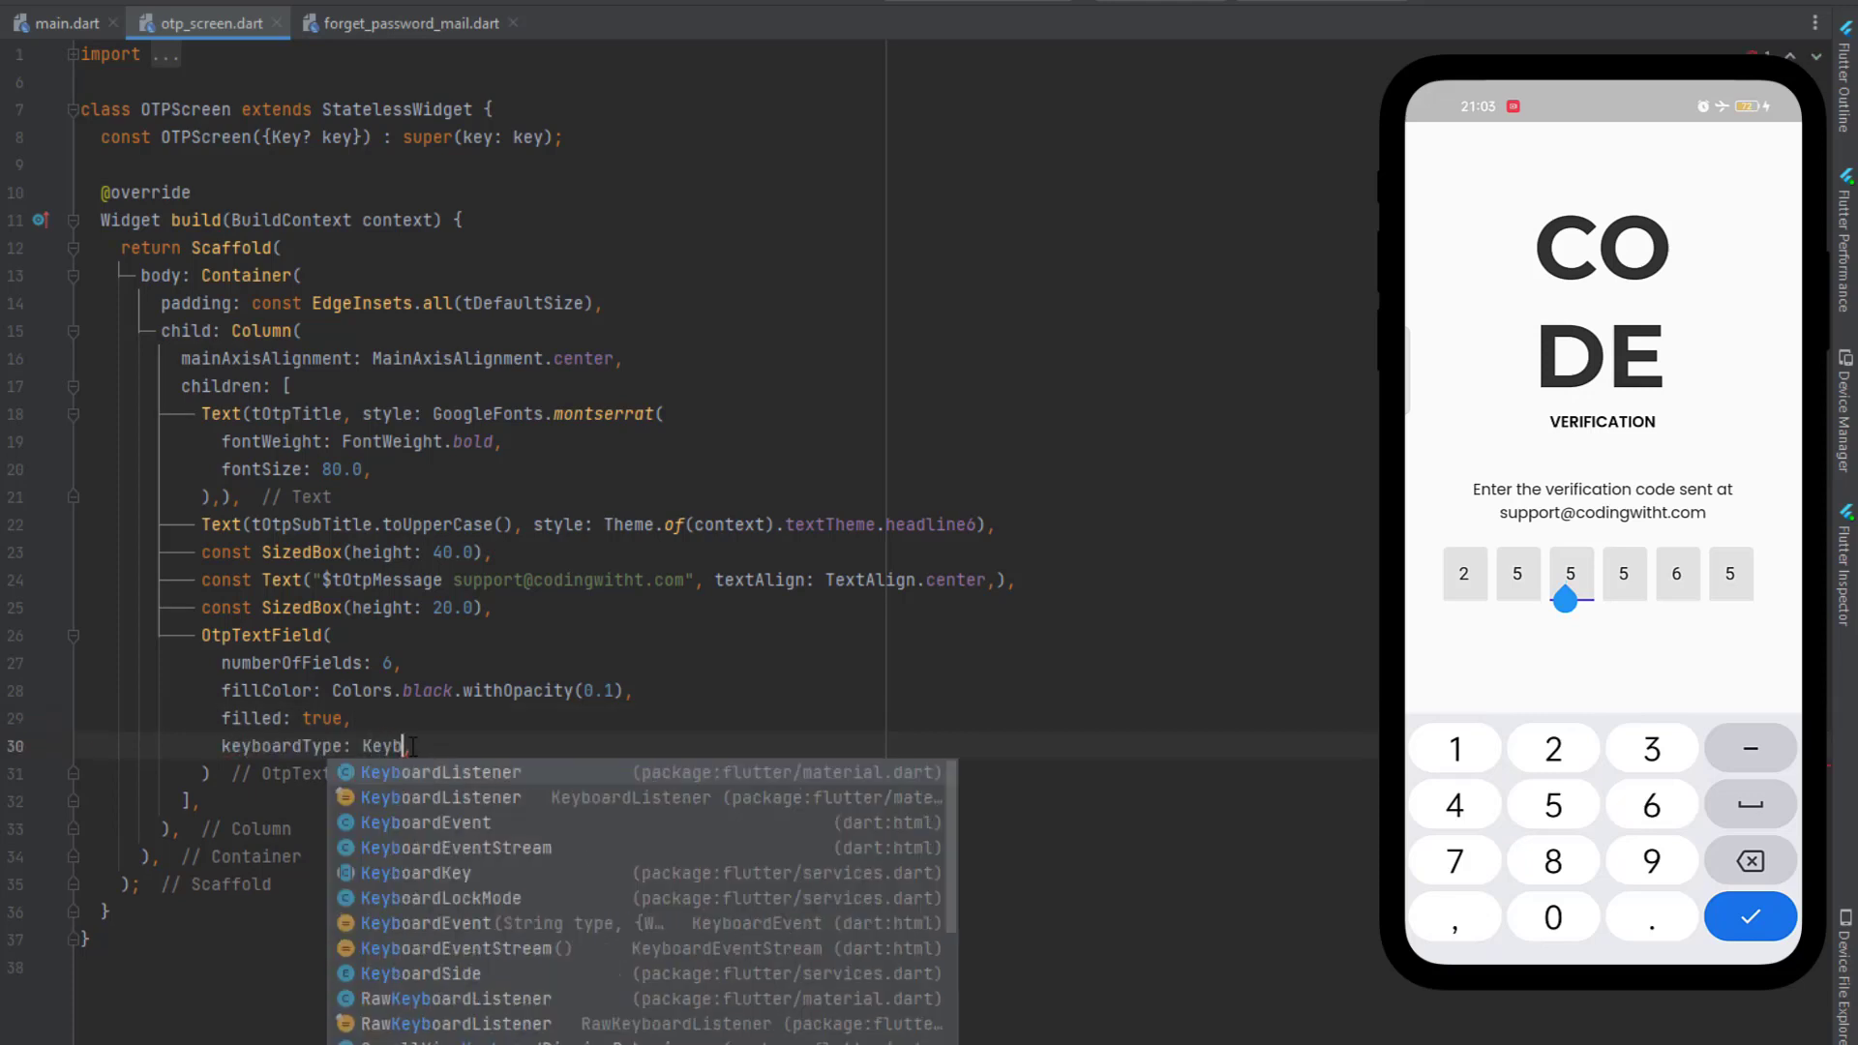
text(TextInputType.)
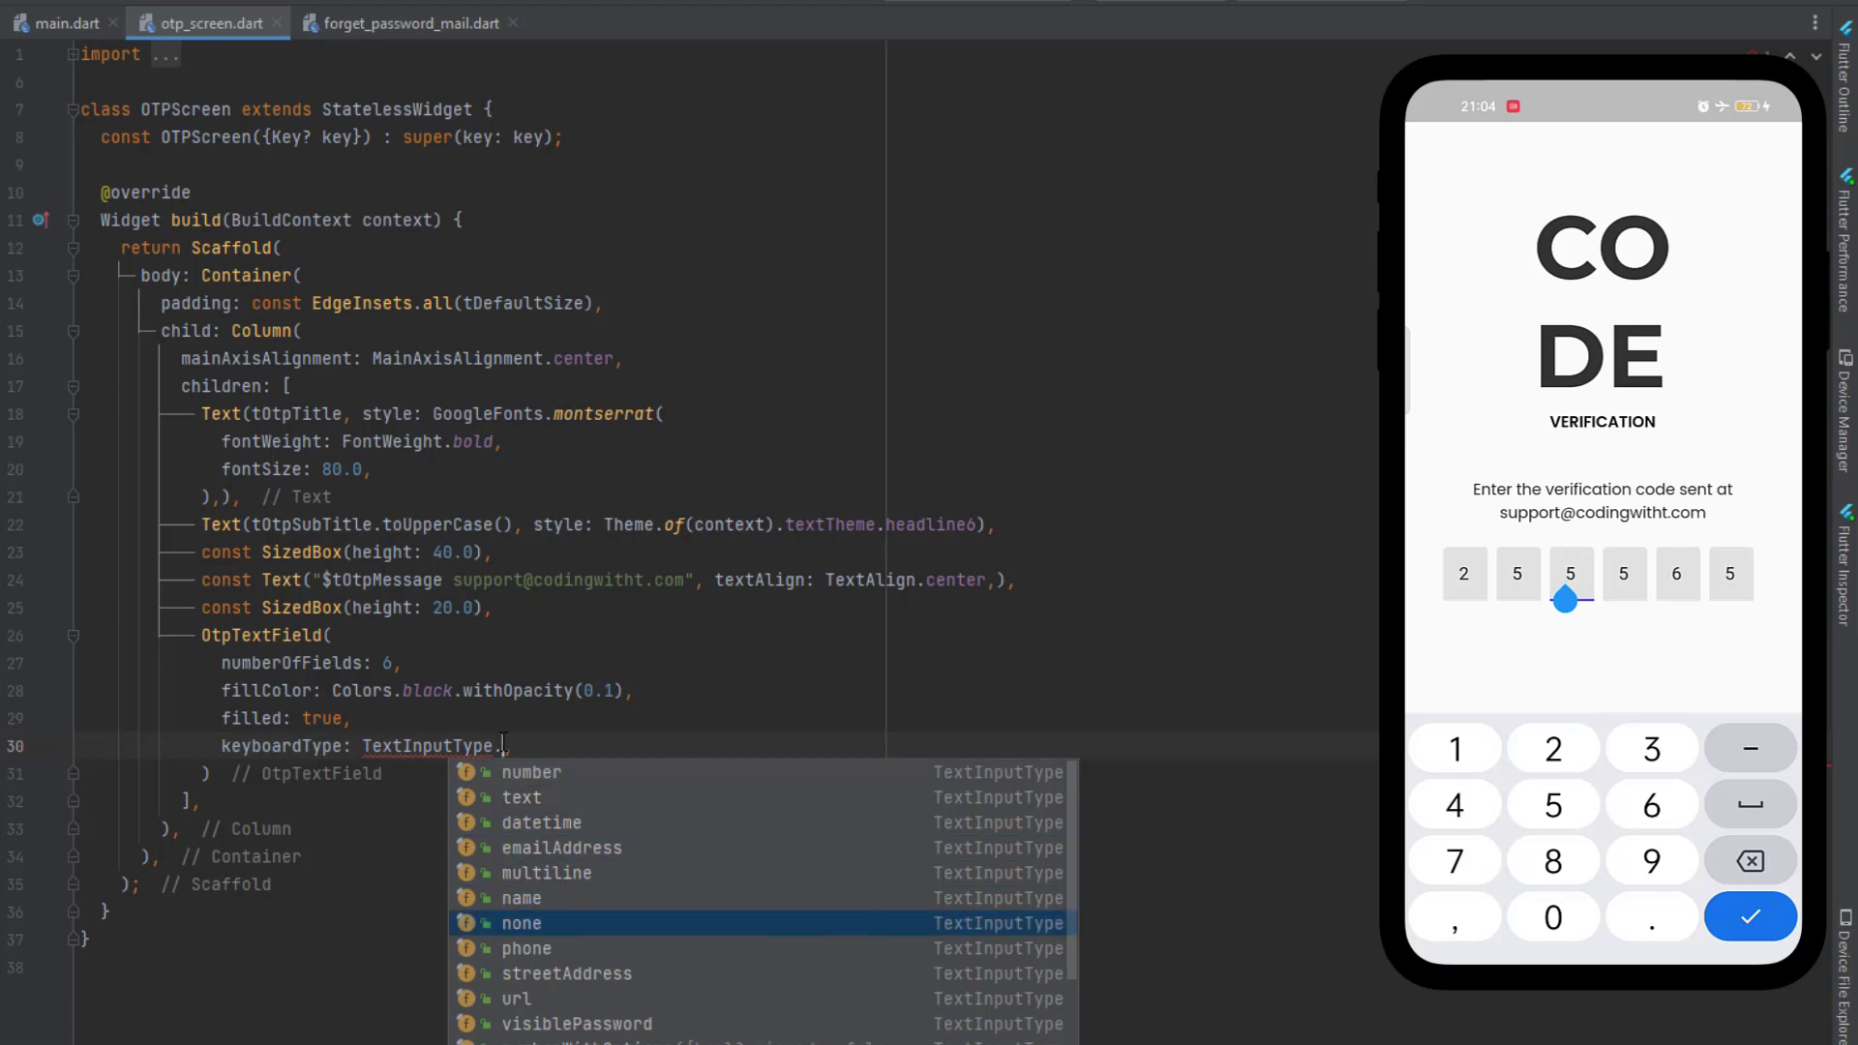
scroll(down, 3)
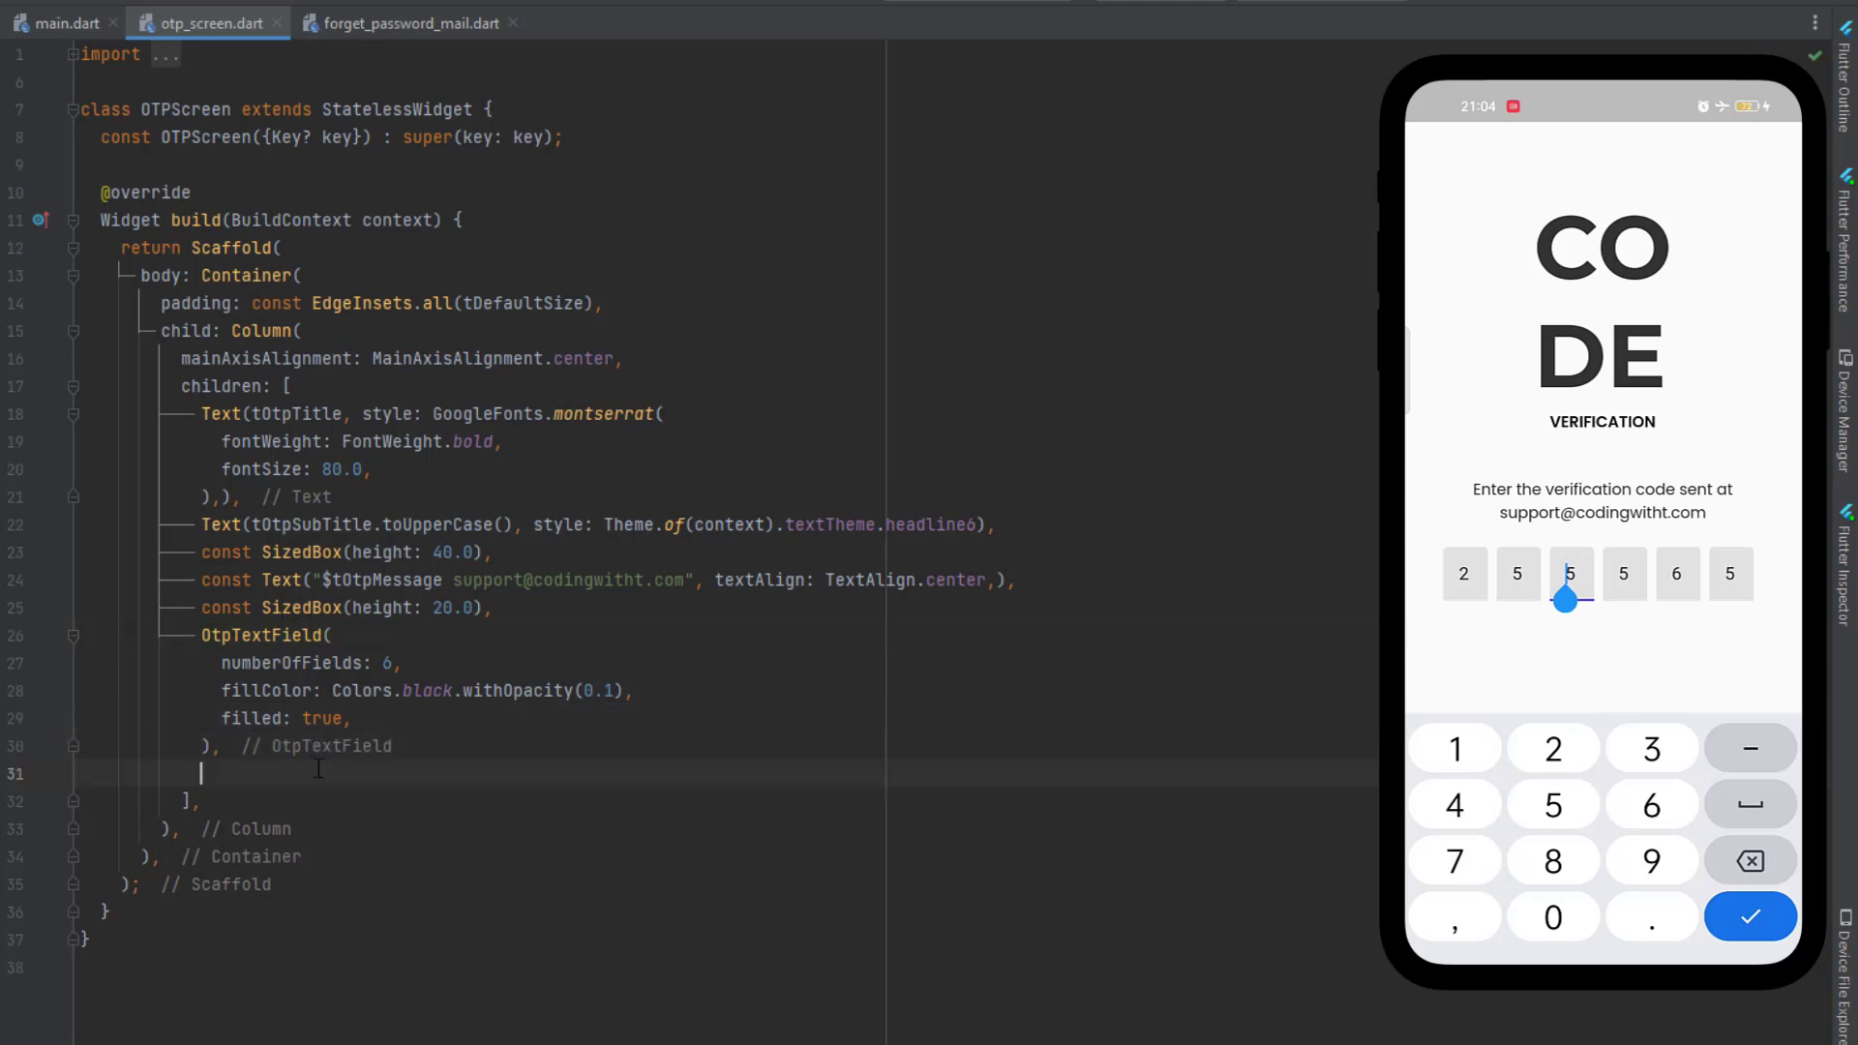
text(const SizedBox(height: 20.0),)
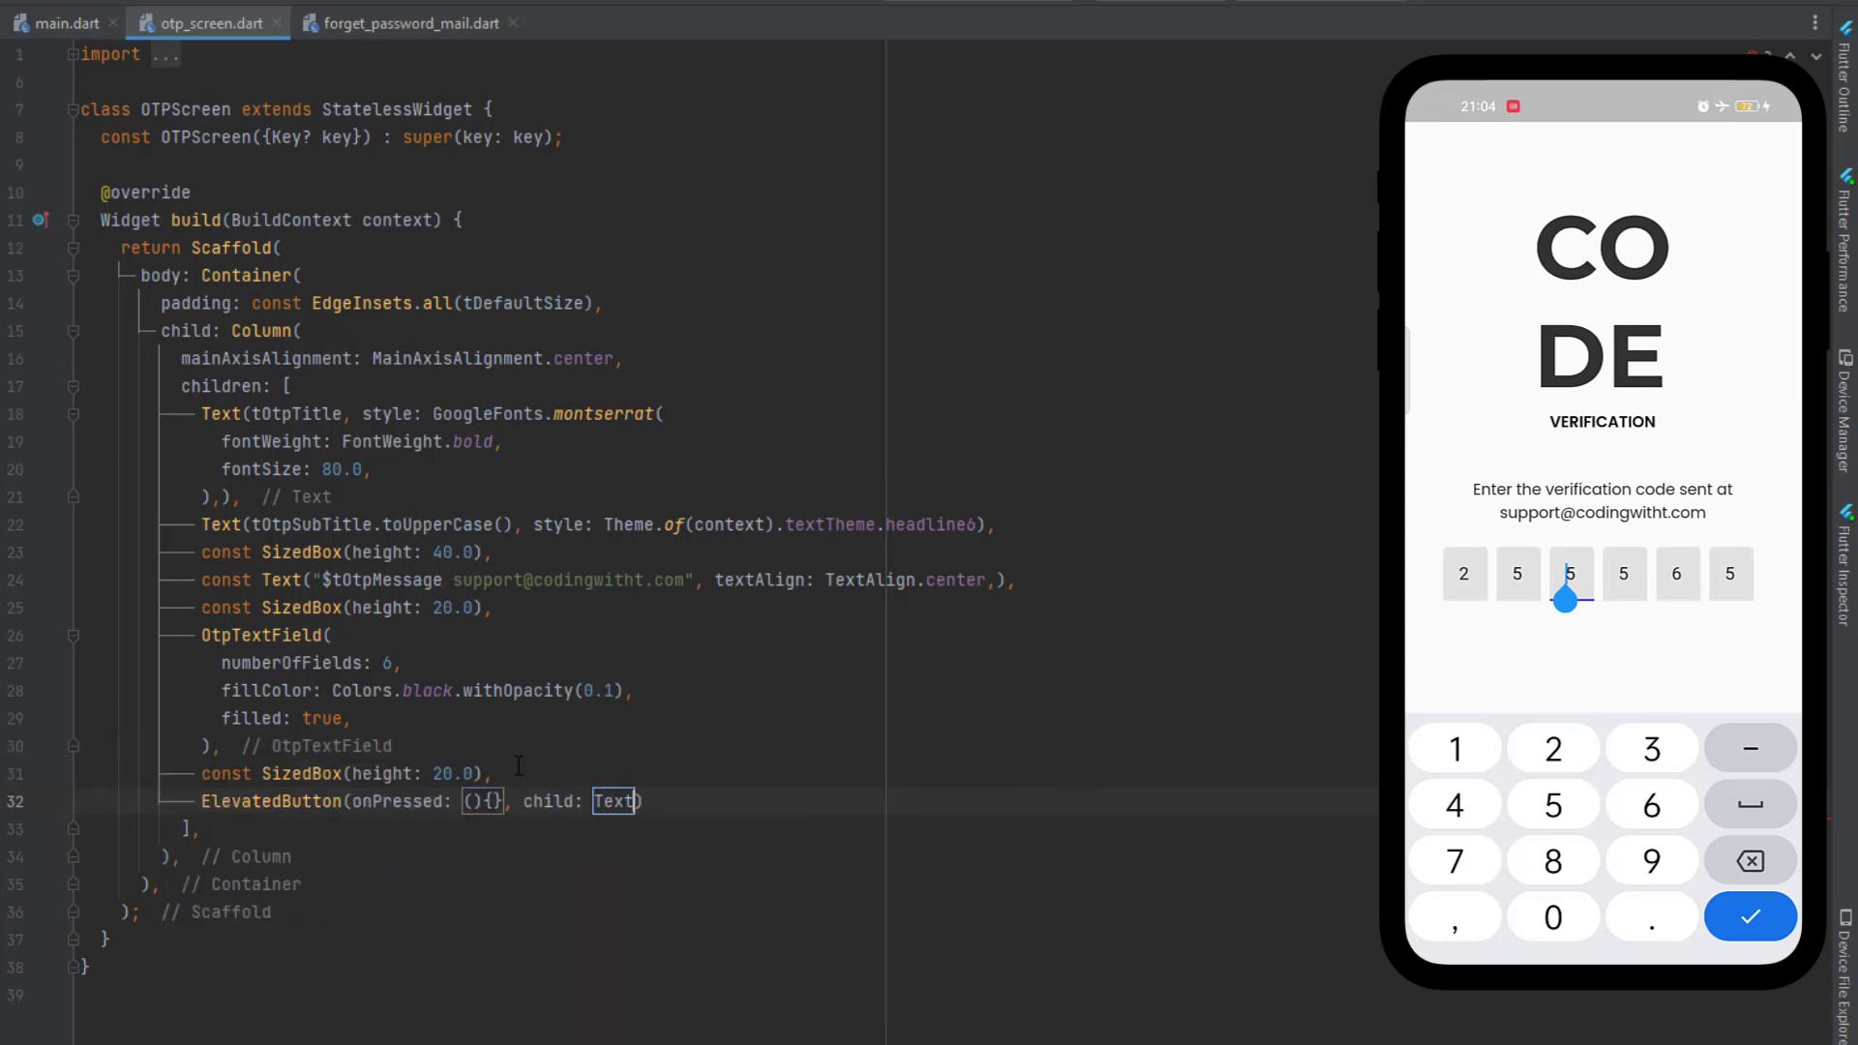
- Add an ElevatedButton labelled tNext wrapped in a SizedBox with width: double.infinity
text(tNext)
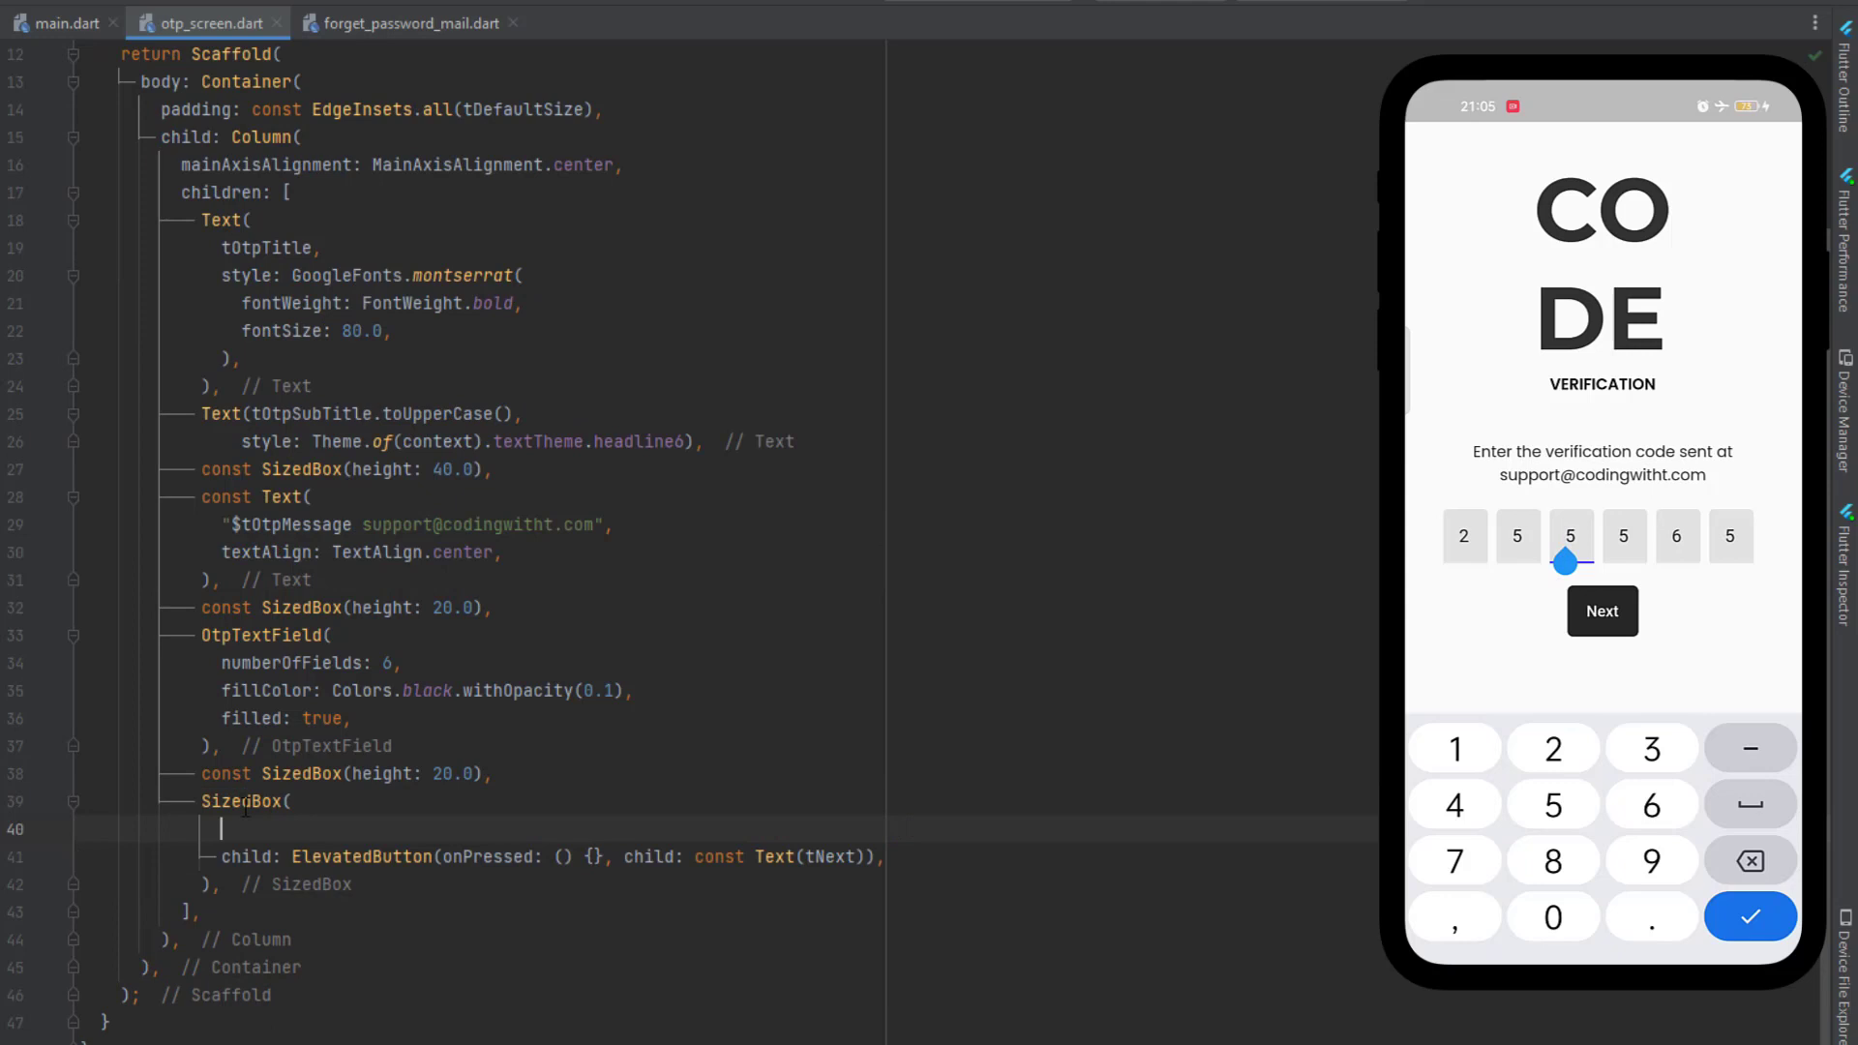
text(width:)
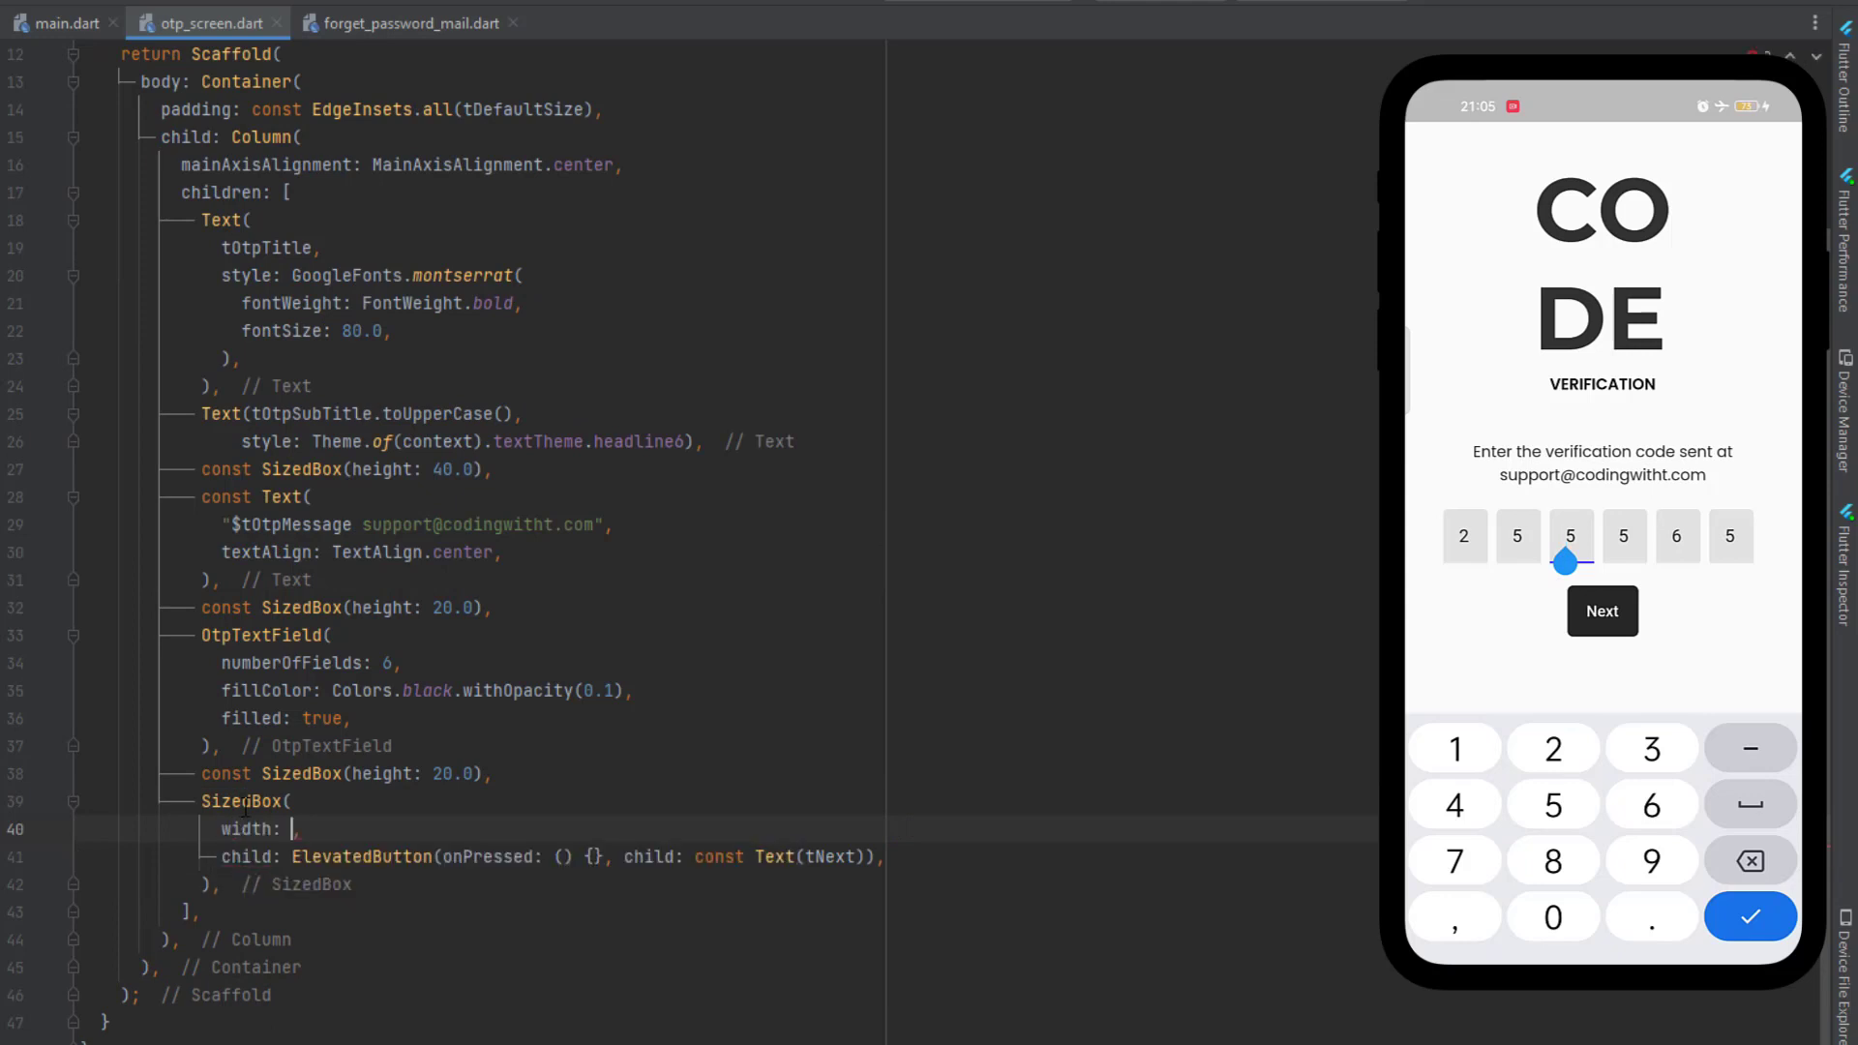
text(double.infinity,)
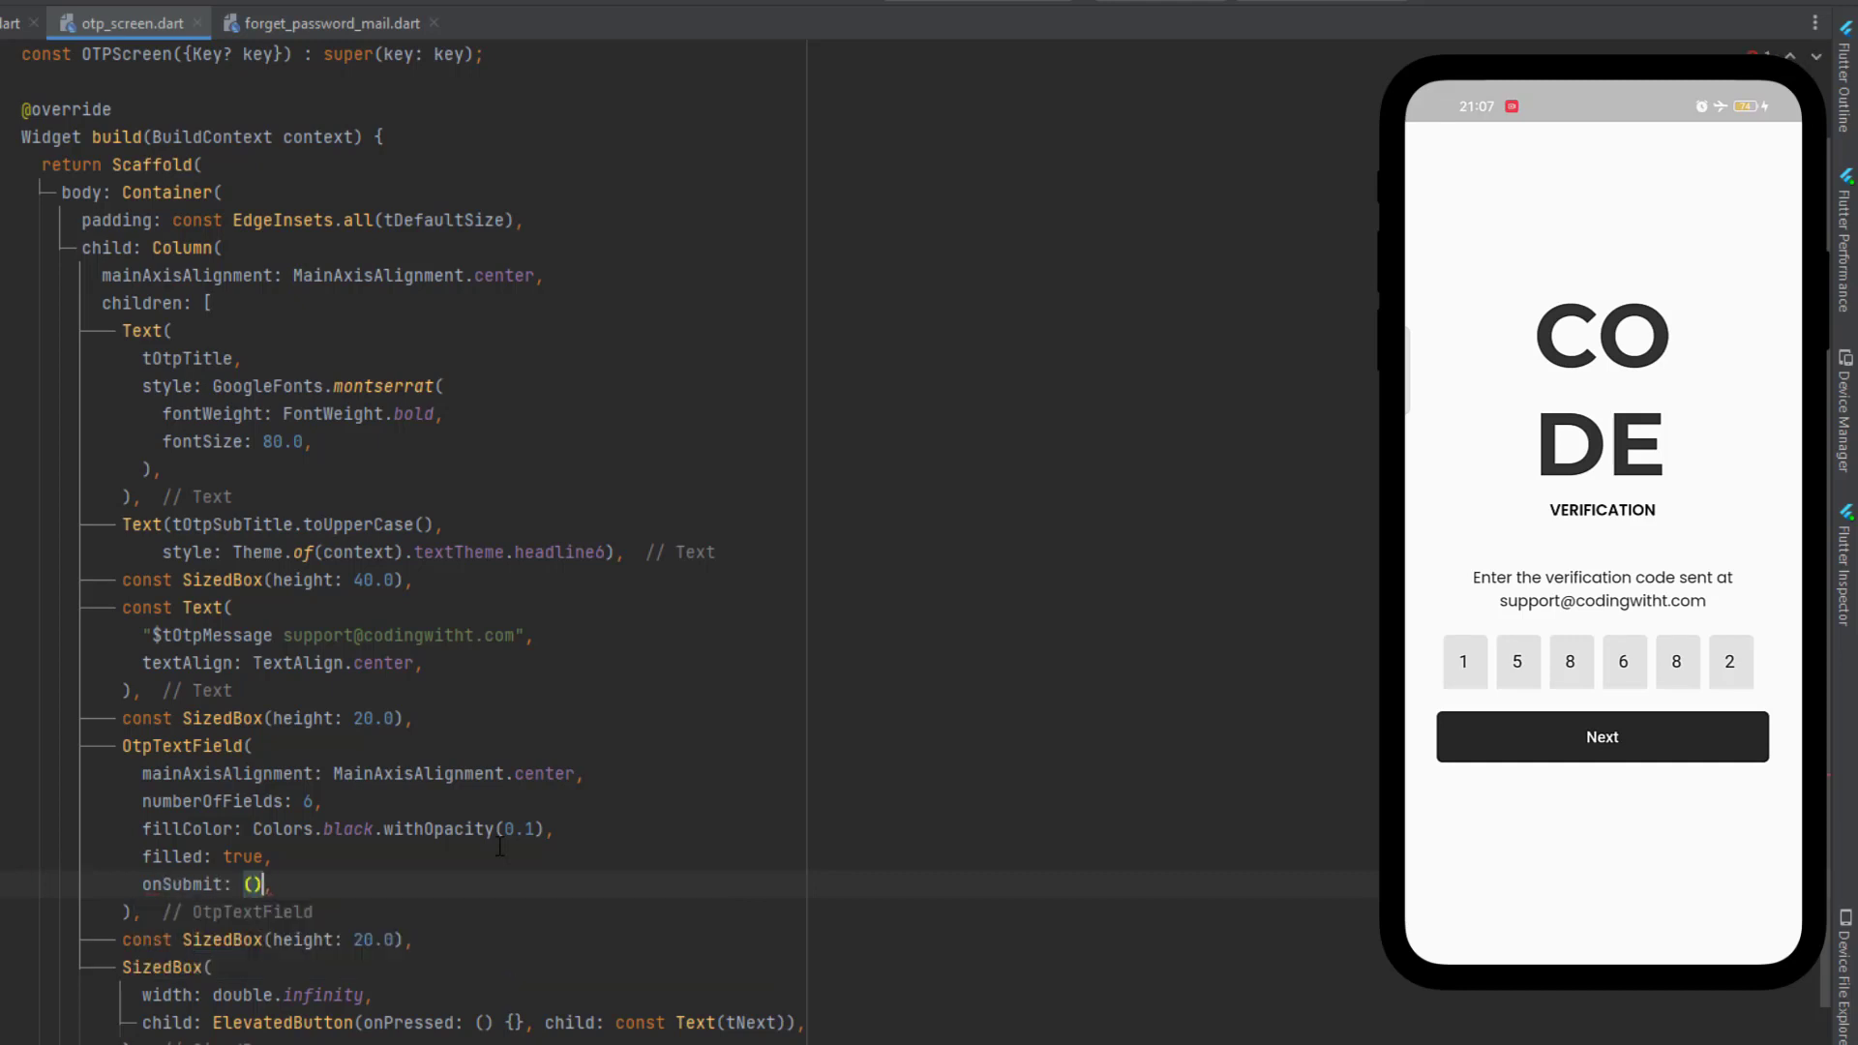
- Add onSubmit: (code){ print(...); } to the OtpTextField so the entered code is printed
text({},)
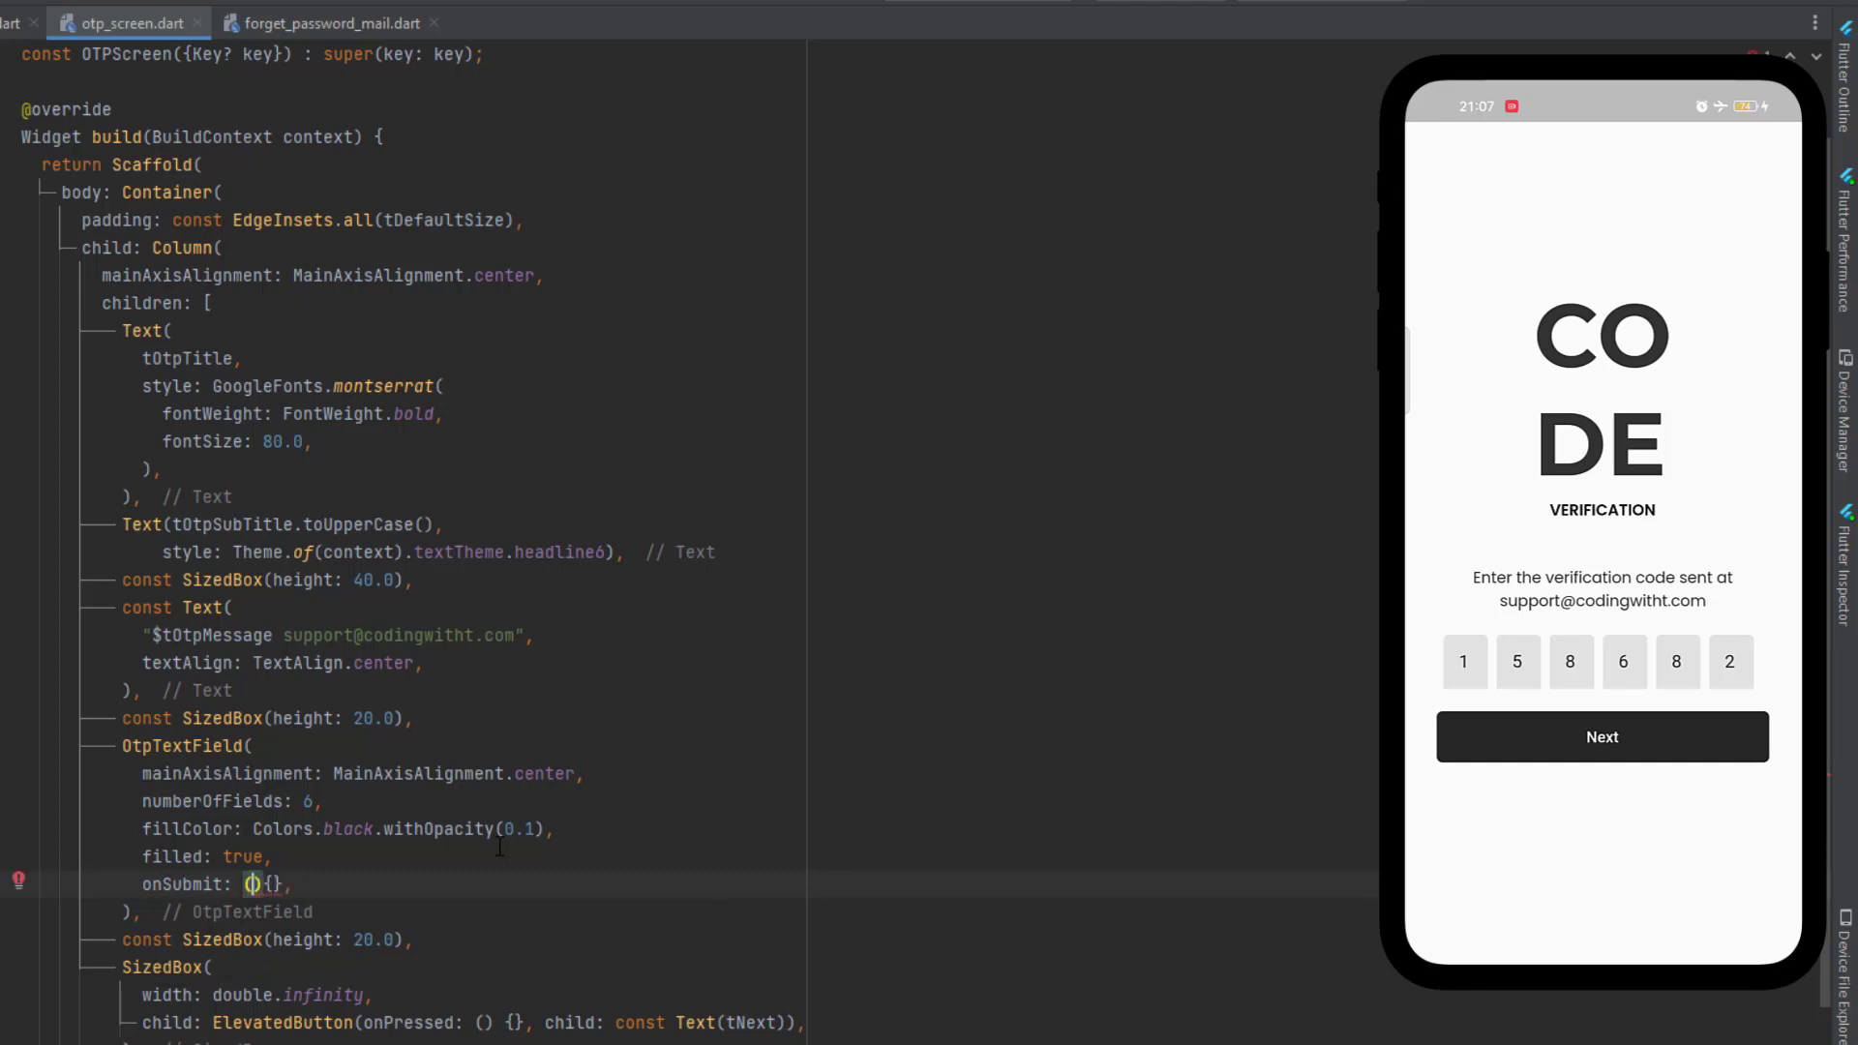
text(code)
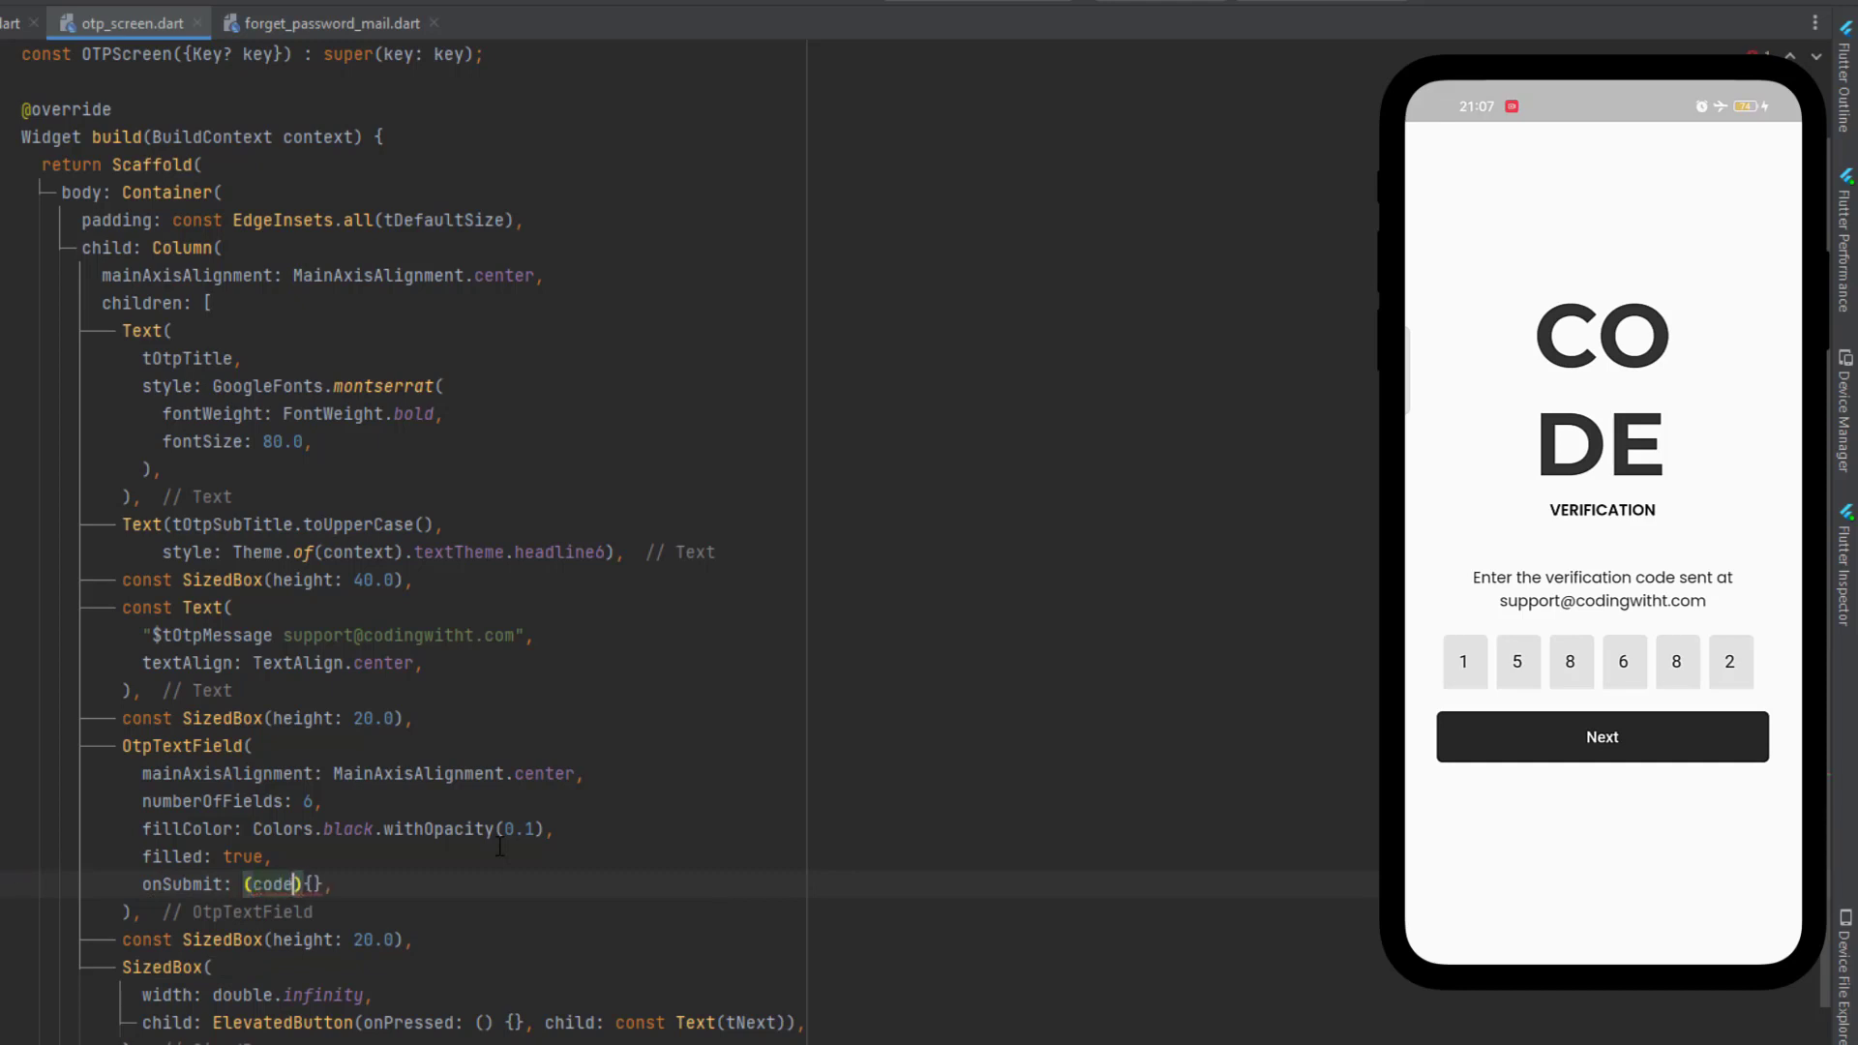
click(314, 884)
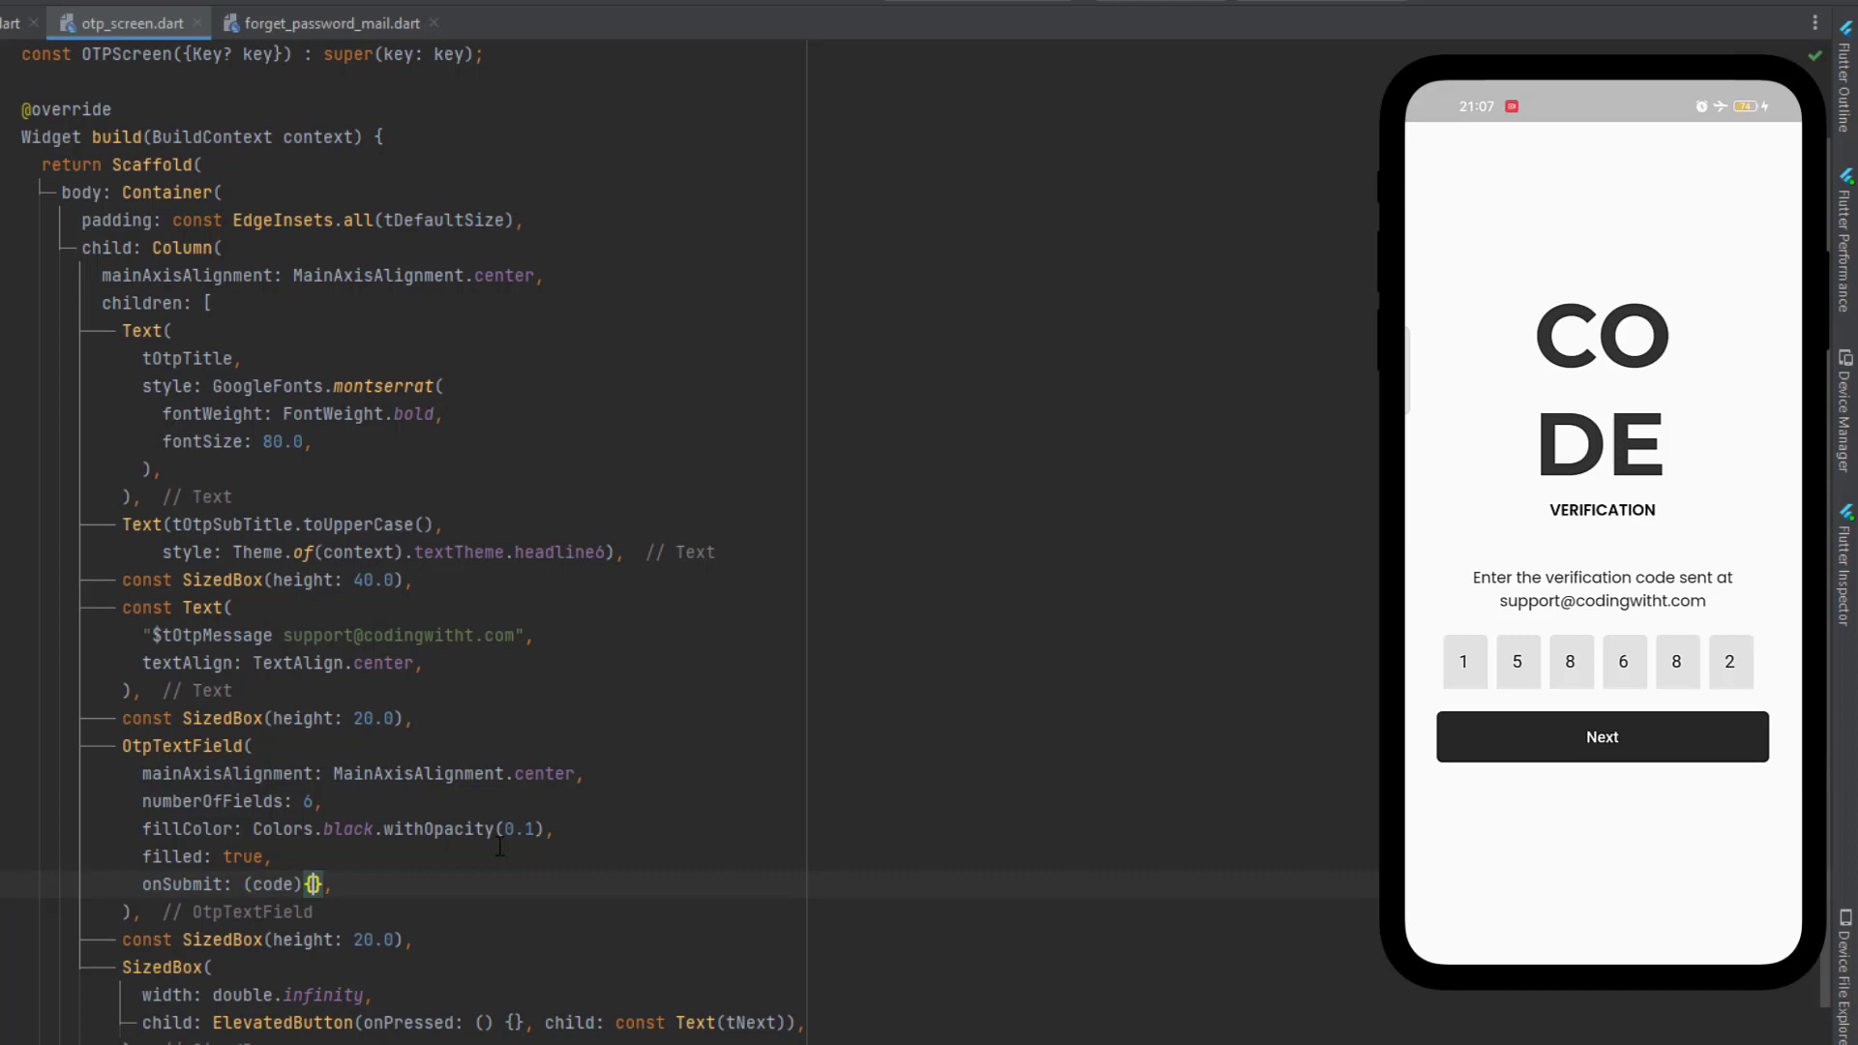
text(print("OTP is => $code");)
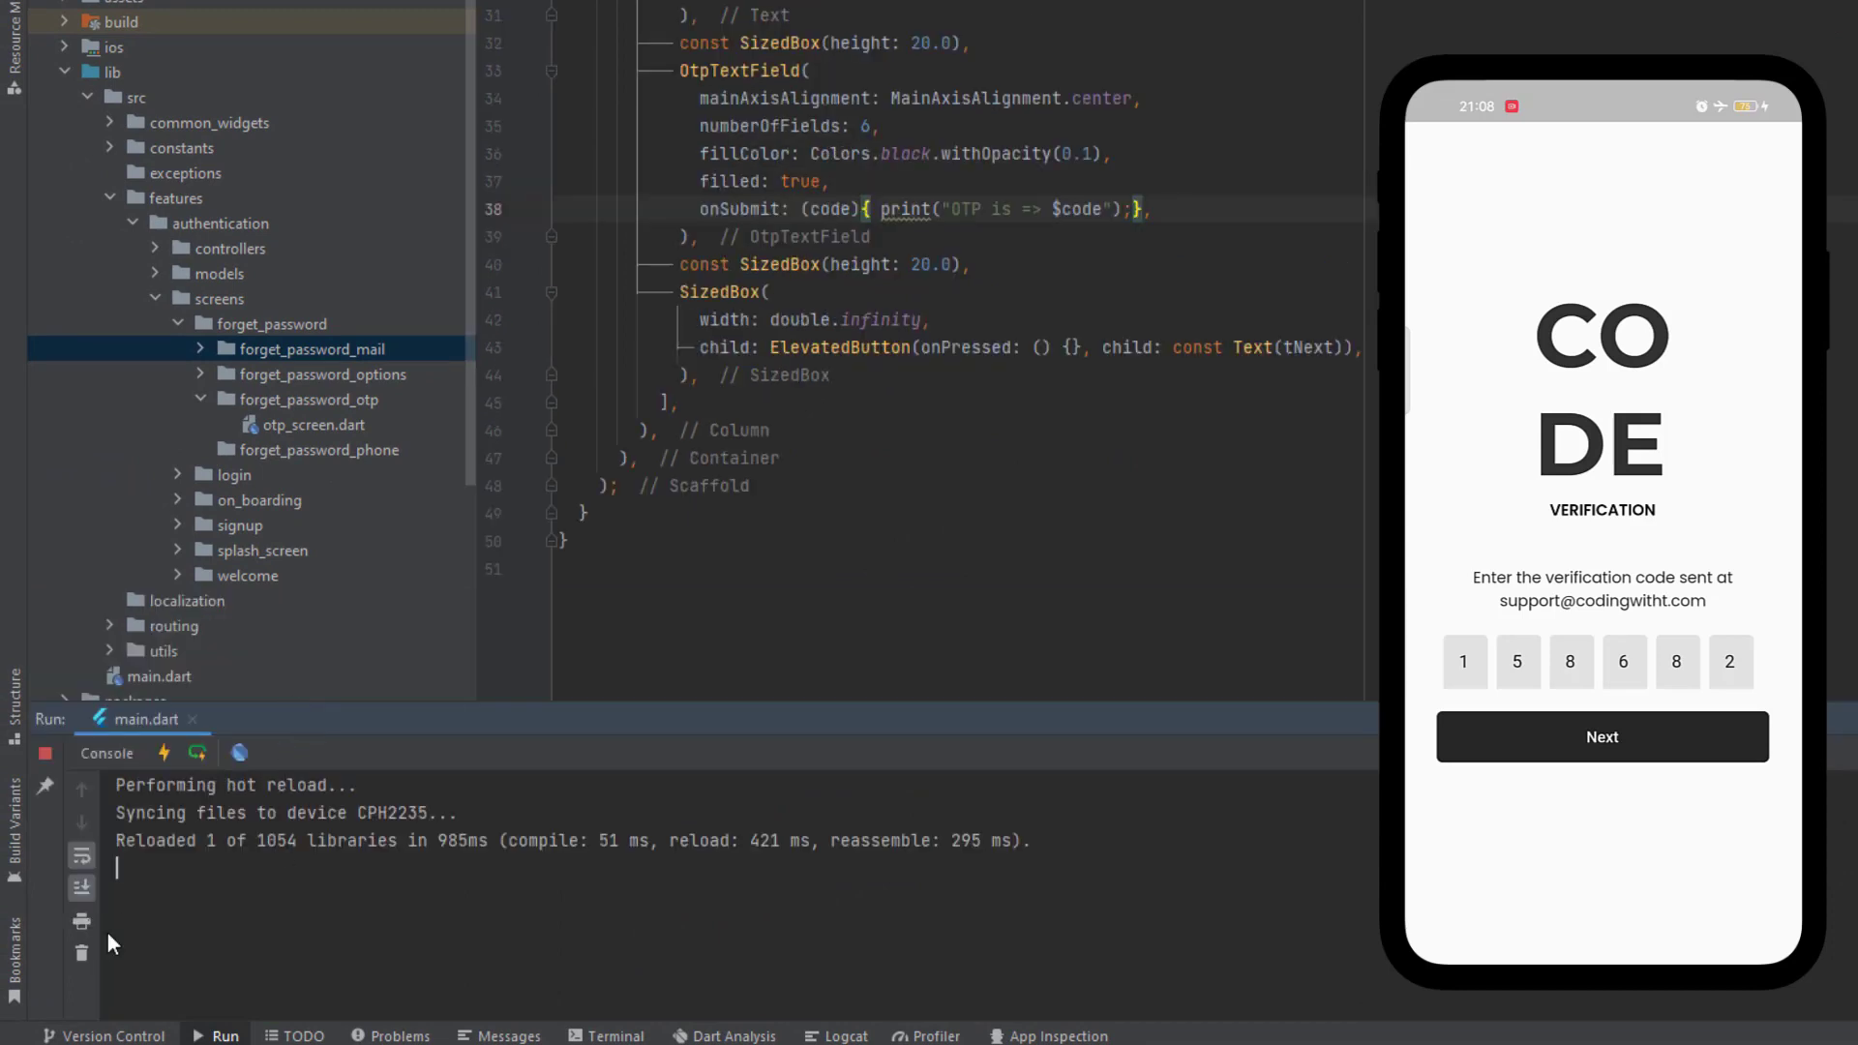
click(81, 953)
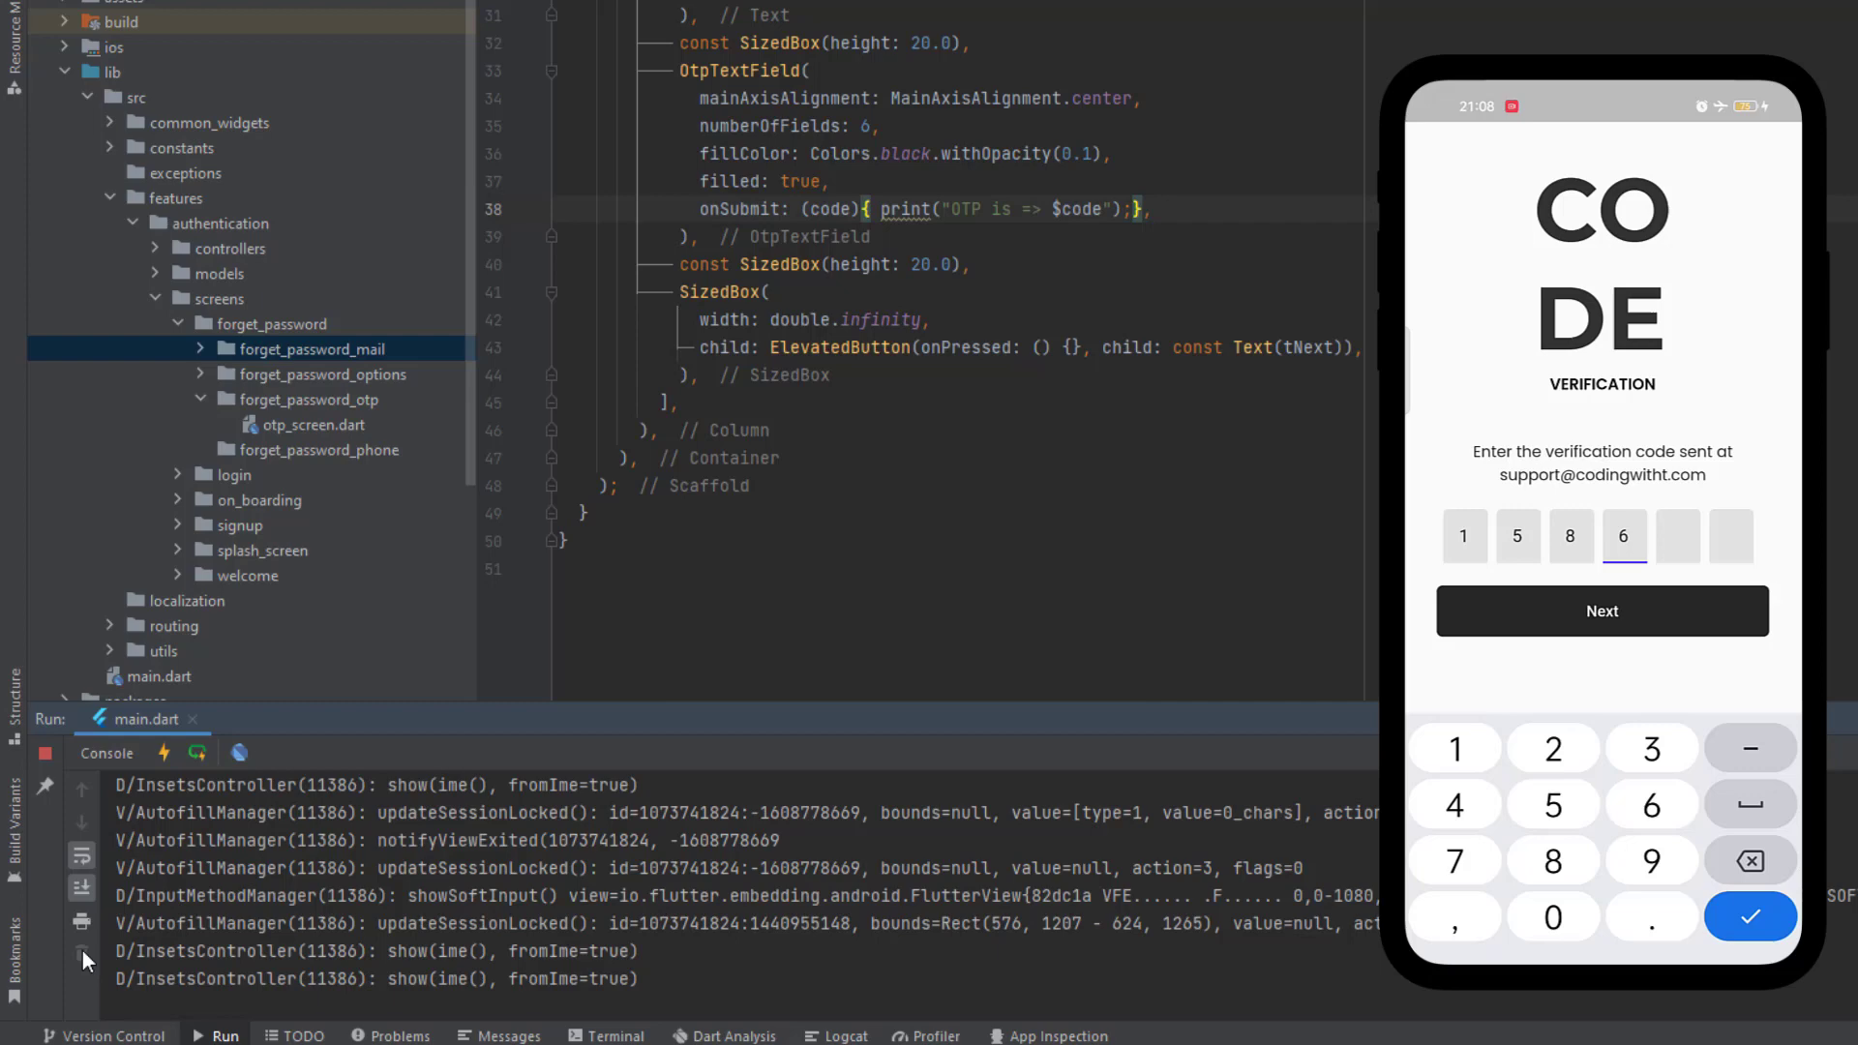
click(1551, 859)
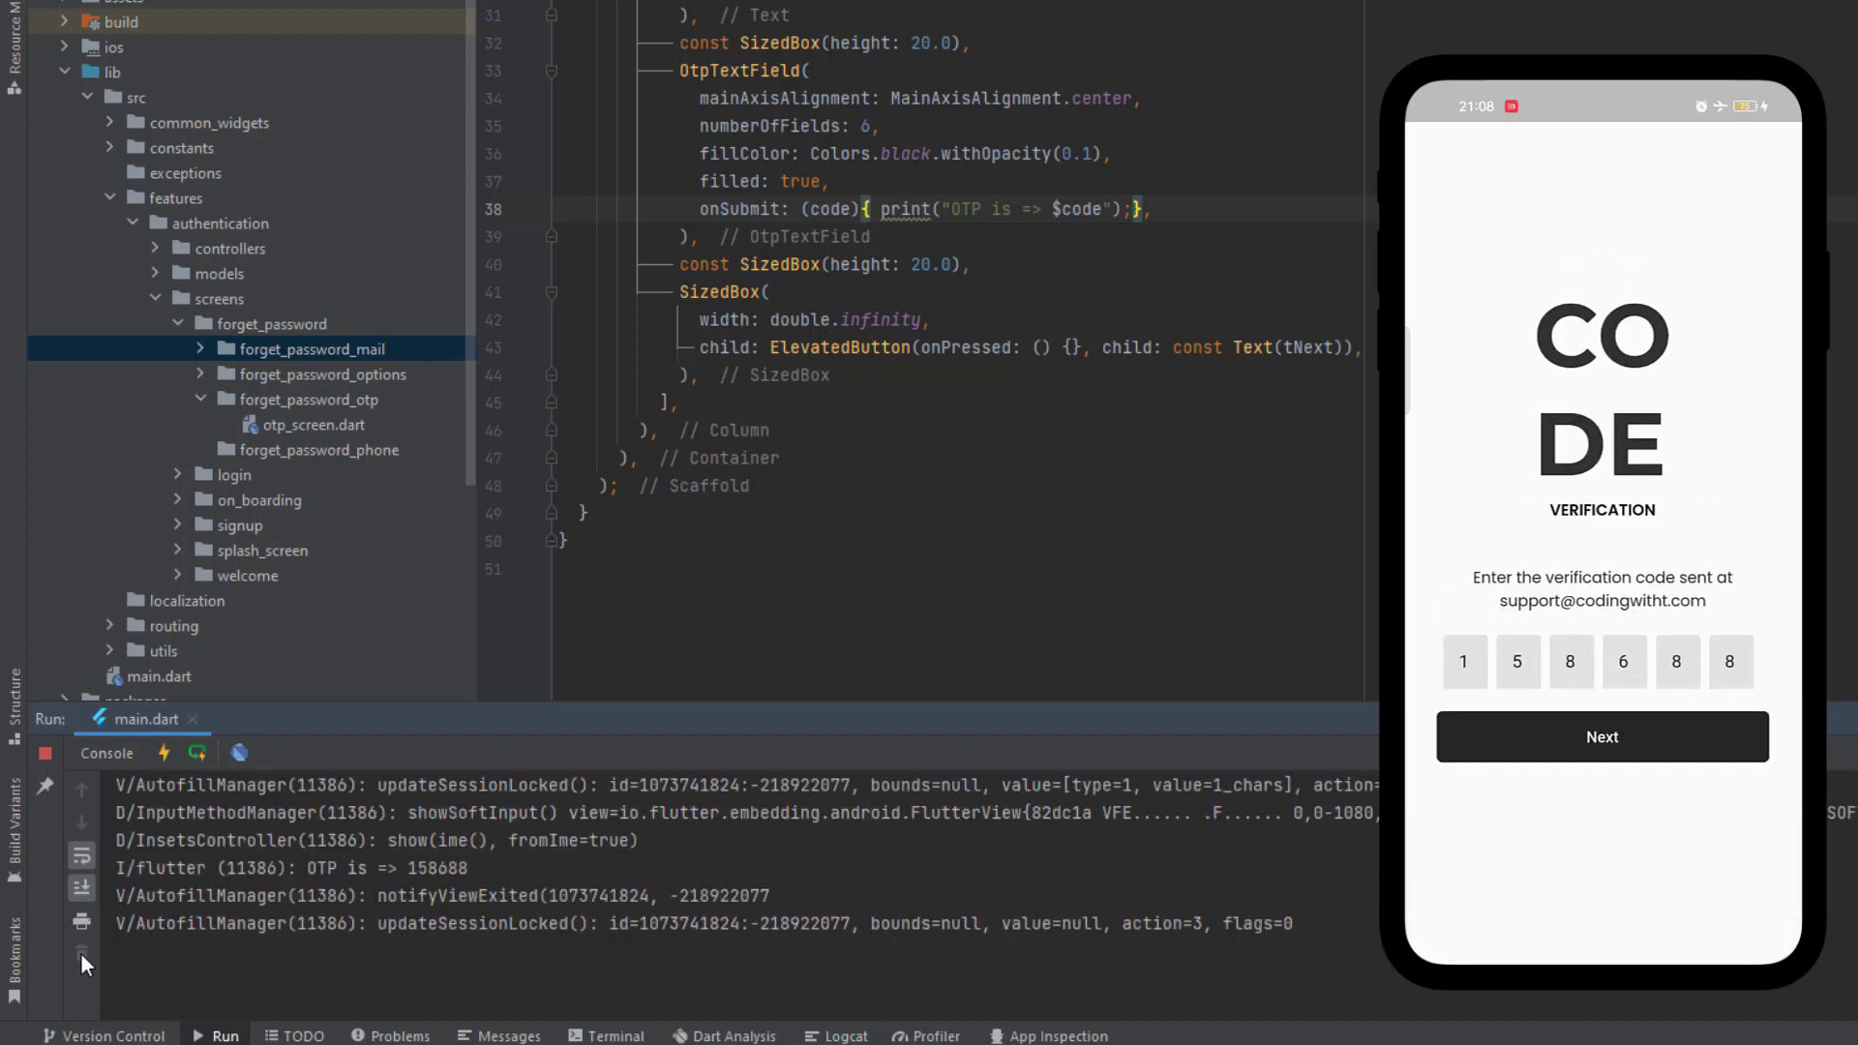
double_click(356, 869)
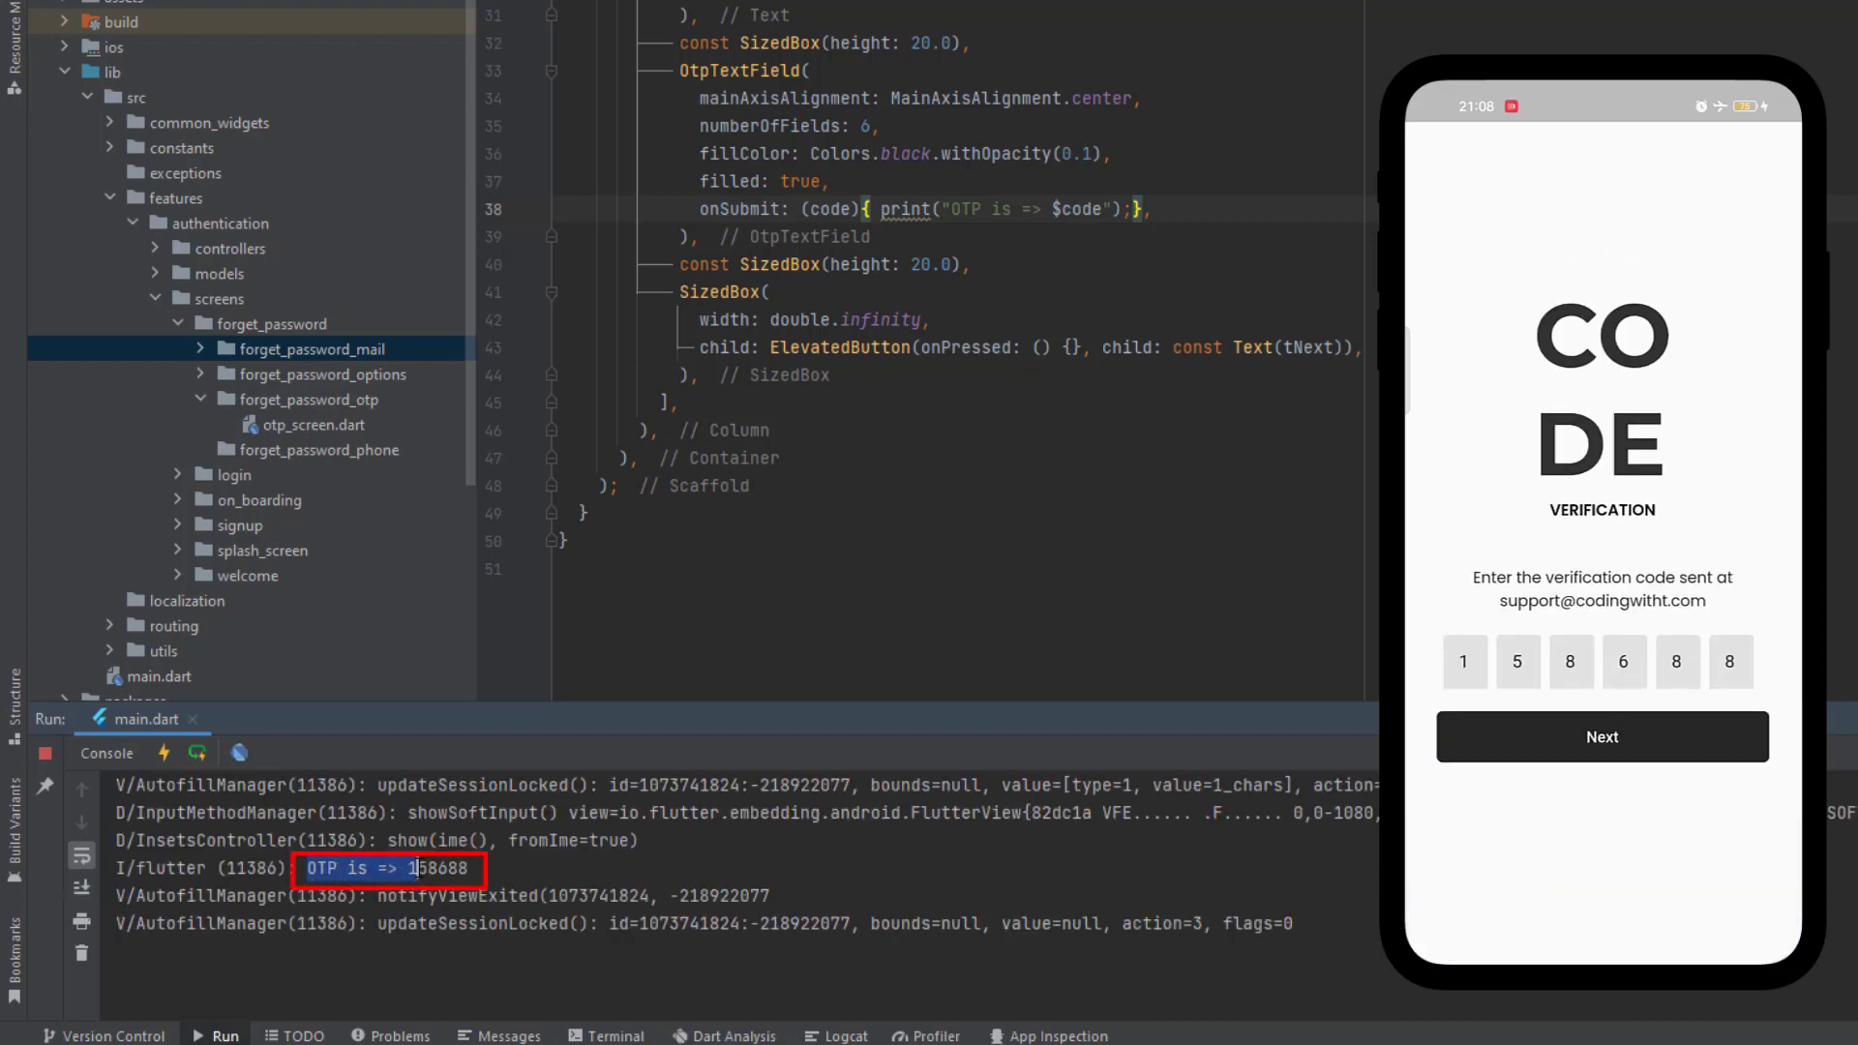